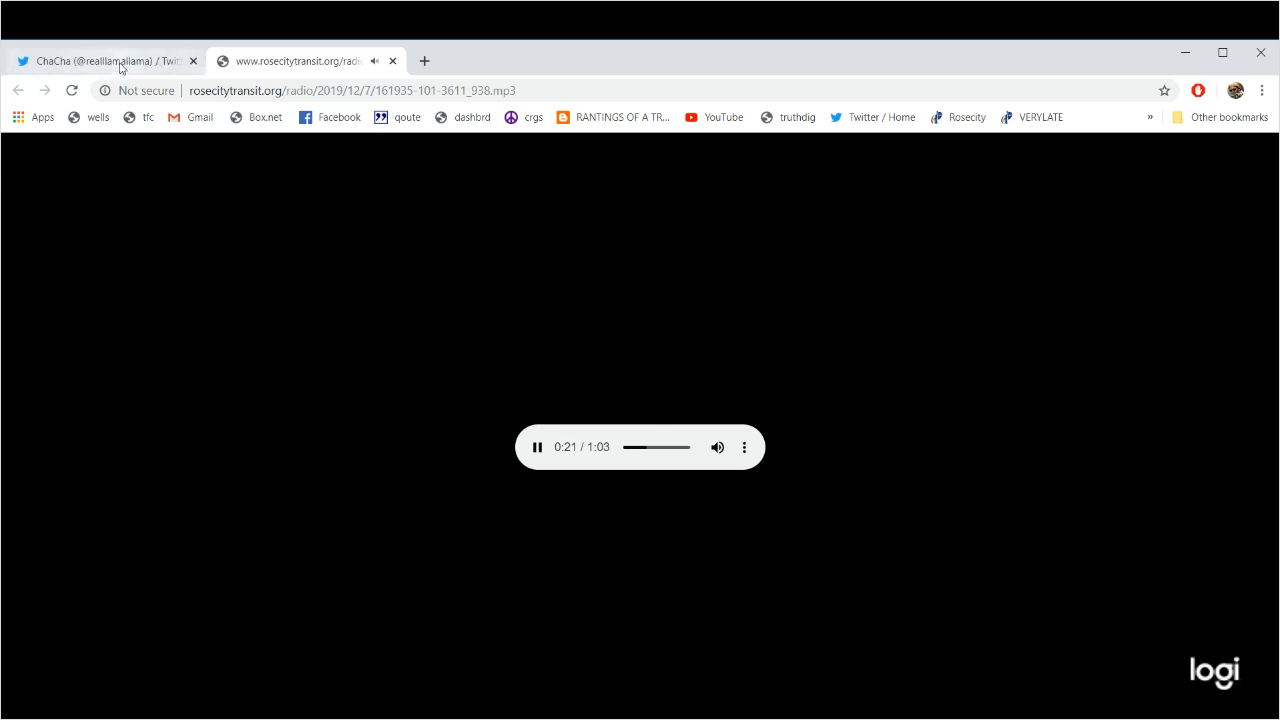
Like the 'Falling passengers' tweet on ChaCha's profile, bringing its count to 1.
click(105, 61)
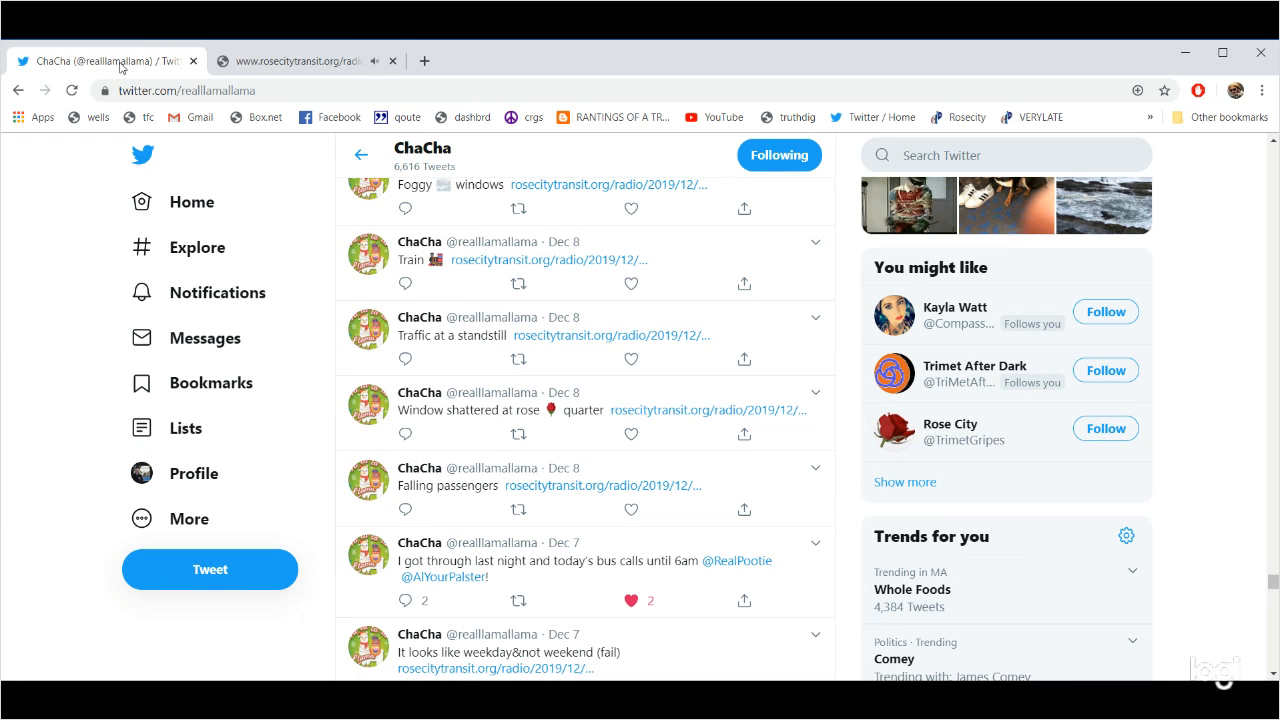
mouse_move(761, 388)
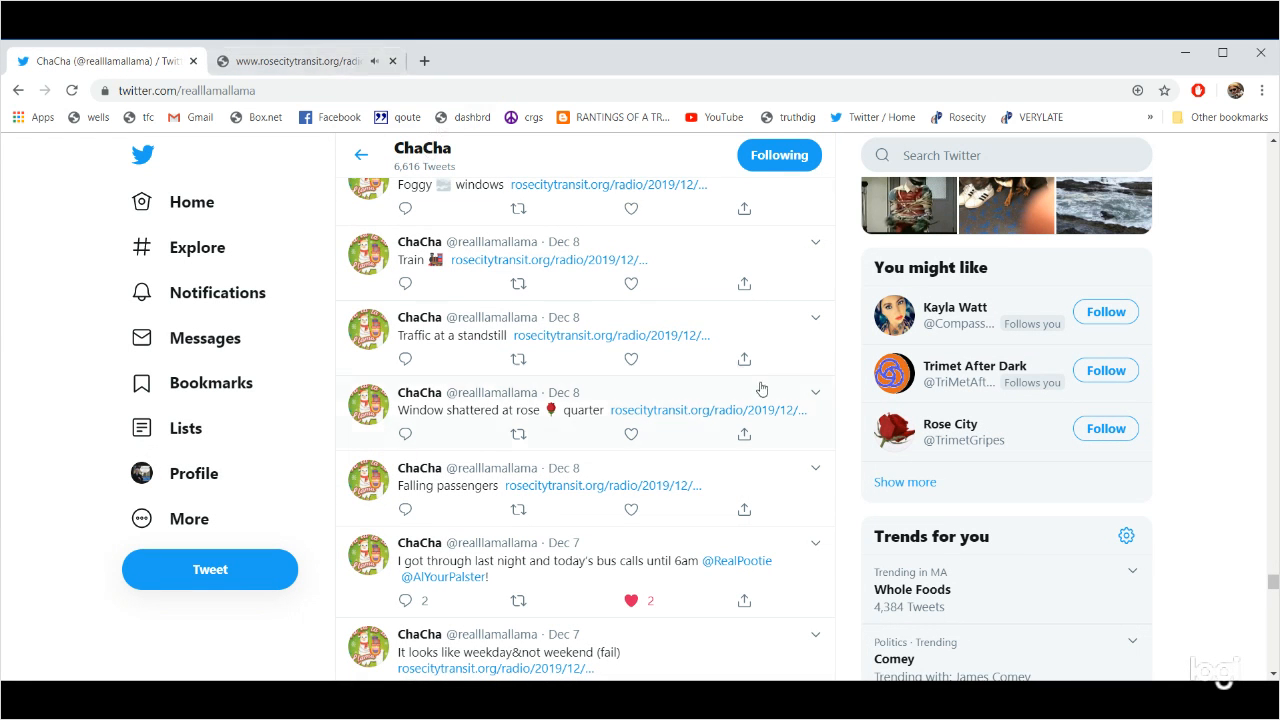
mouse_move(711, 410)
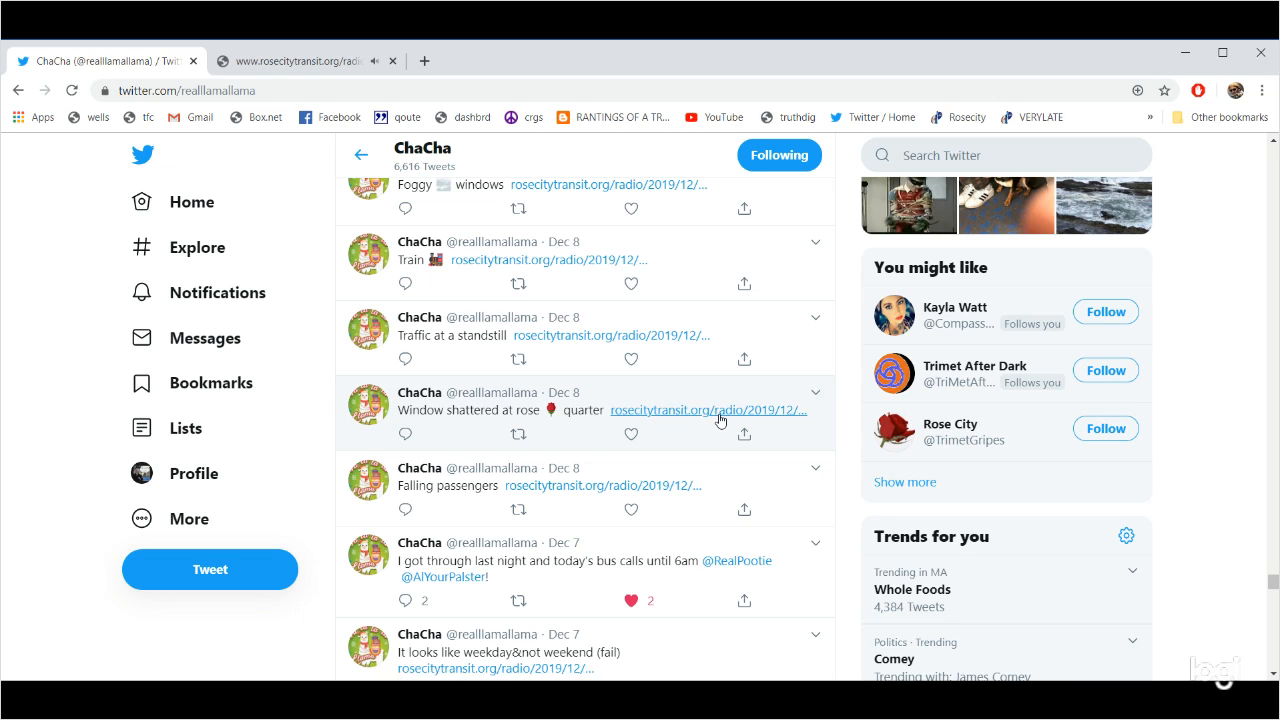
mouse_move(647, 671)
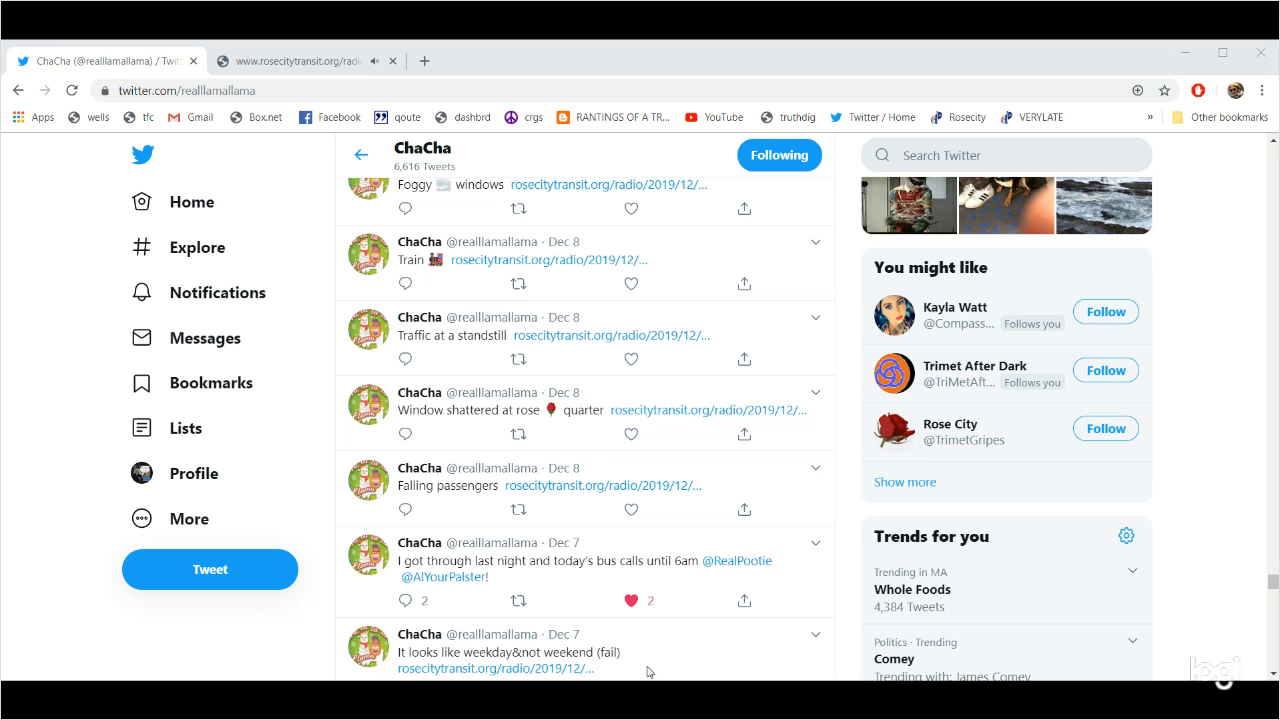
mouse_move(5, 165)
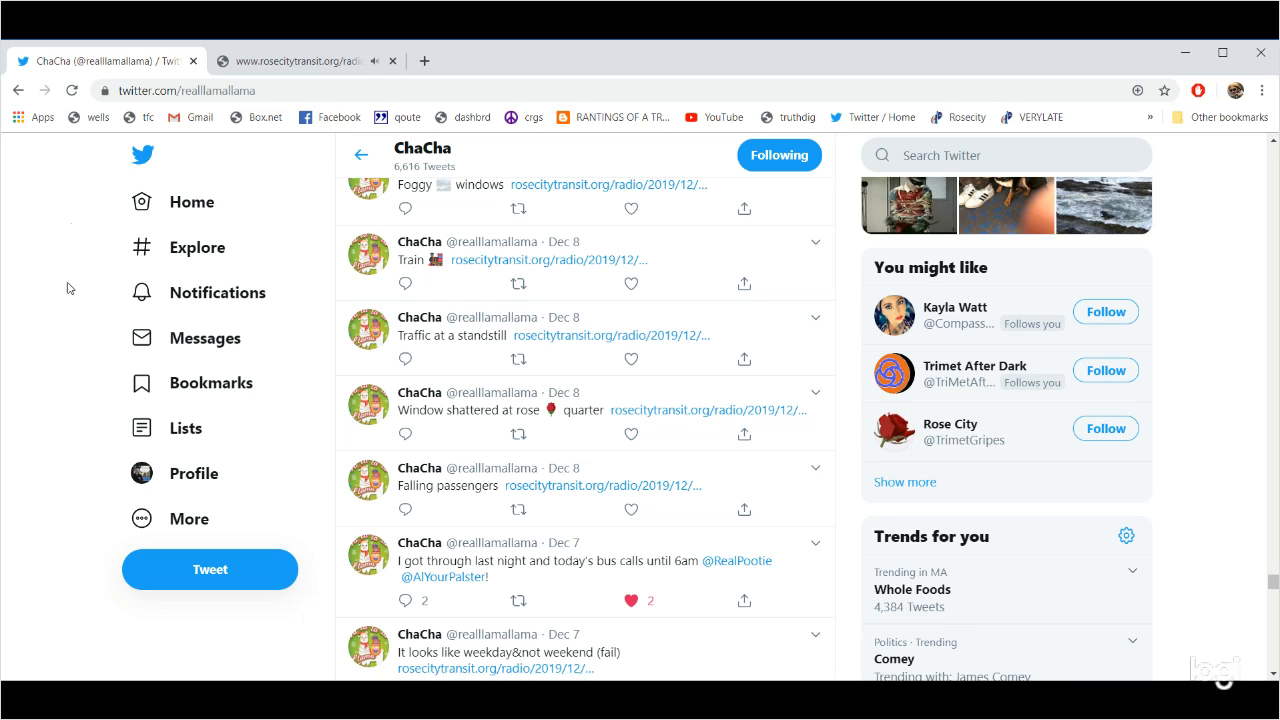
click(630, 510)
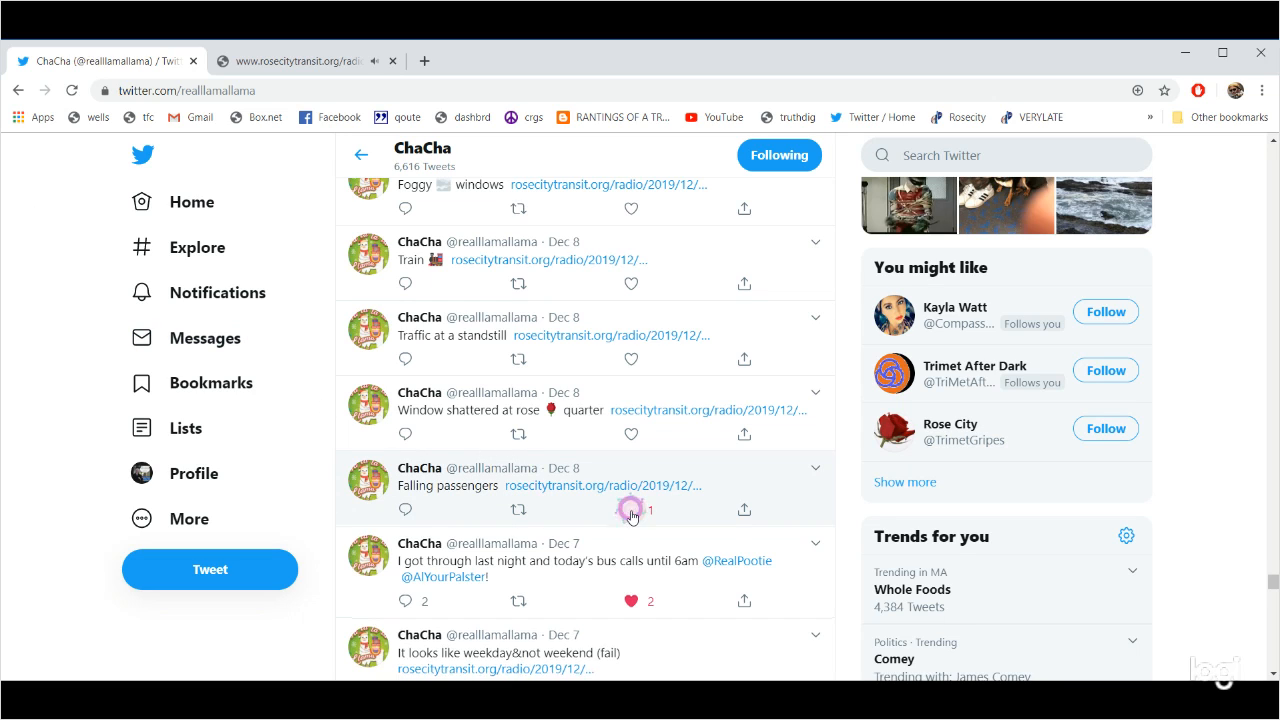
click(601, 485)
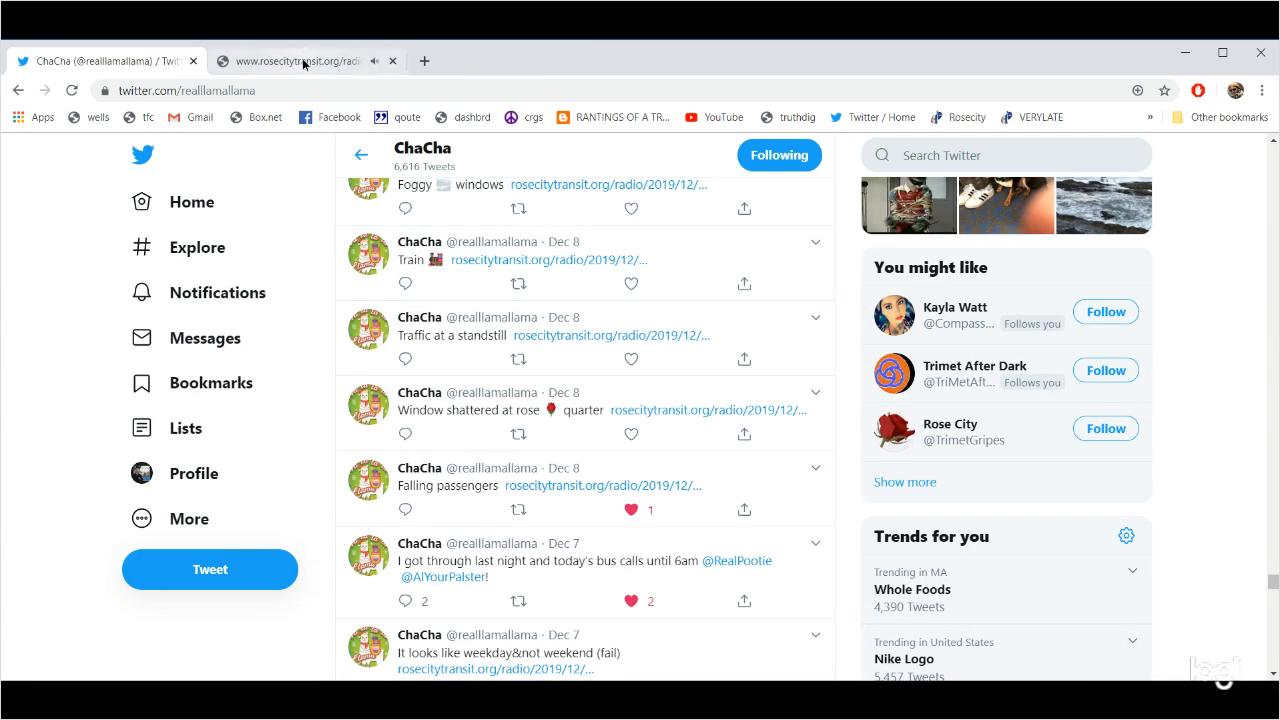
Close the old recording tab and play the 'Window shattered at rose quarter' radio clip.
click(290, 61)
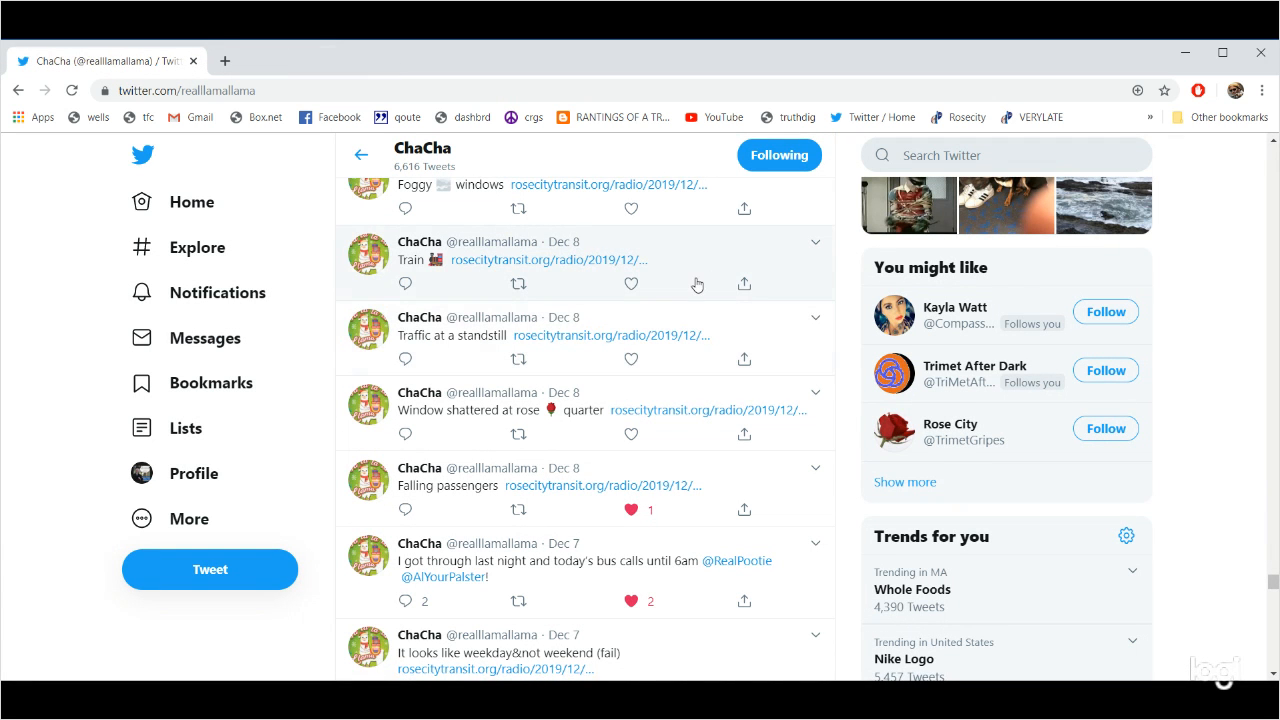
mouse_move(689, 357)
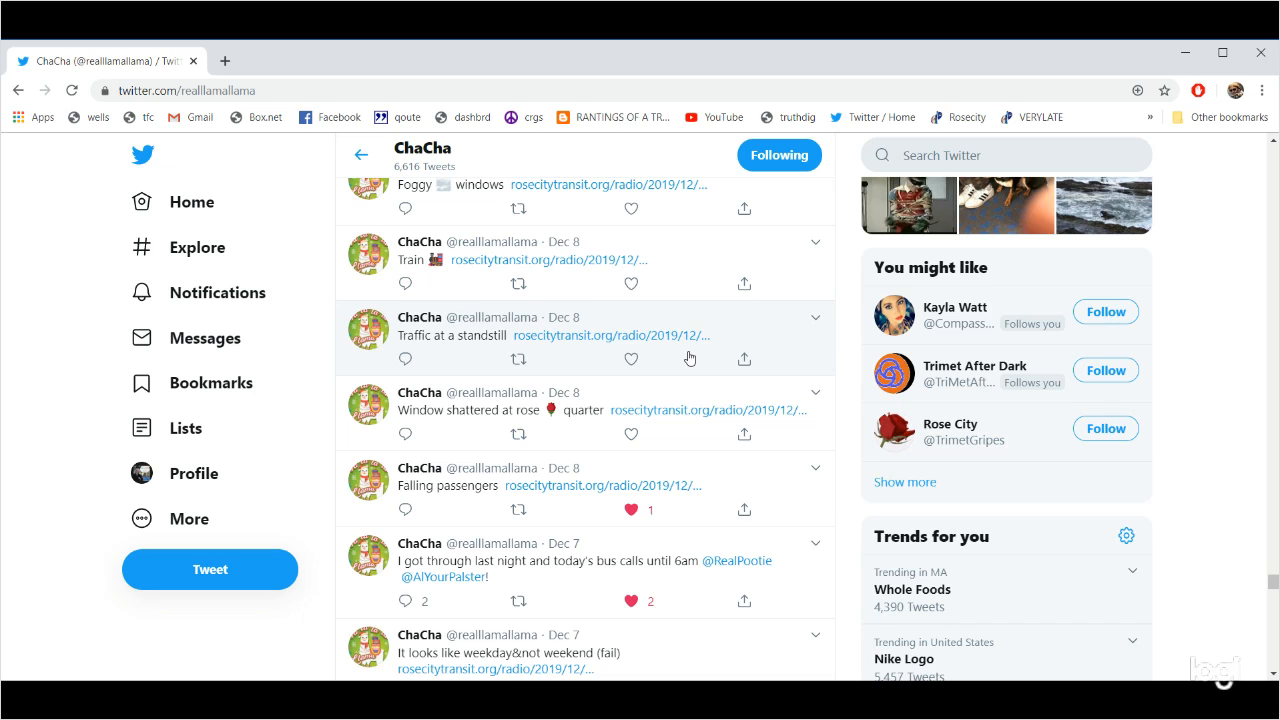
mouse_move(690, 417)
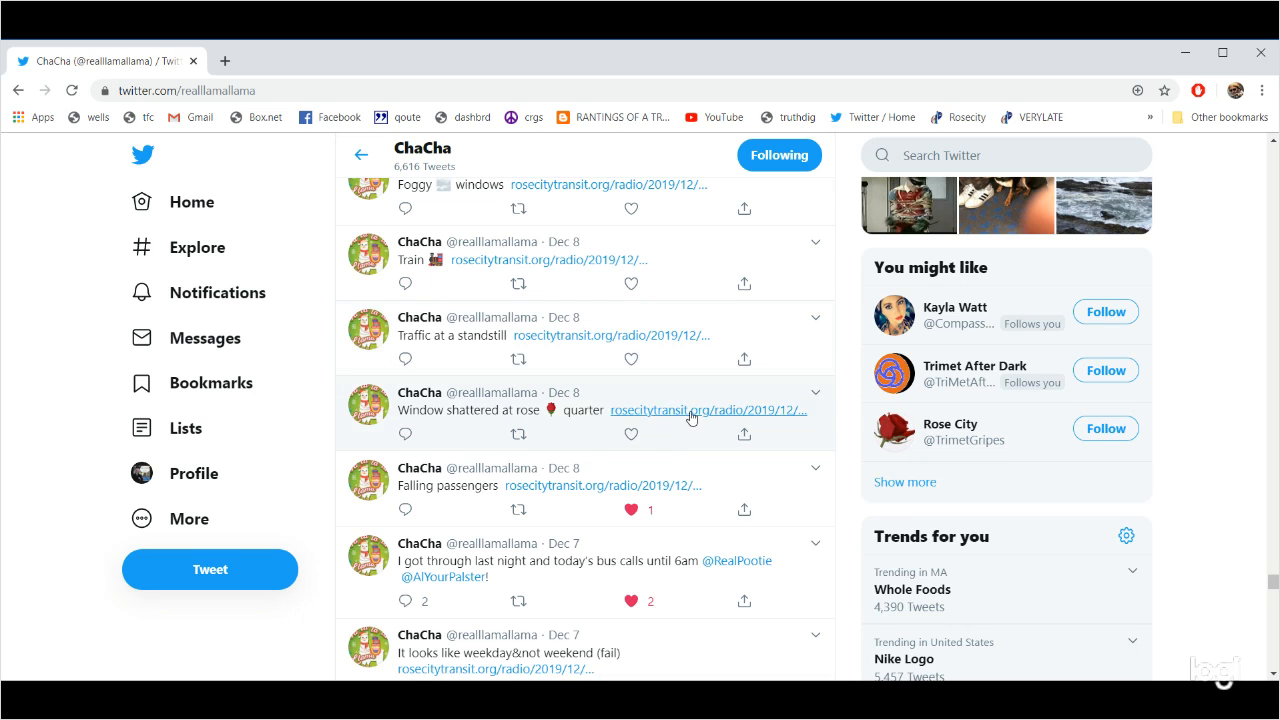
click(687, 410)
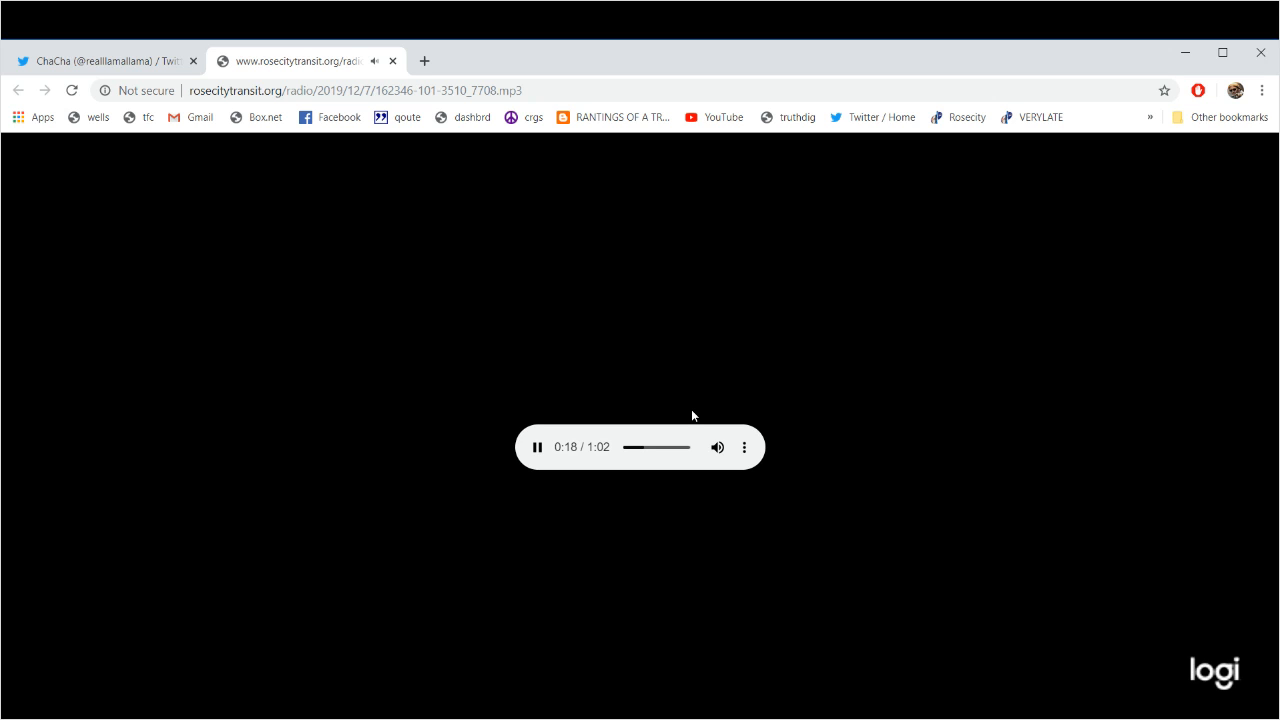
mouse_move(92, 90)
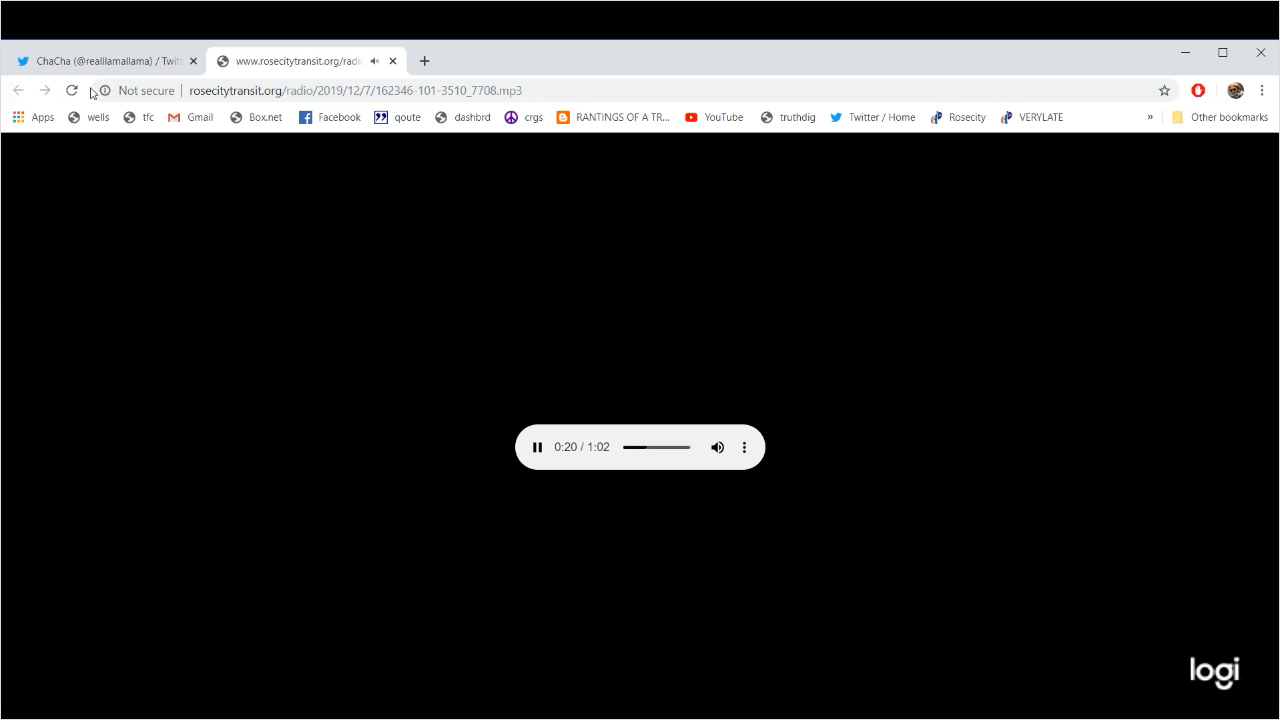
Back on ChaCha's profile, like the 'Window shattered at rose quarter' tweet.
click(105, 61)
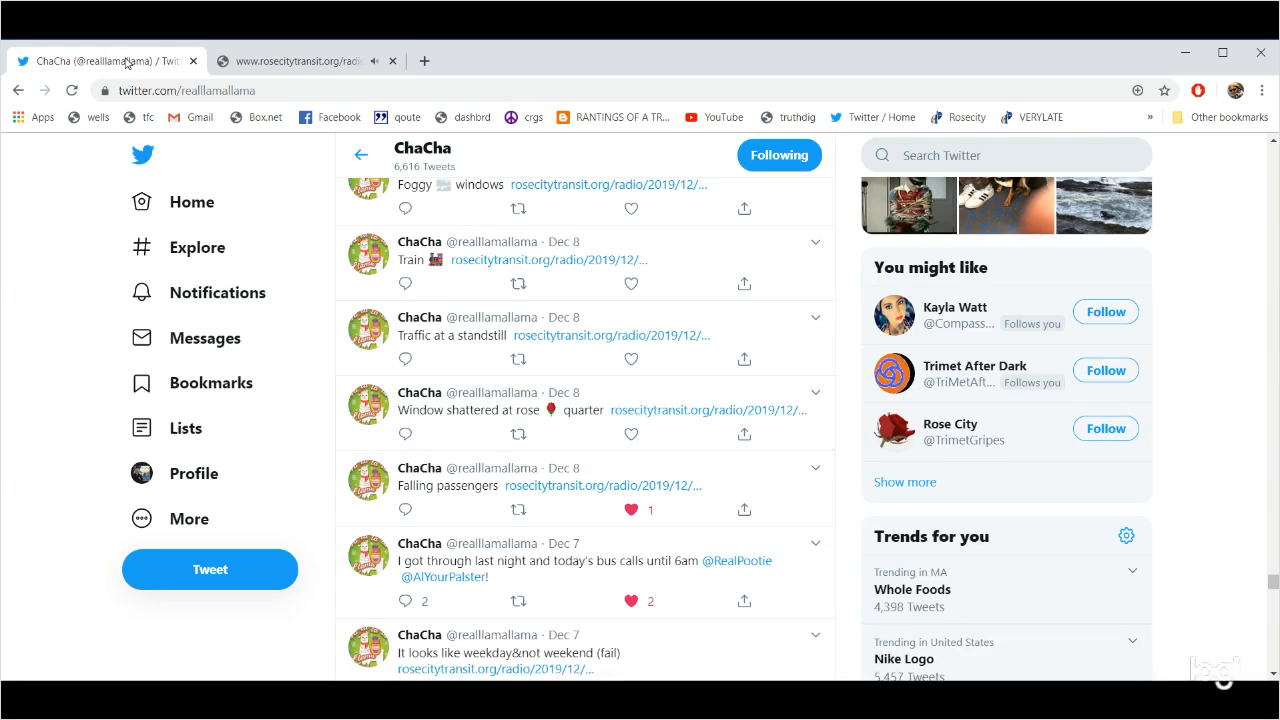
mouse_move(135, 210)
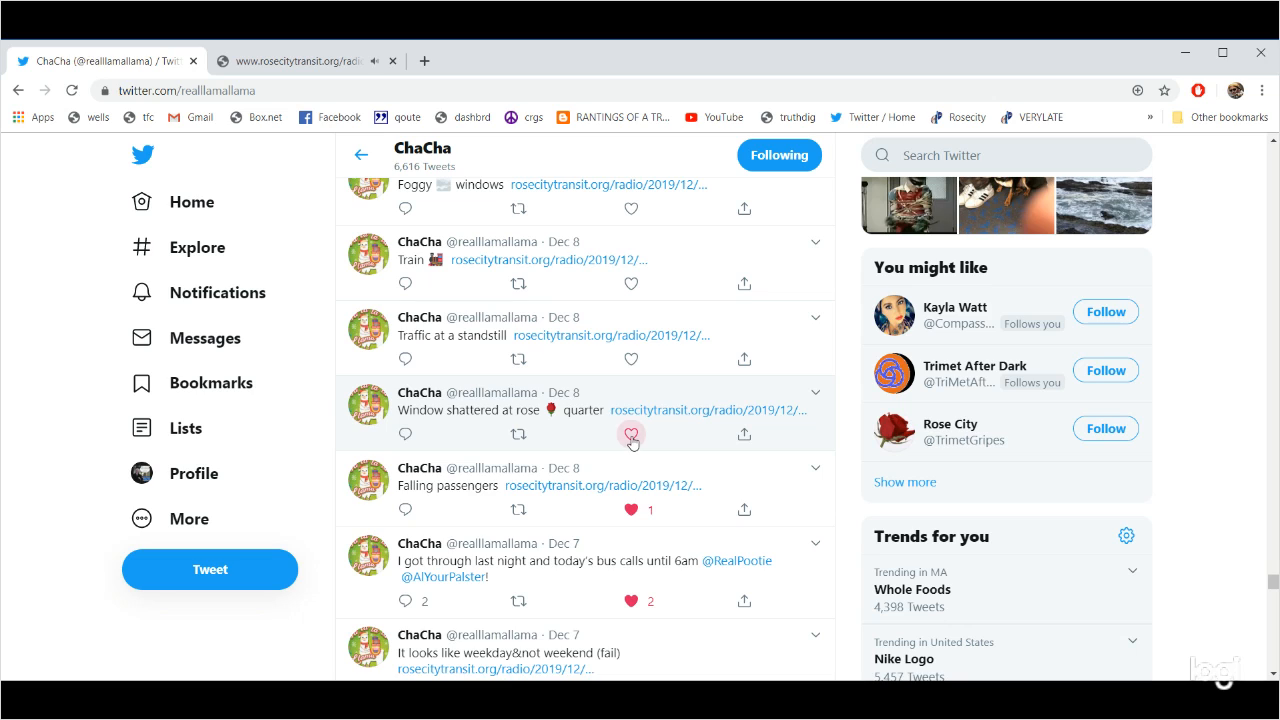
click(631, 434)
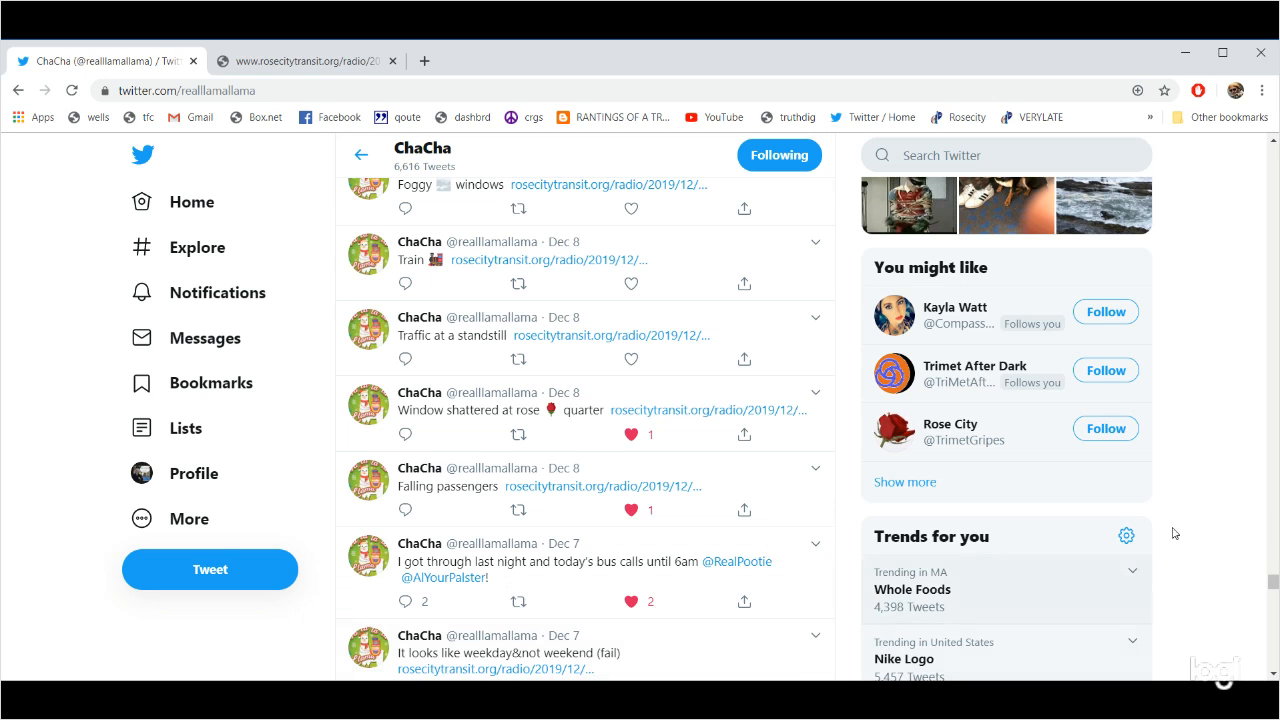
mouse_move(573, 281)
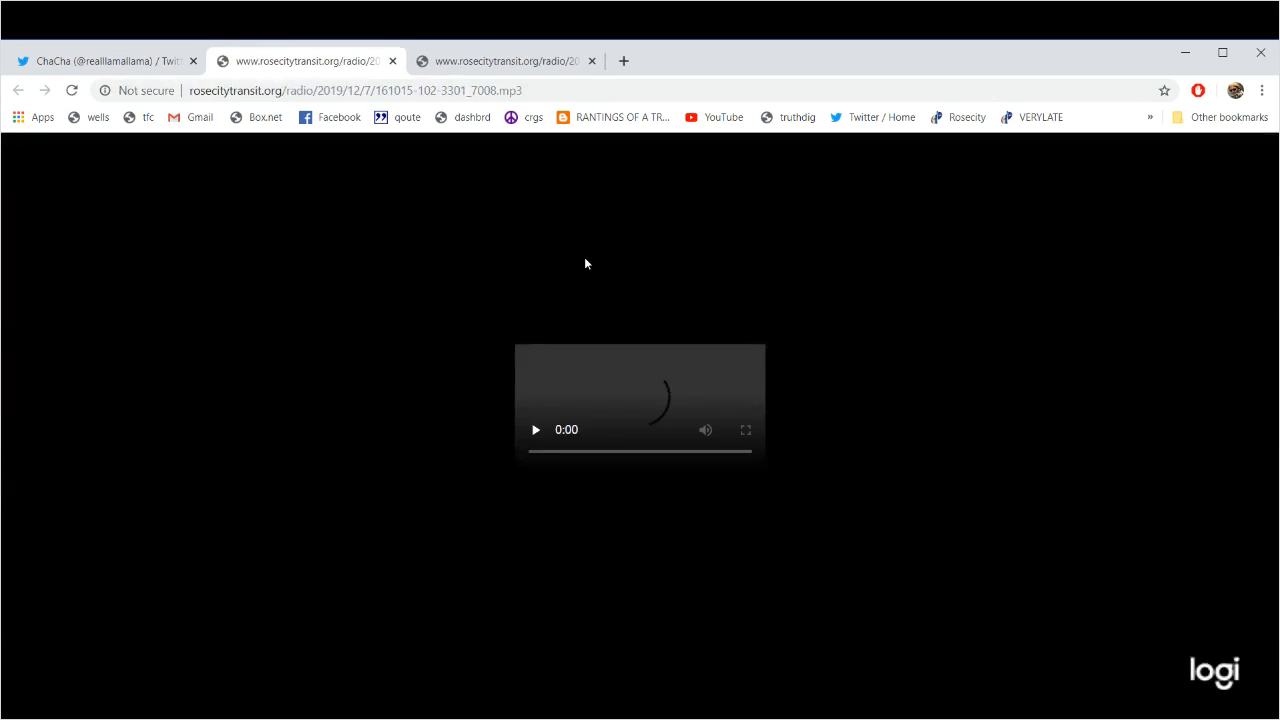
Play the 'Traffic at a standstill' radio clip and close the earlier finished recording tab.
click(535, 429)
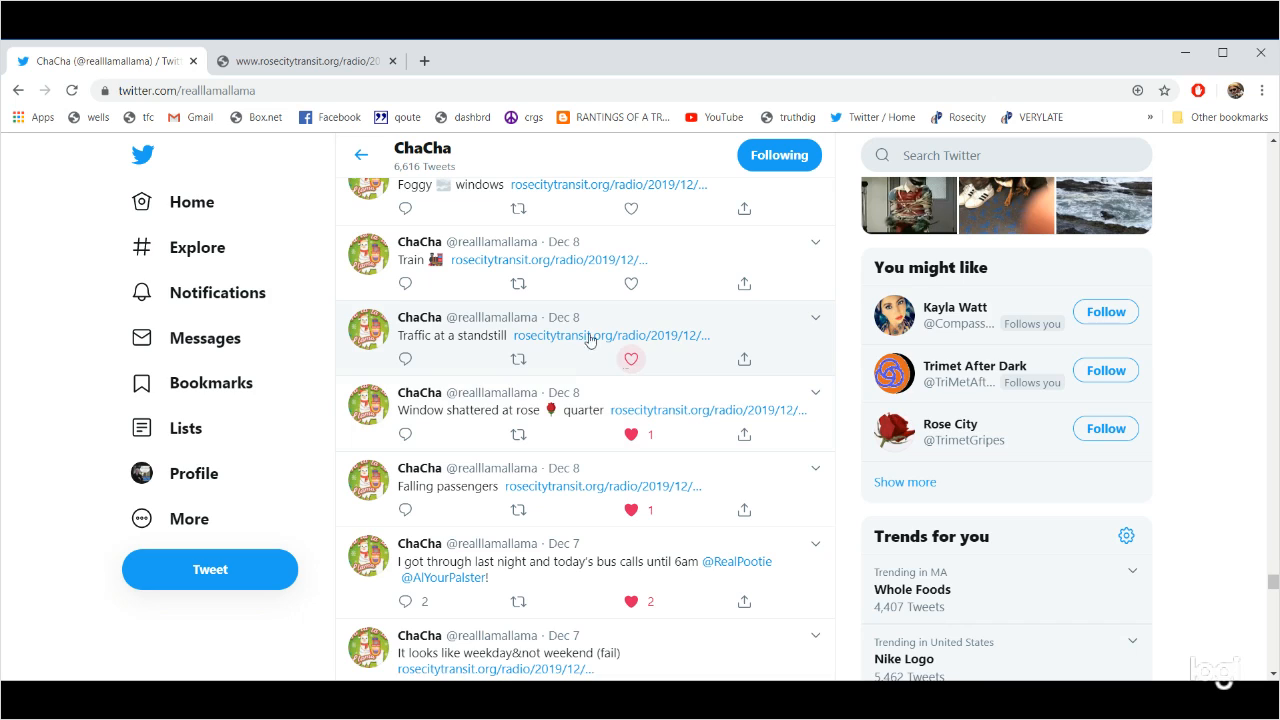
click(610, 335)
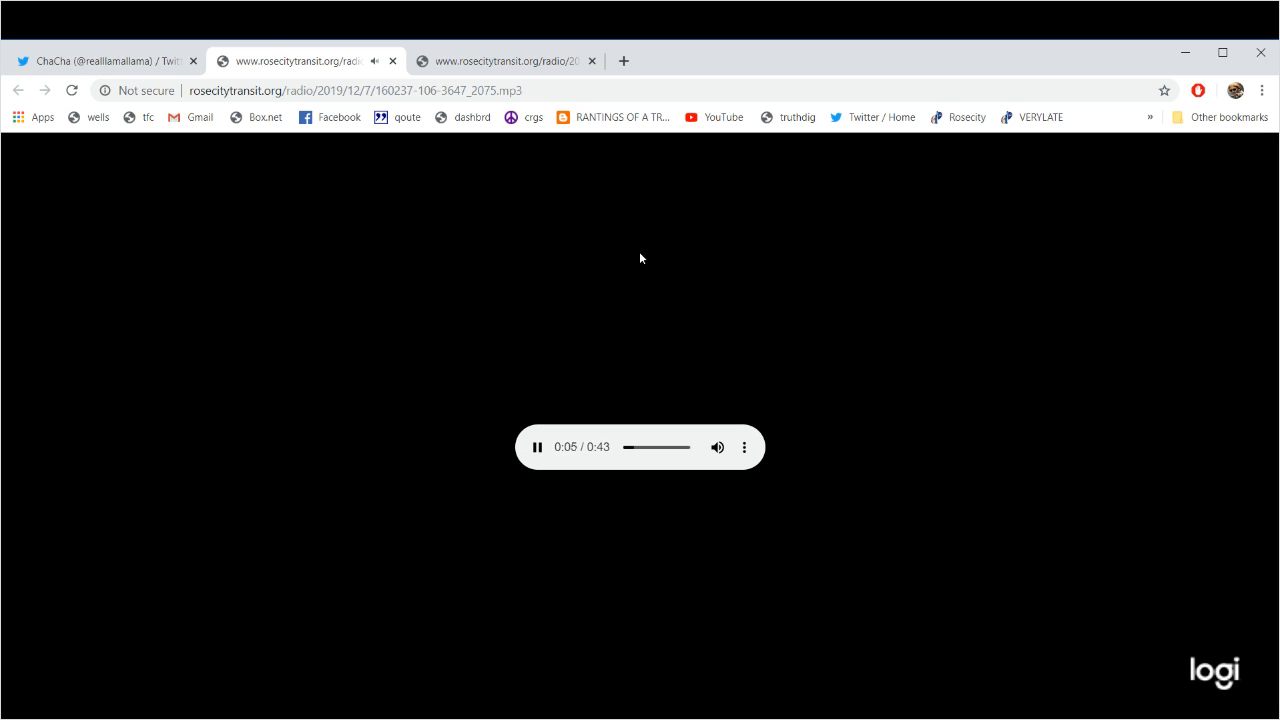
click(505, 61)
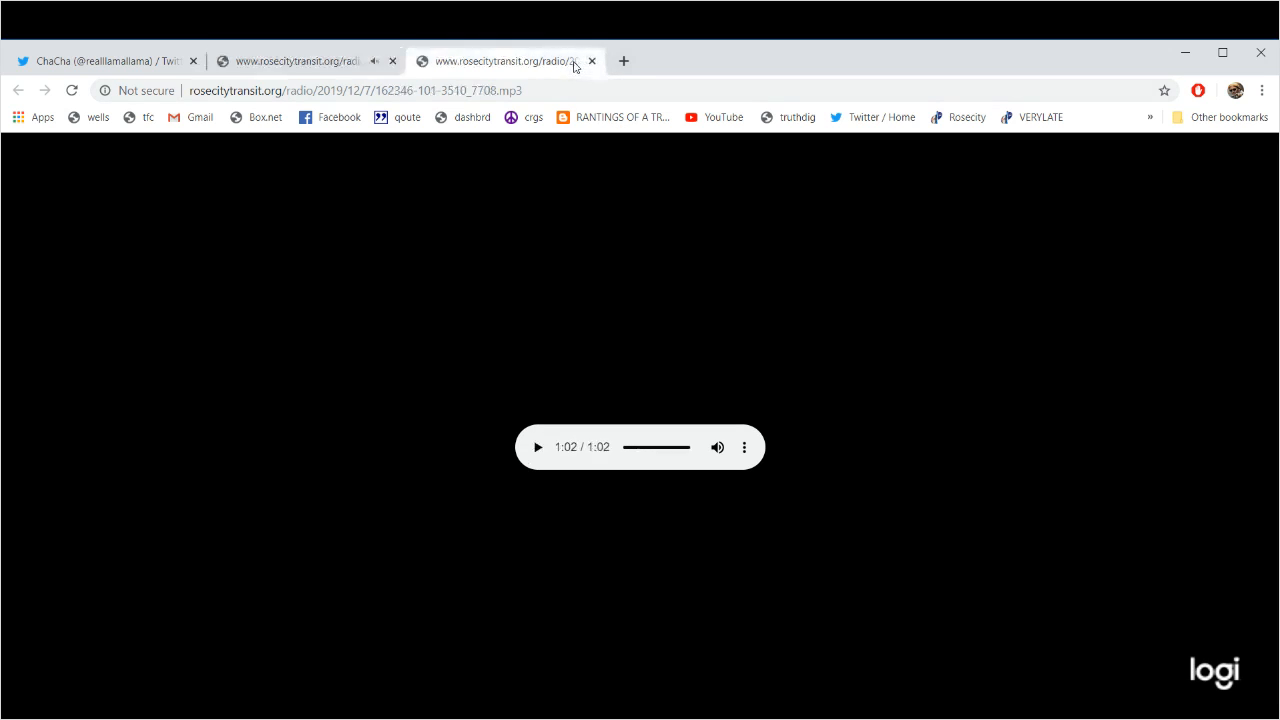
click(592, 61)
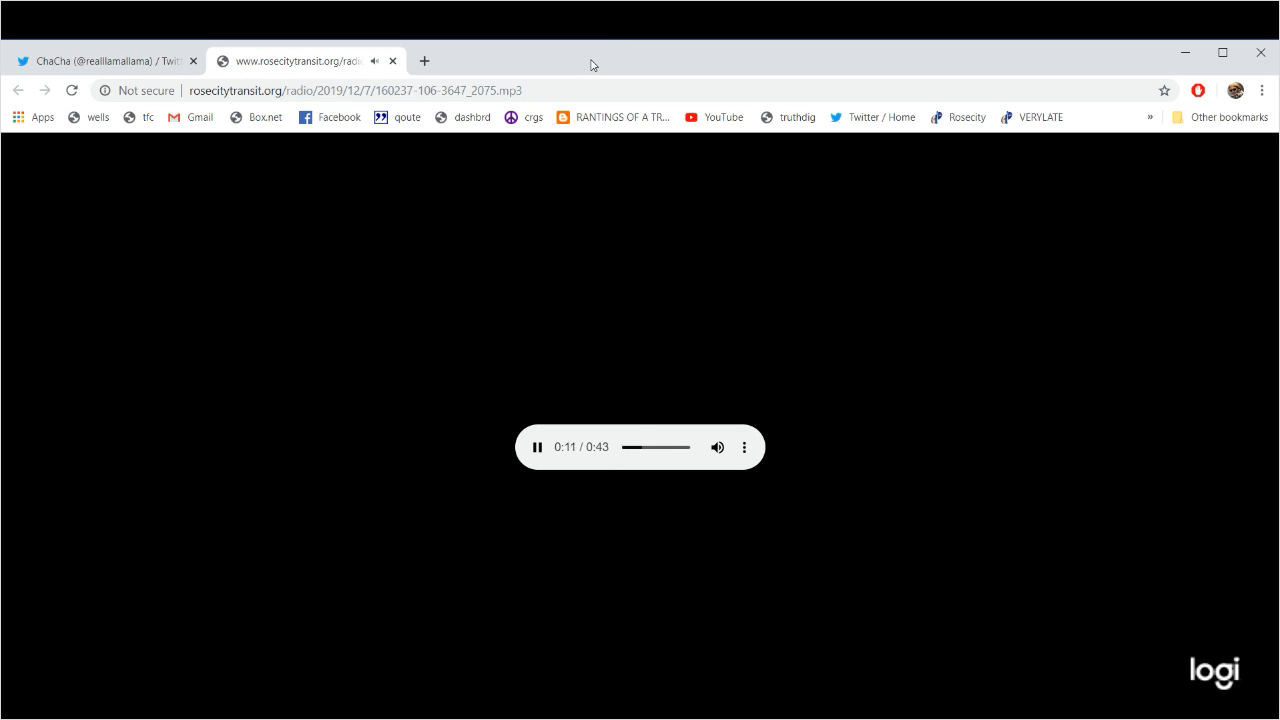
mouse_move(505, 75)
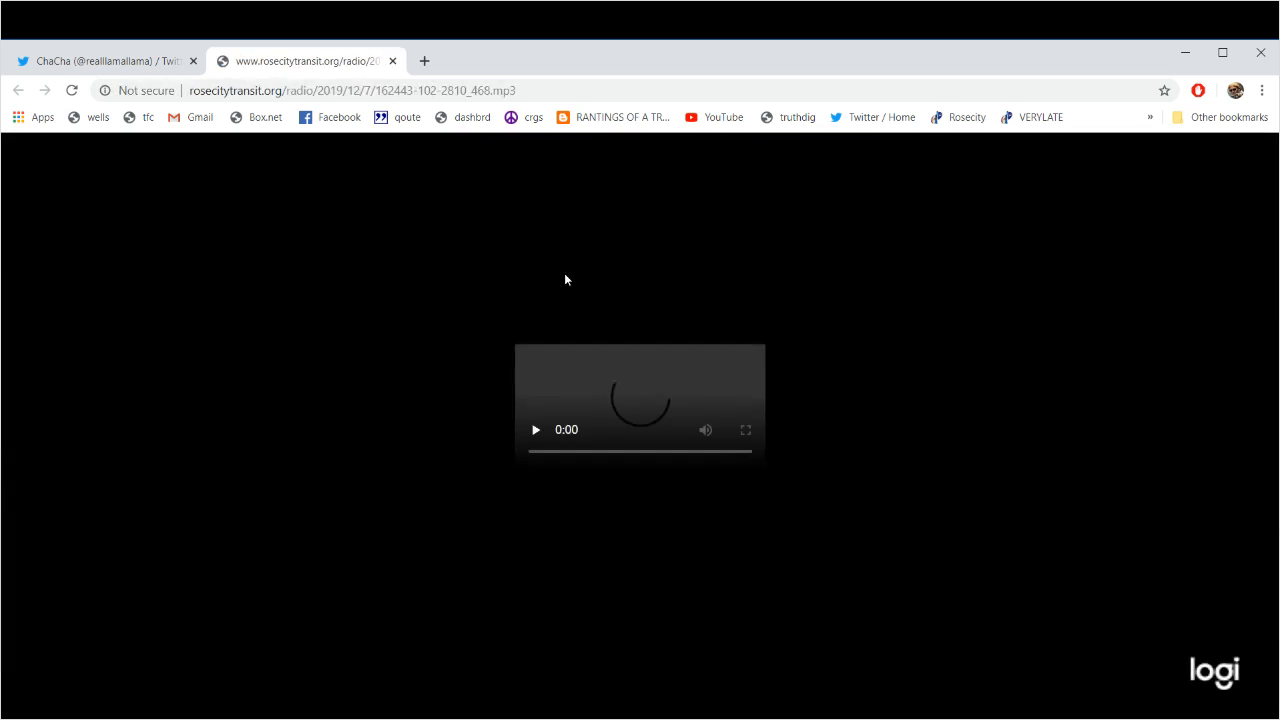
Play the loaded Rose City Transit clip through to its end at 0:43.
click(536, 429)
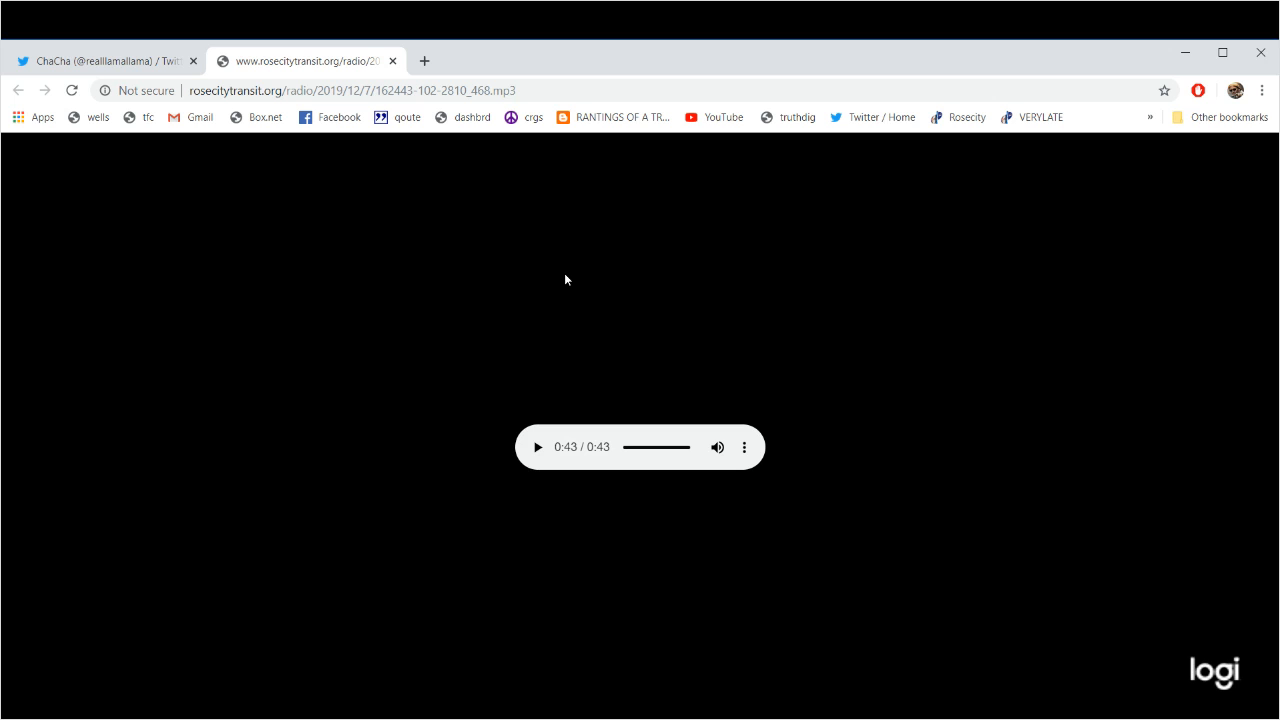
mouse_move(276, 52)
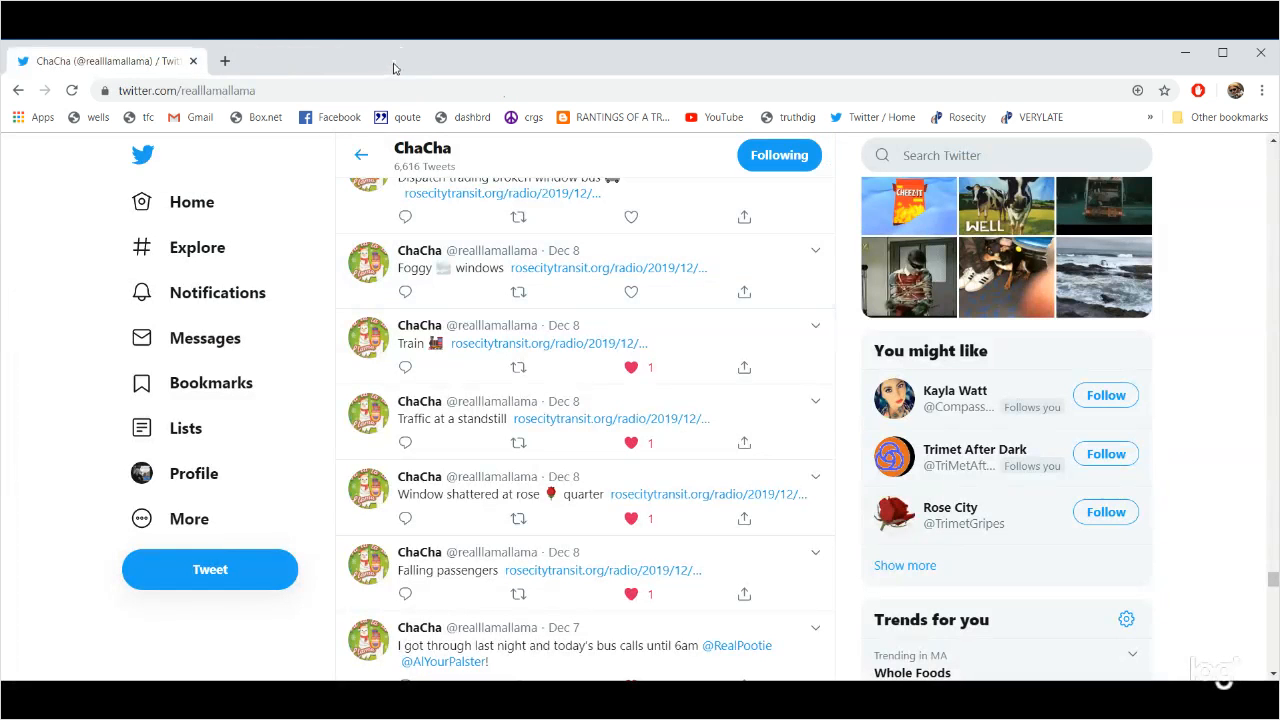
Start a fresh Rose City Transit radio clip playing in Chrome.
click(631, 291)
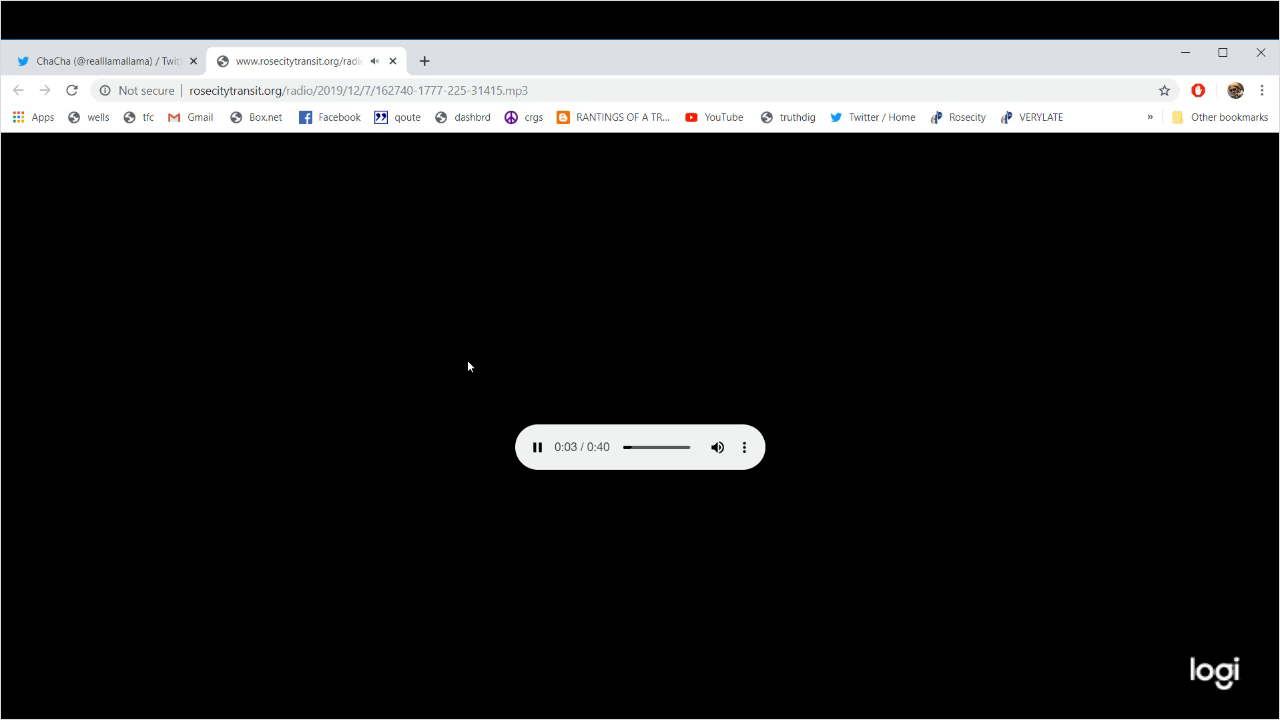
mouse_move(486, 675)
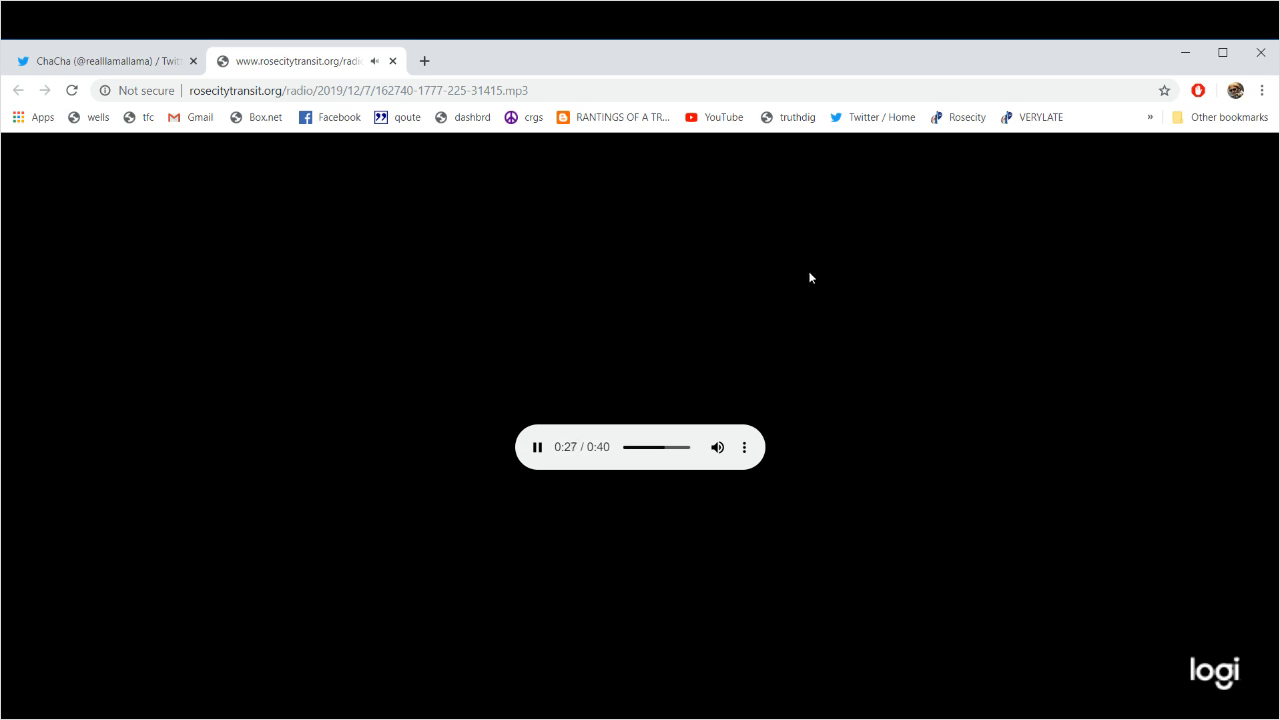
mouse_move(658, 231)
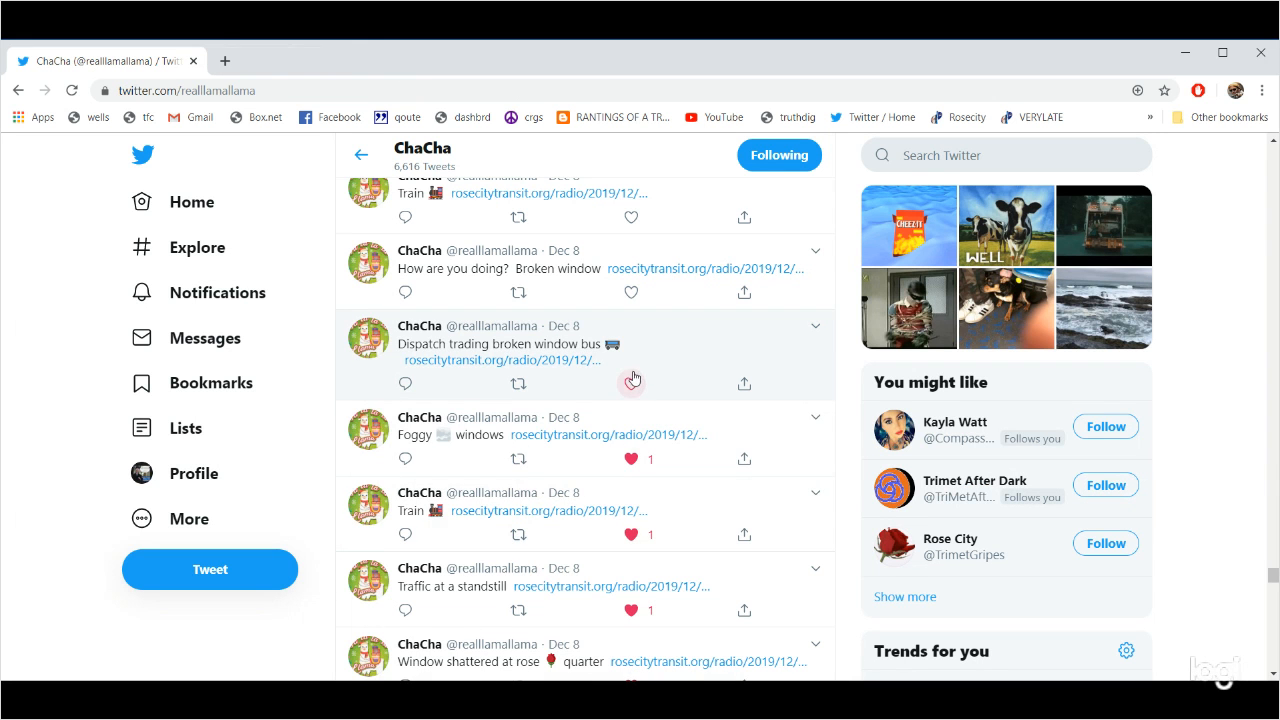
Like the 'Dispatch trading broken window bus' and 'How are you doing? Broken window' tweets.
click(502, 359)
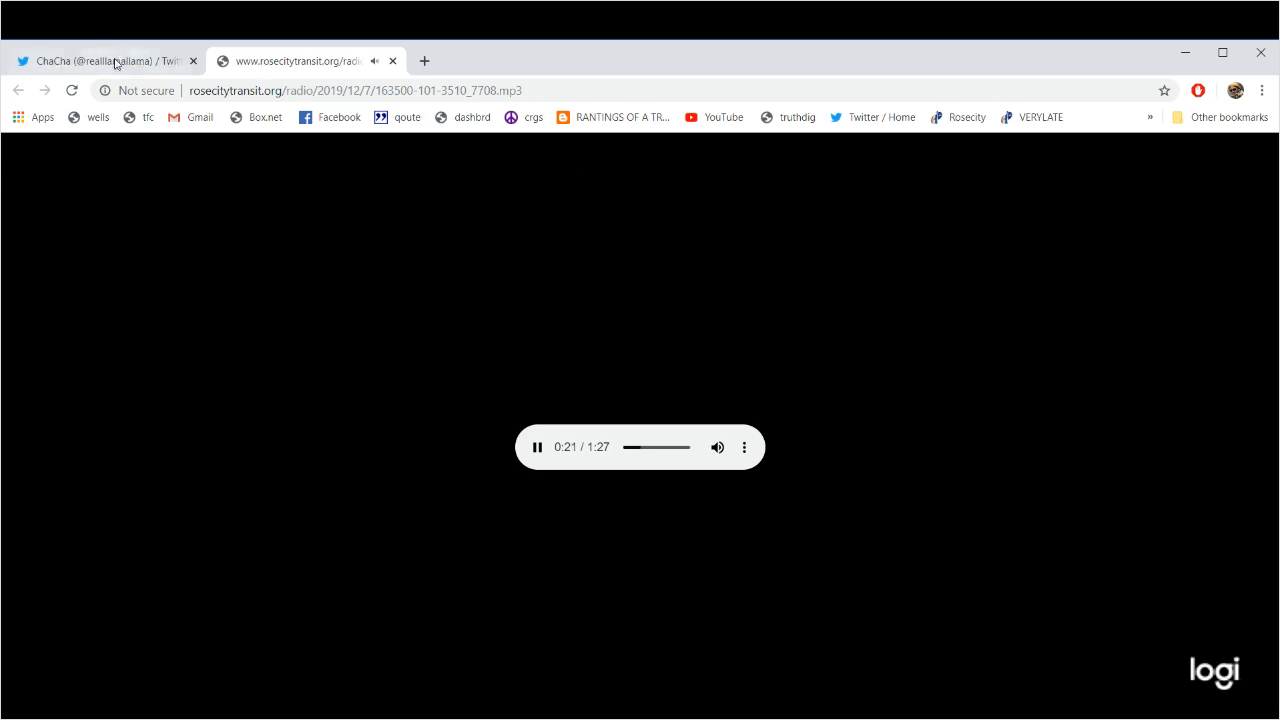
click(100, 61)
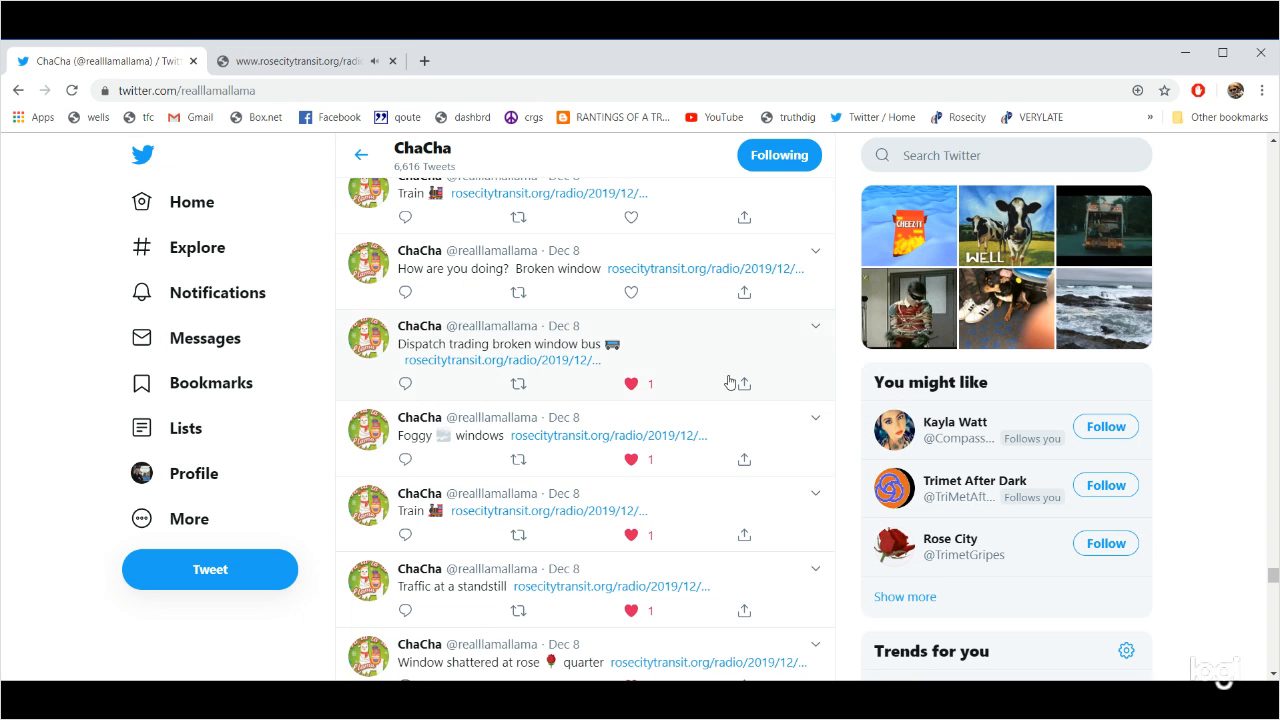
click(630, 292)
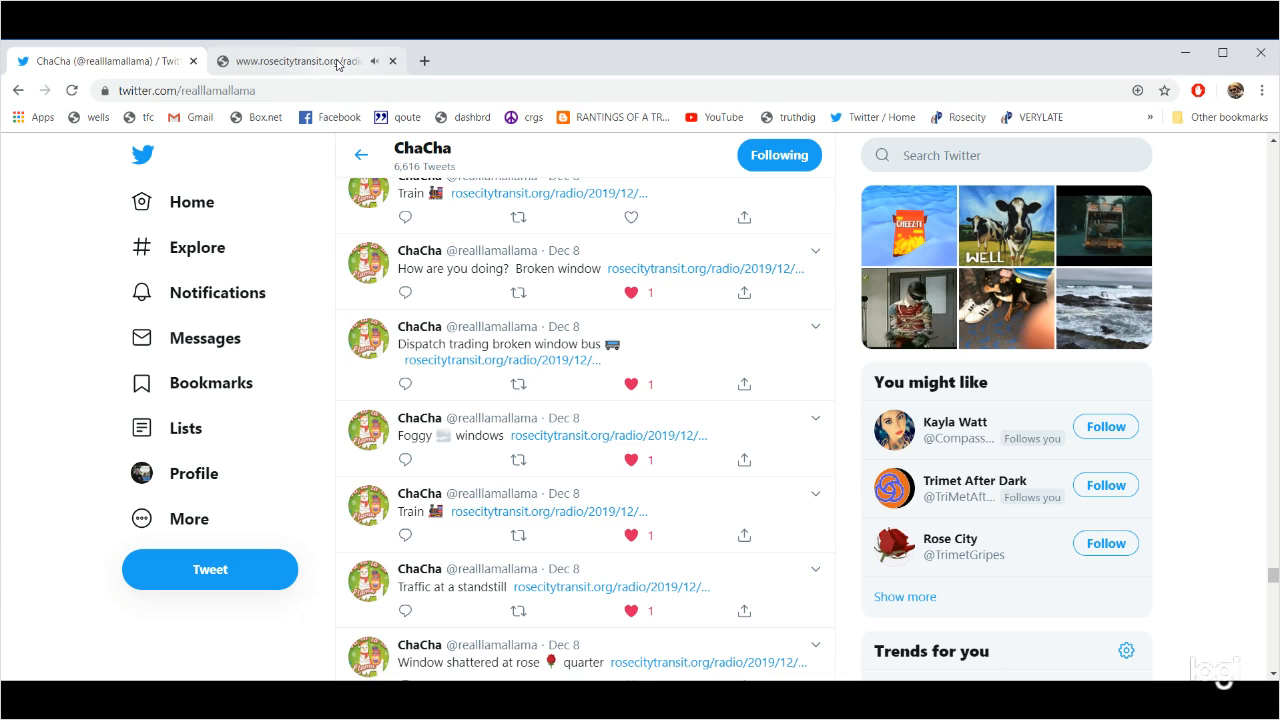
Check on the playing transit clip tab, scrolling up its page.
click(290, 61)
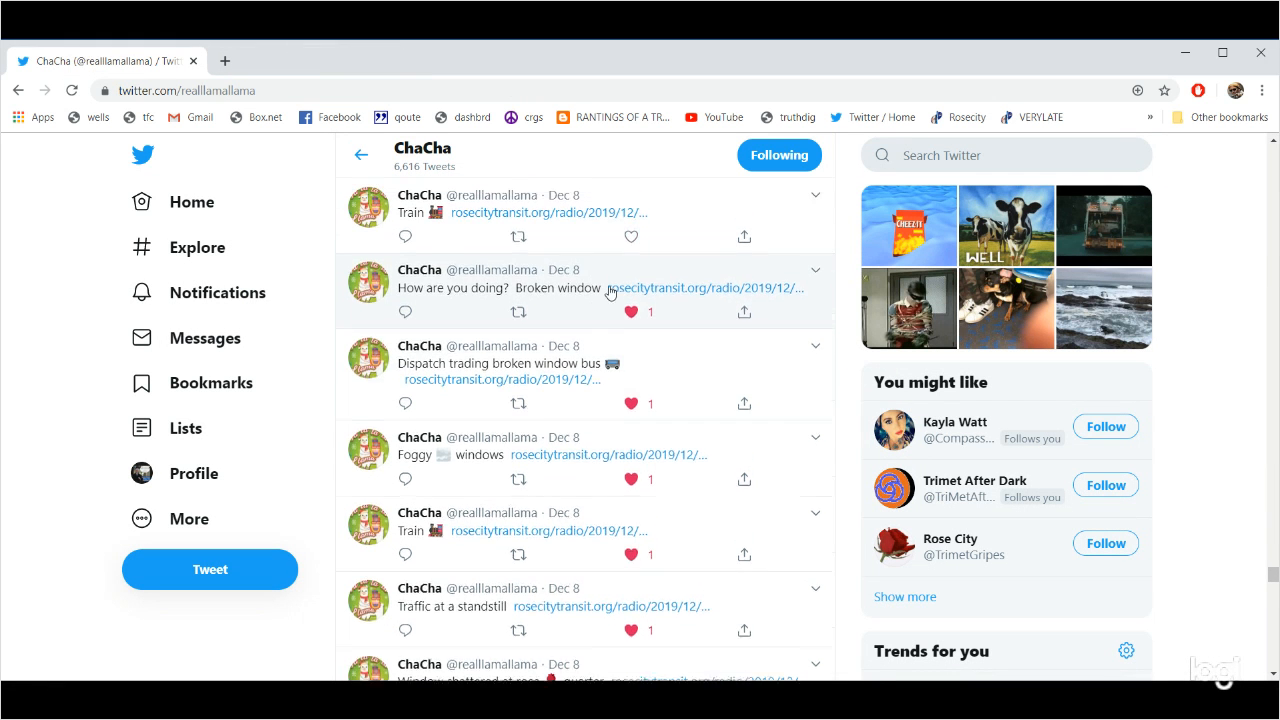
scroll(up, 3)
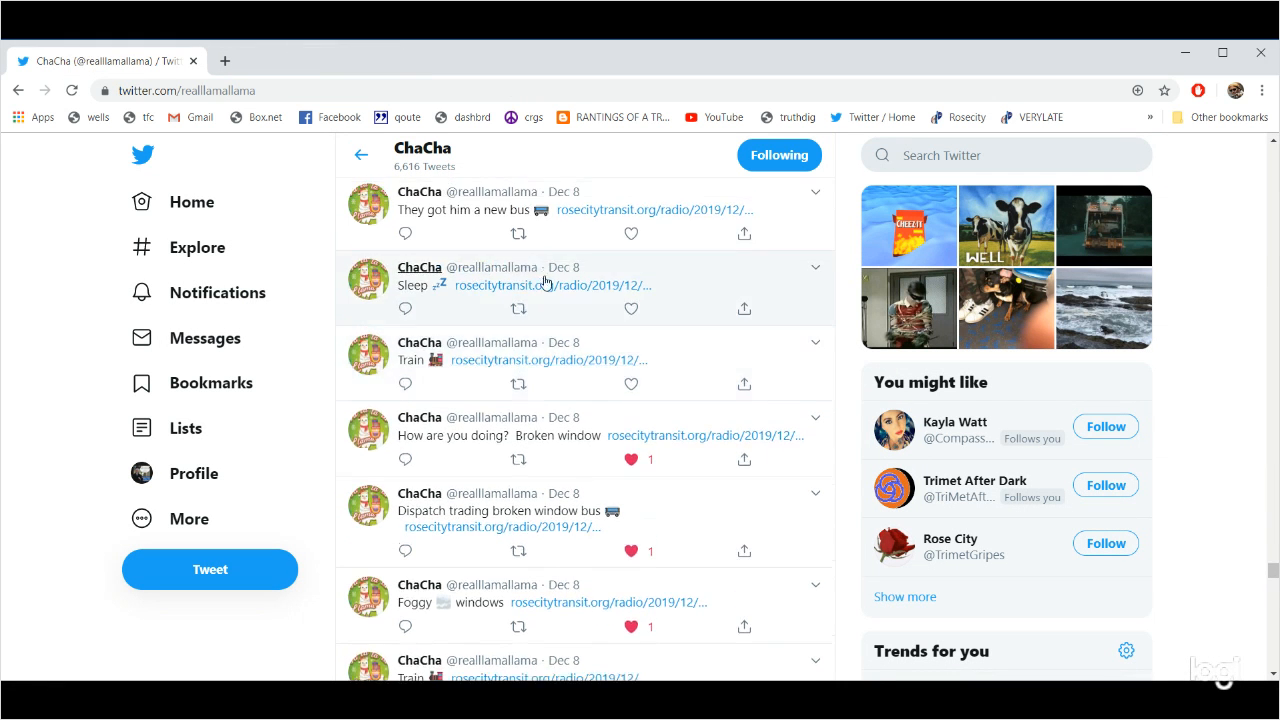
scroll(up, 3)
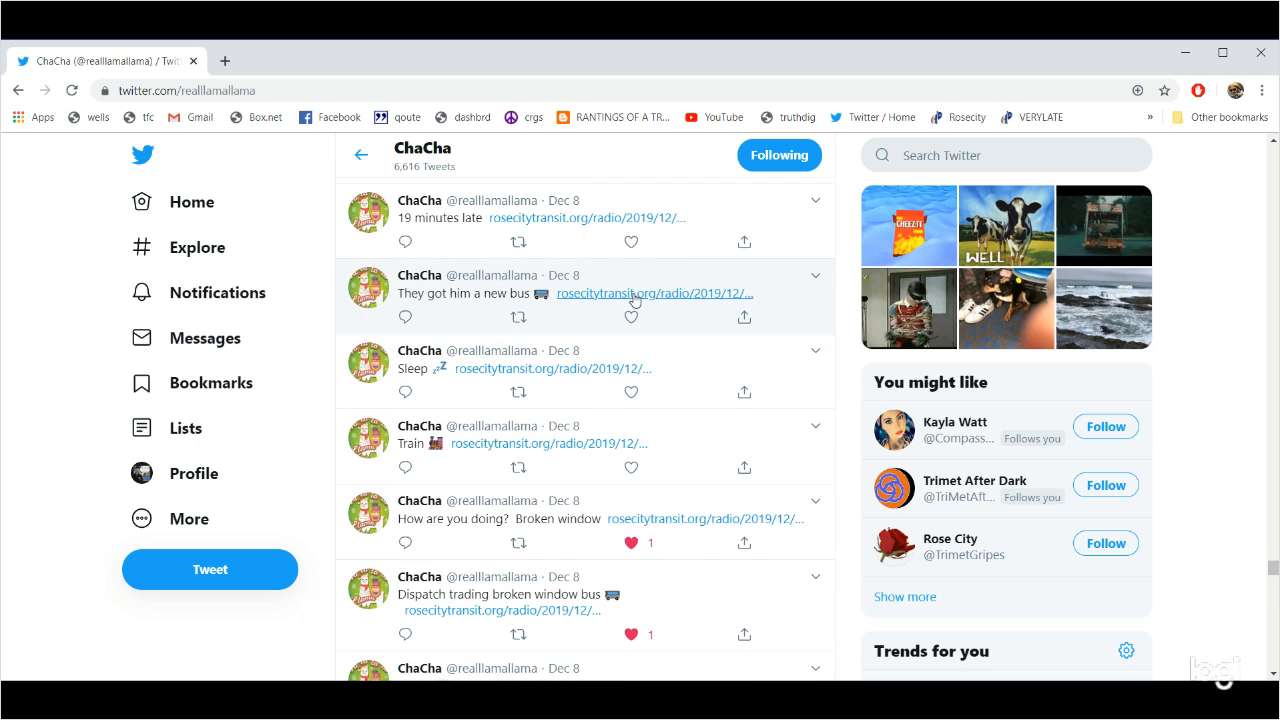
scroll(up, 3)
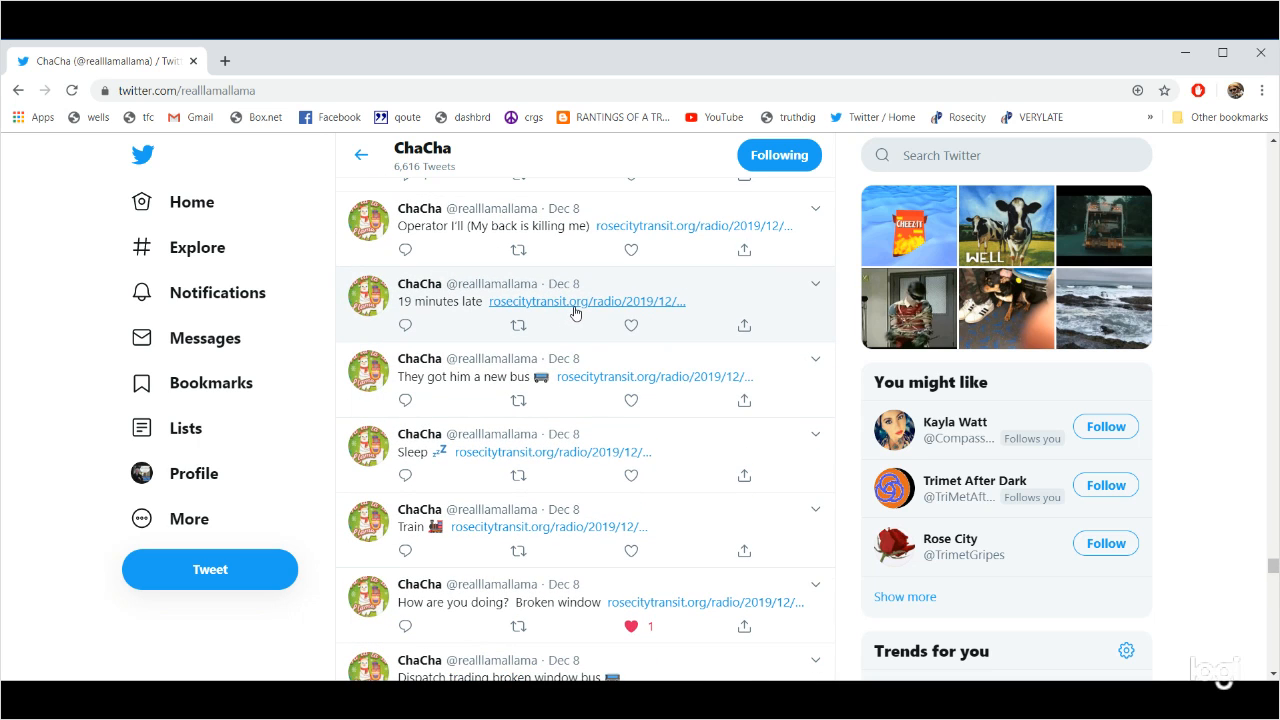
Open the '19 minutes late' tweet's rosecitytransit.org clip so it plays in a new tab.
click(587, 301)
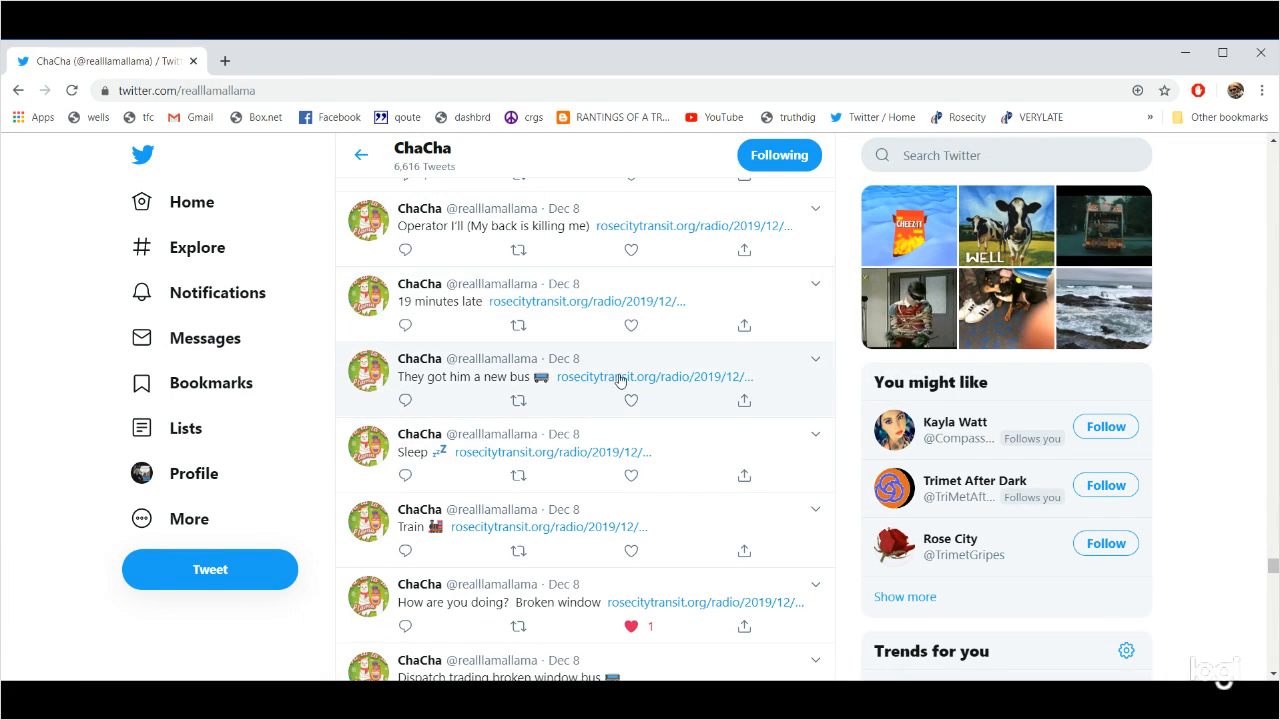
click(631, 326)
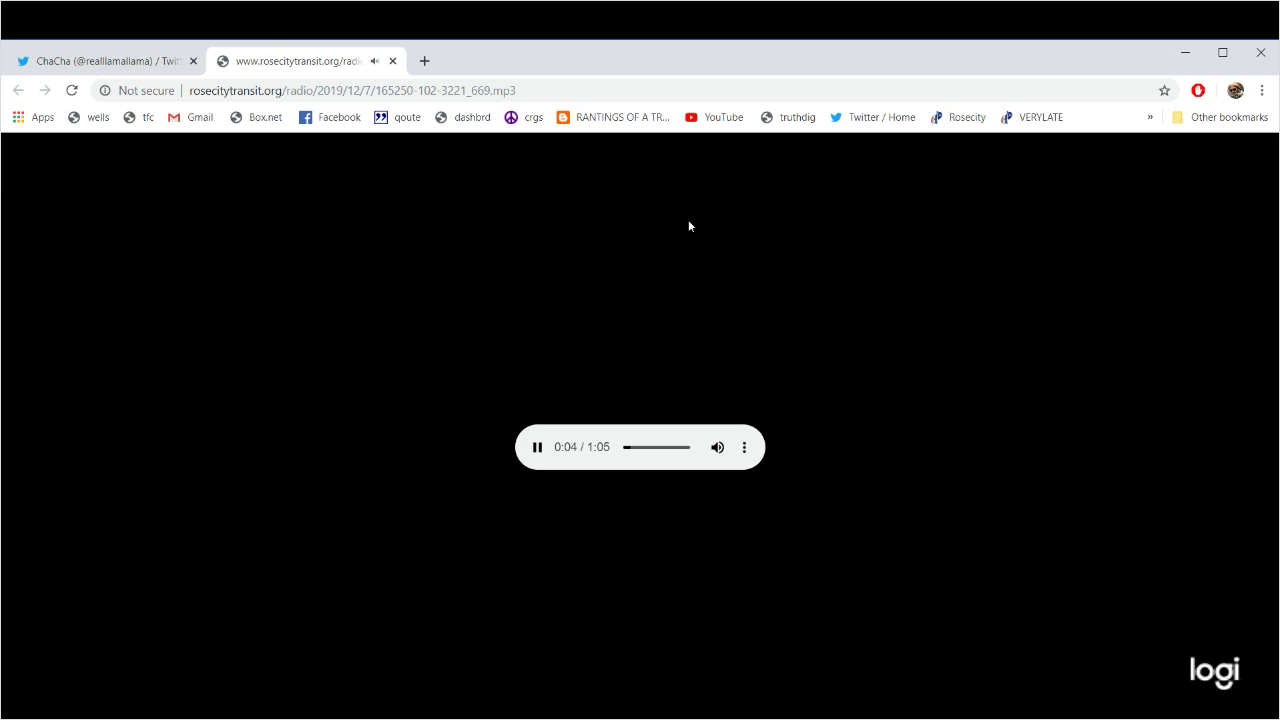
Retweet and like the 'Operator I'll (My back is killing me)' tweet, then close the audio tab.
click(105, 61)
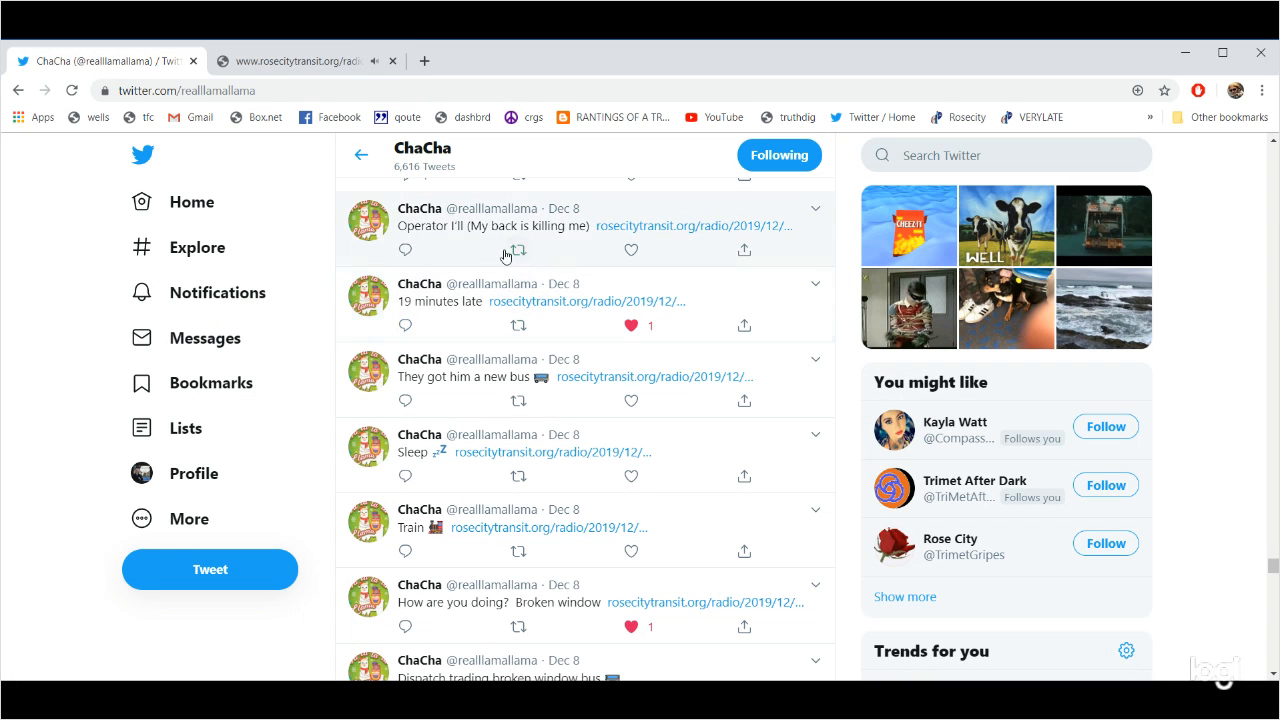
click(518, 250)
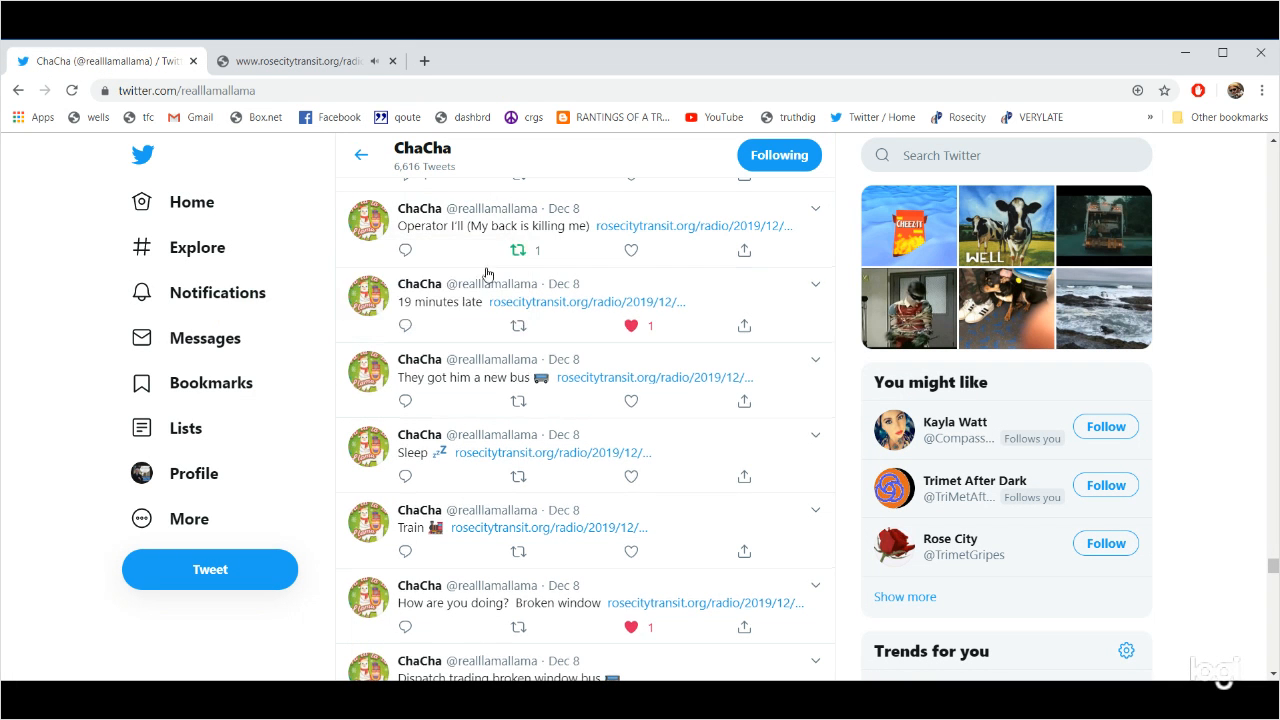
scroll(up, 3)
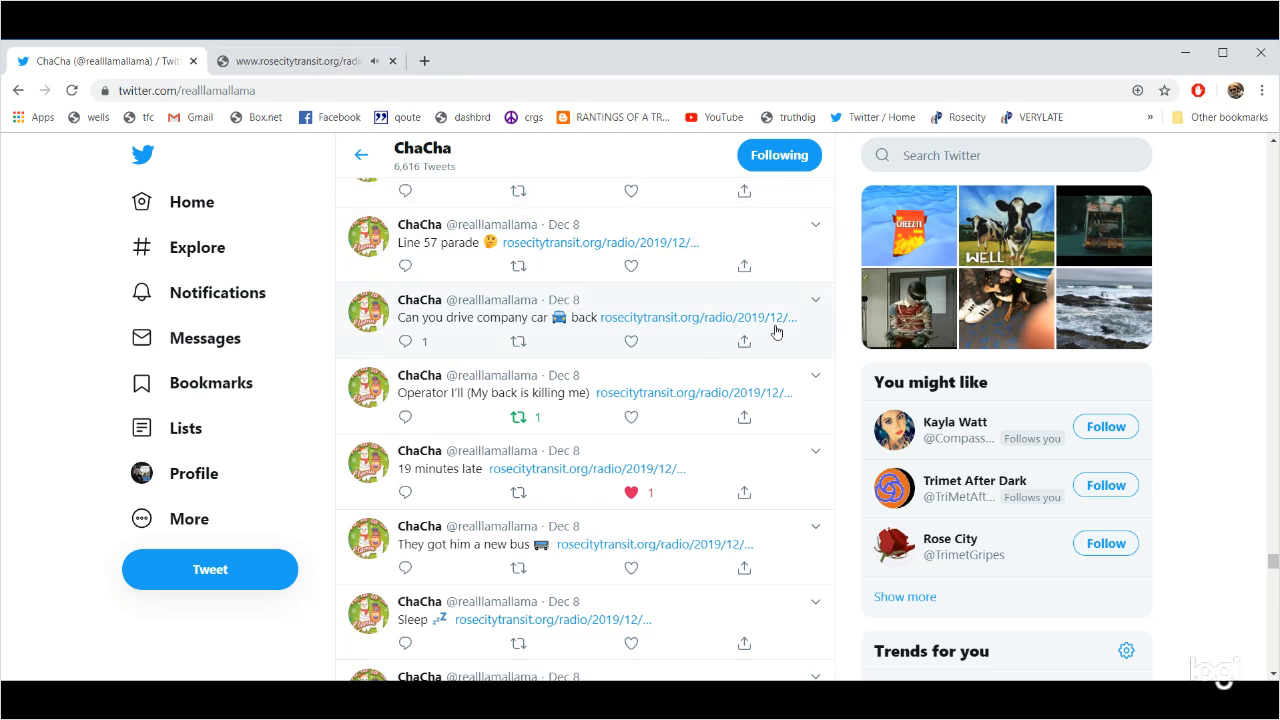
mouse_move(778, 260)
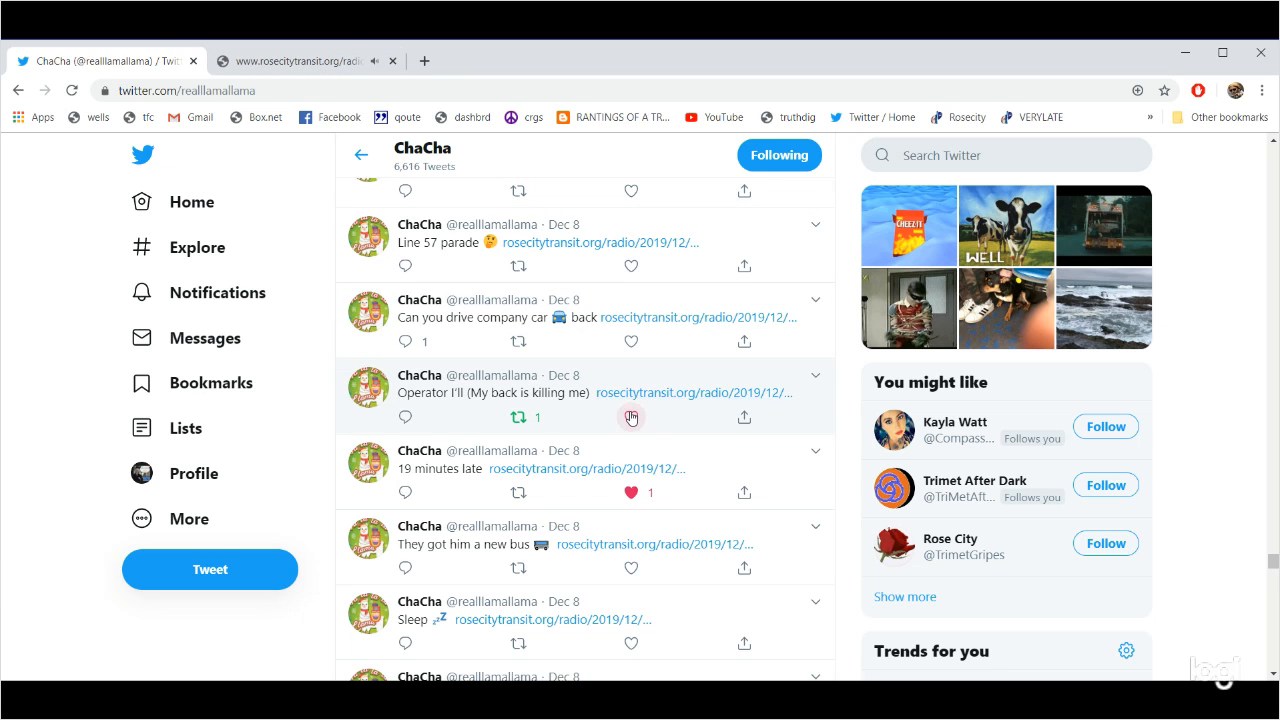
click(631, 417)
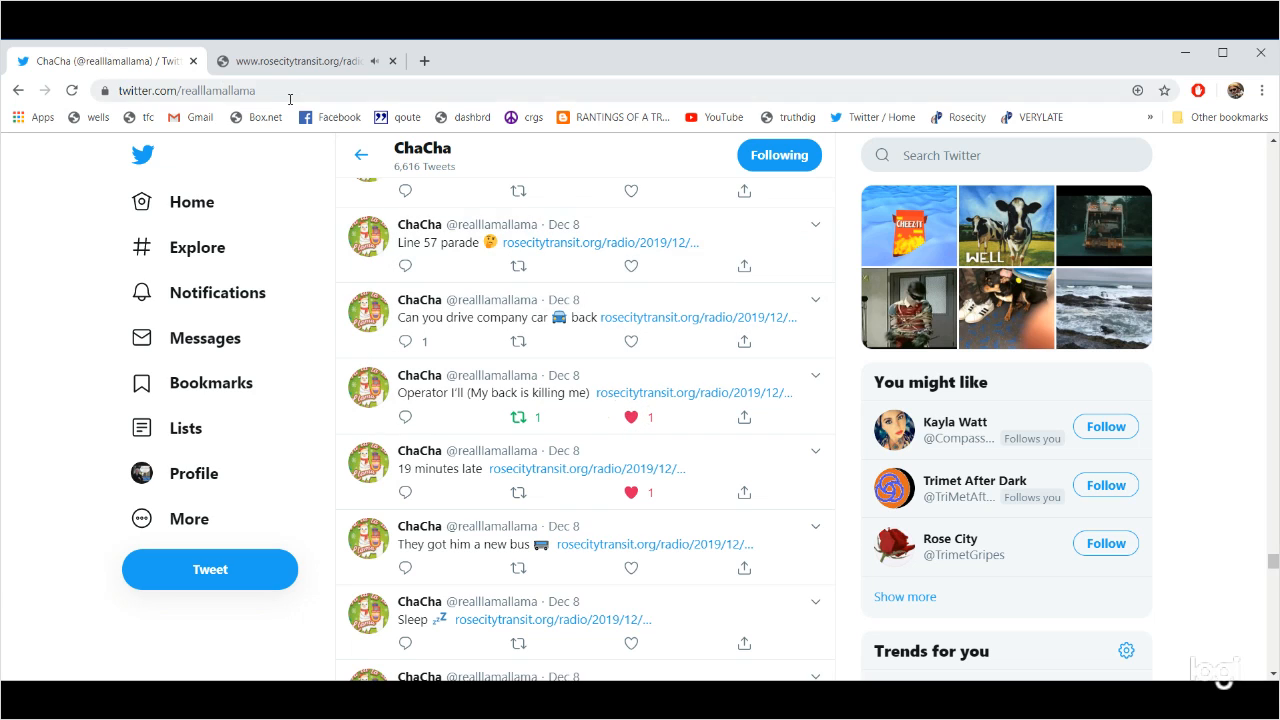
click(290, 61)
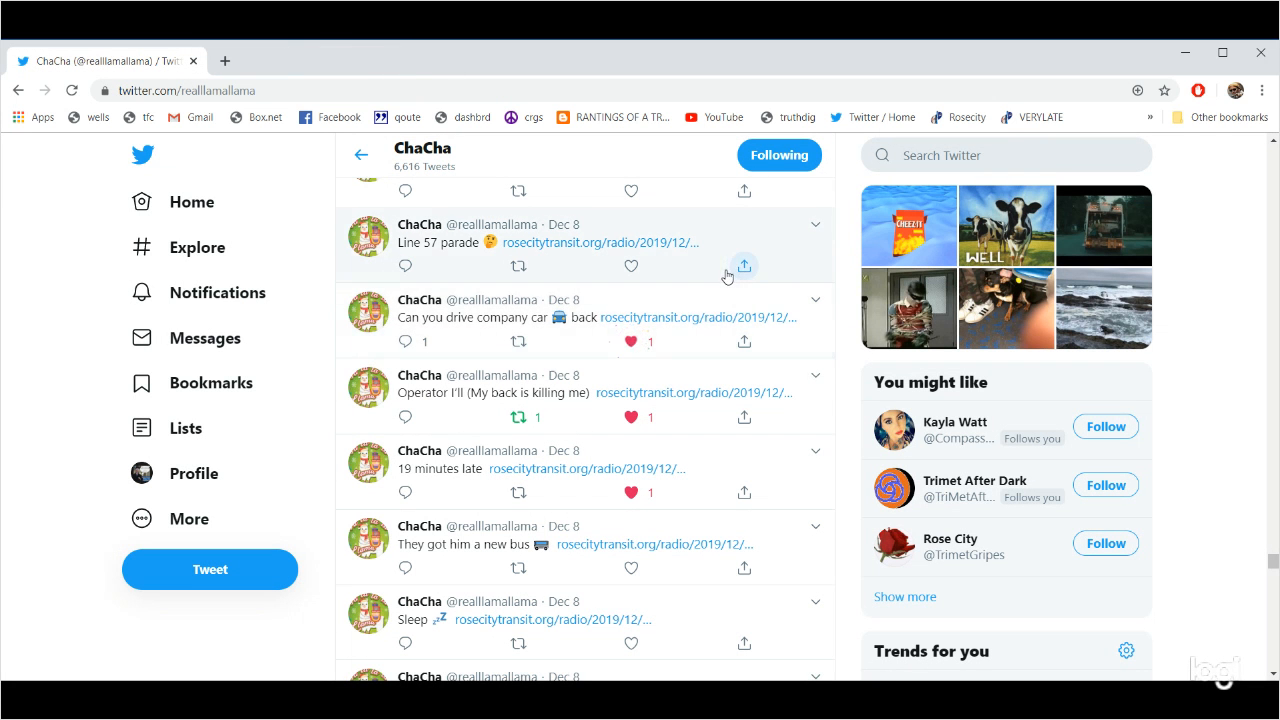
Like the 'Line 57 parade' tweet on ChaCha's profile and close its clip page.
scroll(up, 3)
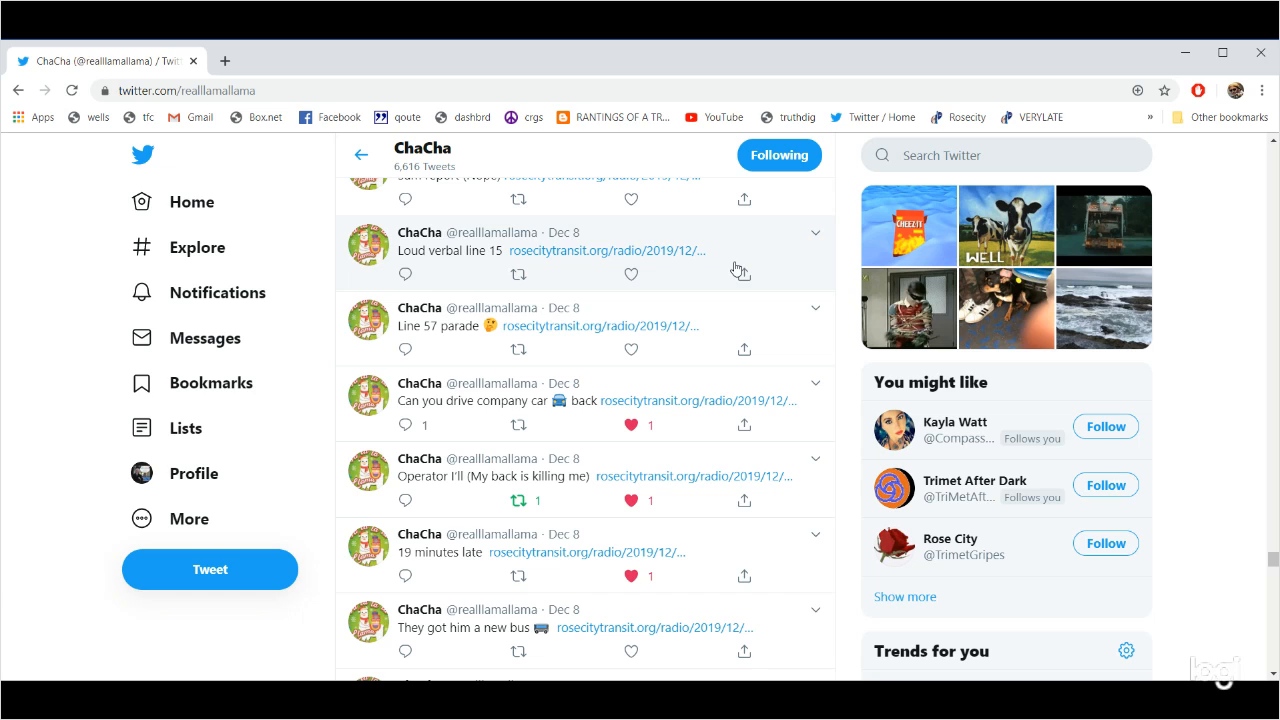
mouse_move(631, 303)
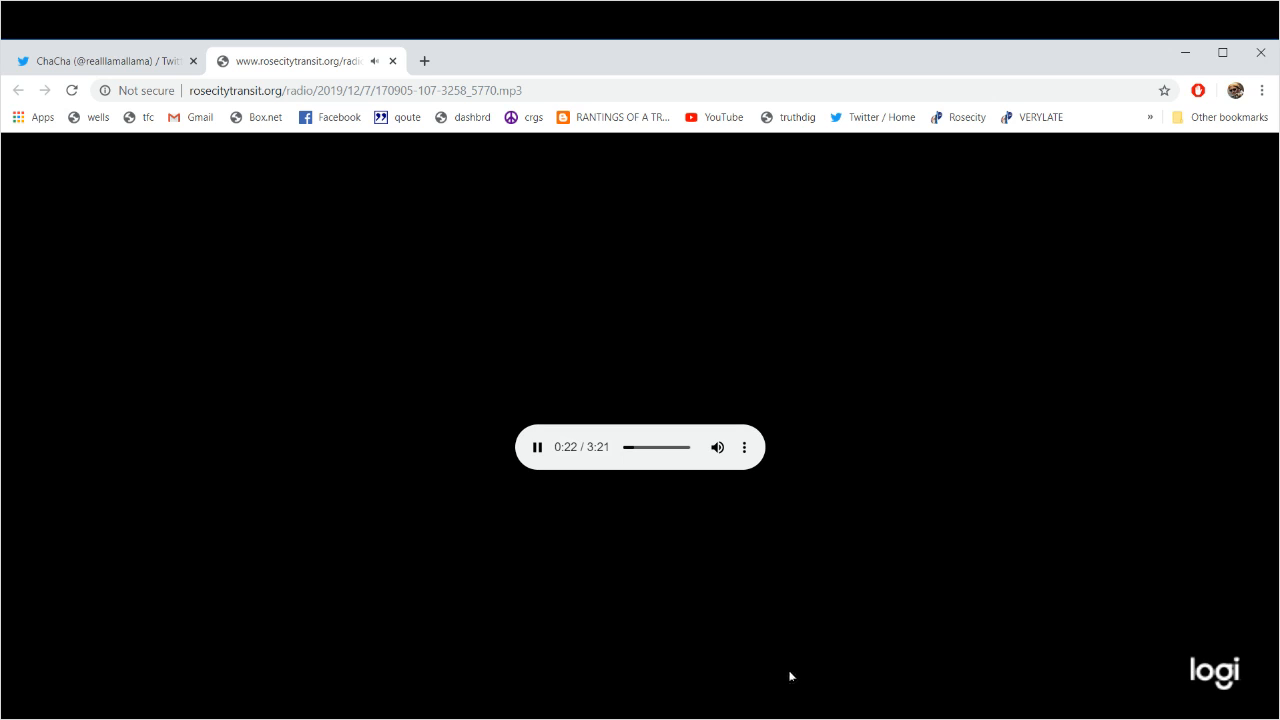
mouse_move(745, 592)
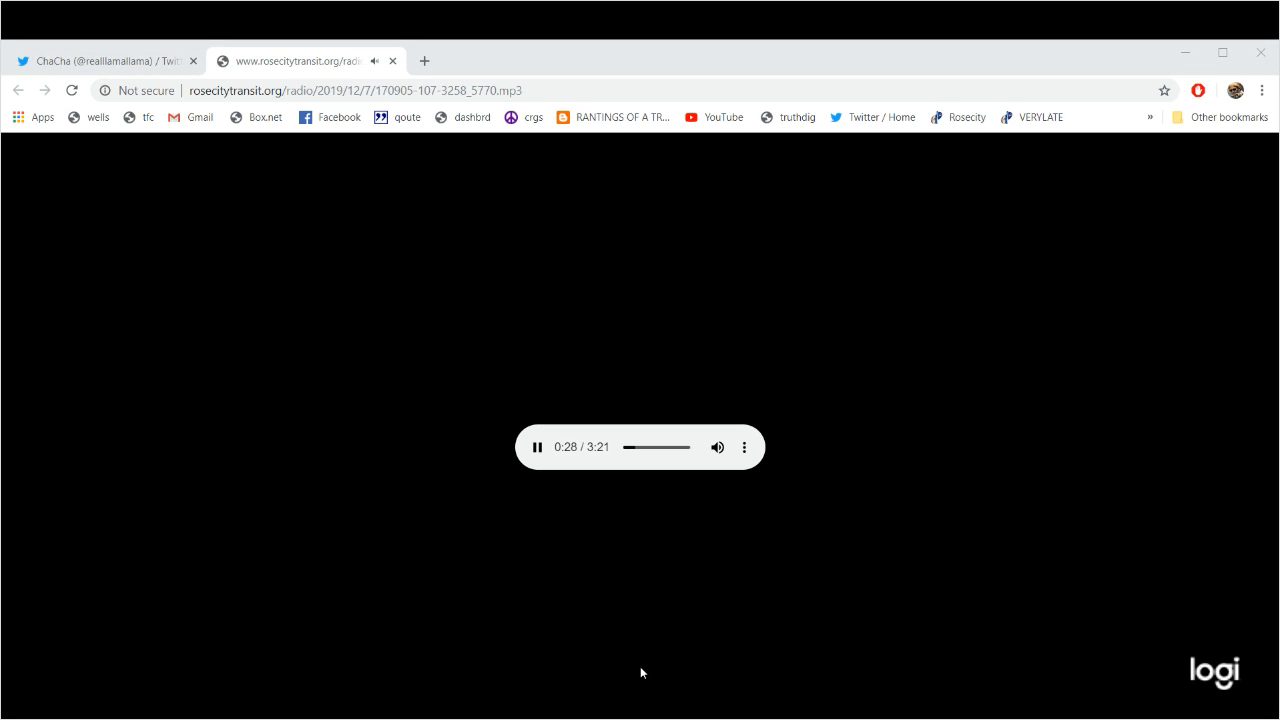
mouse_move(54, 426)
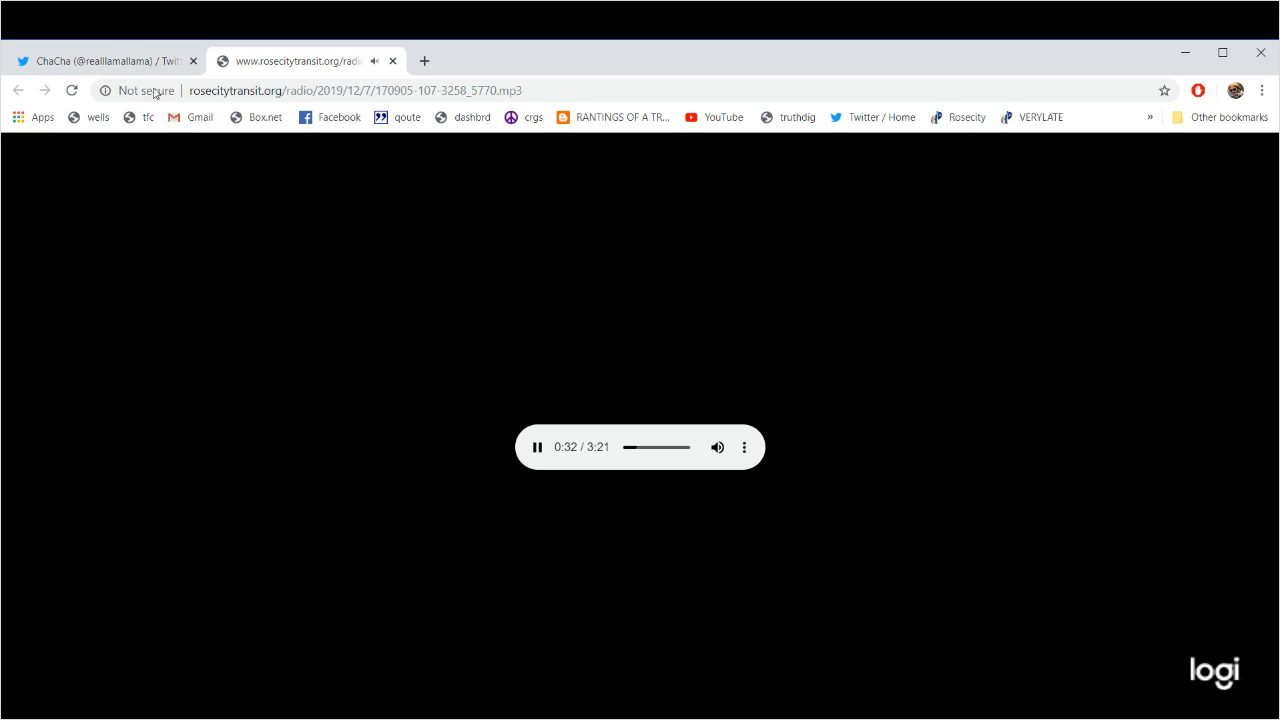
click(105, 61)
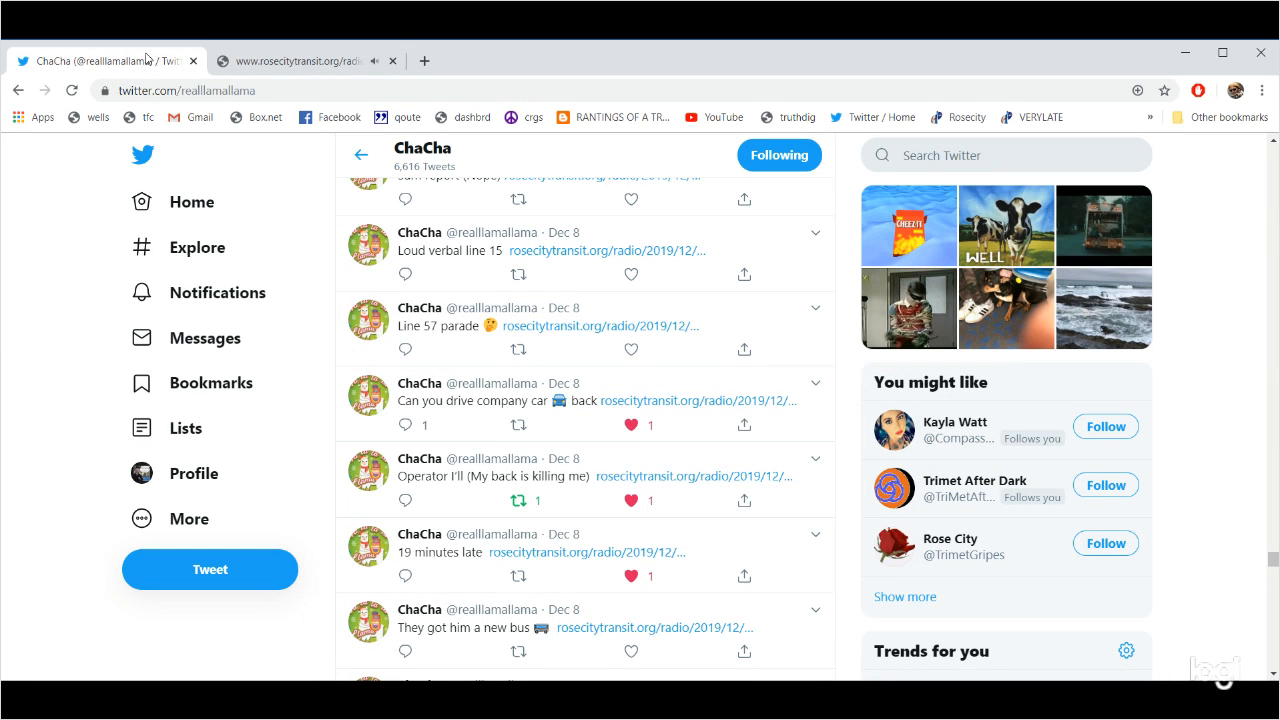
click(290, 61)
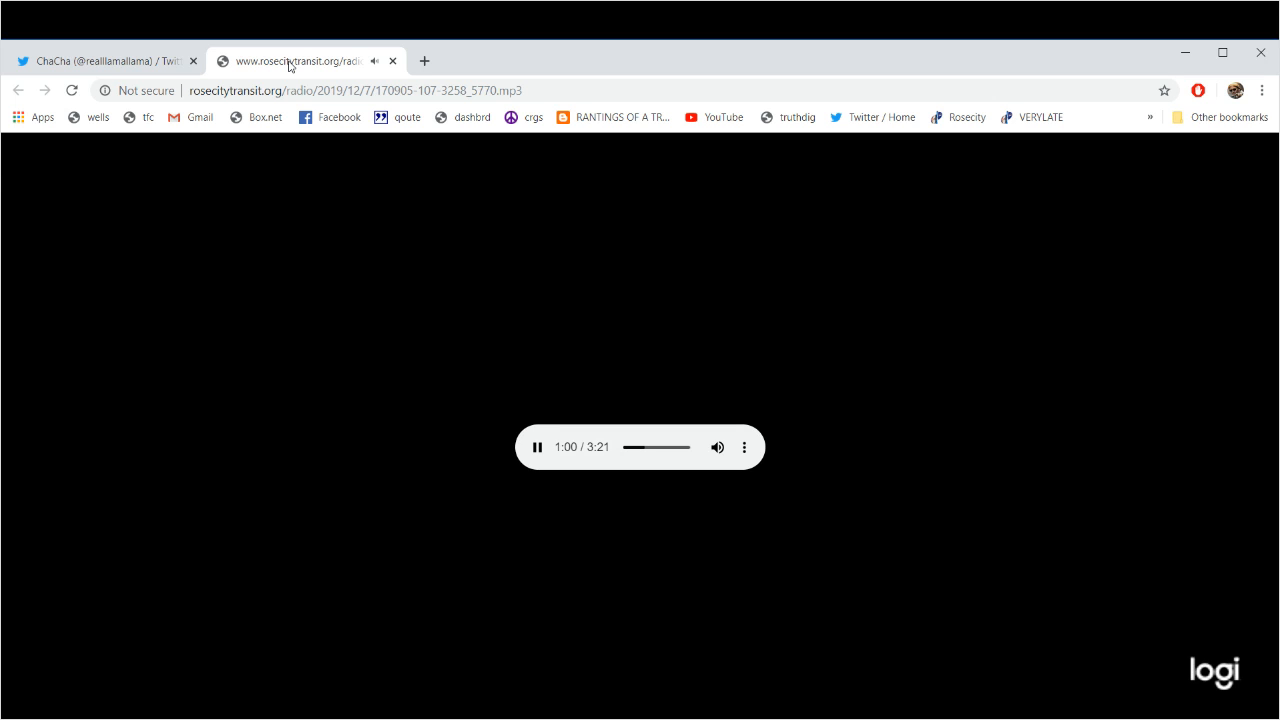
click(105, 61)
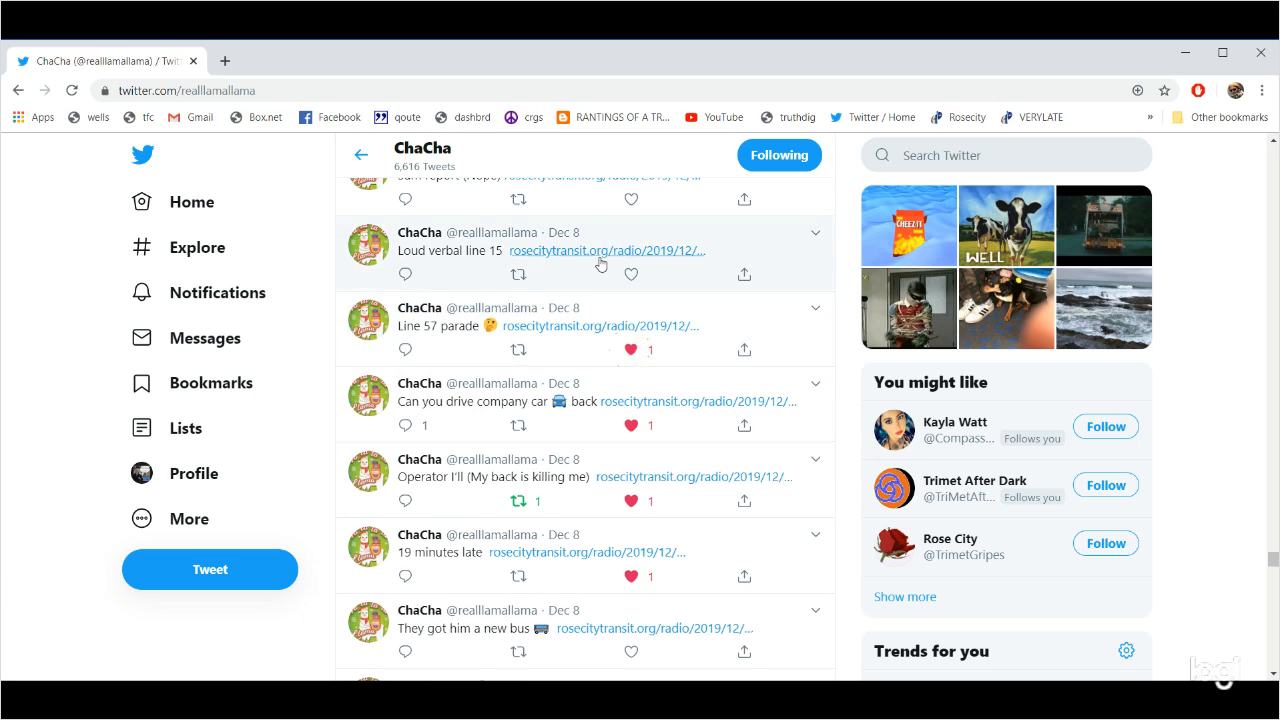
Play the Loud verbal line 15 radio clip and retweet that tweet.
click(606, 251)
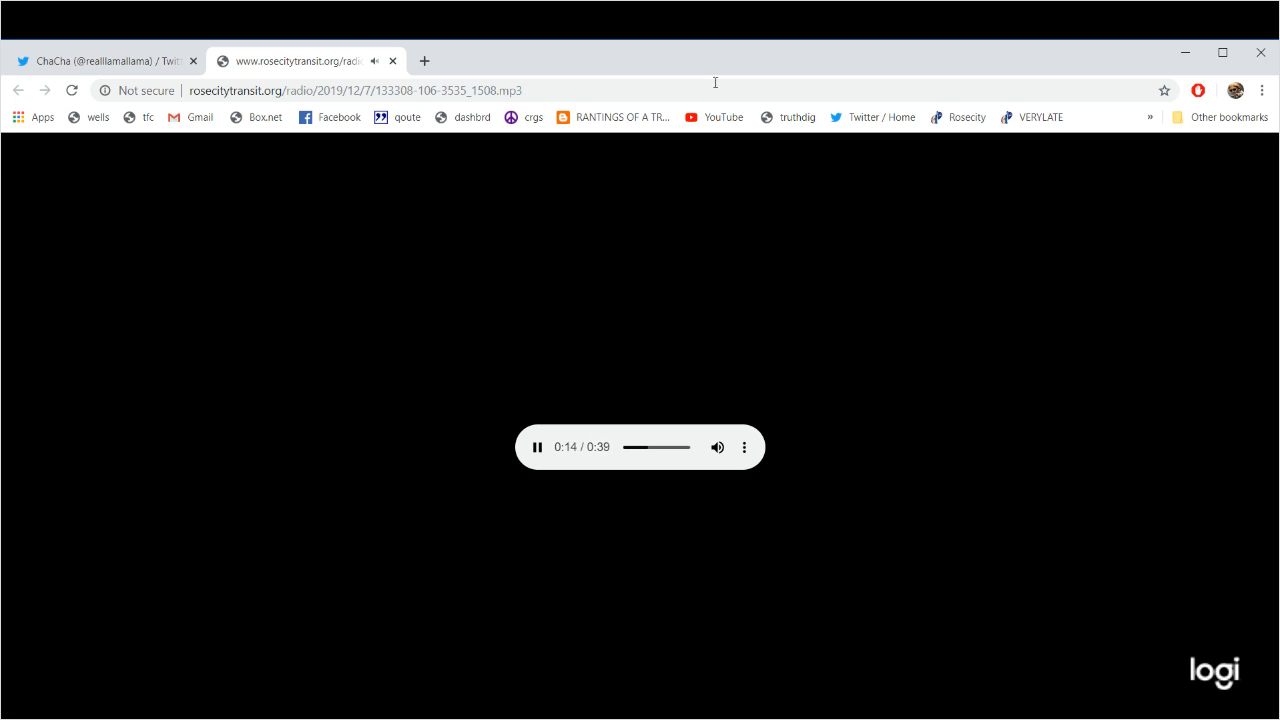
click(105, 61)
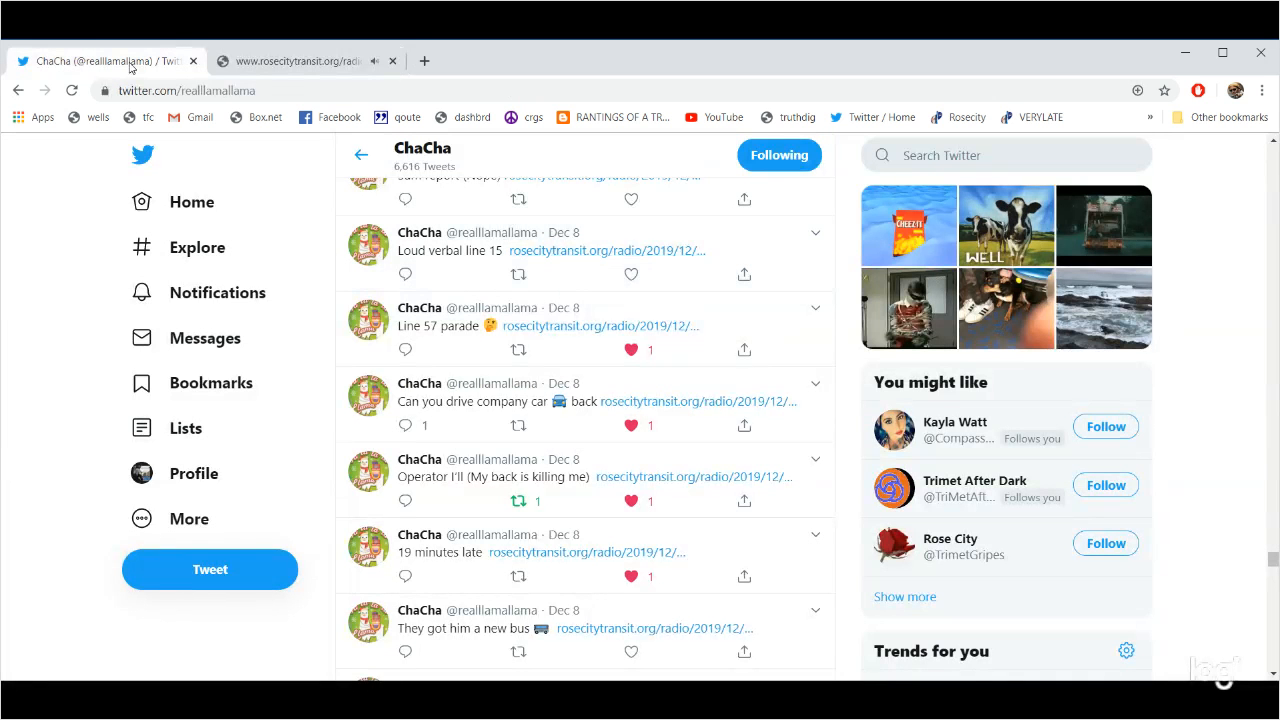
click(518, 274)
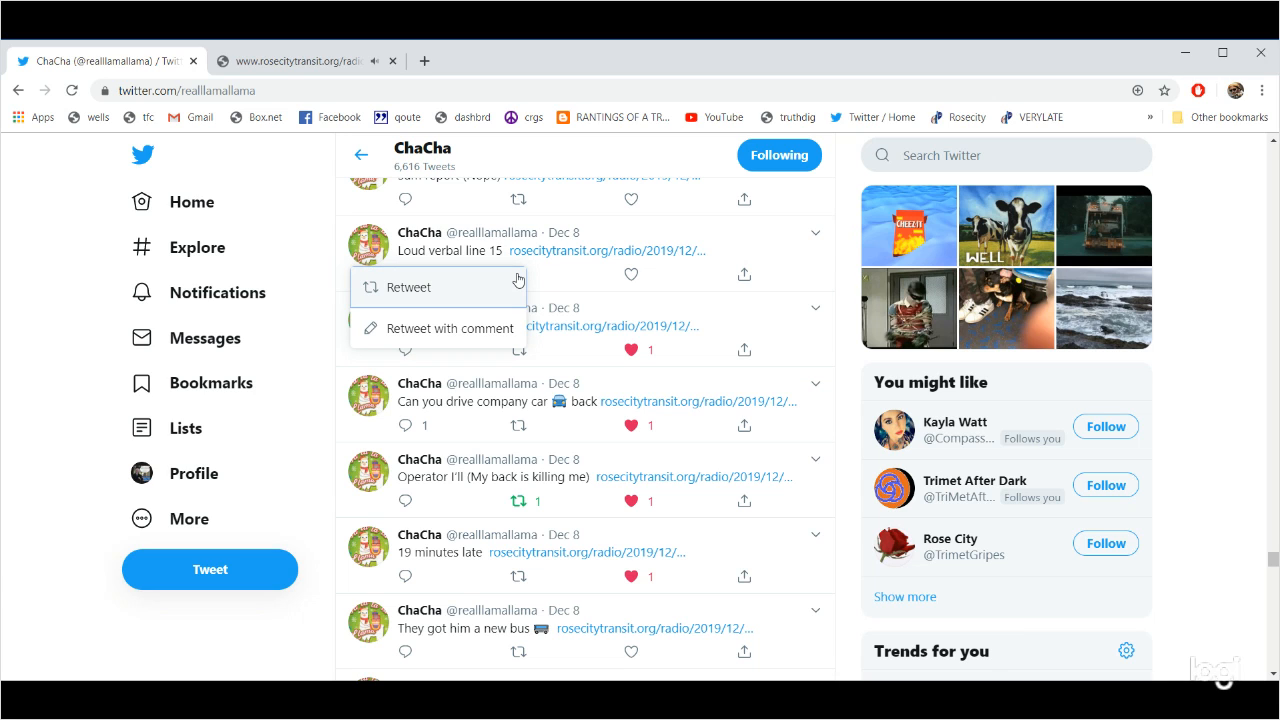
click(368, 287)
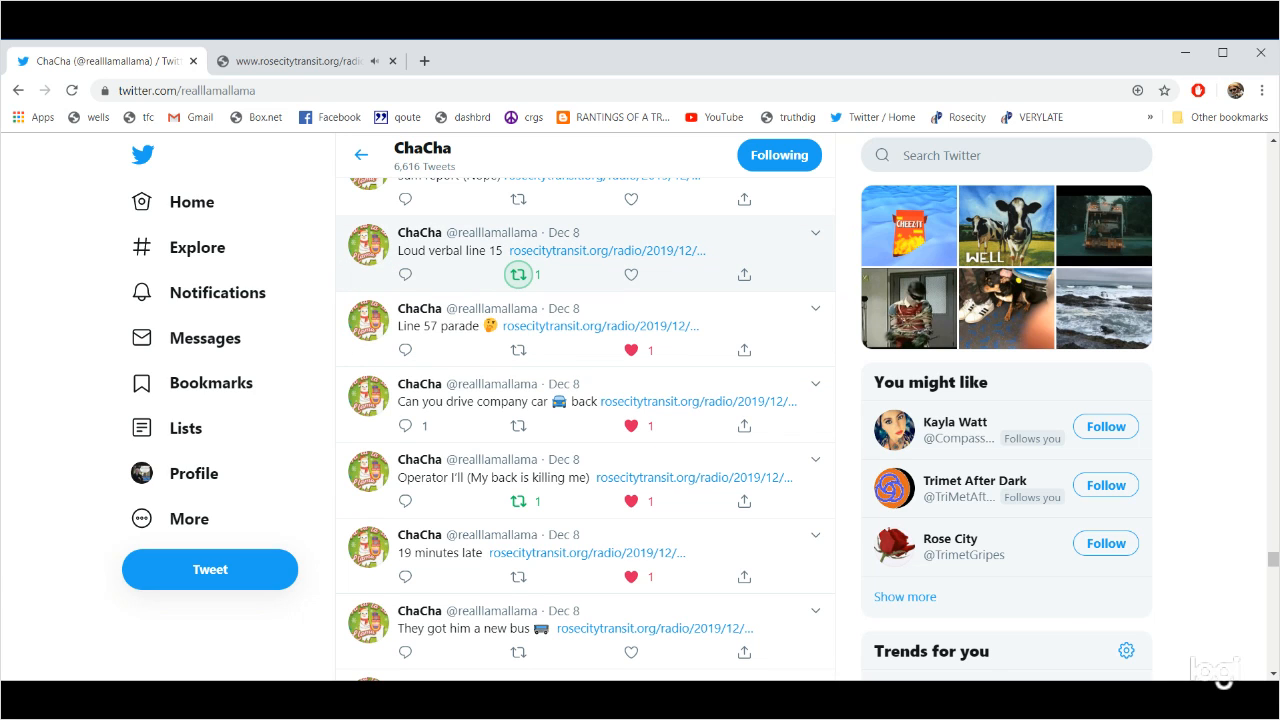
Close the finished Loud verbal line 15 audio tab.
scroll(up, 3)
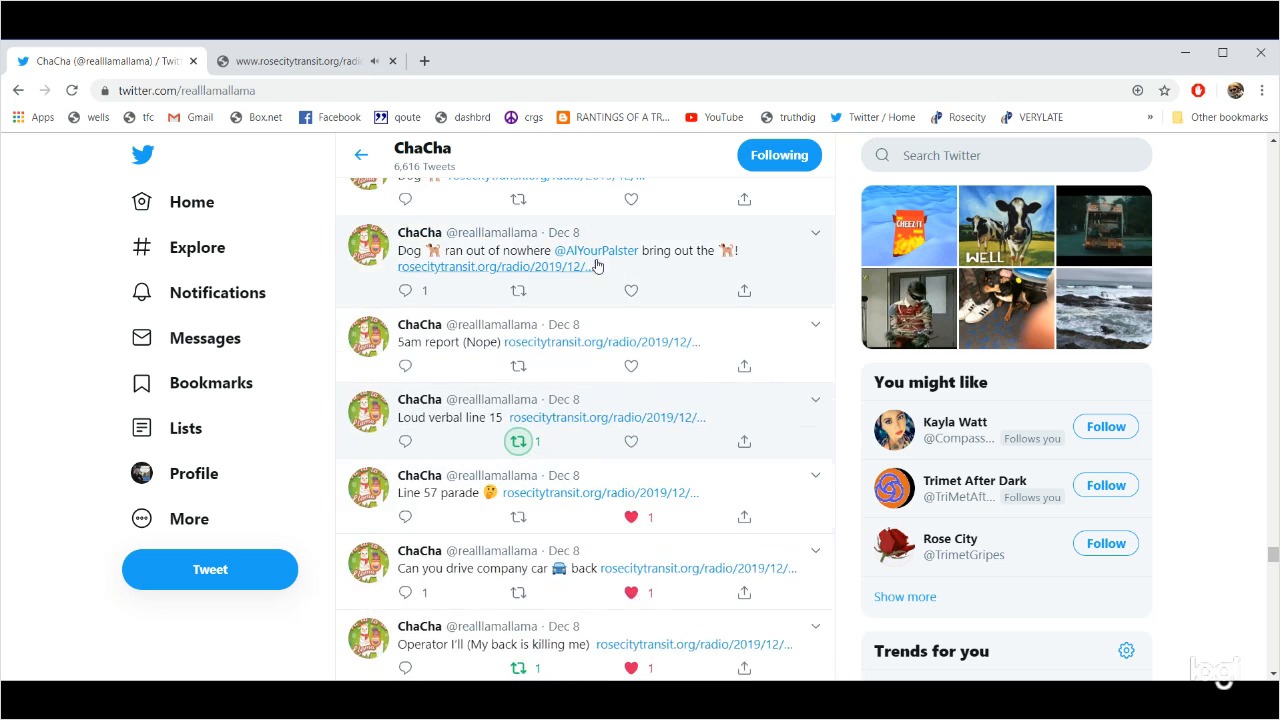
click(290, 61)
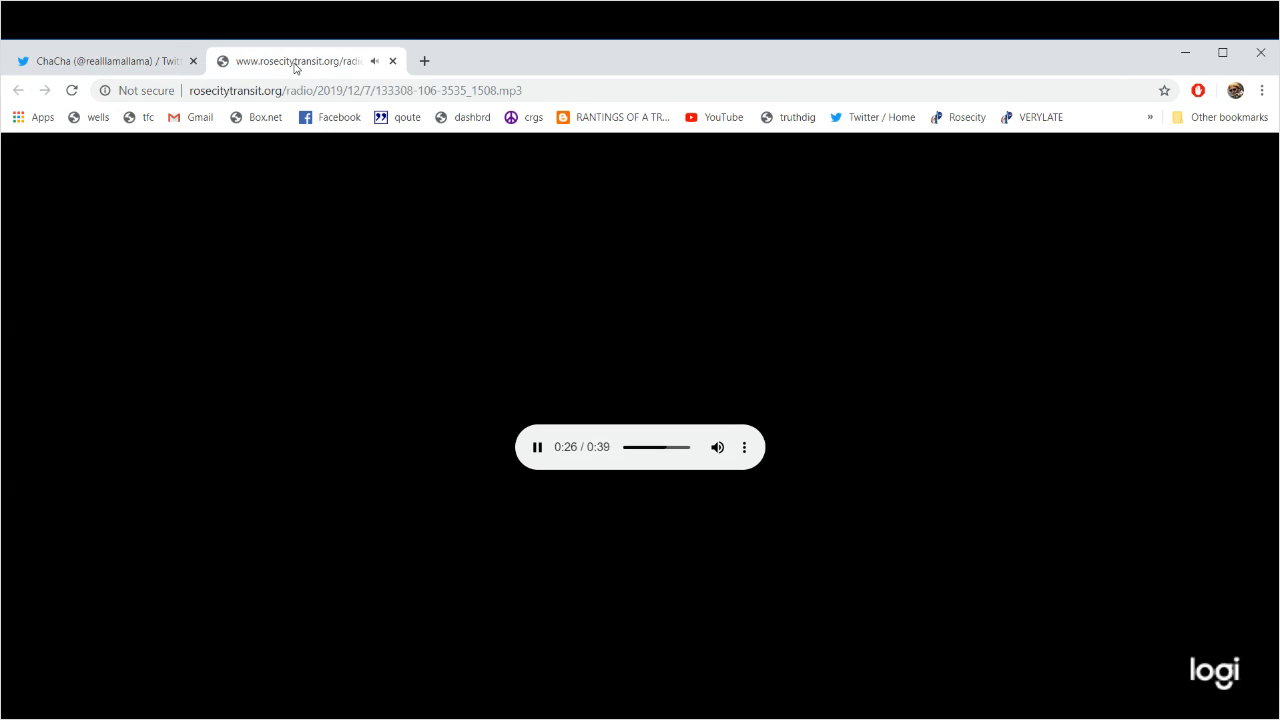
click(105, 61)
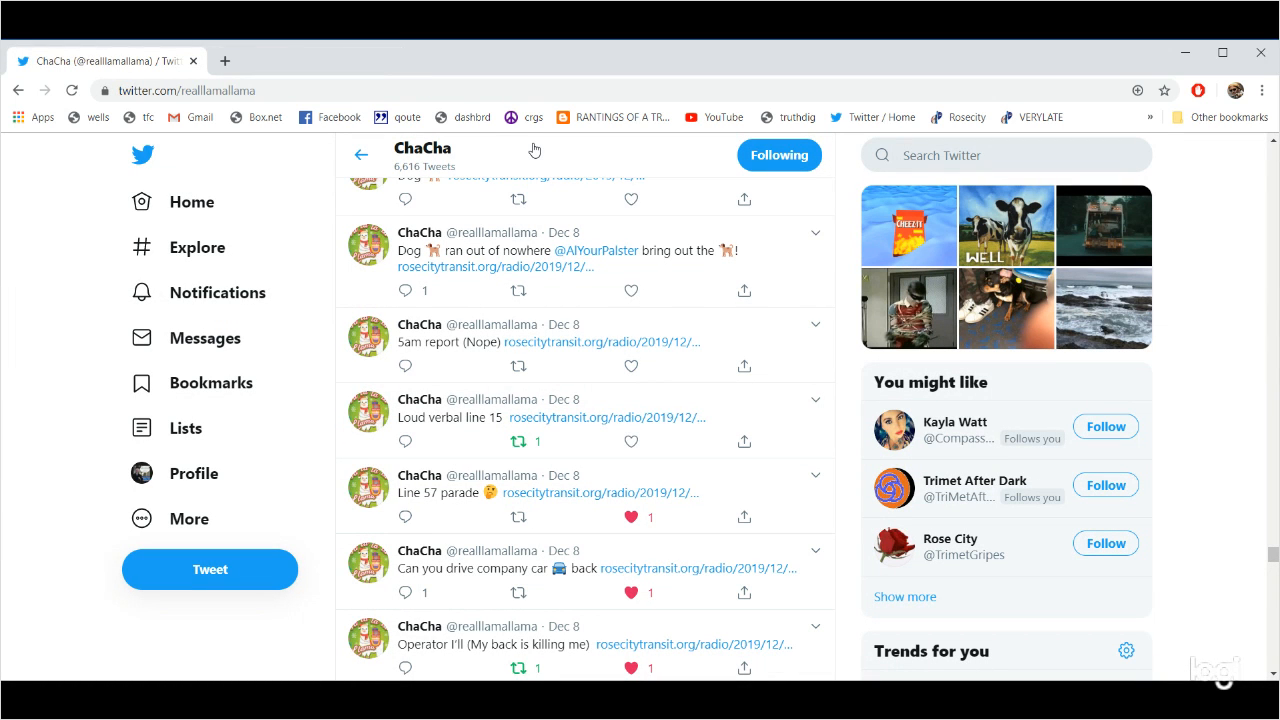
mouse_move(515, 118)
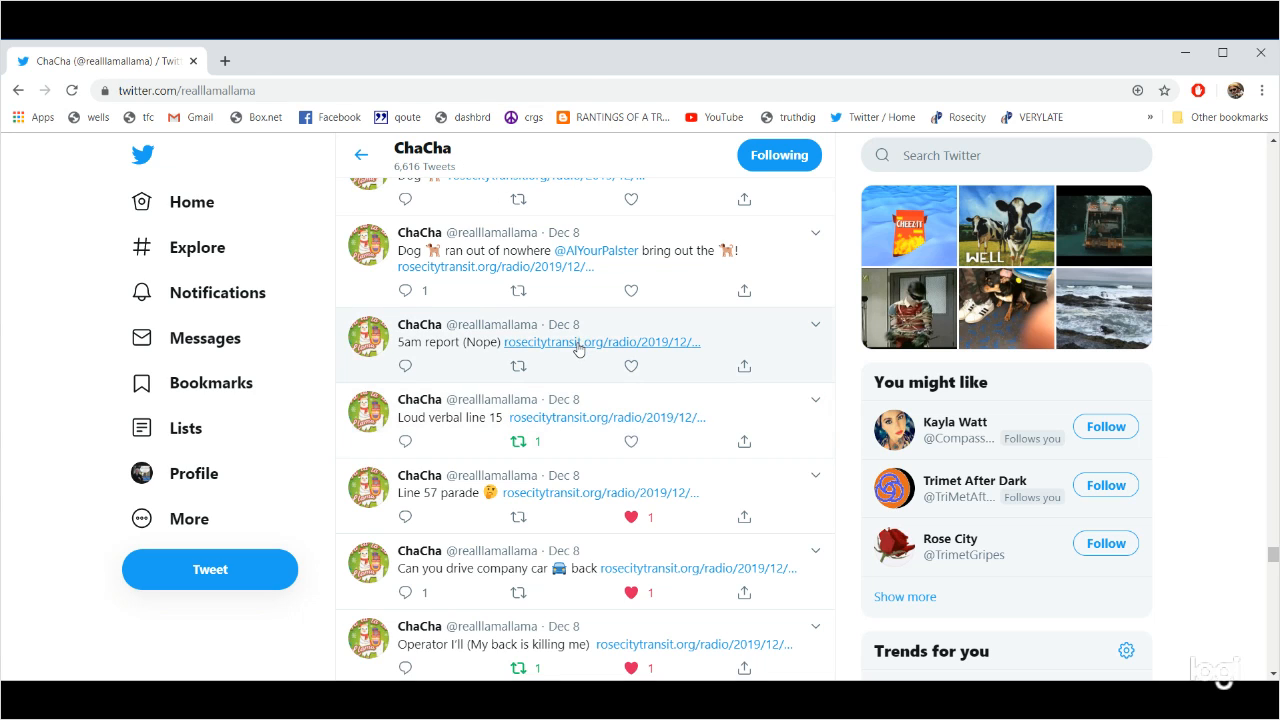
Play the Sam report radio clip, then go back to ChaCha's profile.
click(601, 342)
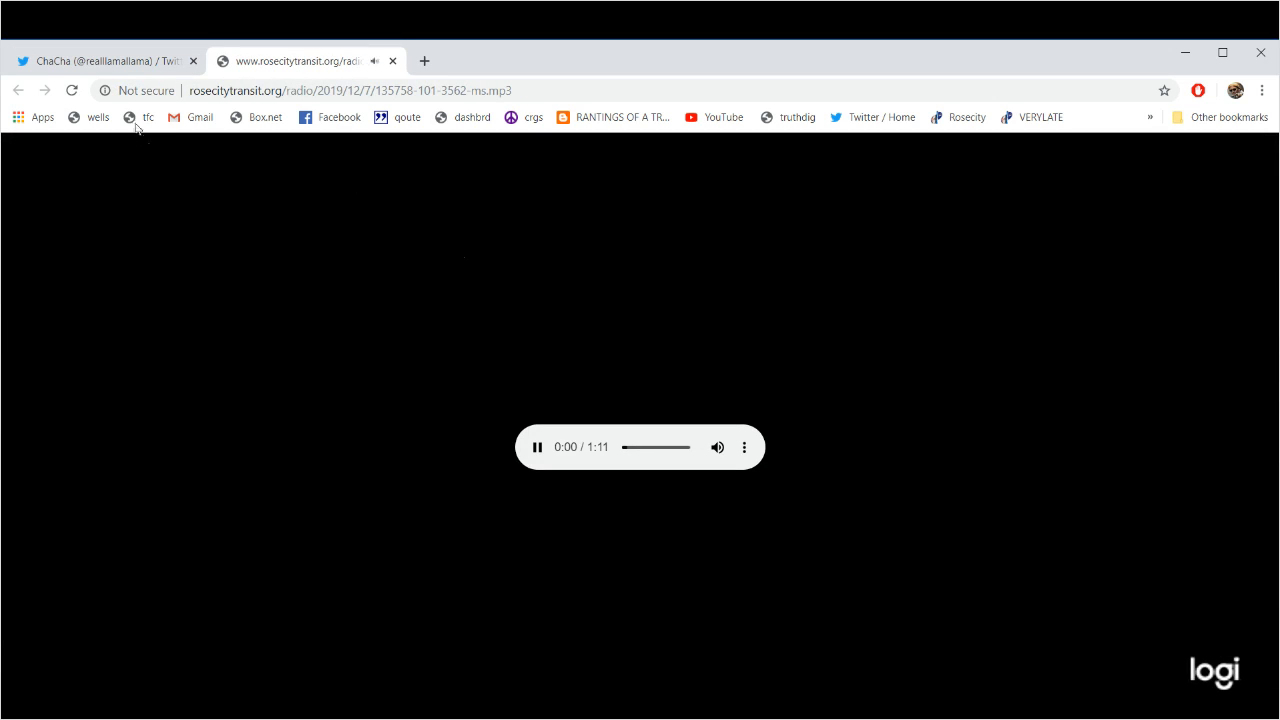
click(105, 61)
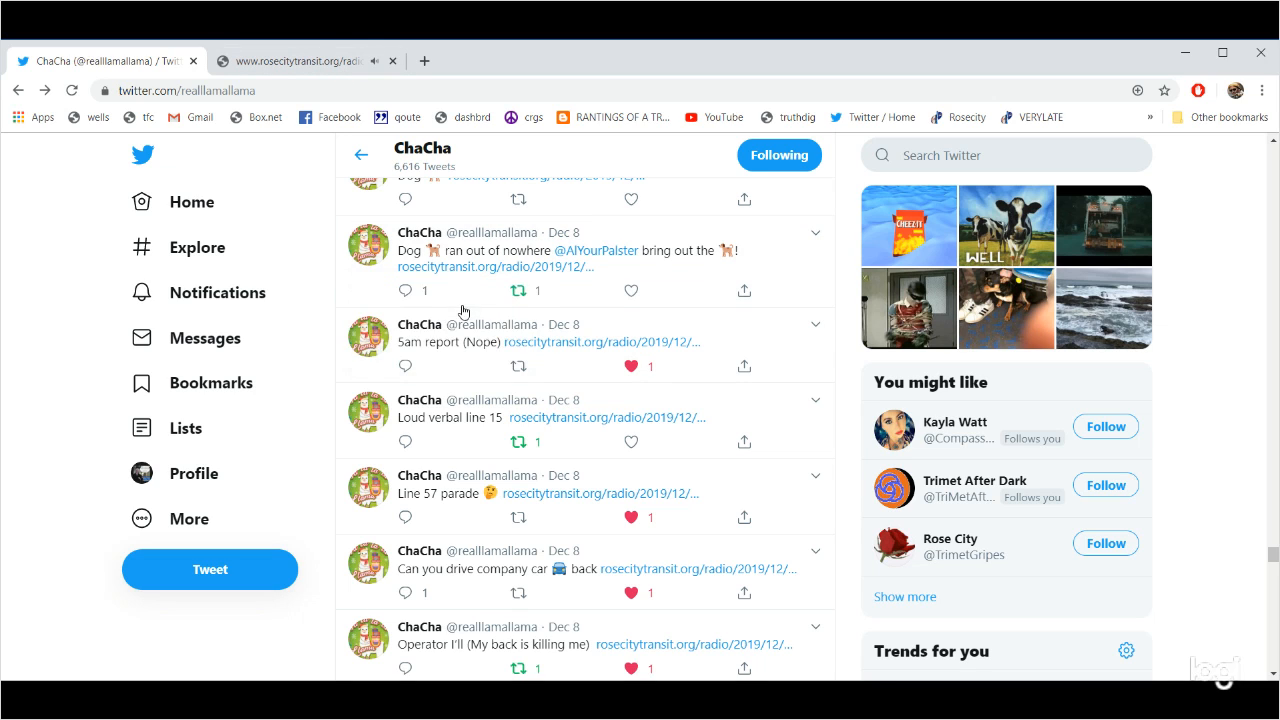
scroll(up, 3)
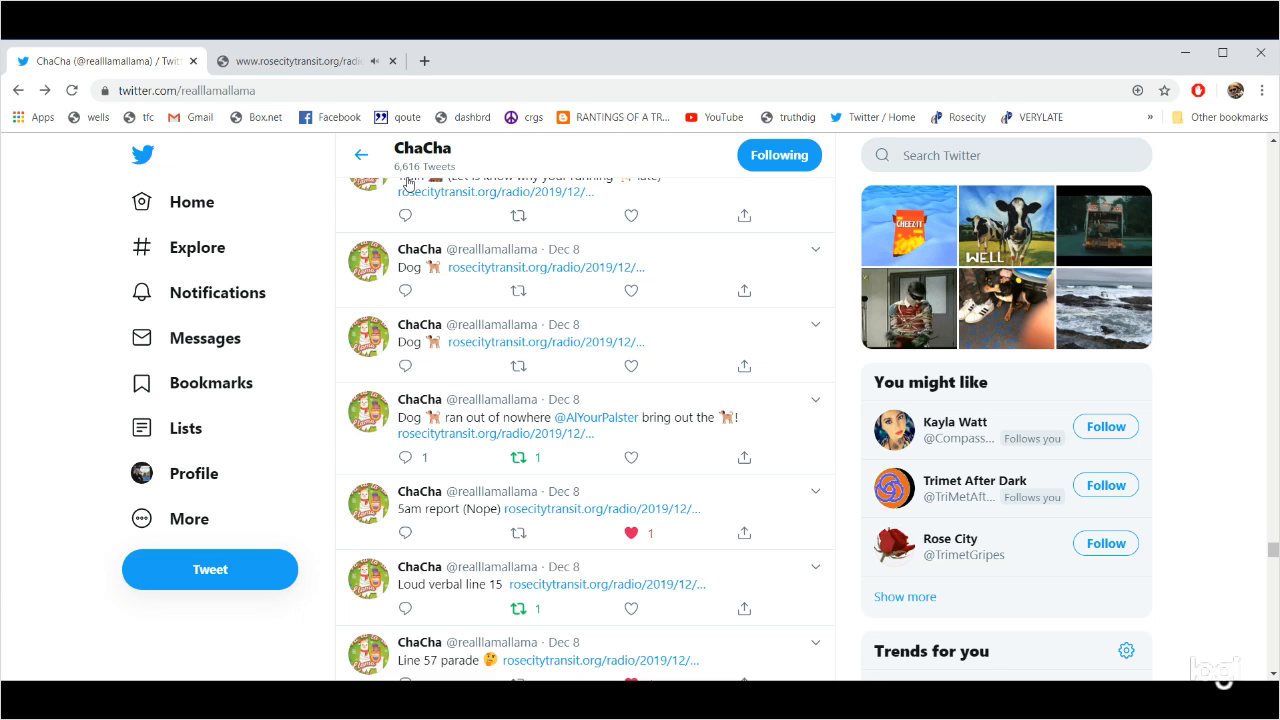
mouse_move(544, 158)
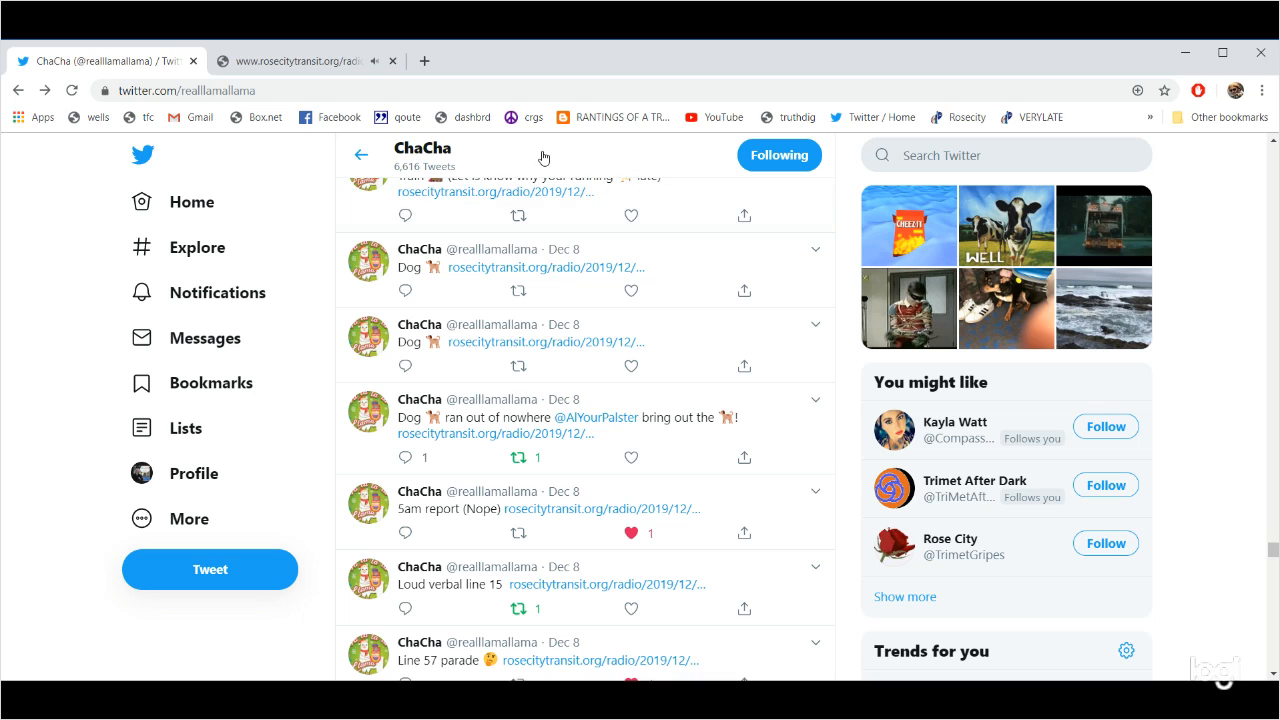
mouse_move(786, 240)
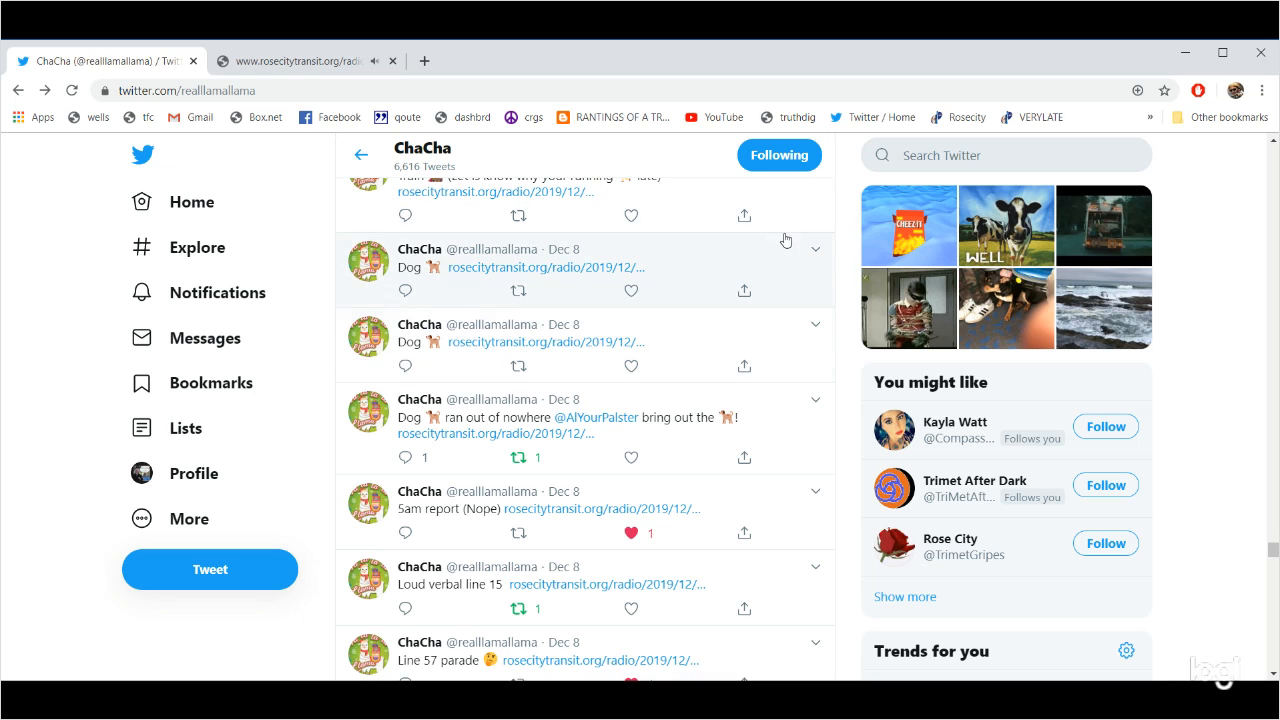
mouse_move(297, 65)
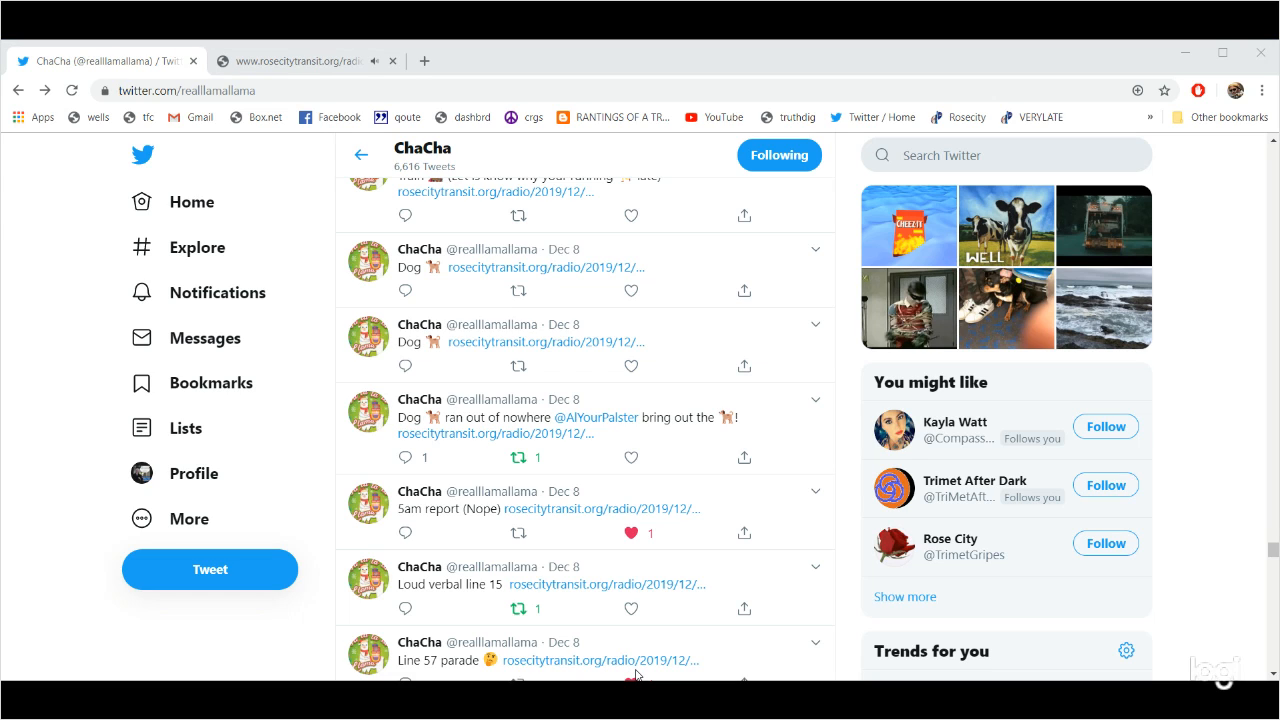
mouse_move(71, 460)
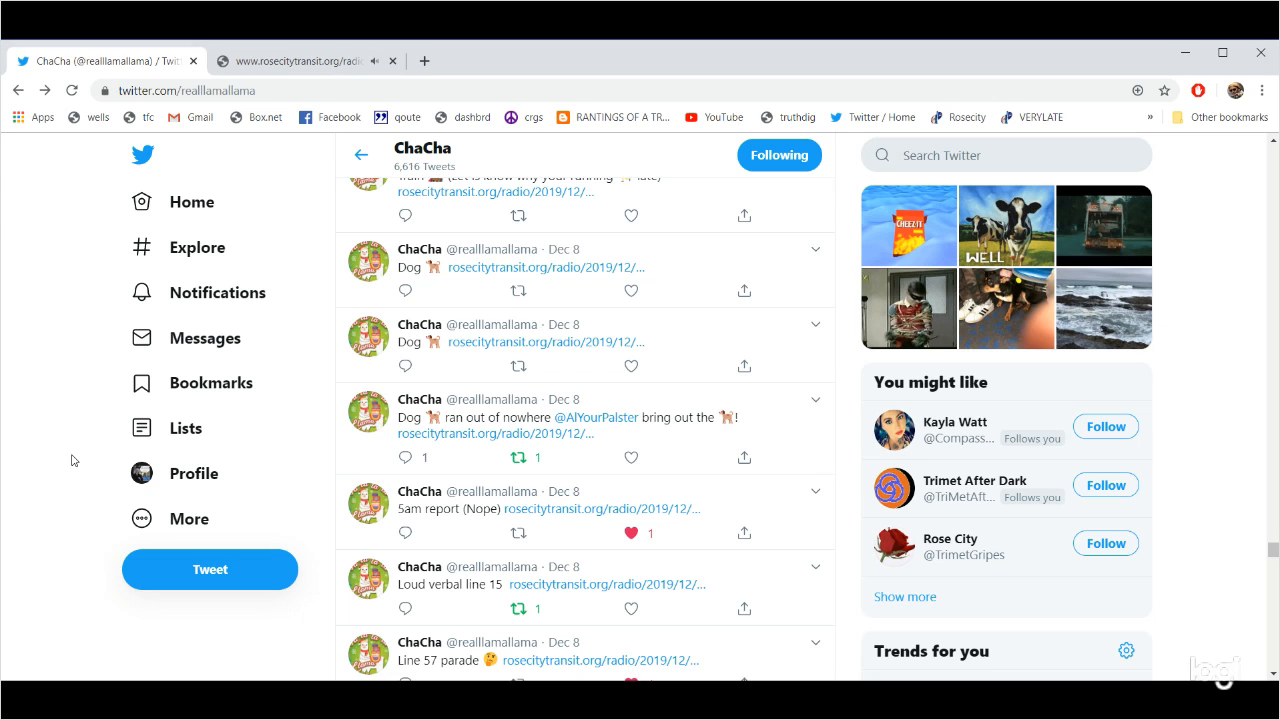
mouse_move(114, 367)
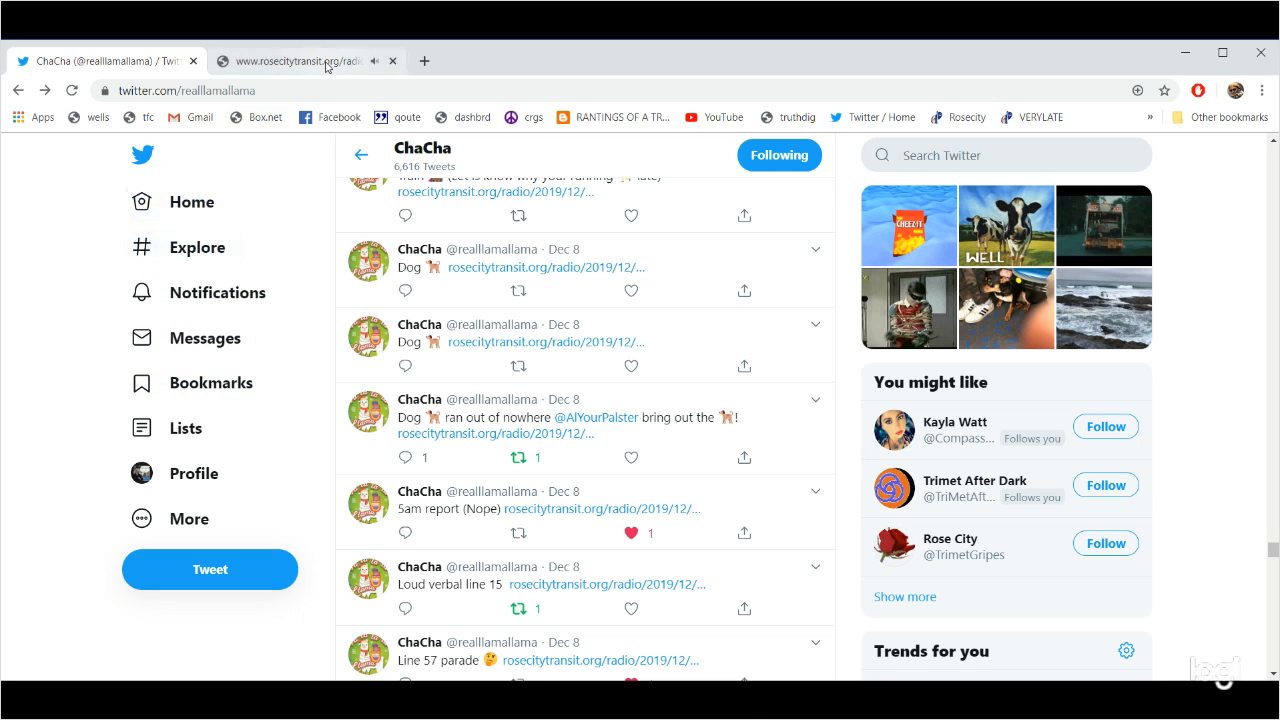
Listen to the Dog radio clip past one minute, then close its tab.
click(290, 61)
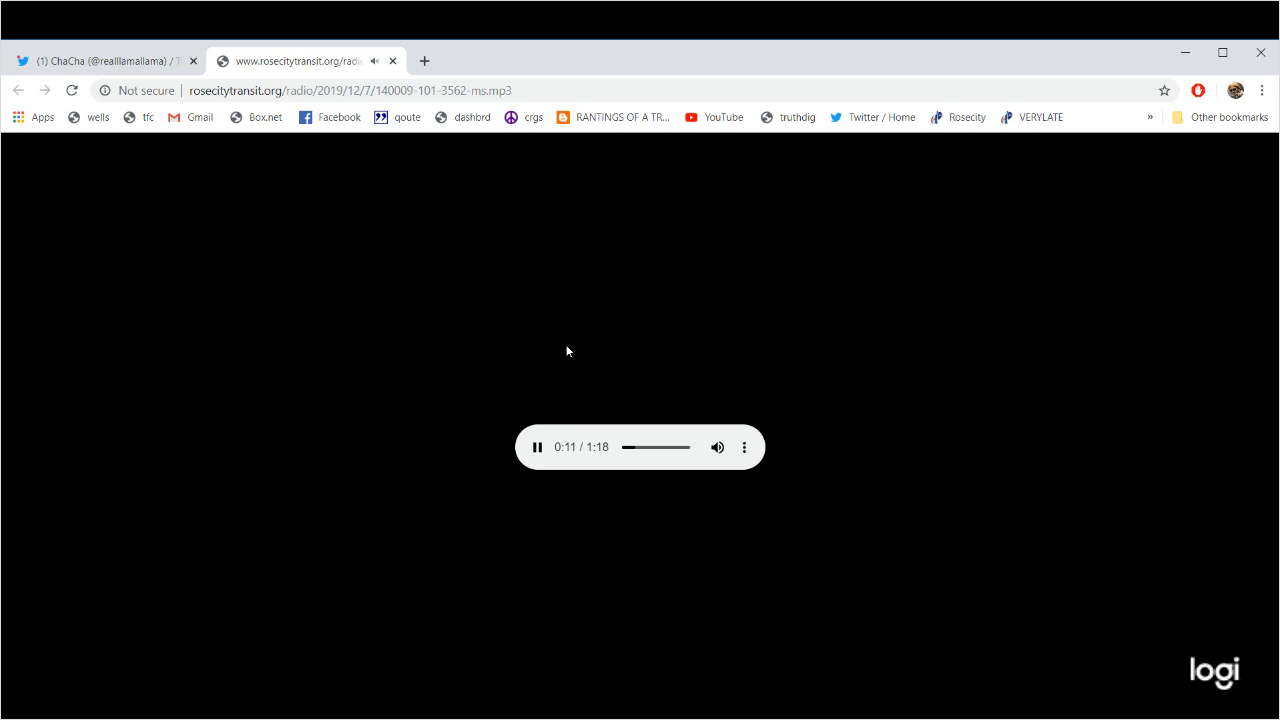
mouse_move(570, 305)
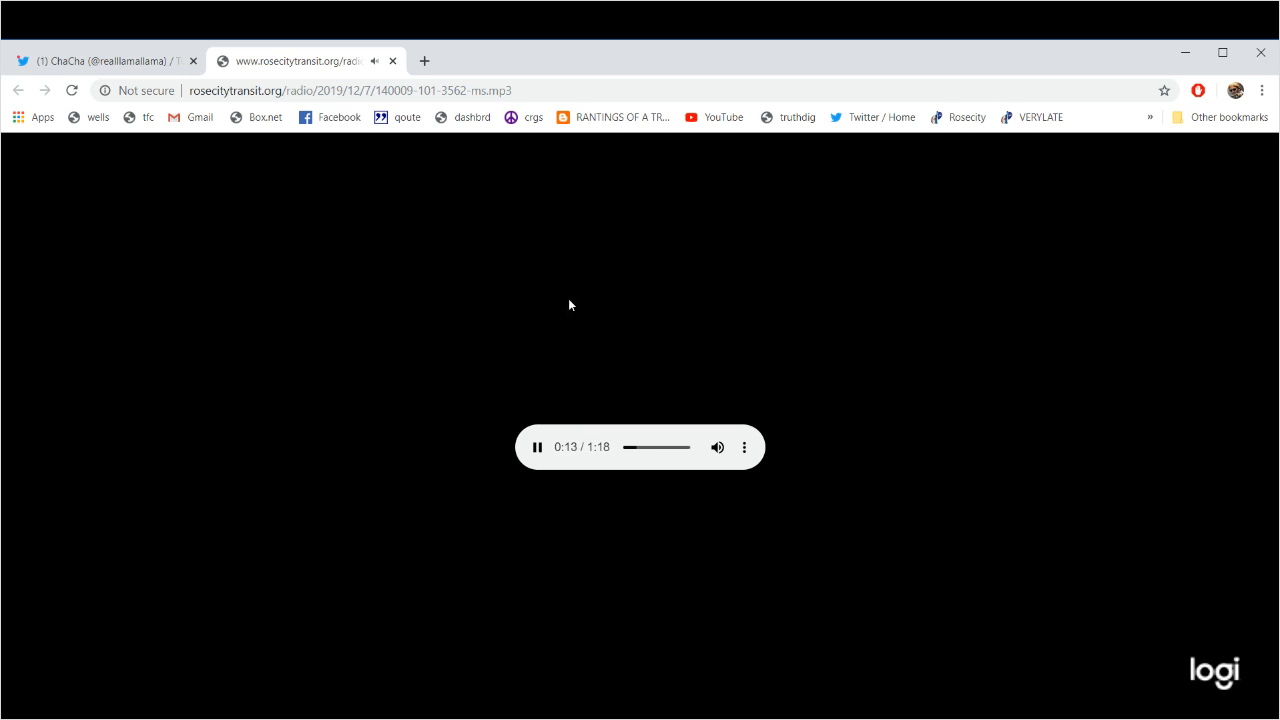
mouse_move(576, 261)
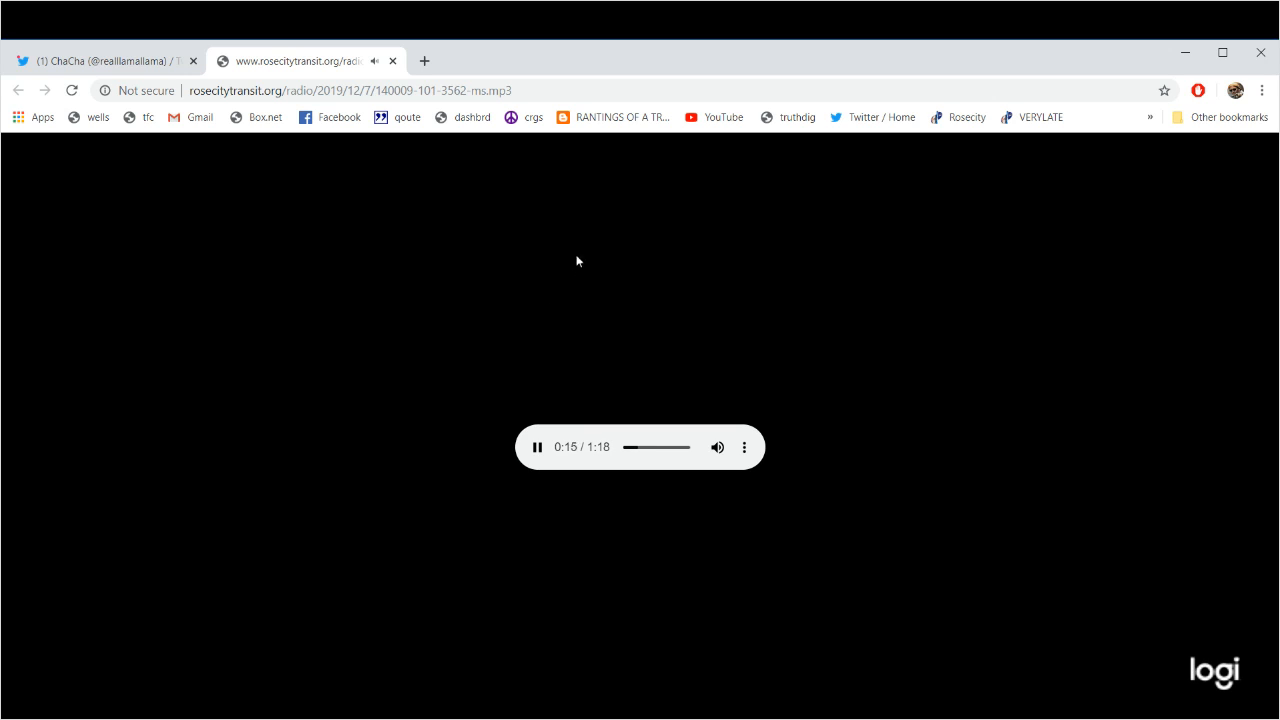
mouse_move(661, 199)
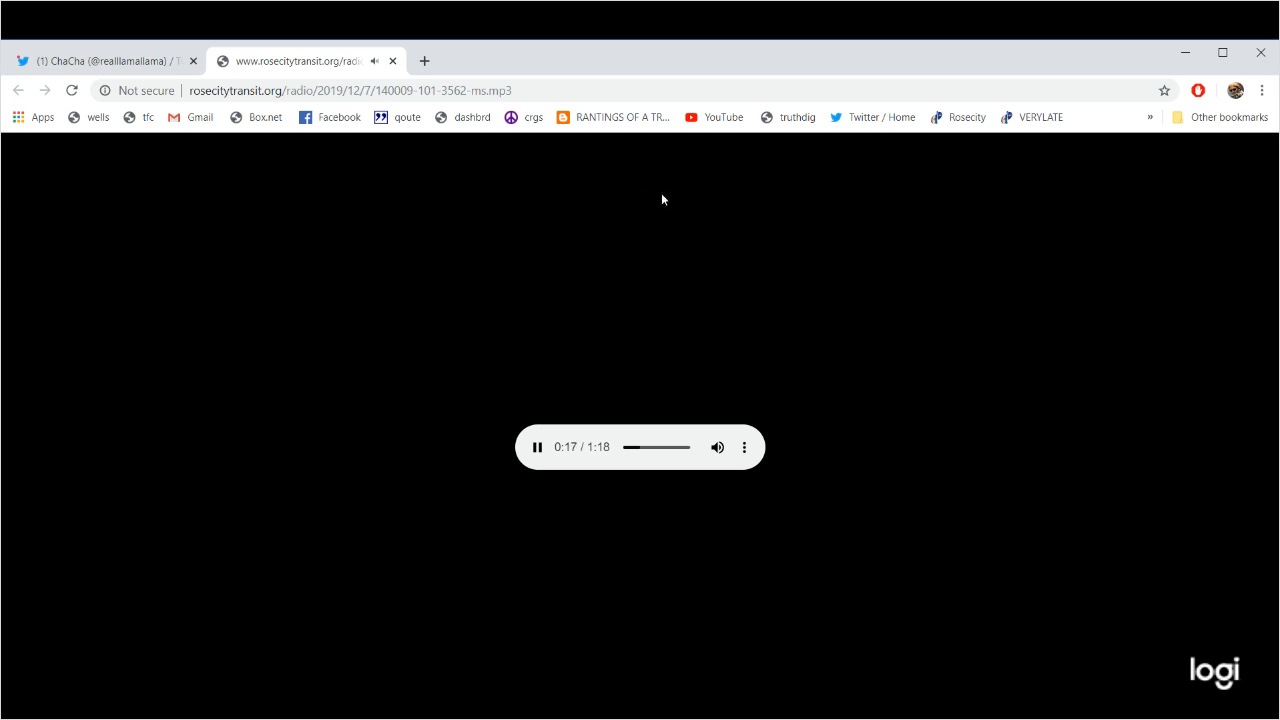
mouse_move(565, 140)
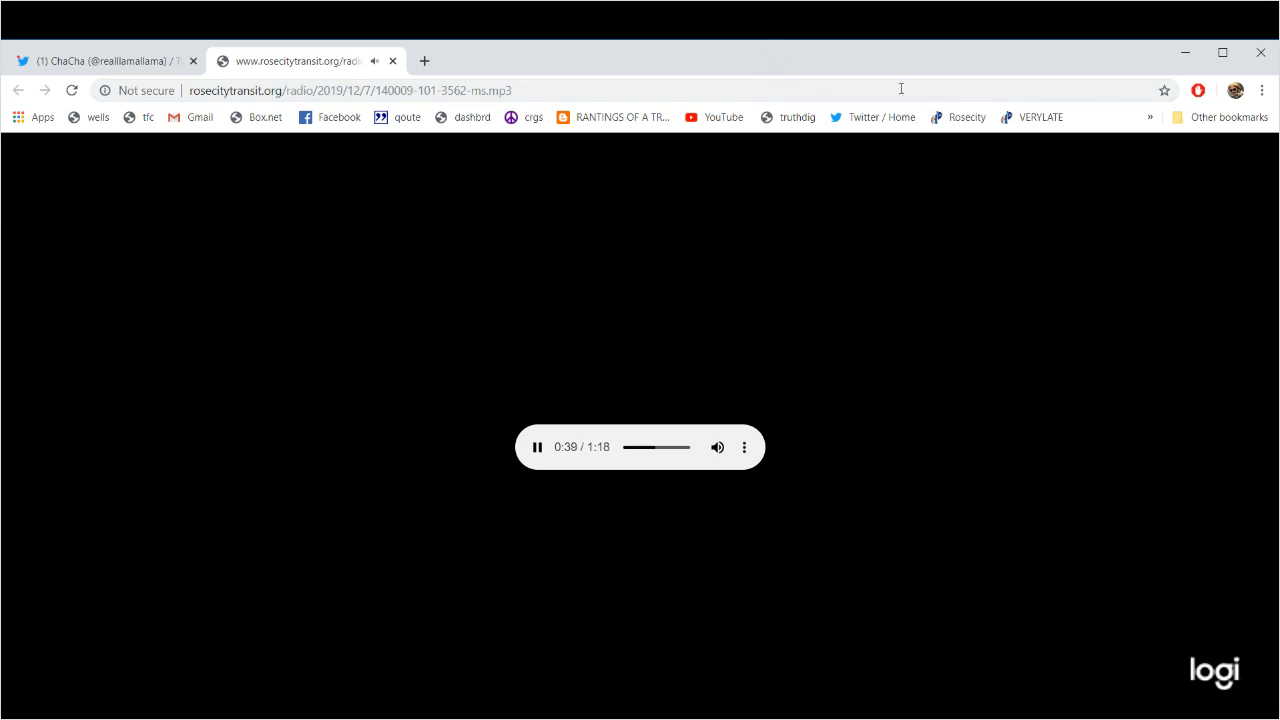
mouse_move(408, 178)
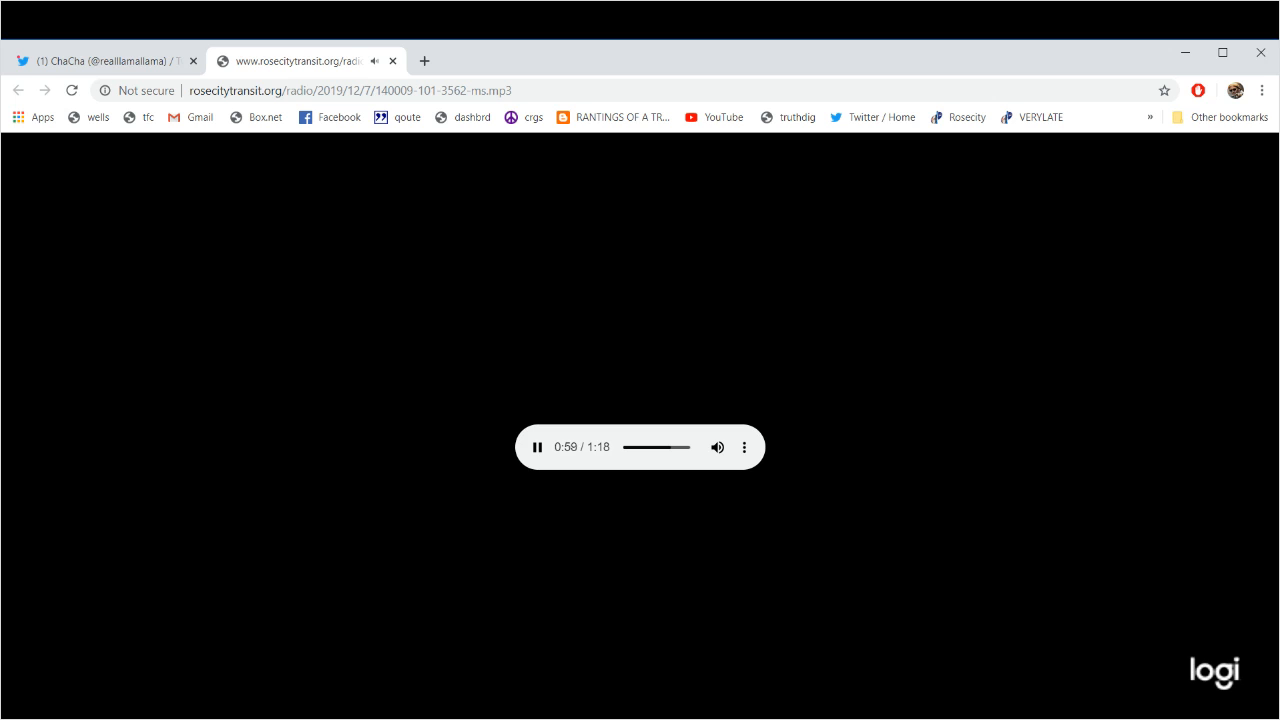
mouse_move(393, 60)
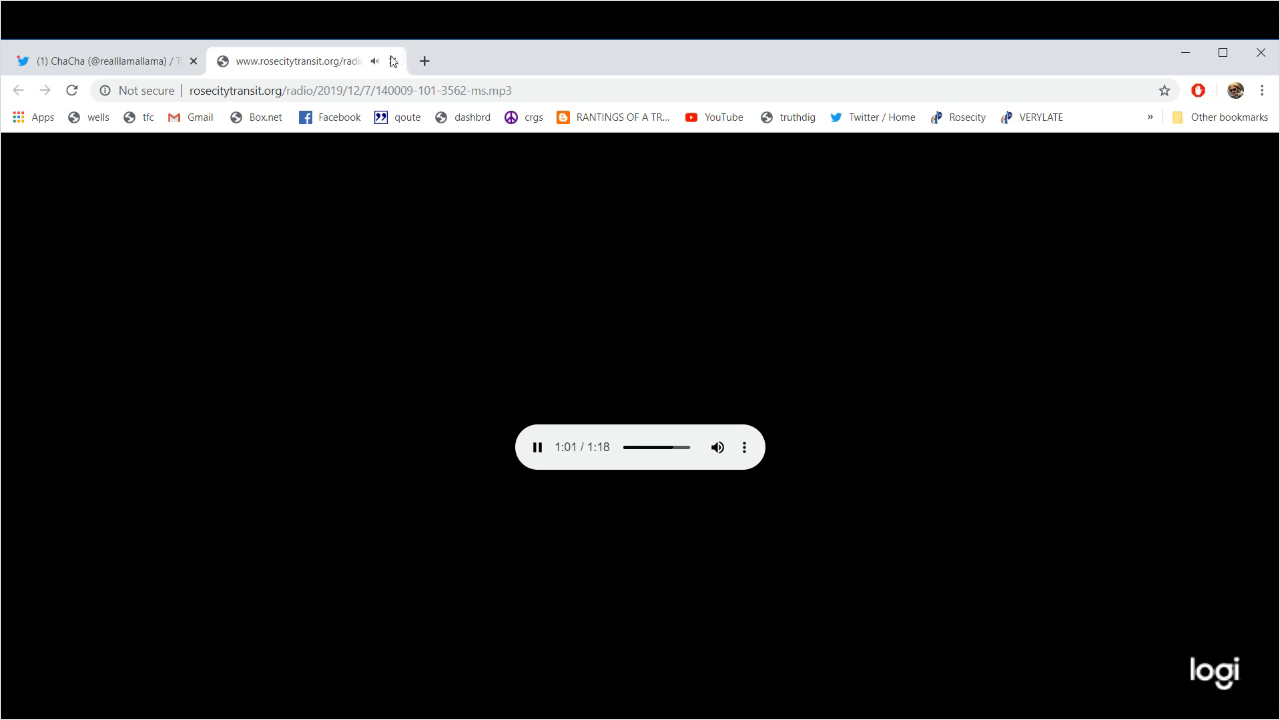
click(100, 61)
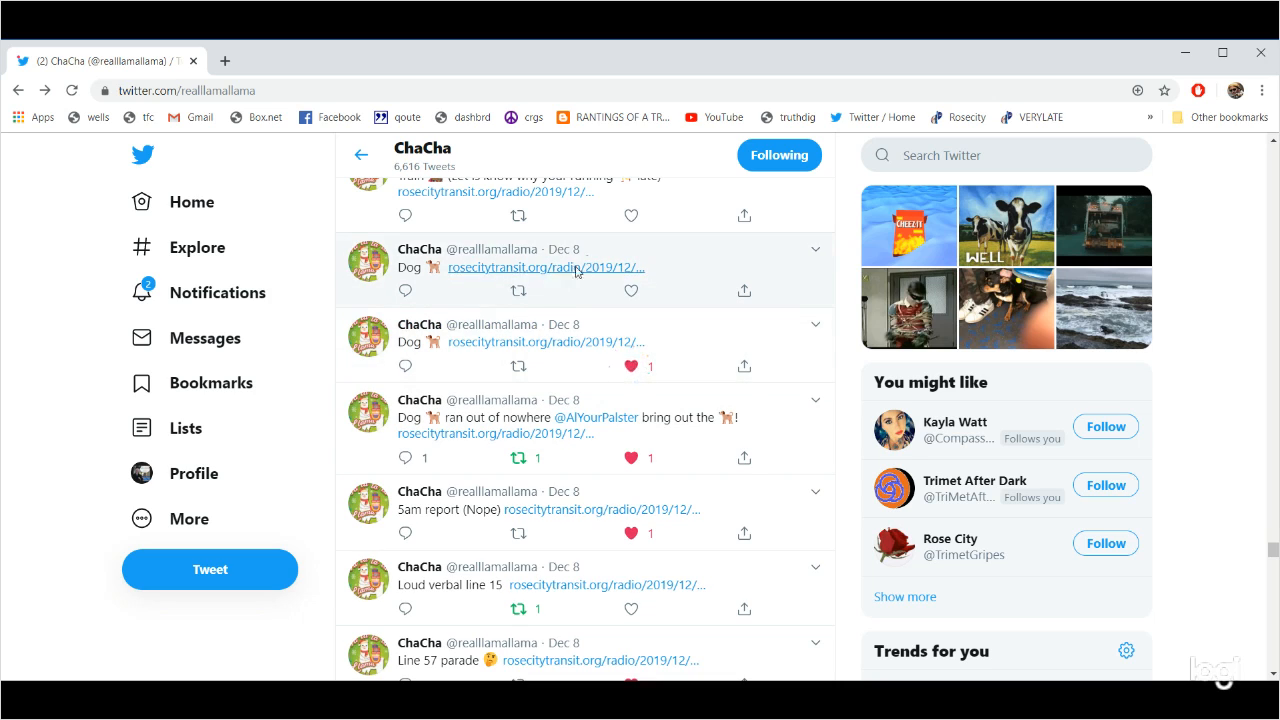
Play the upper Dog tweet's radio clip past its midpoint, then close the tab.
click(534, 267)
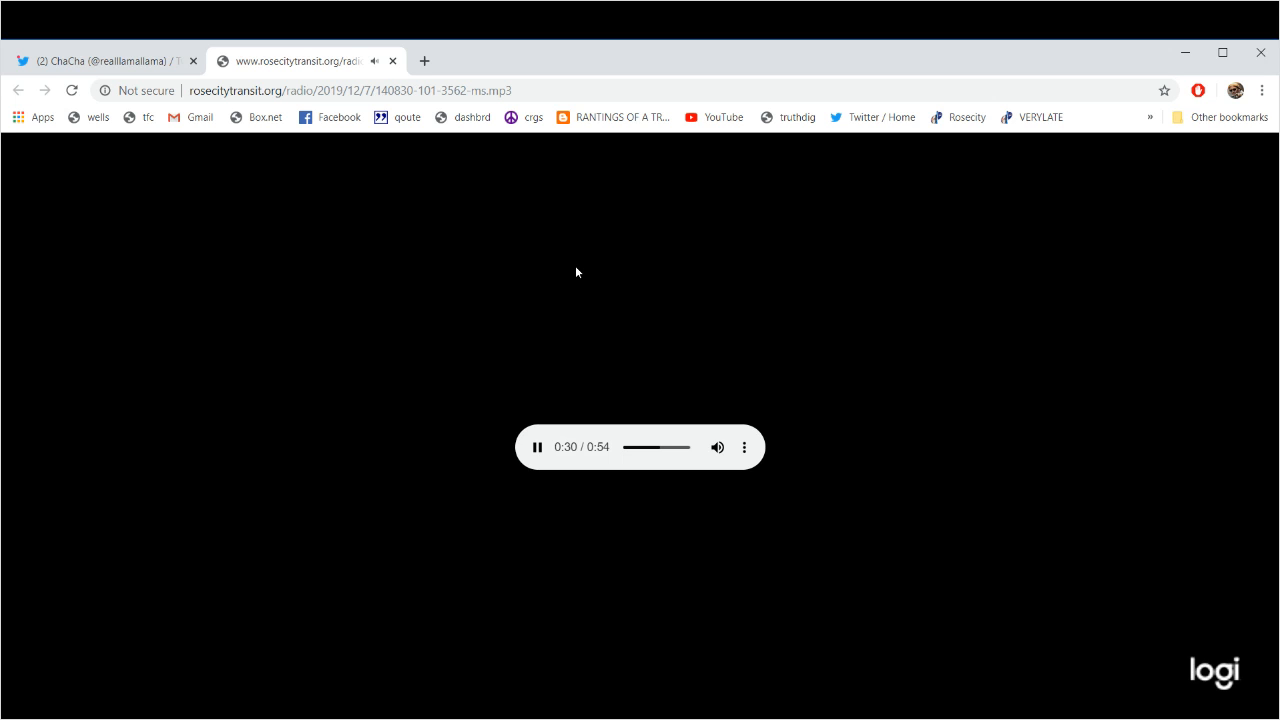
mouse_move(408, 155)
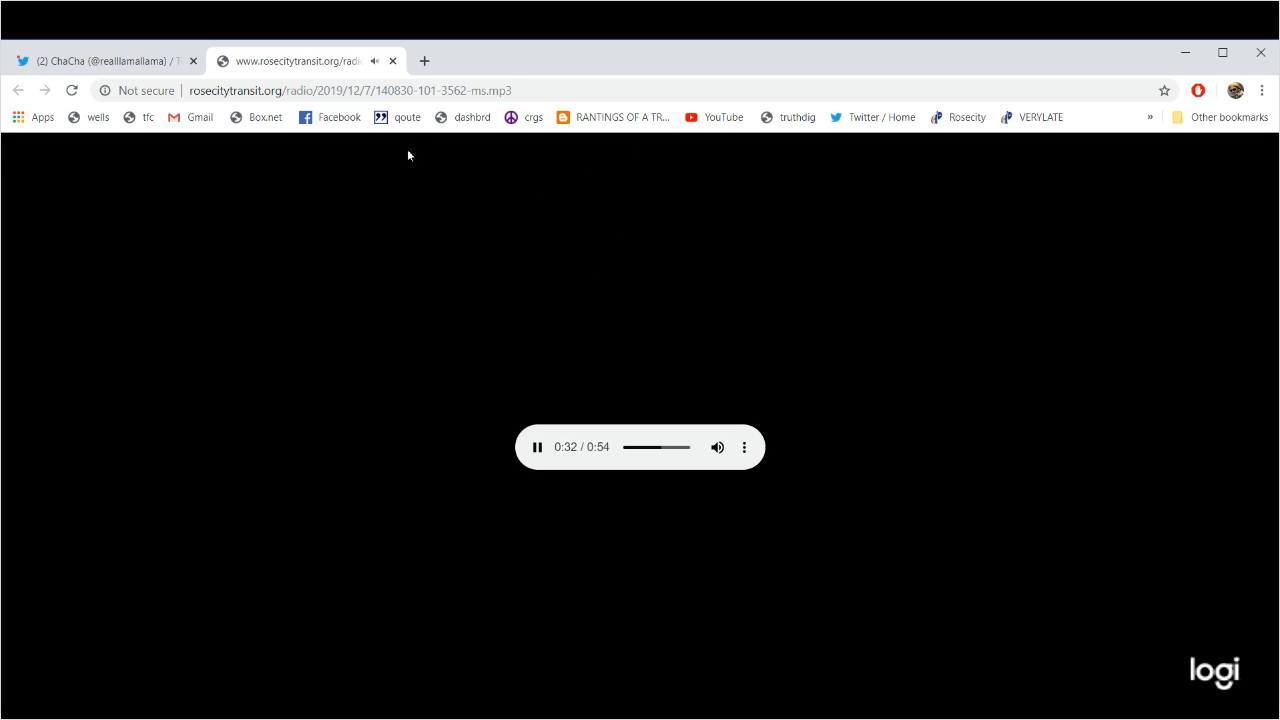
click(100, 60)
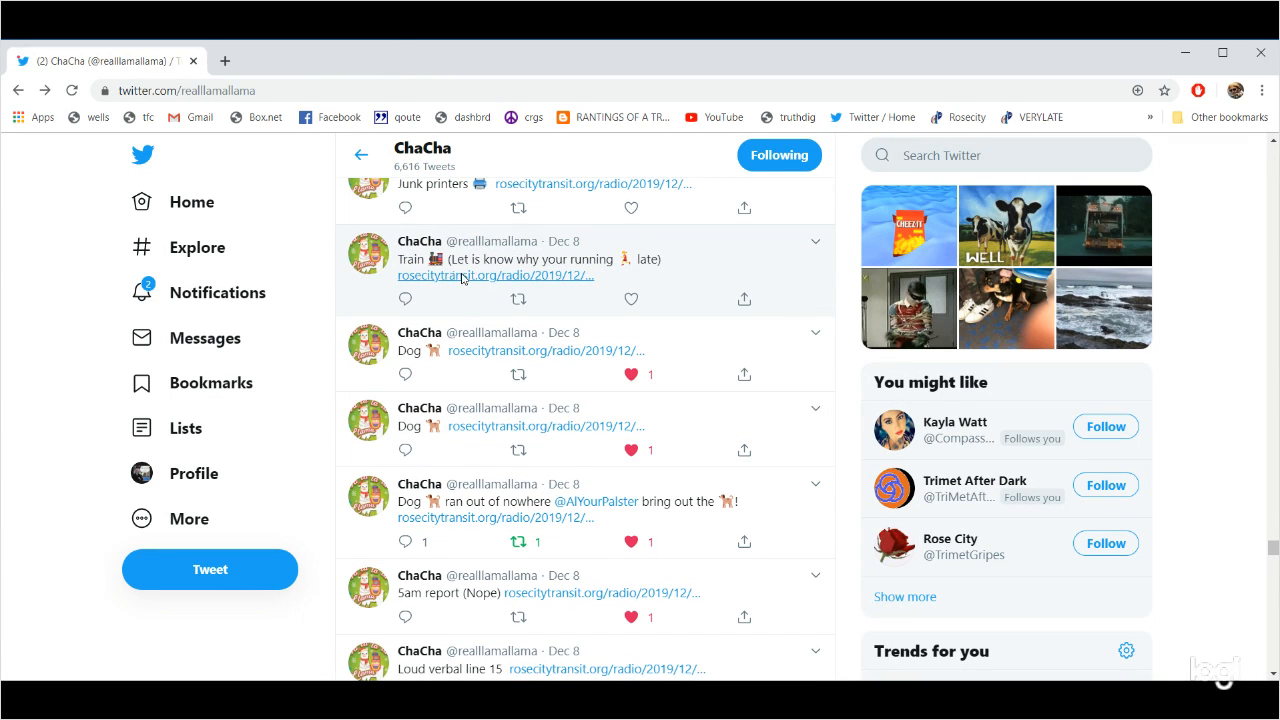
Open the Train running late radio clip from ChaCha's next tweet.
click(466, 275)
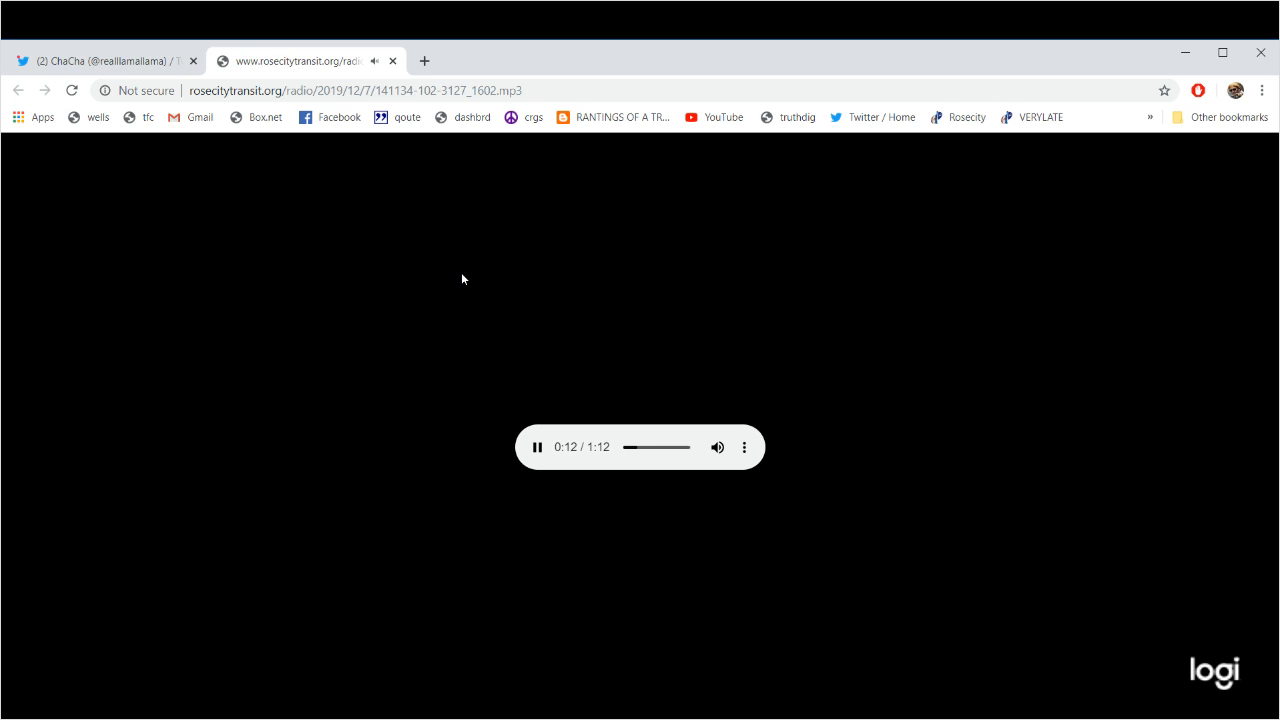
mouse_move(251, 275)
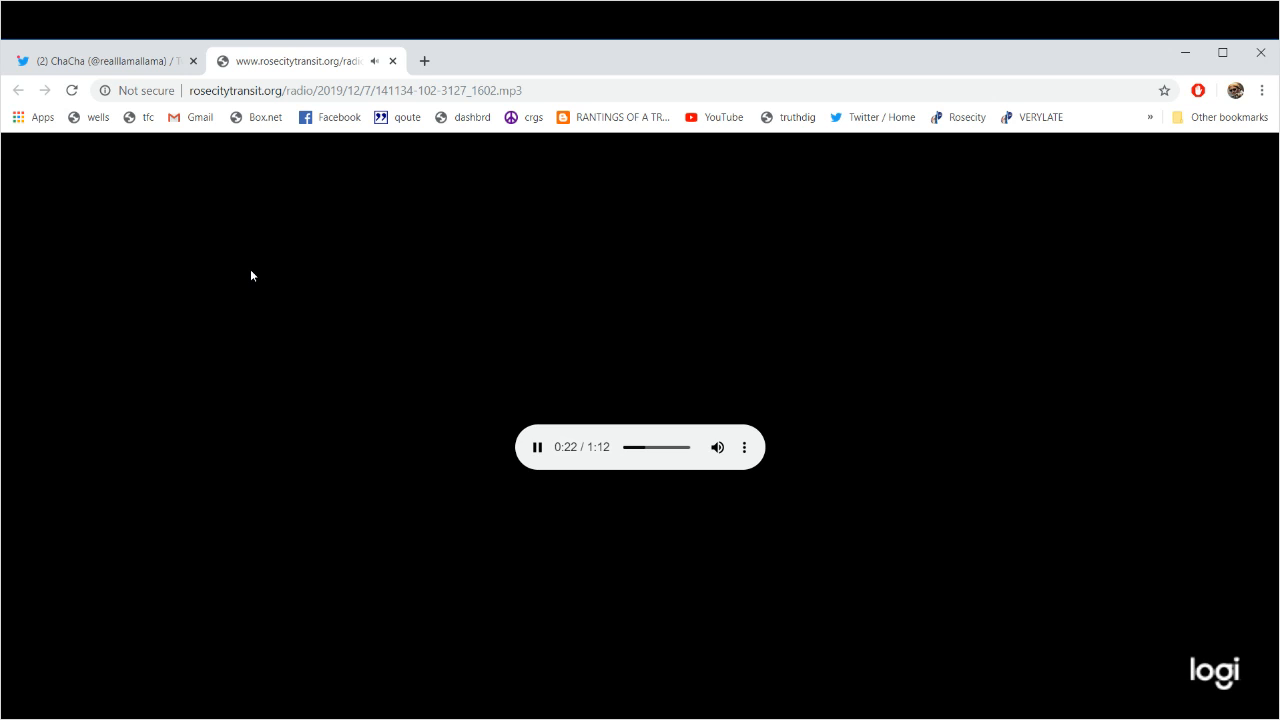
mouse_move(330, 149)
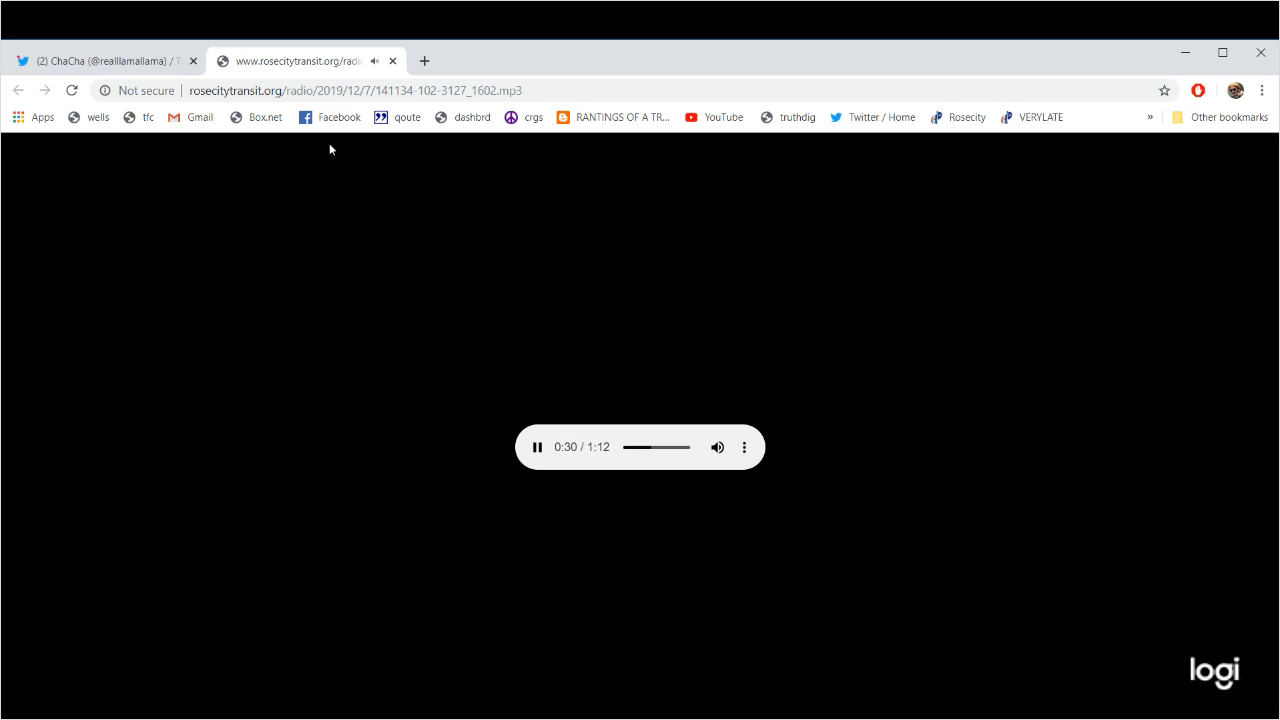
mouse_move(286, 187)
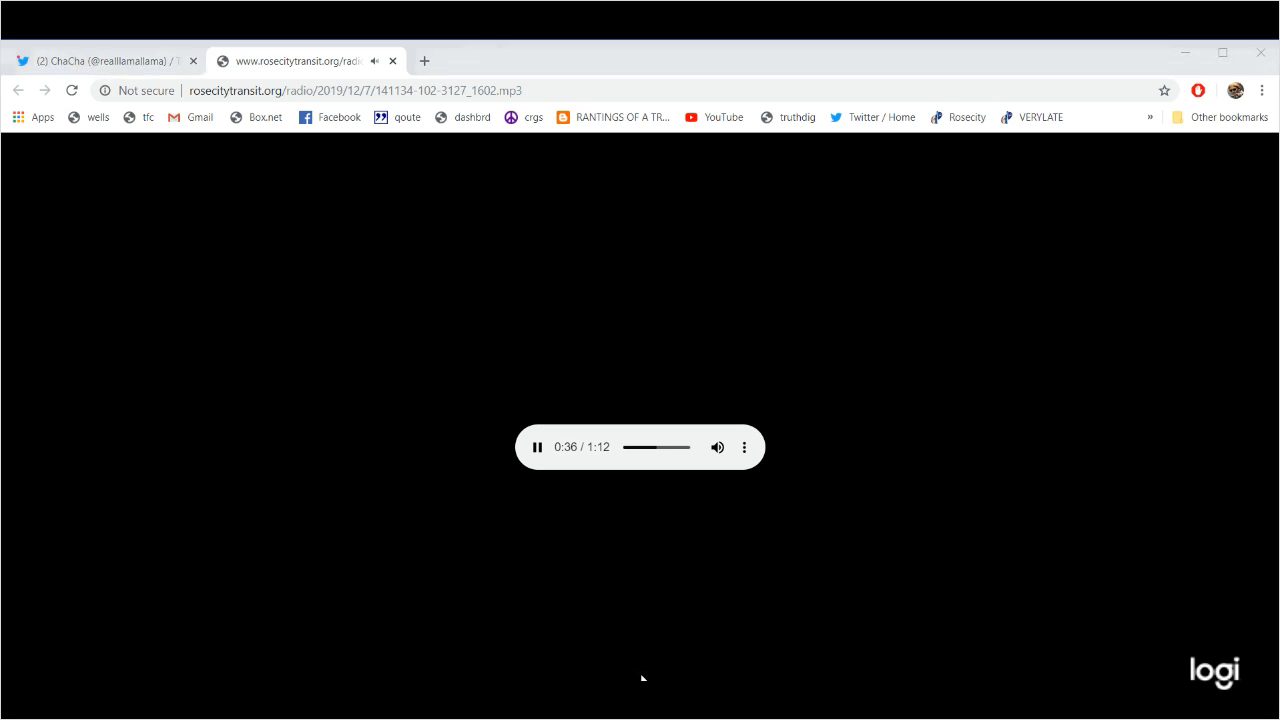
mouse_move(90, 450)
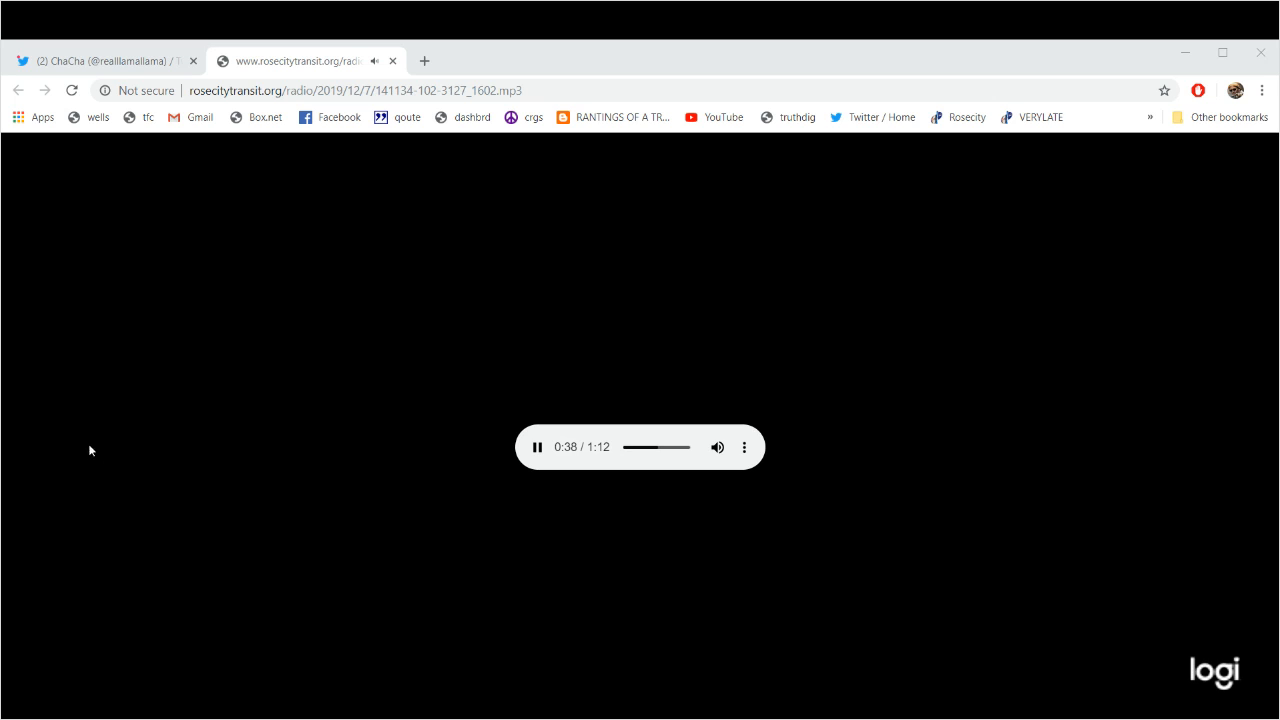
mouse_move(408, 232)
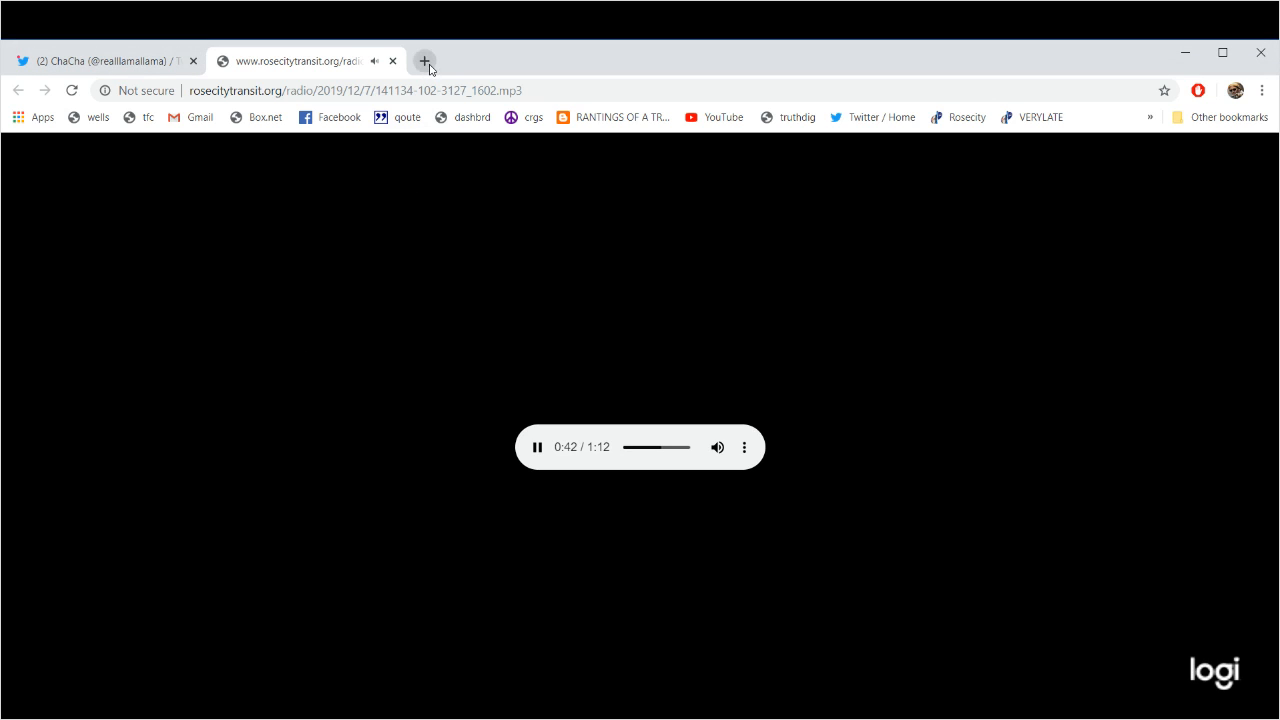
mouse_move(427, 53)
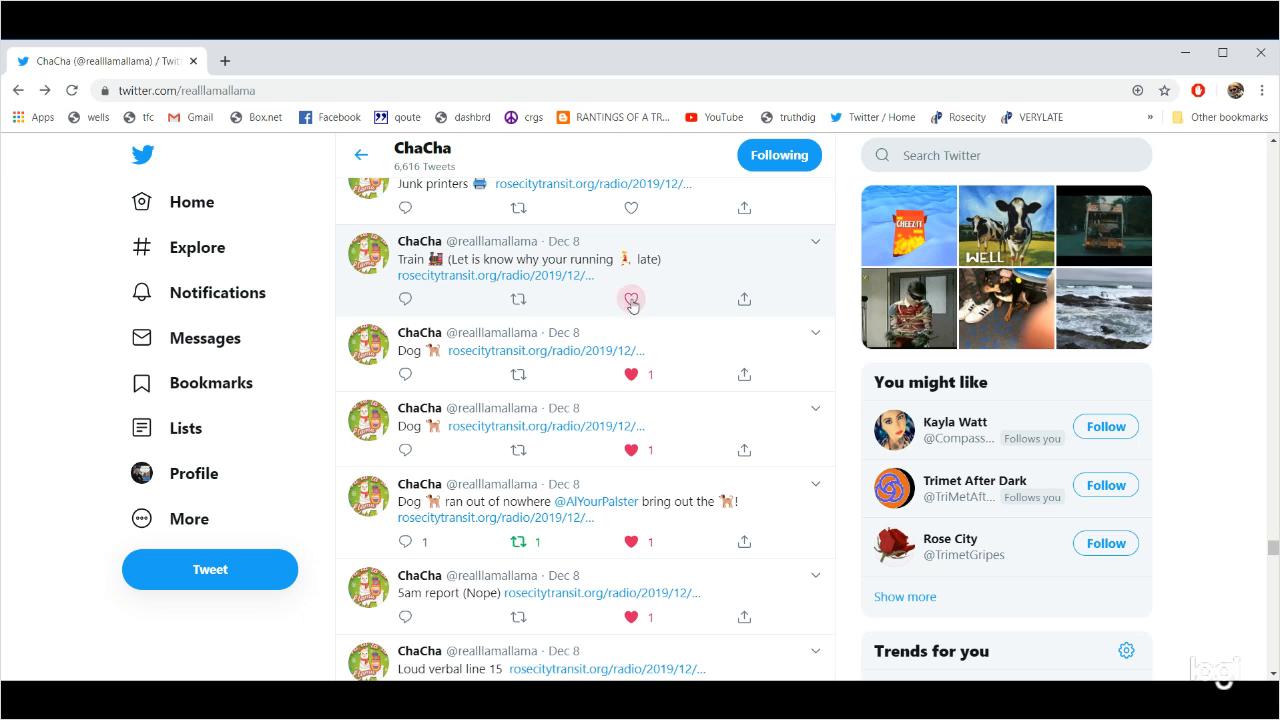
Return to ChaCha's profile while the 46-second transit clip plays.
scroll(up, 3)
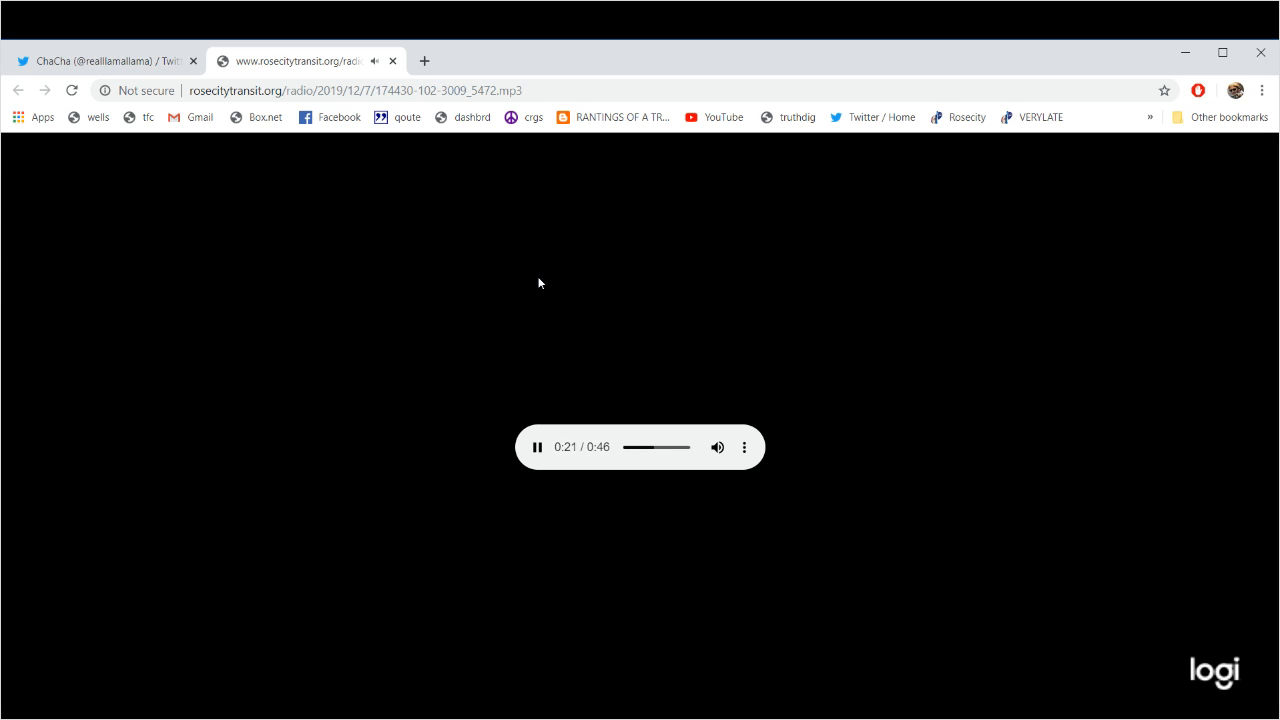
mouse_move(124, 61)
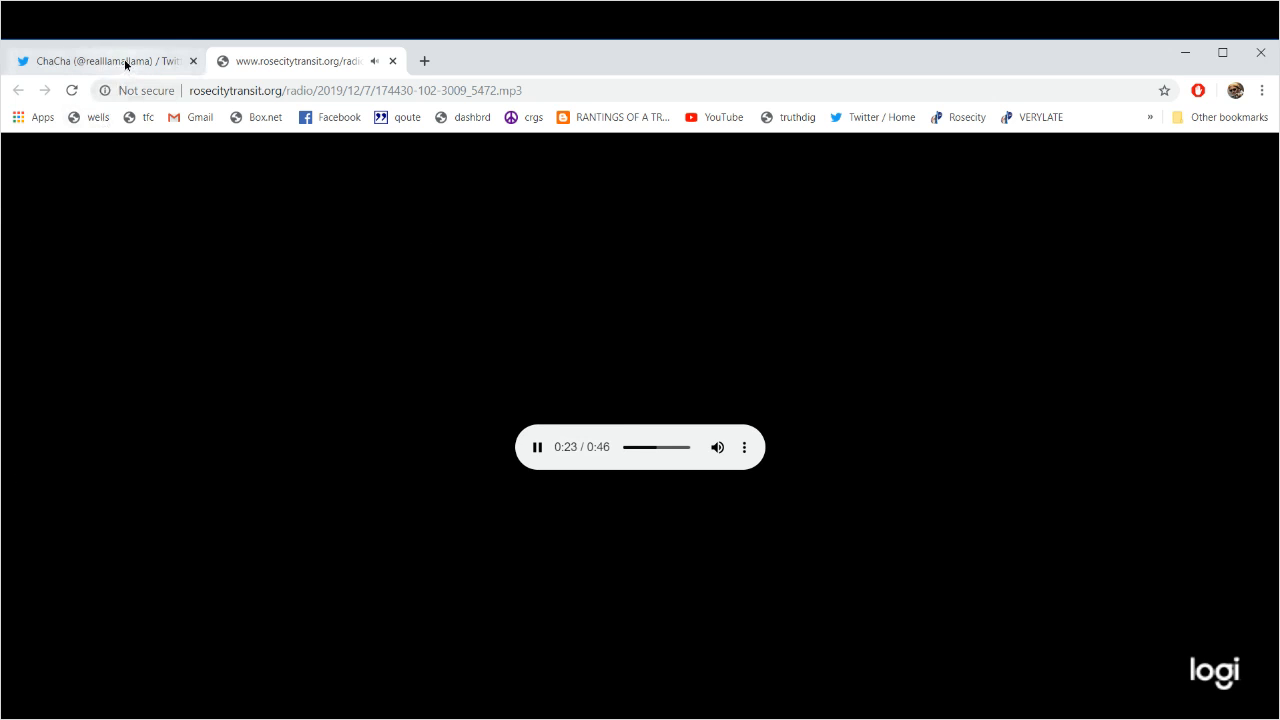
click(100, 60)
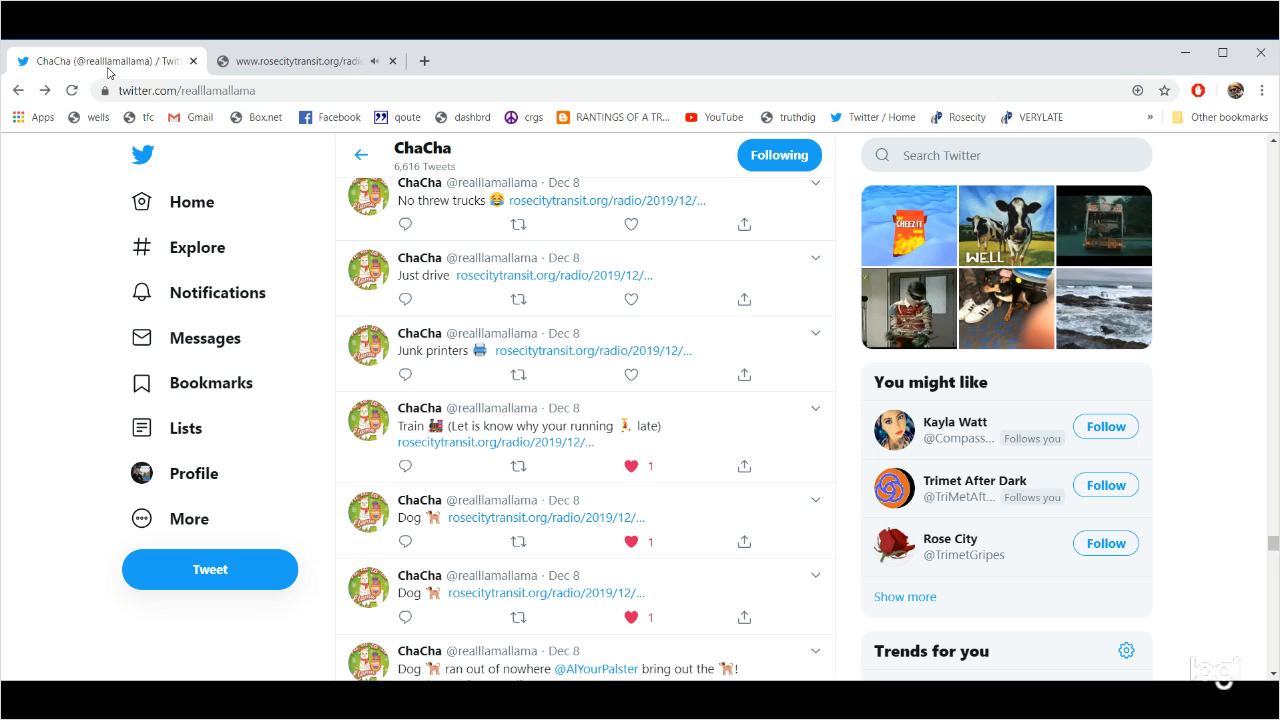
mouse_move(657, 310)
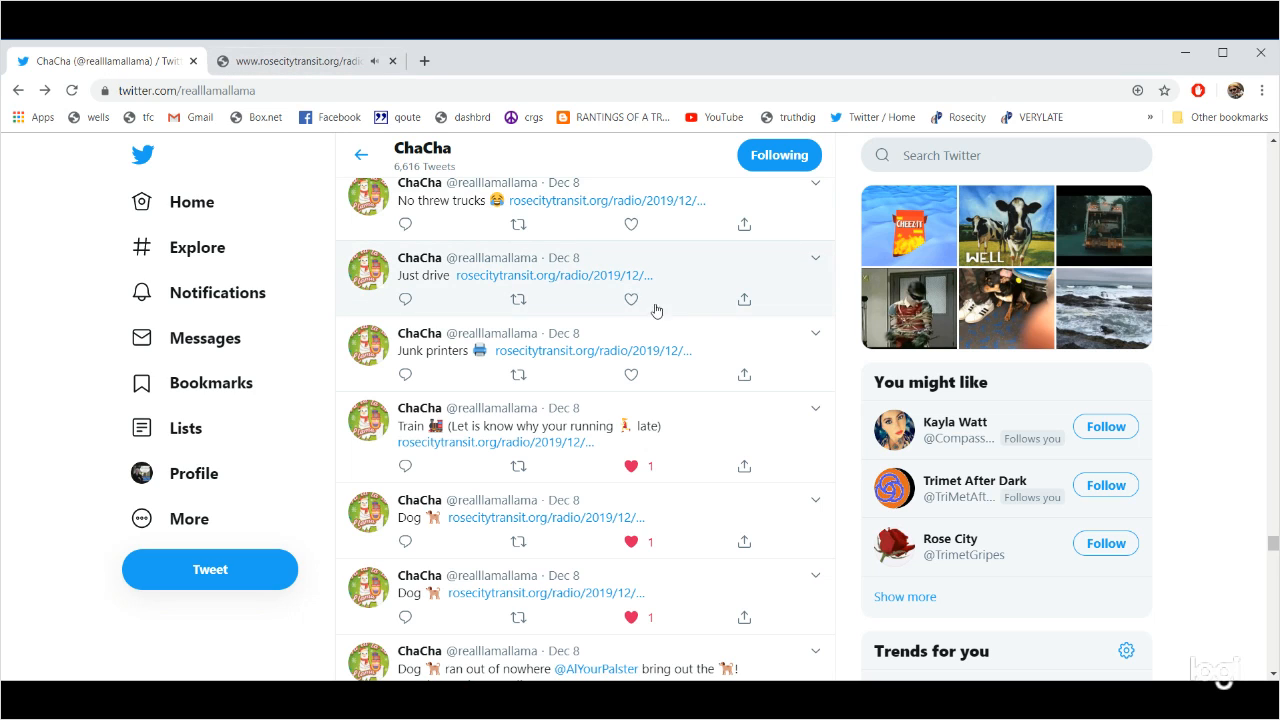
Like Just drive, then play and like No threw trucks, closing both clip tabs.
click(631, 299)
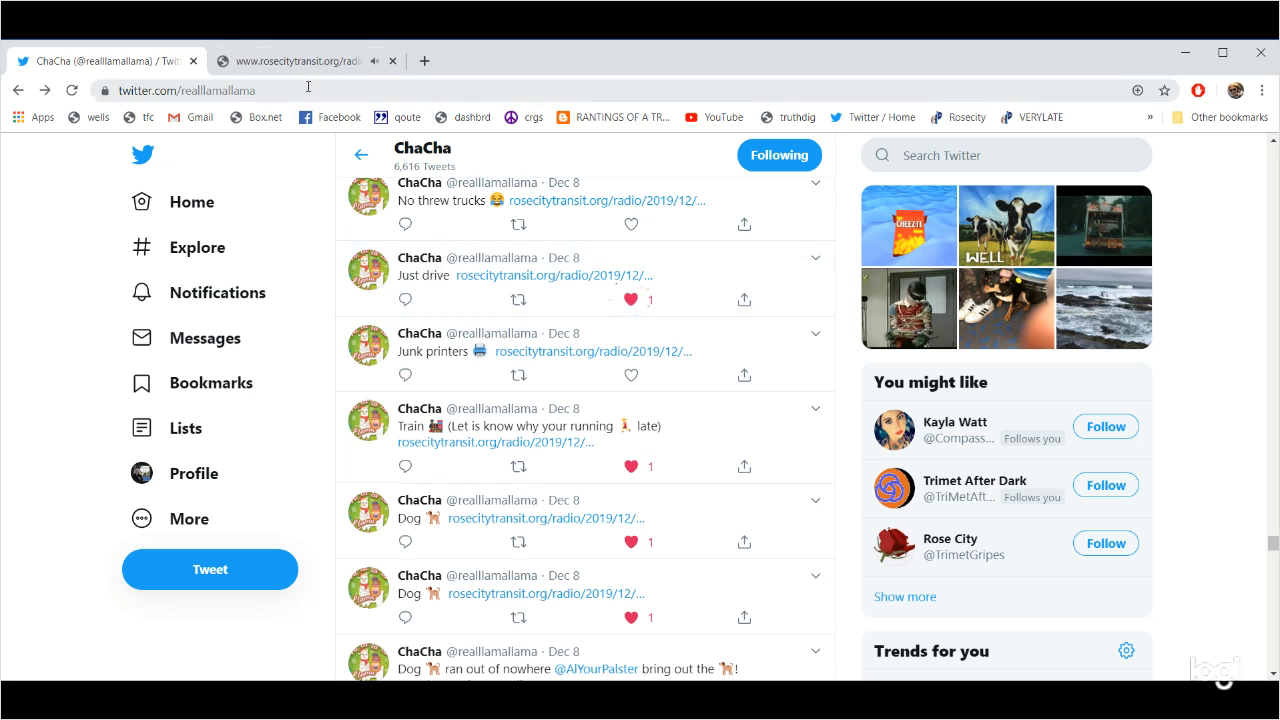
click(290, 61)
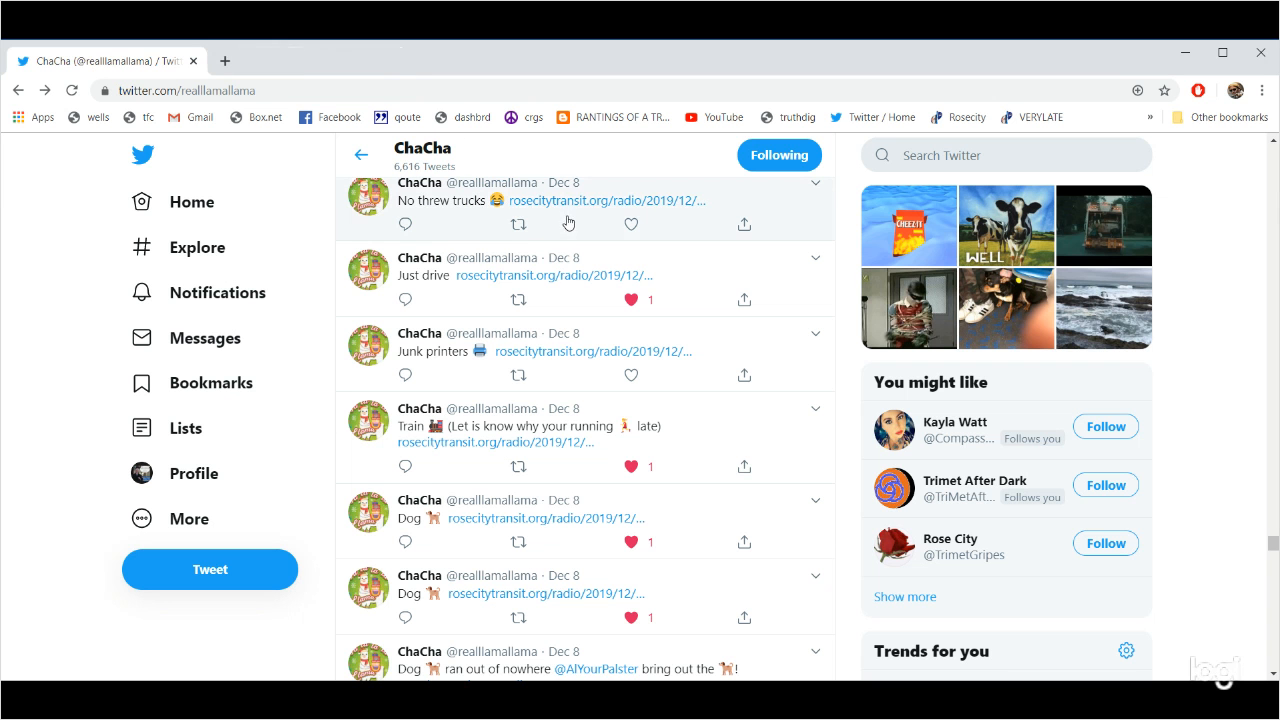
click(605, 200)
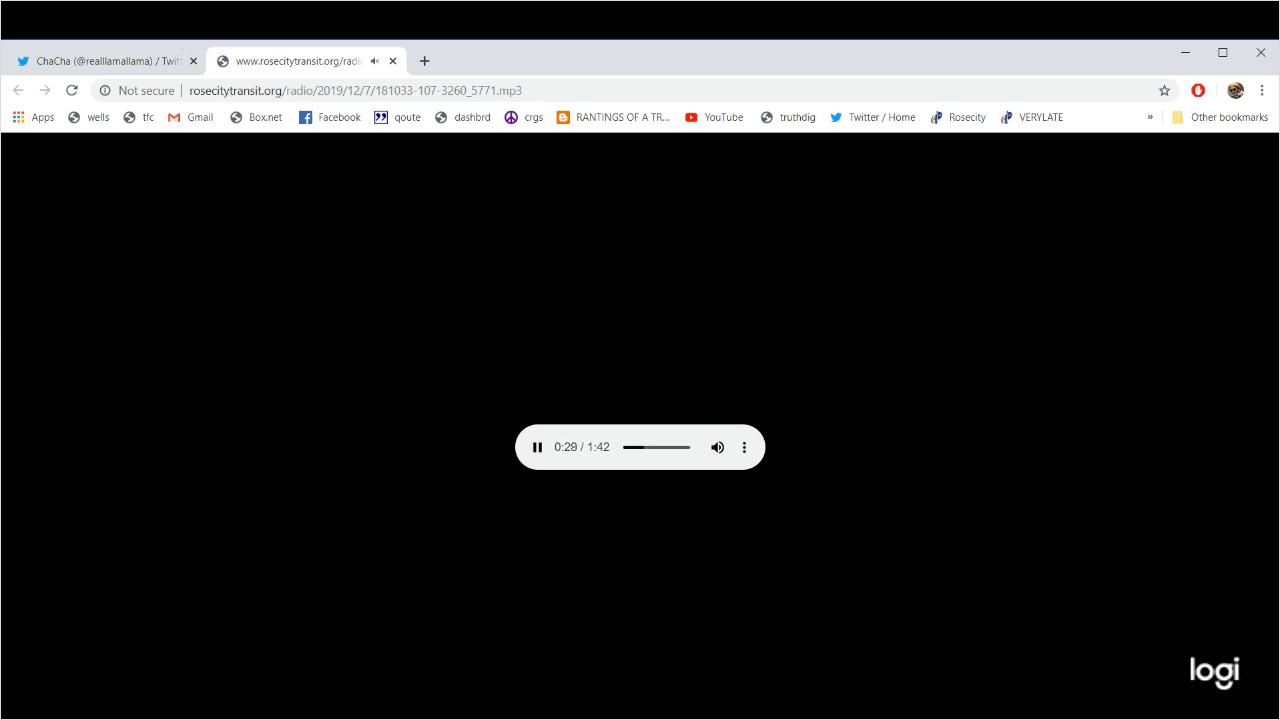
click(105, 61)
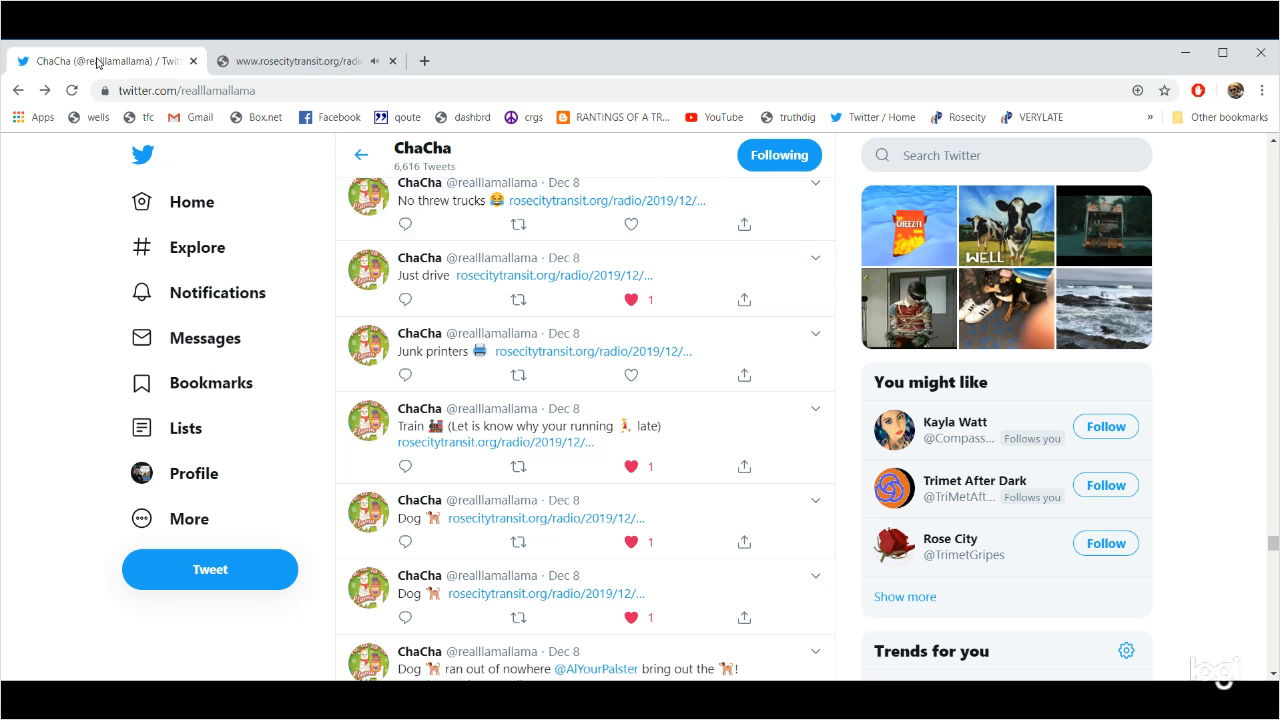
click(631, 223)
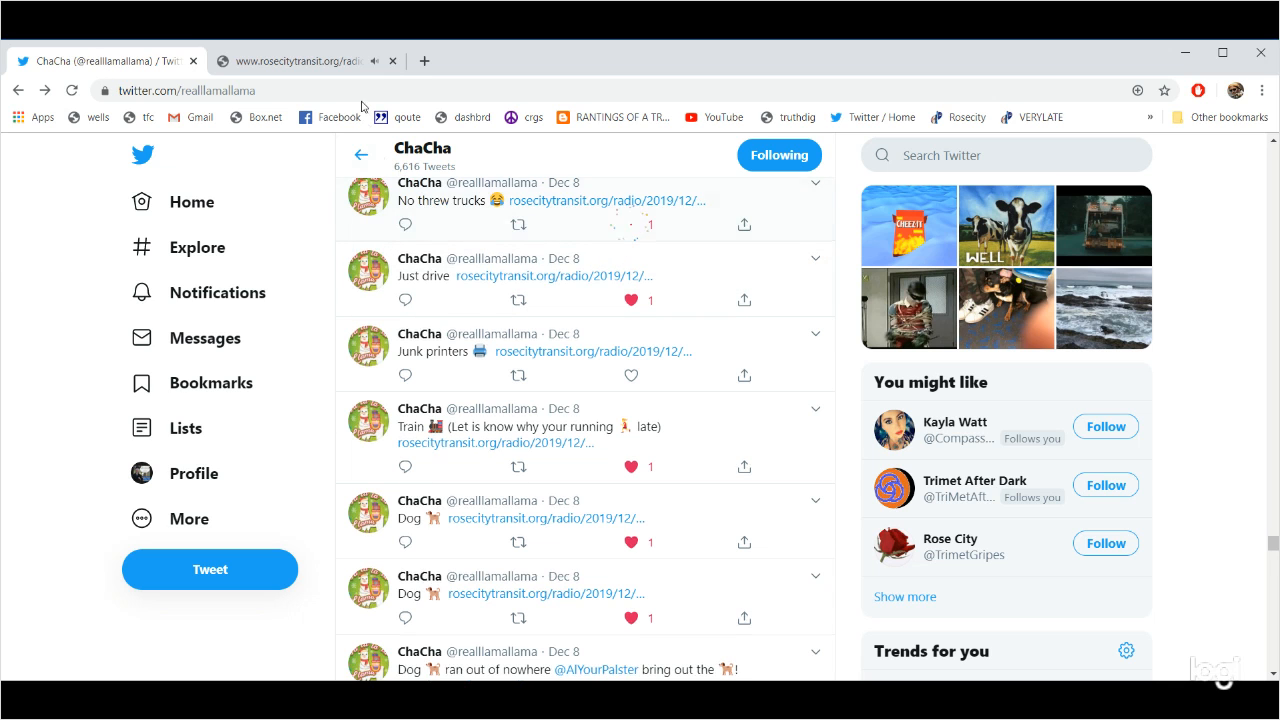
click(393, 61)
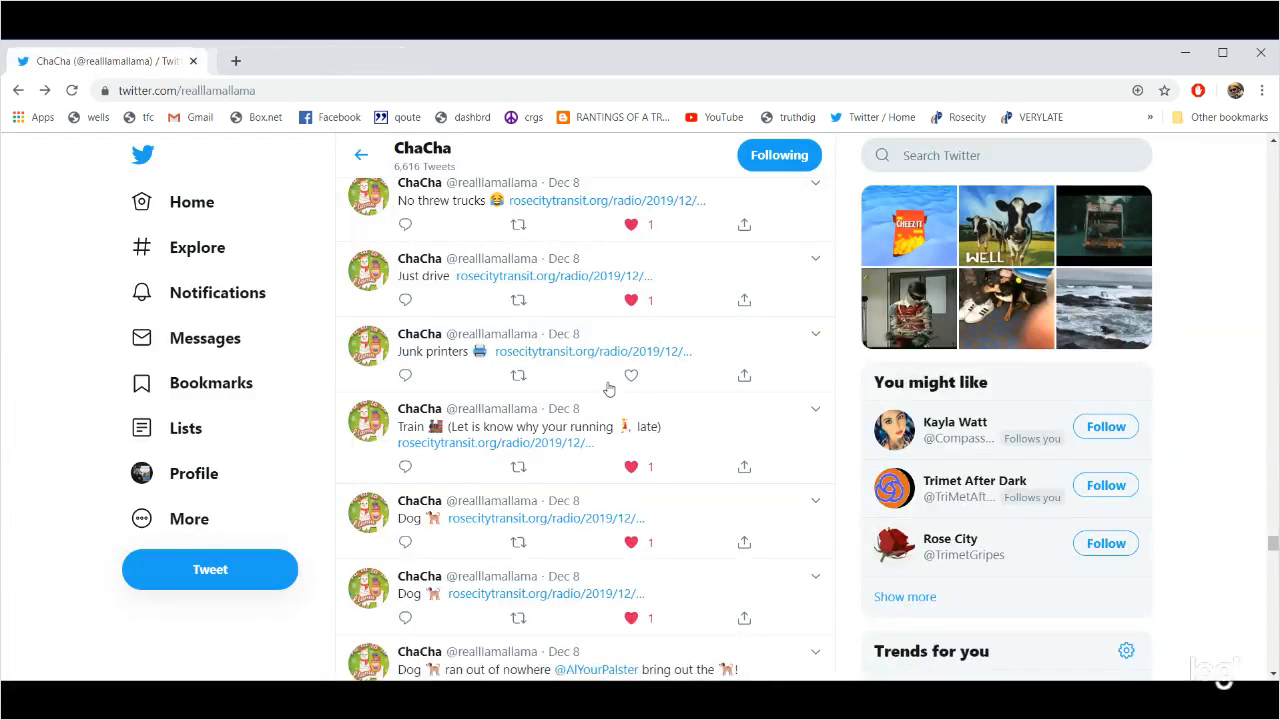
Play the No trucks out today clip, then close its tab.
scroll(up, 3)
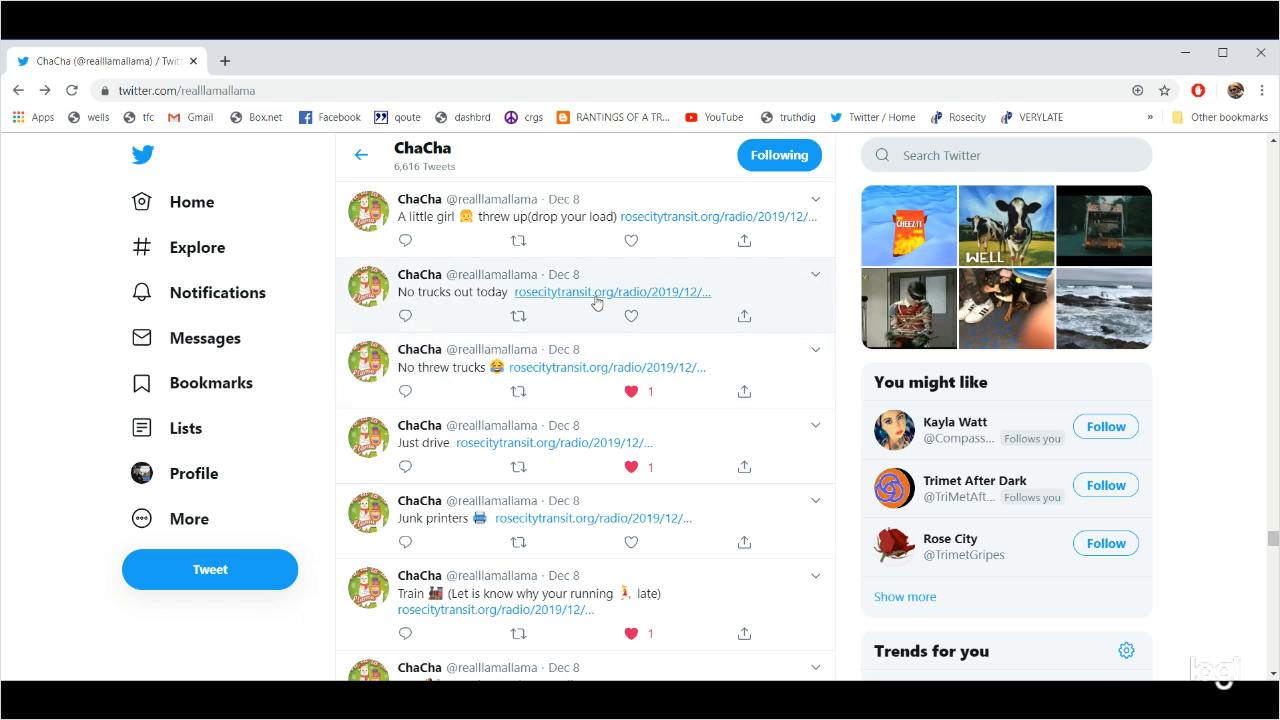
click(611, 291)
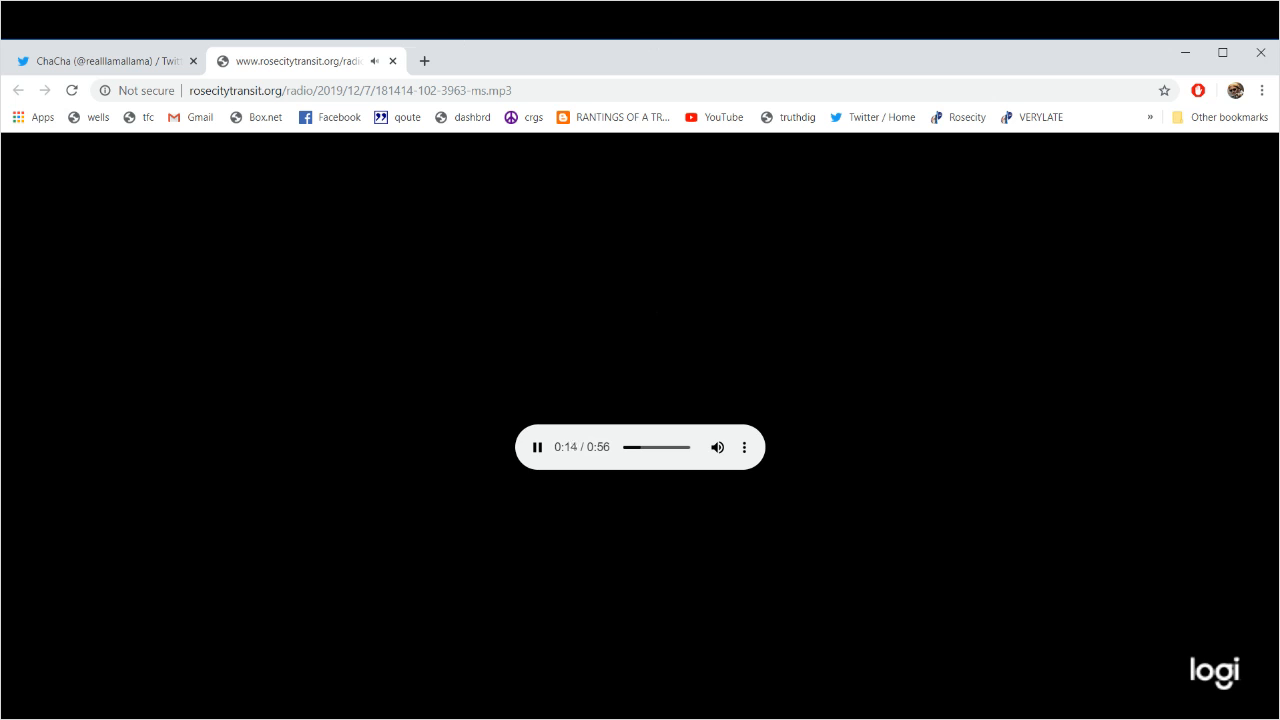
click(105, 61)
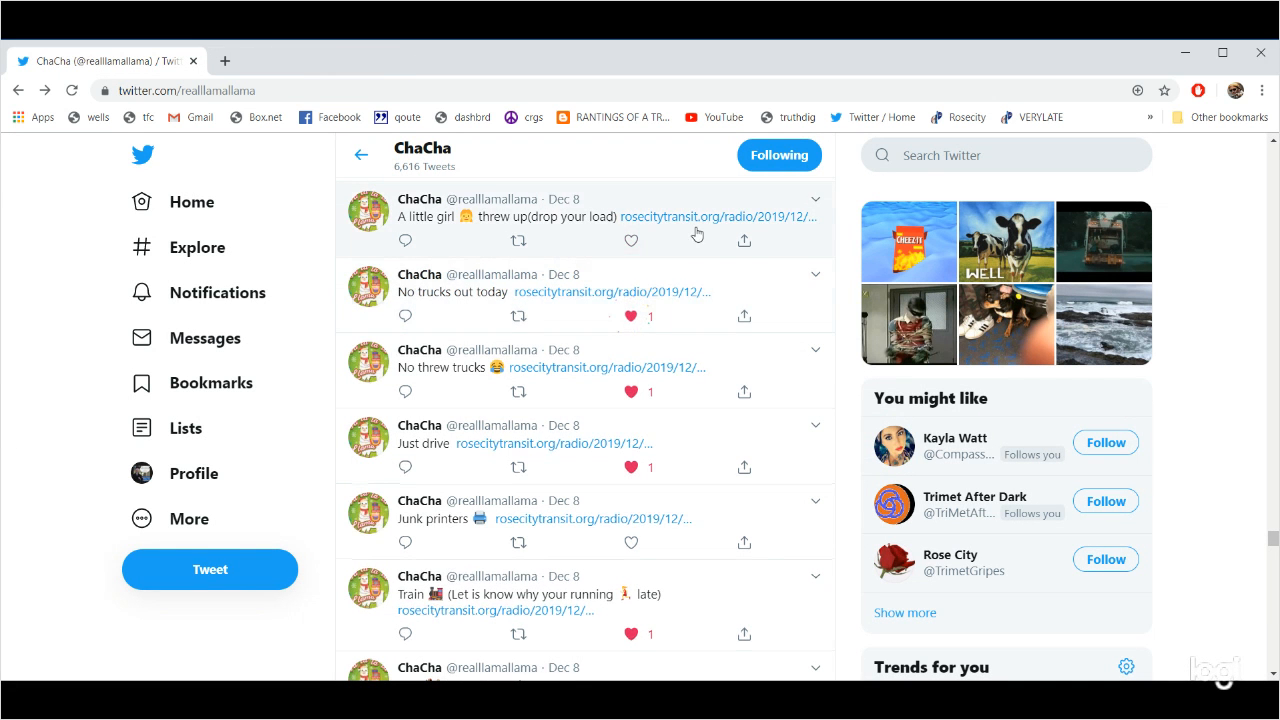
Play the A little girl tweet's transit clip and scroll the profile up.
click(718, 216)
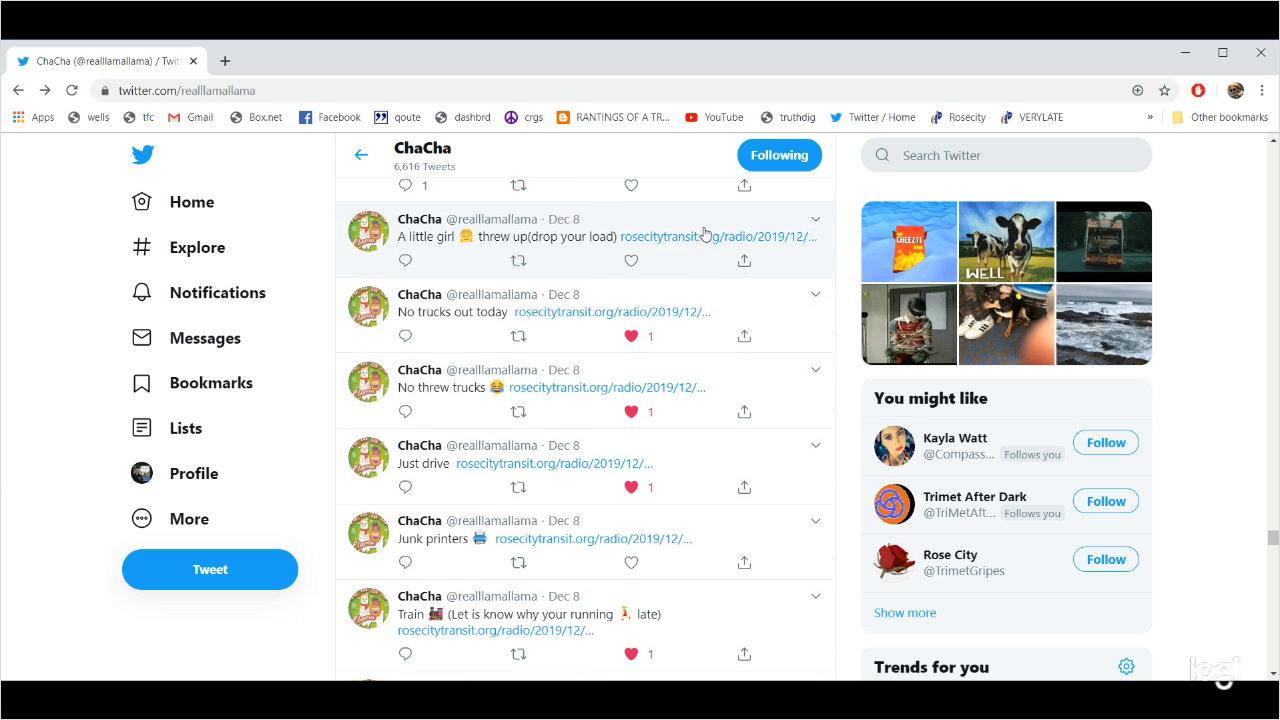
scroll(up, 3)
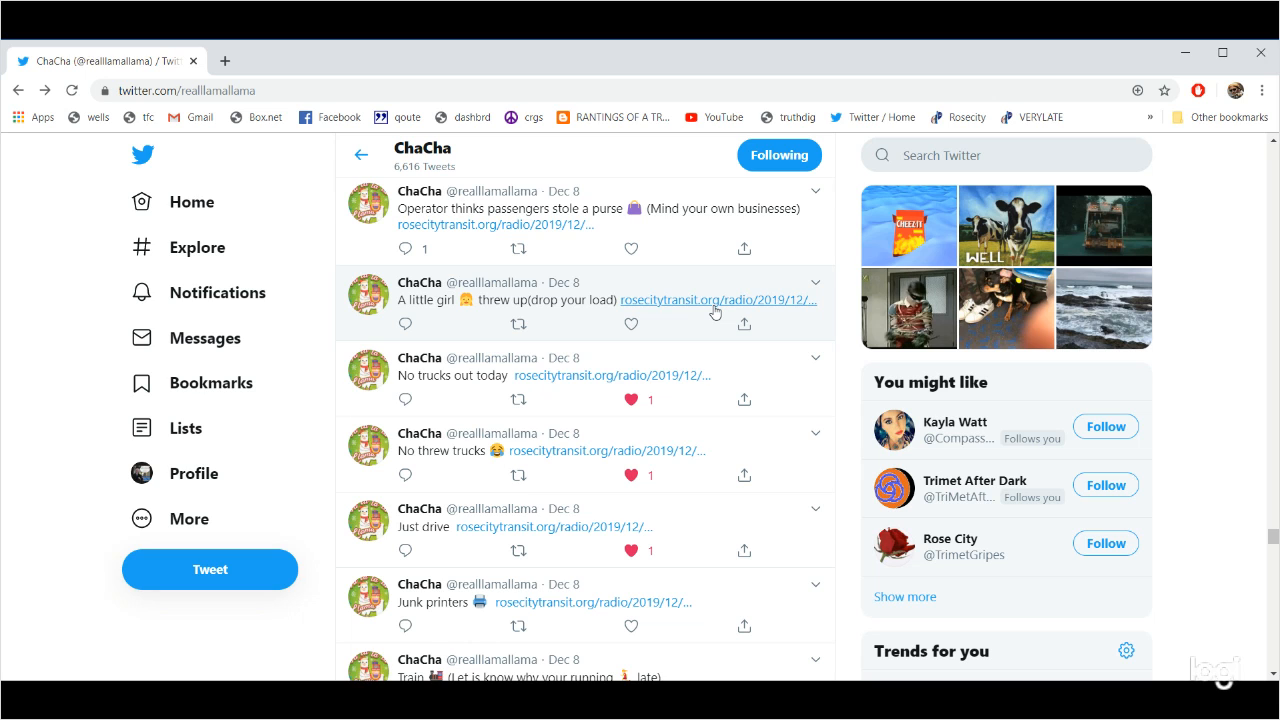
mouse_move(630, 324)
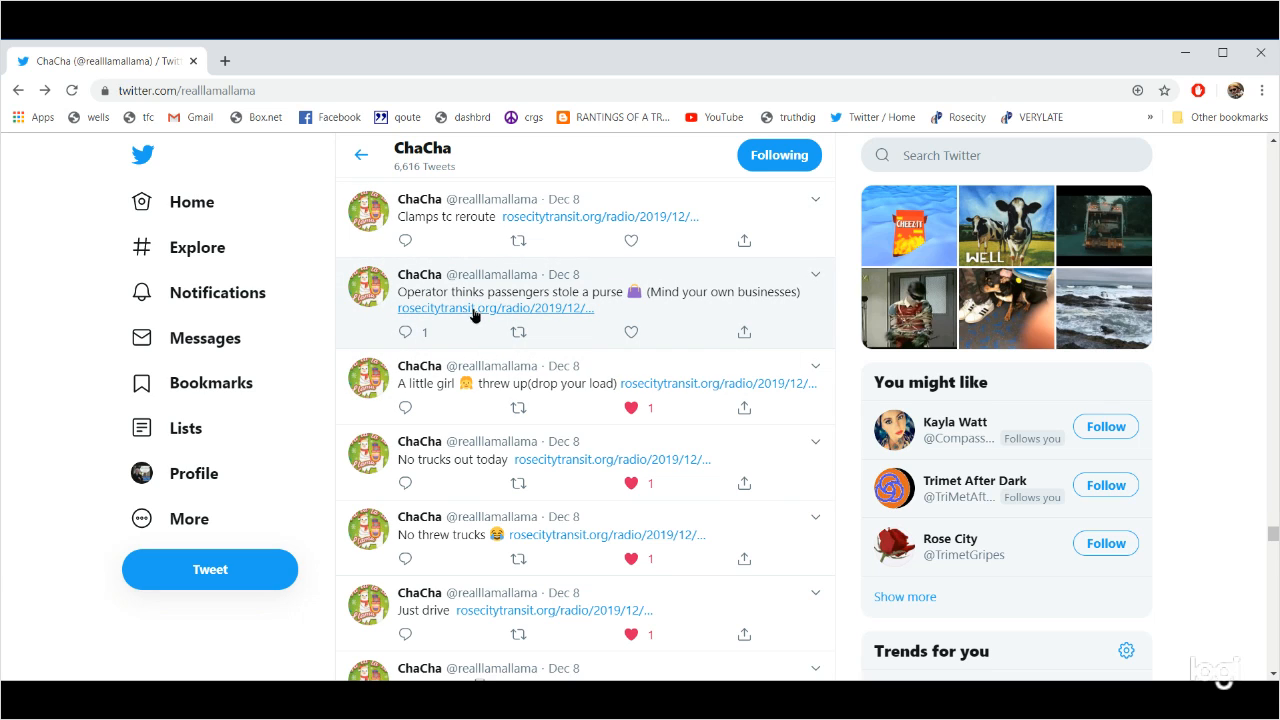
Play the Operator thinks passengers stole a purse clip, like the tweet, and close the tab.
click(494, 308)
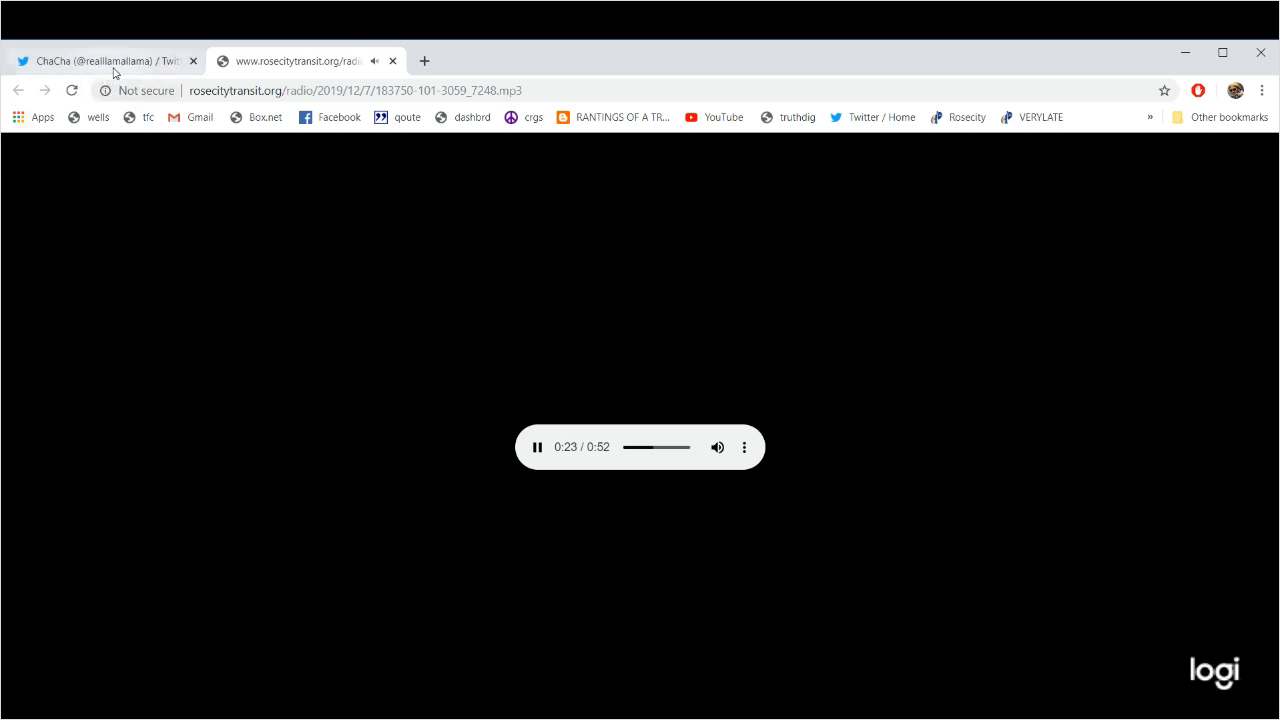
click(100, 61)
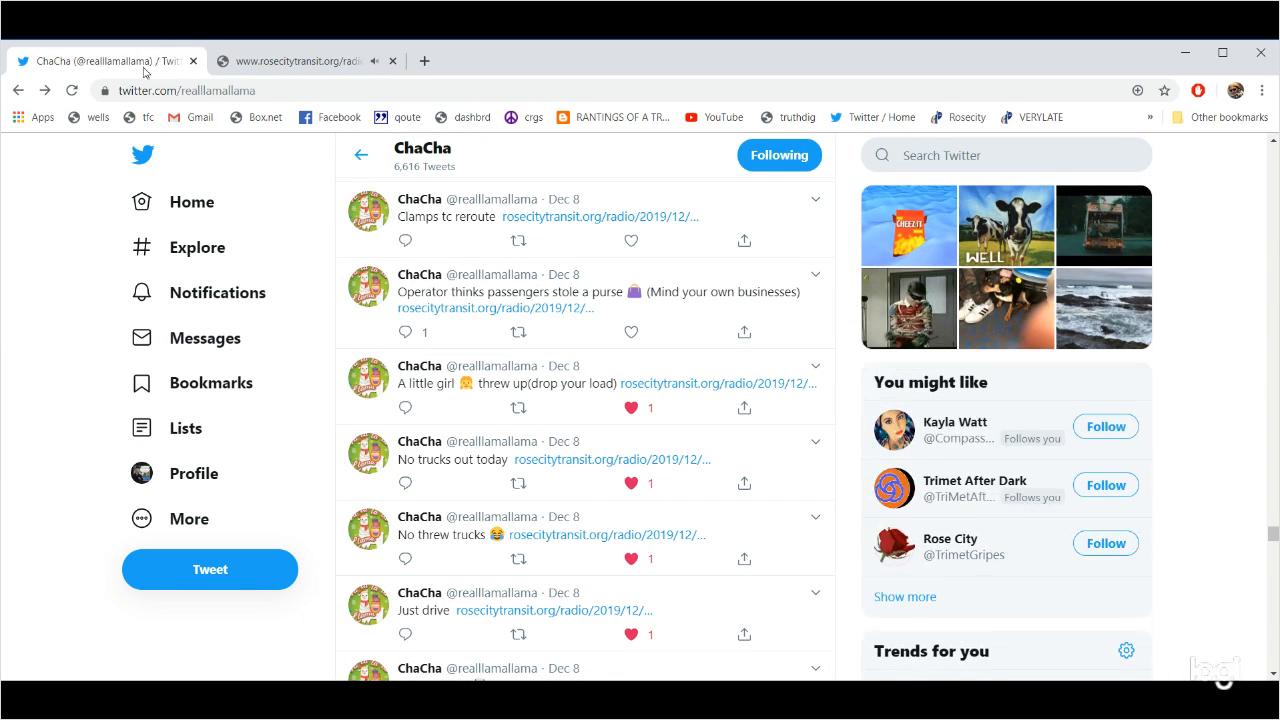
click(631, 331)
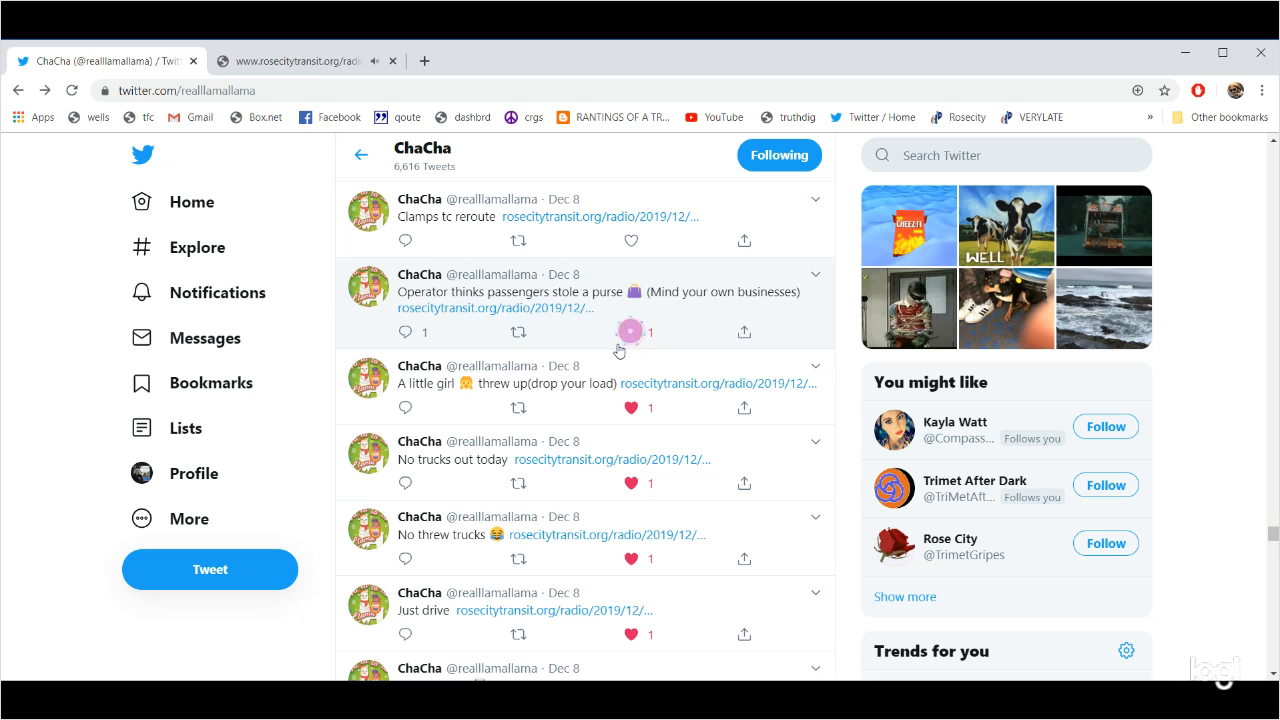
click(290, 61)
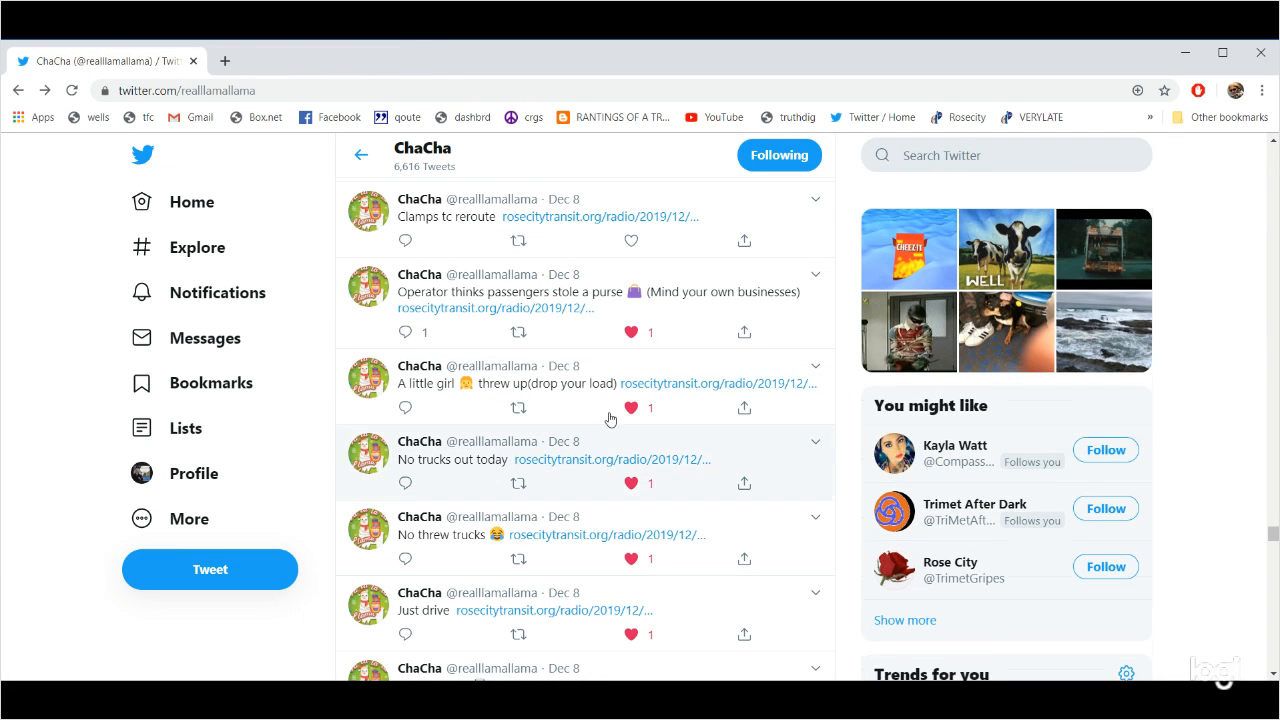
Play the Clamps tc reroute radio clip and like that tweet.
scroll(up, 3)
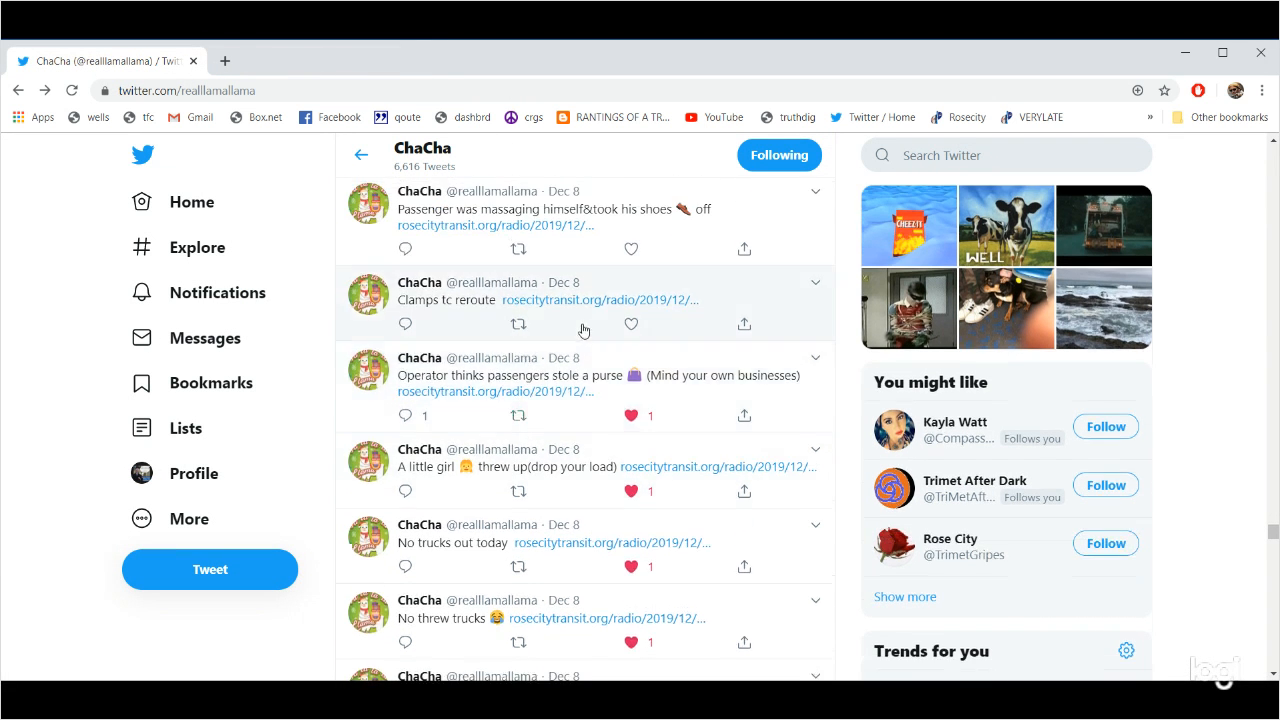
mouse_move(585, 300)
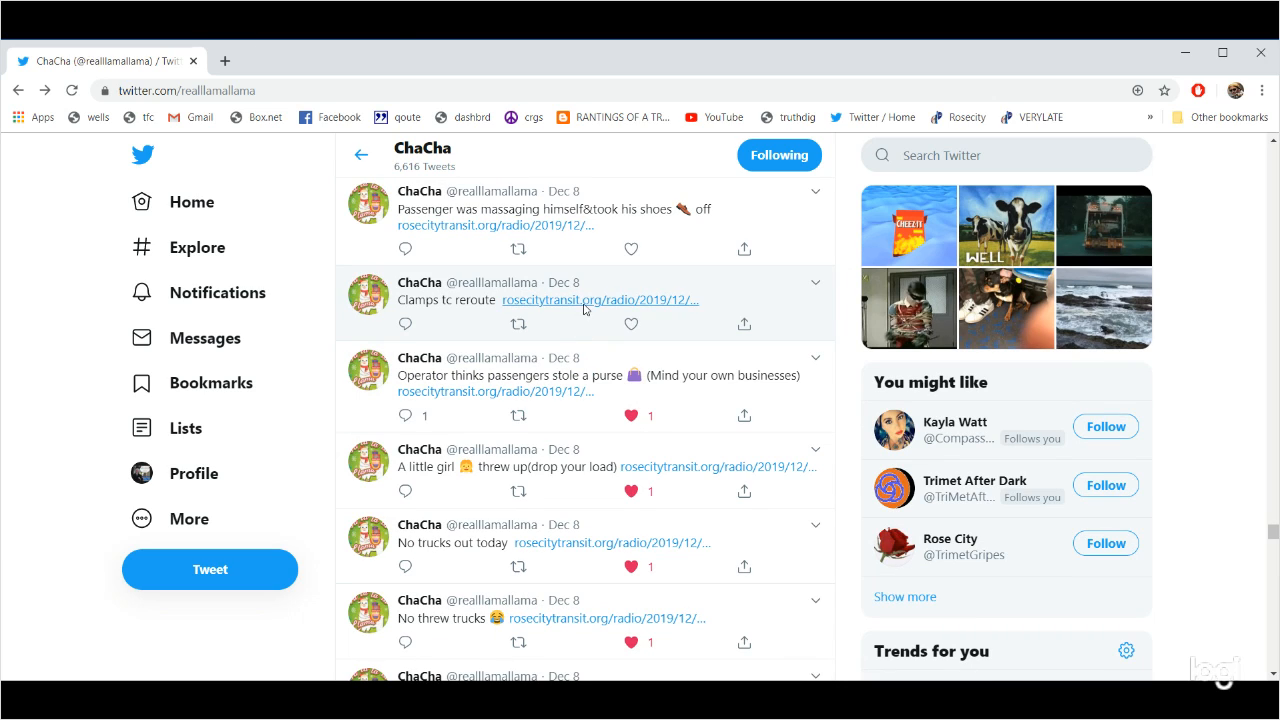
click(599, 300)
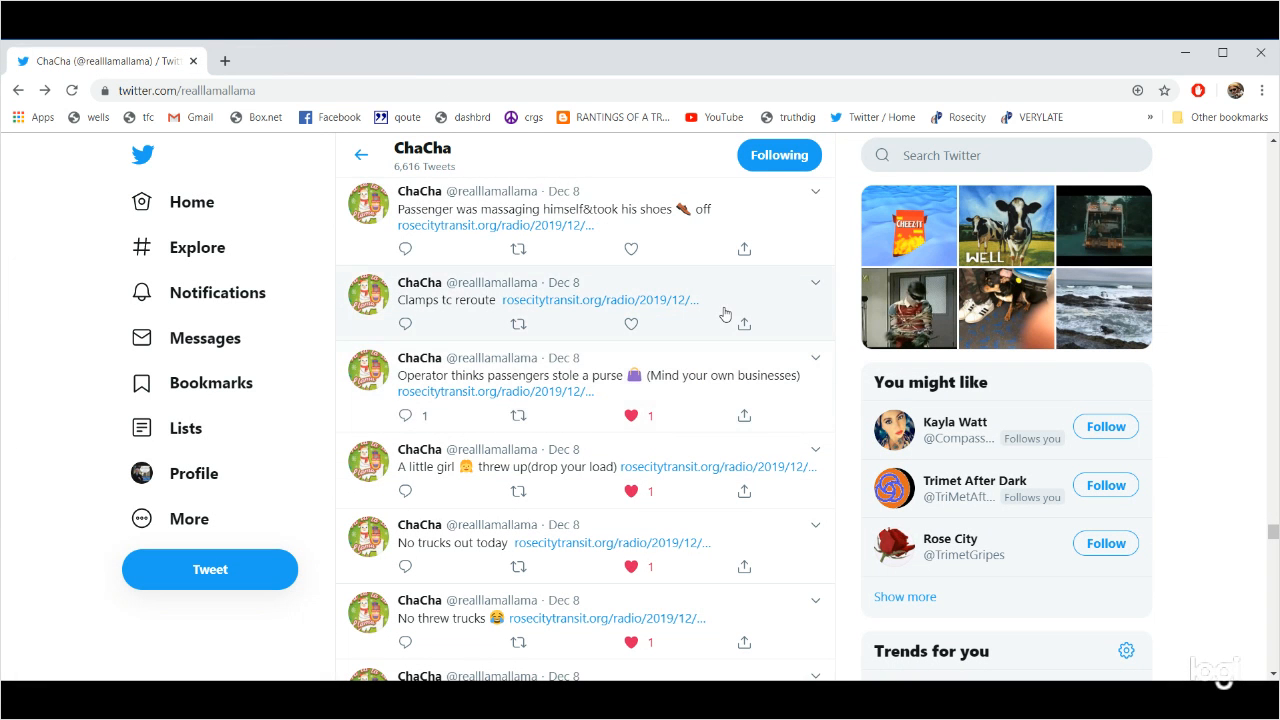
click(631, 324)
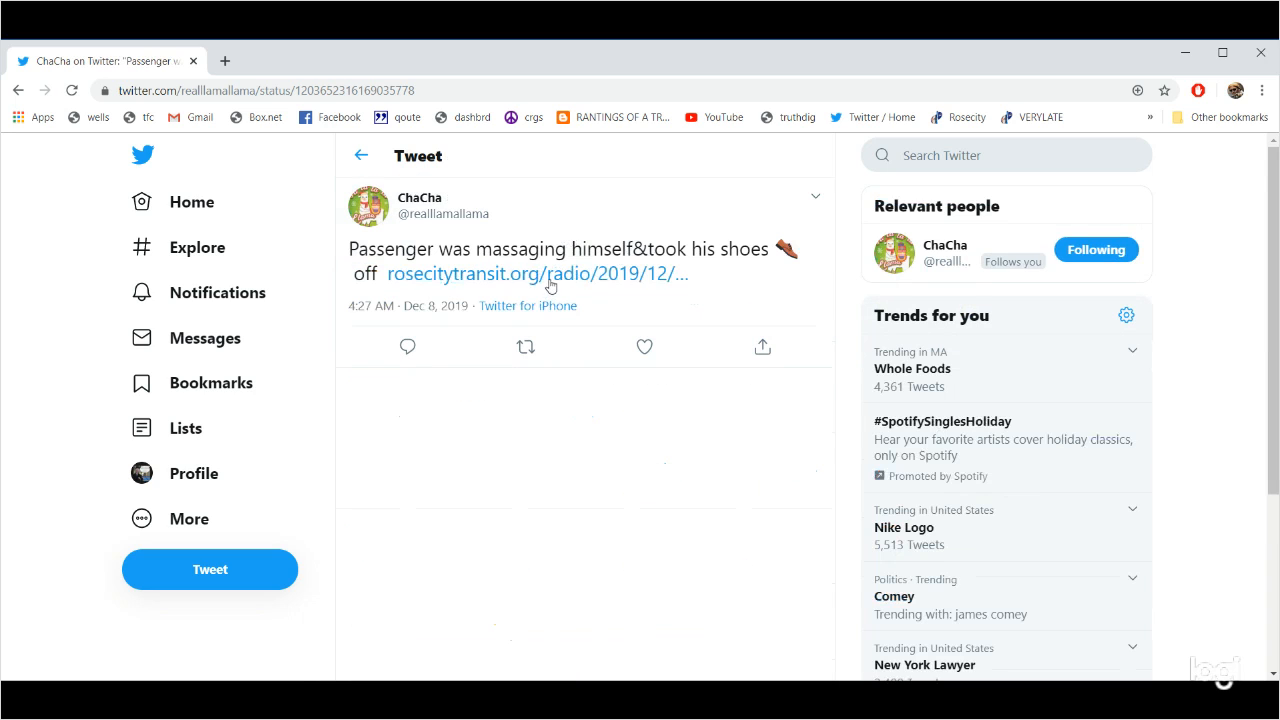
Play the Passenger tweet's clip, close its tab, and go back to the profile.
click(536, 273)
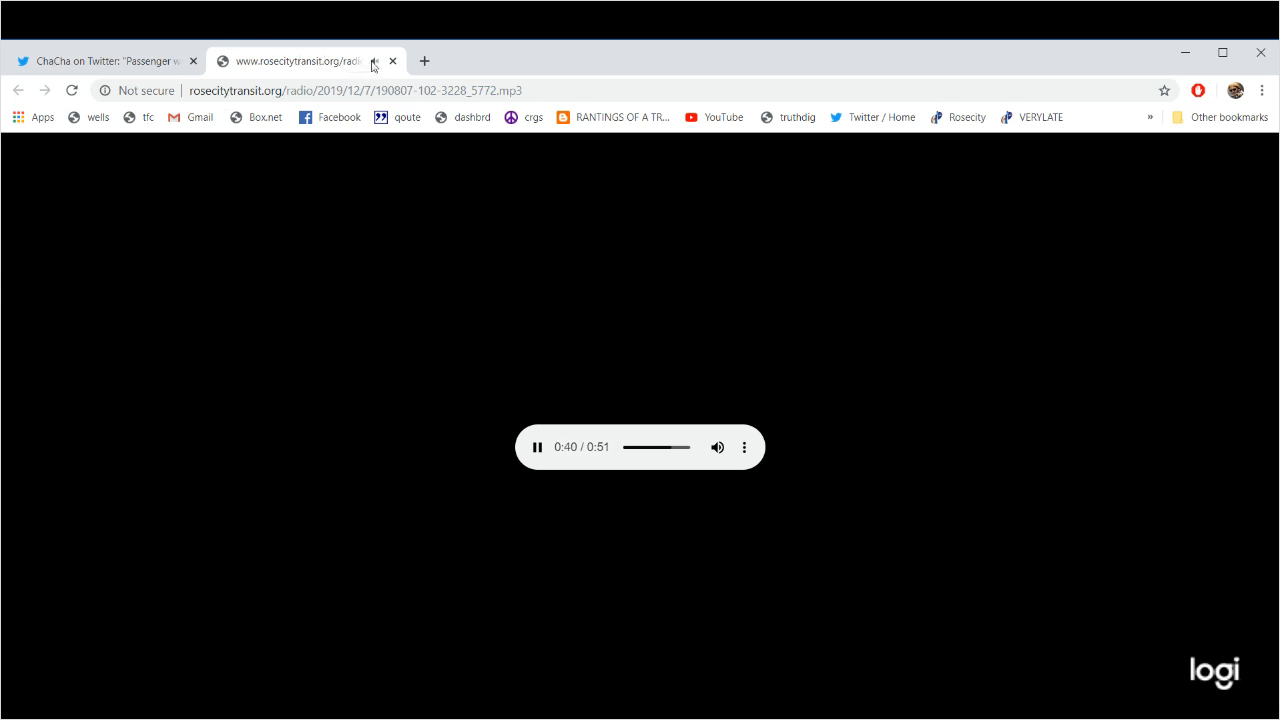
click(100, 61)
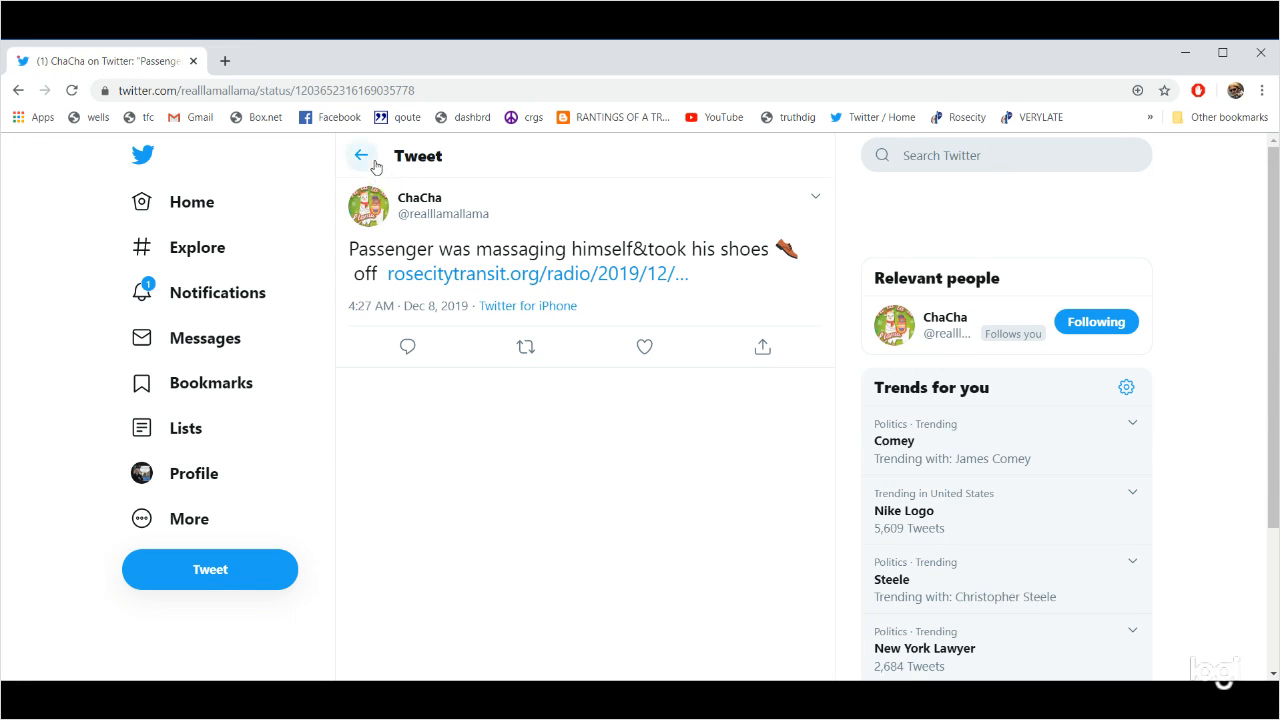
click(360, 155)
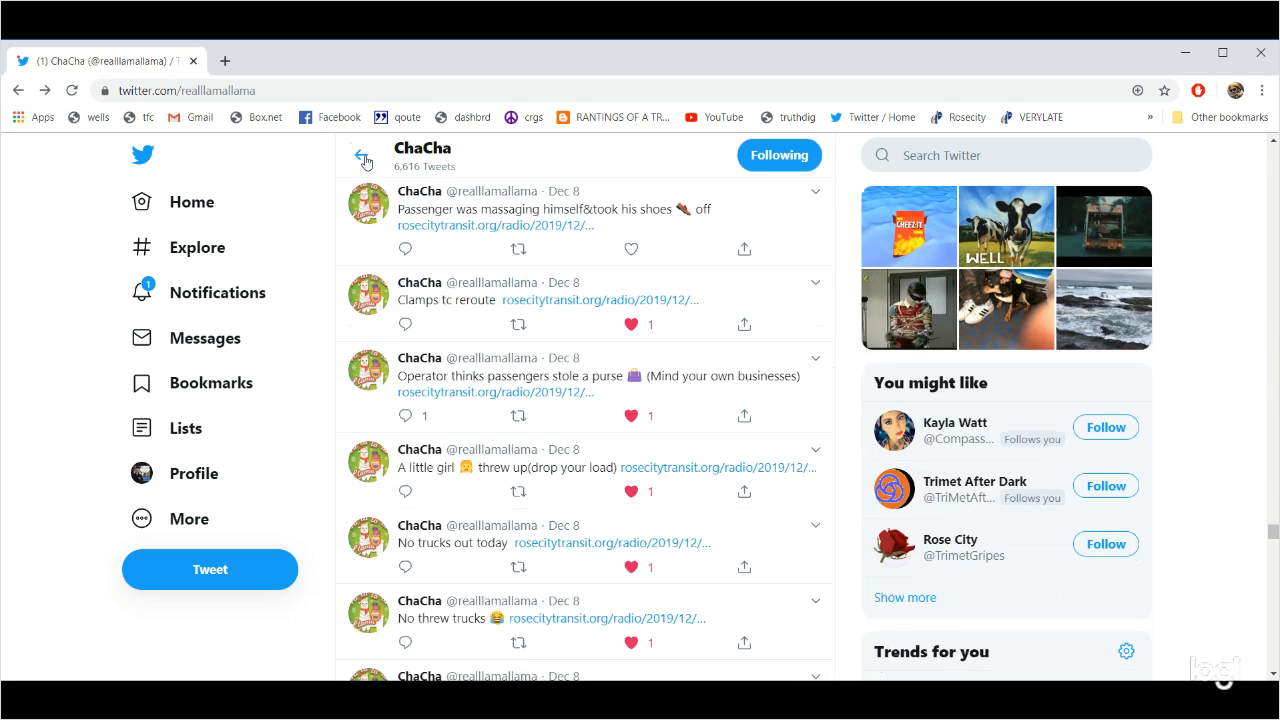
Like the Passenger tweet, then play and close The 57 TriMet Barber clip.
click(631, 248)
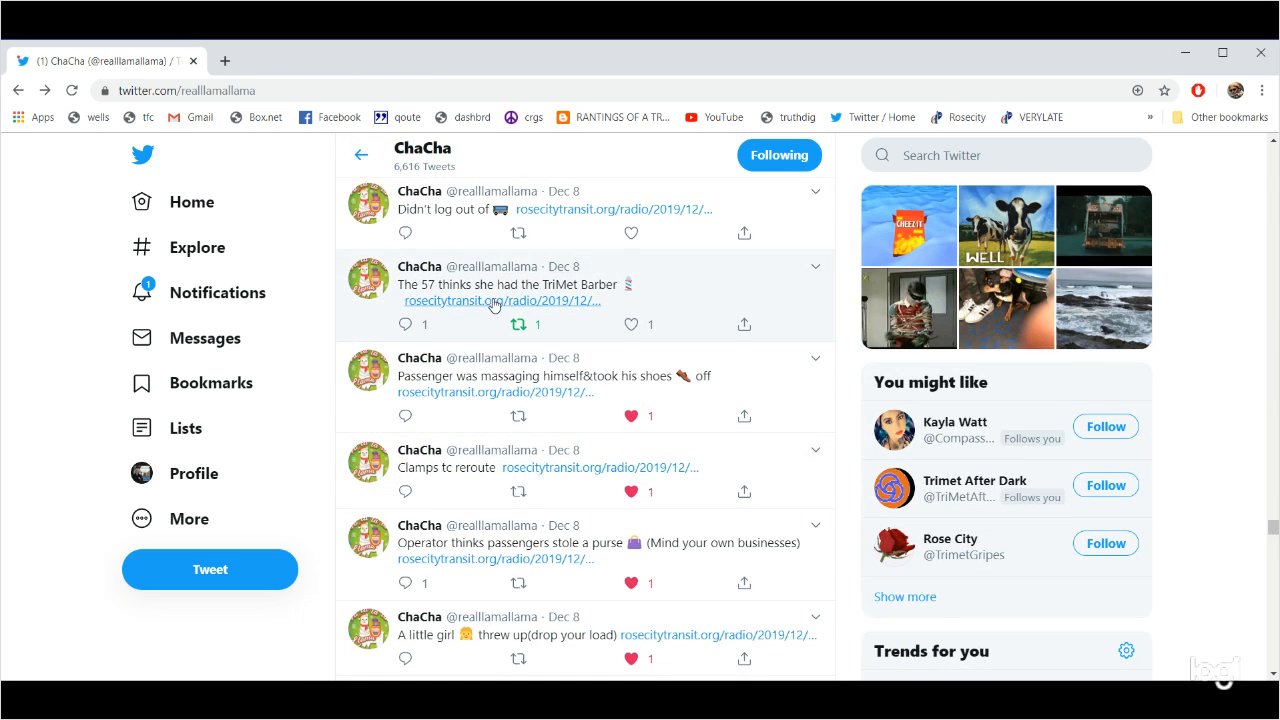
click(499, 301)
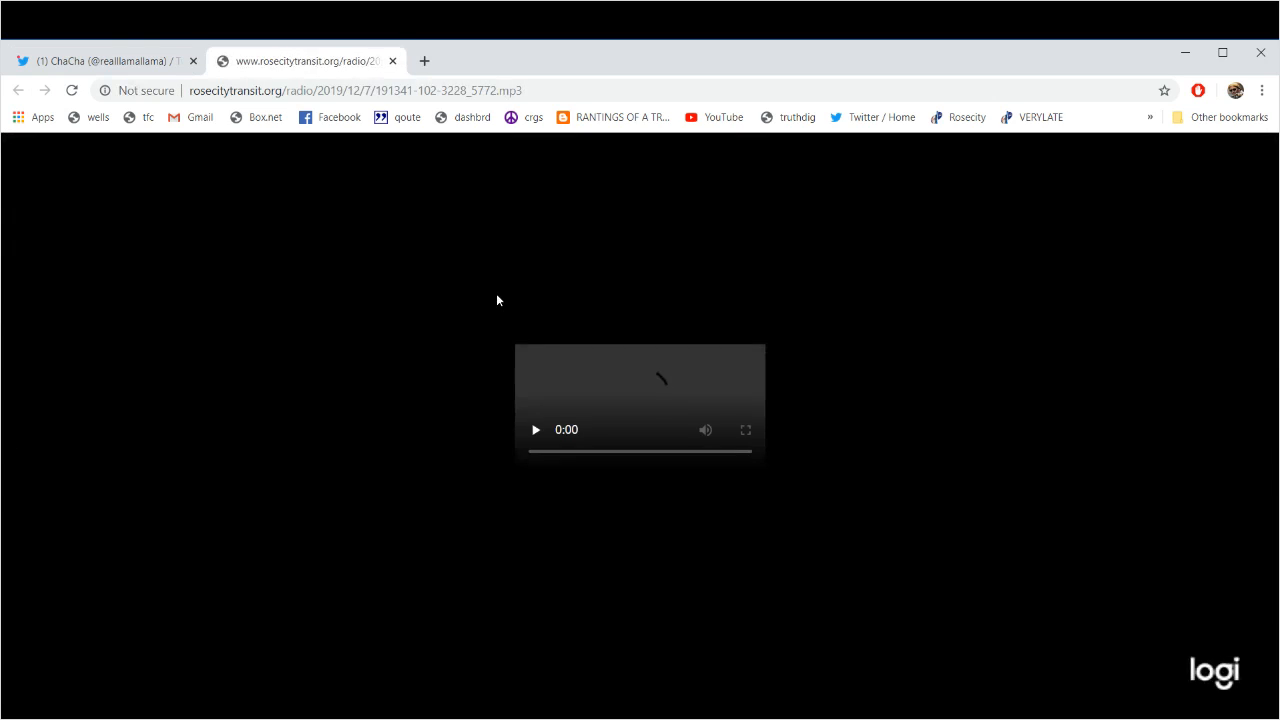
click(535, 429)
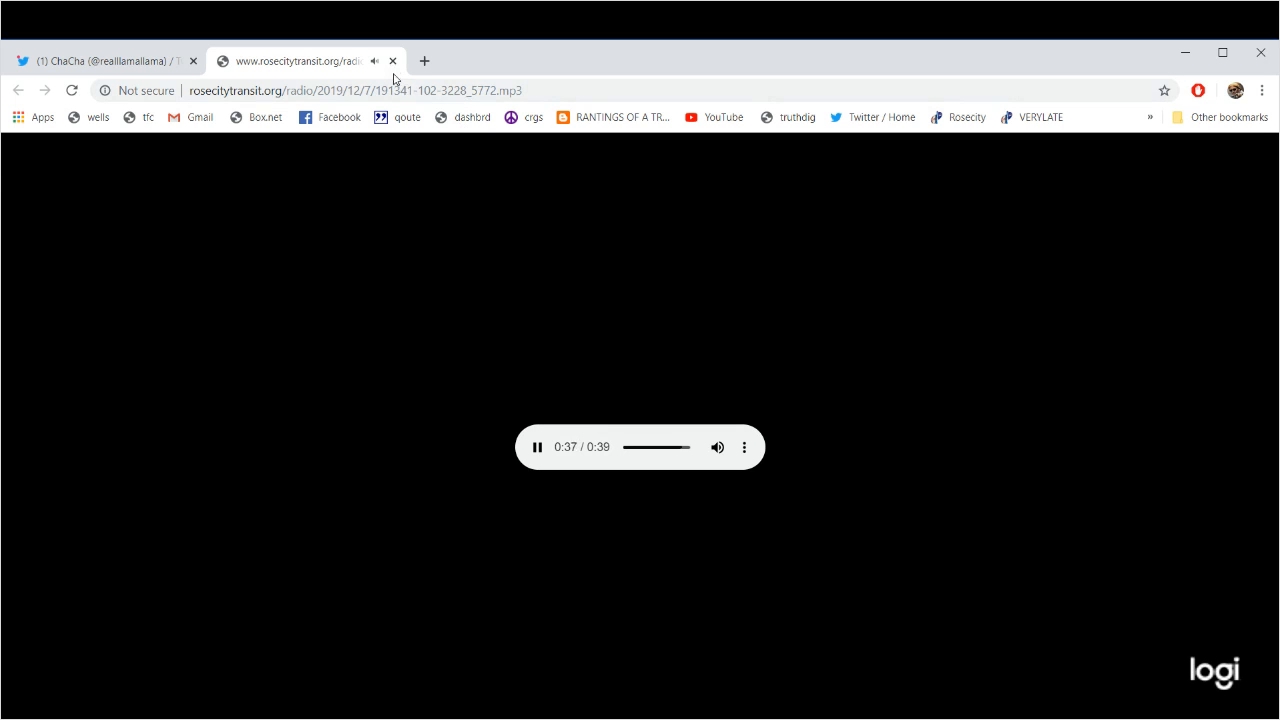
click(105, 61)
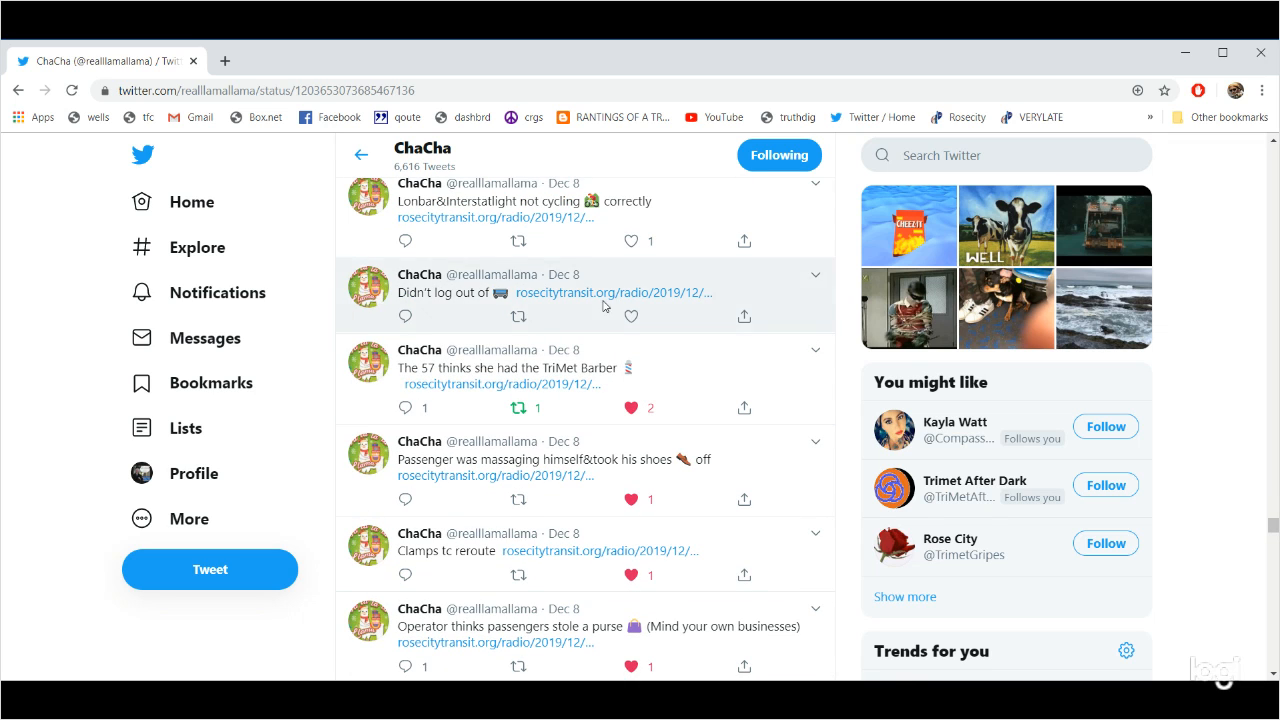
Play the Didn't log out of clip and return to ChaCha's tweet list.
click(613, 292)
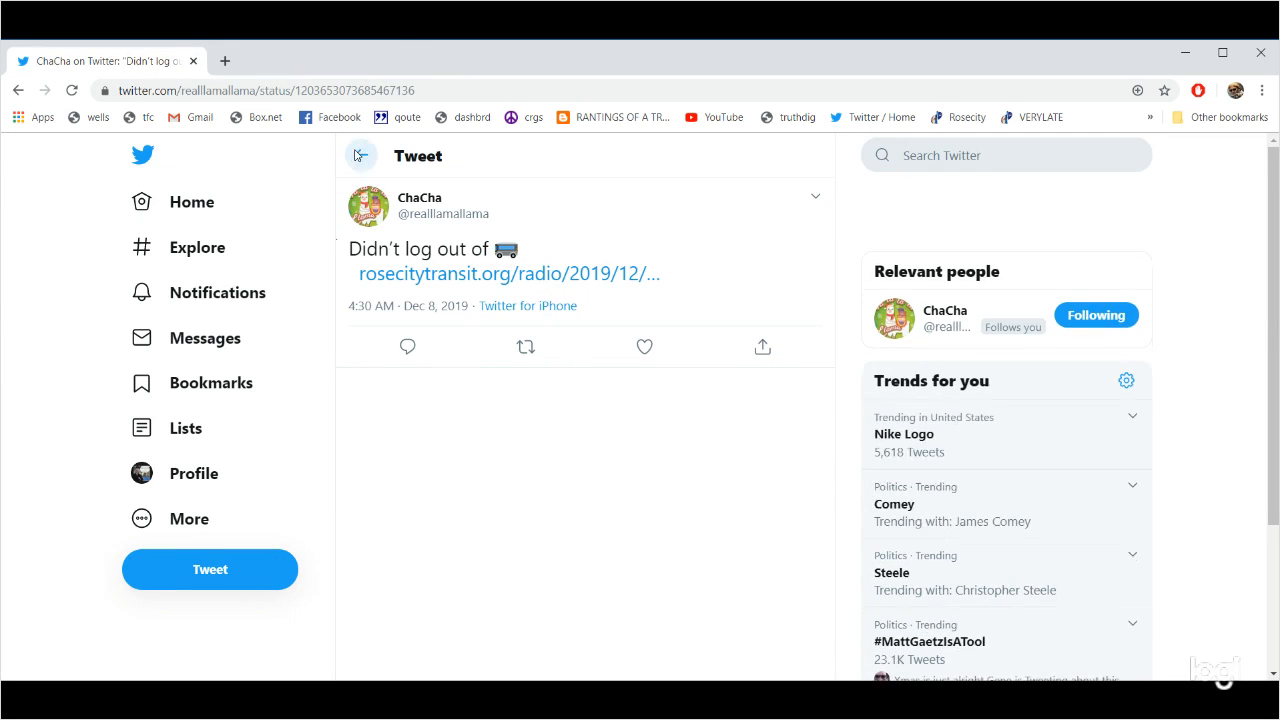
click(418, 197)
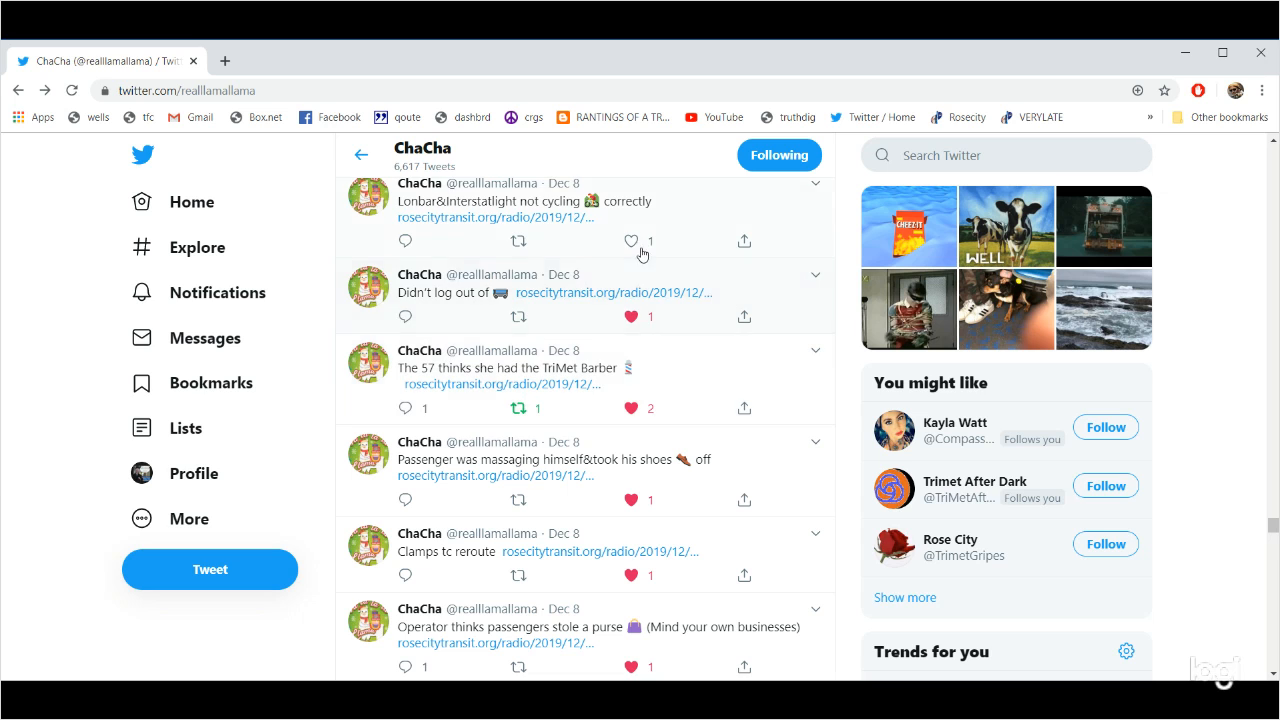
Play the Sleep tweet's radio clip, then close its tab.
scroll(up, 3)
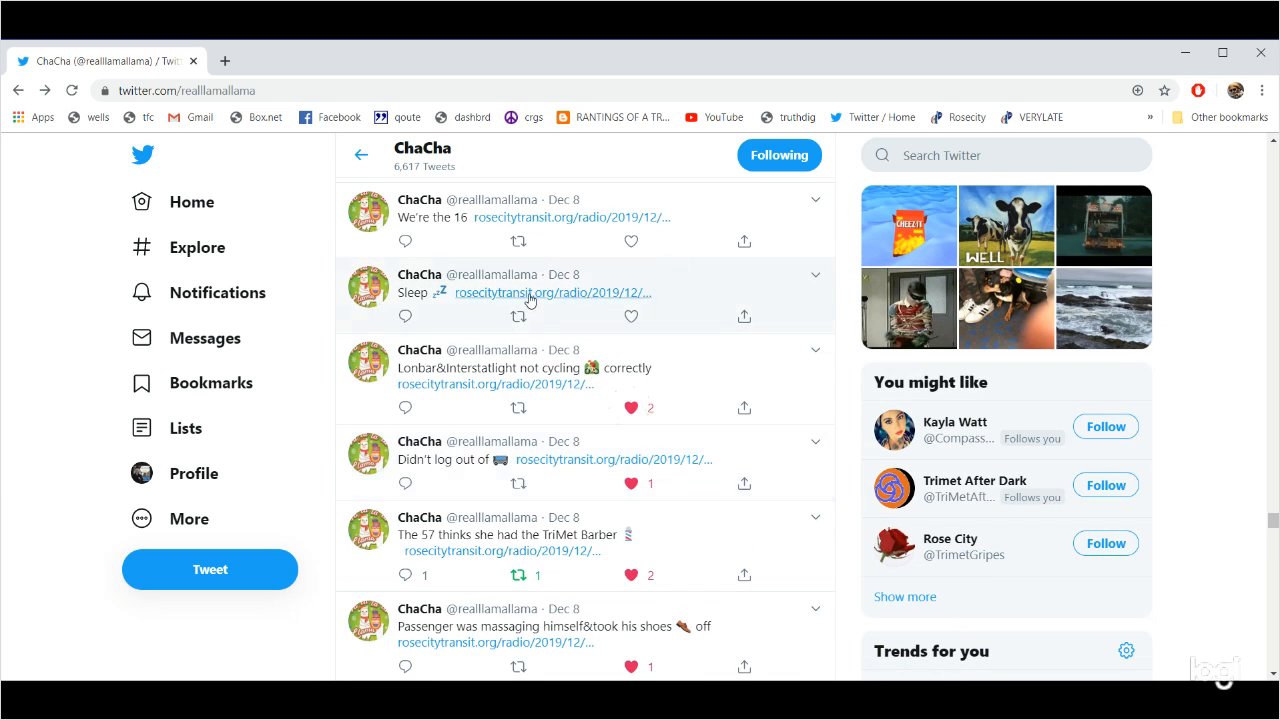
click(531, 292)
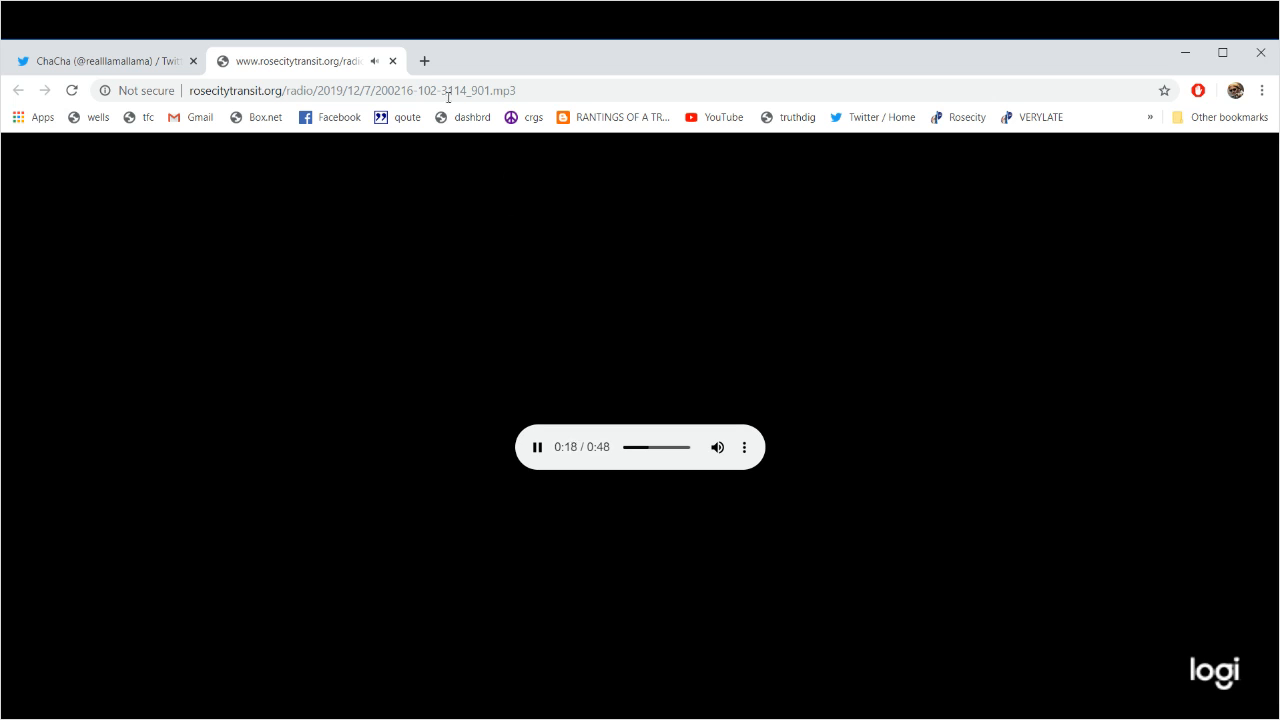
click(105, 61)
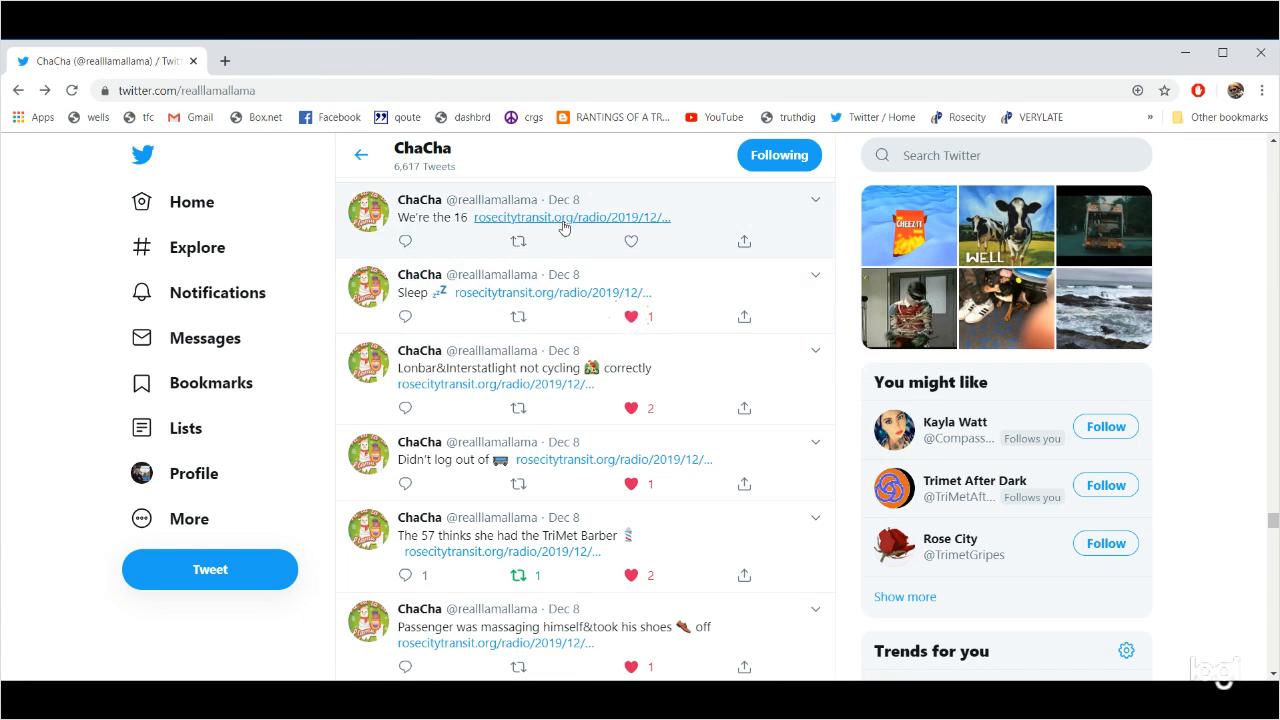
Play the We're the 16 radio clip, then close its tab.
click(572, 217)
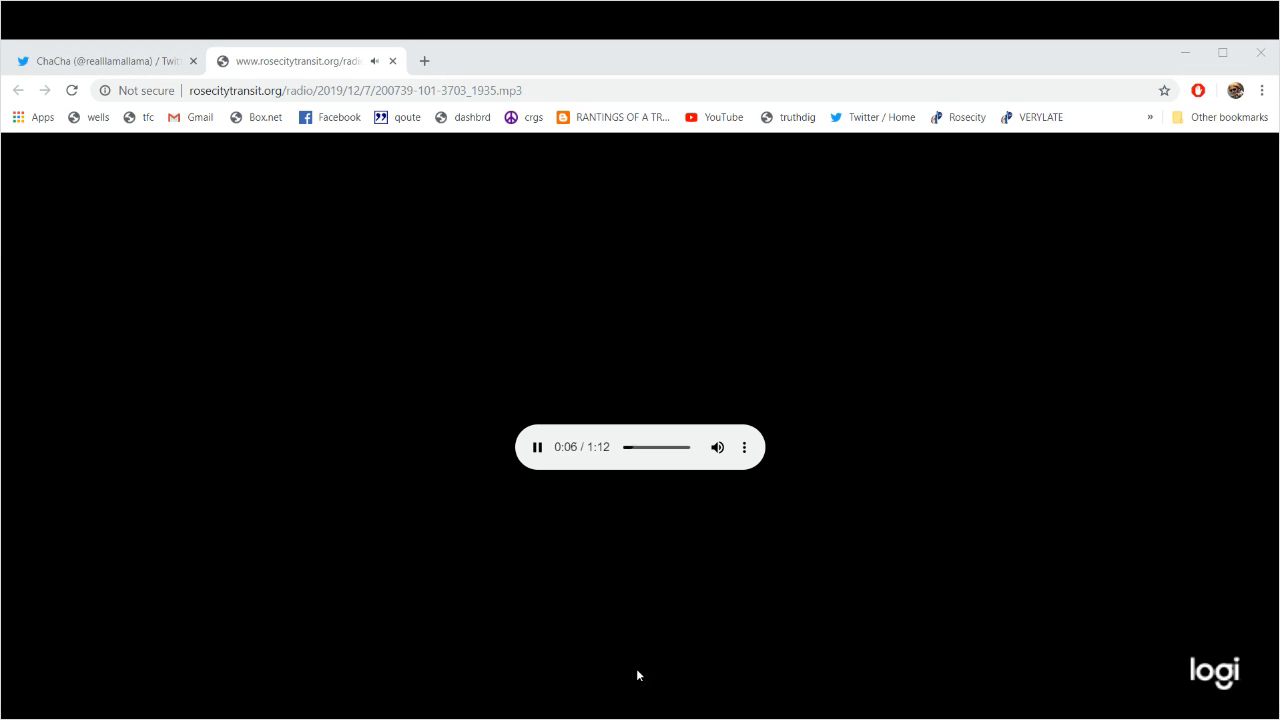
mouse_move(28, 429)
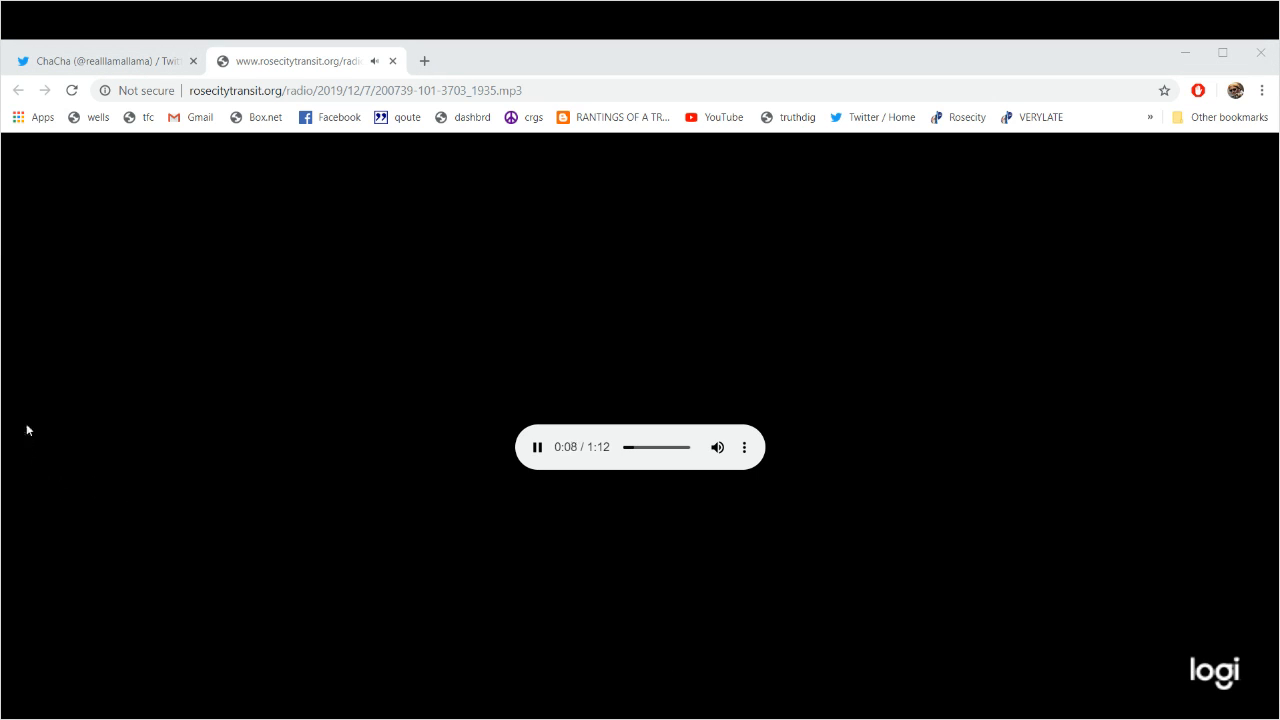
mouse_move(52, 424)
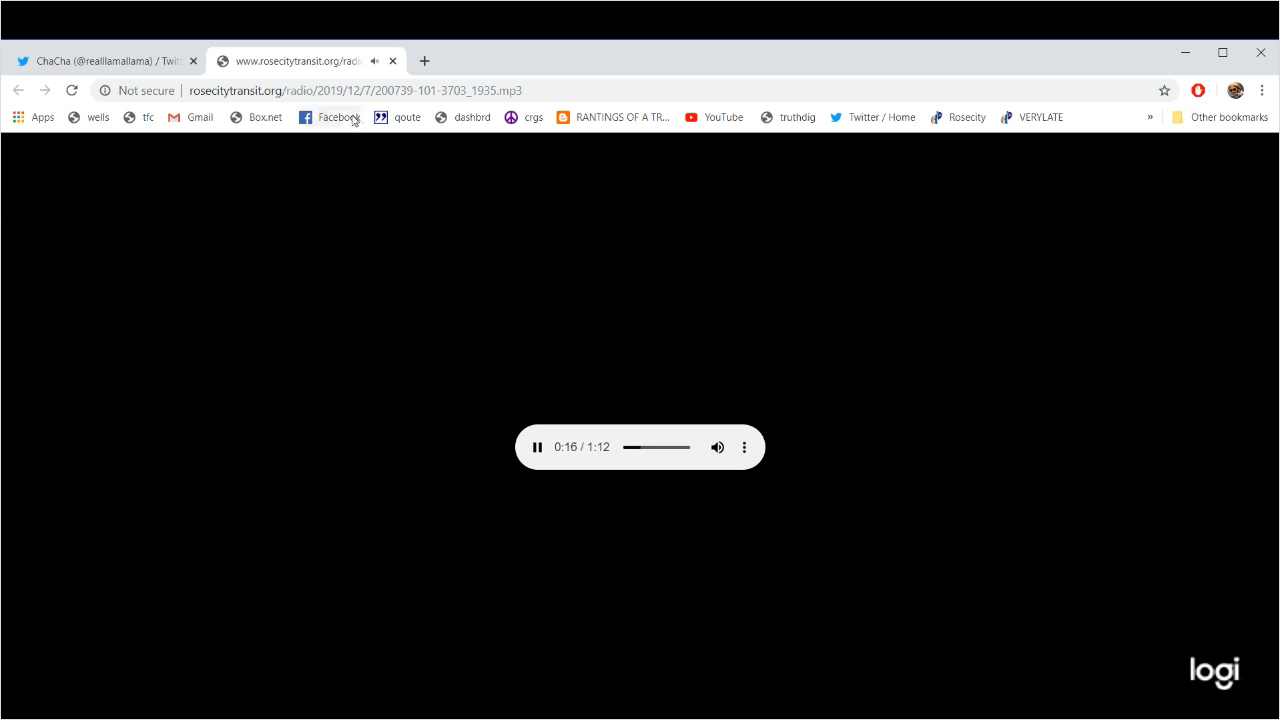
click(105, 61)
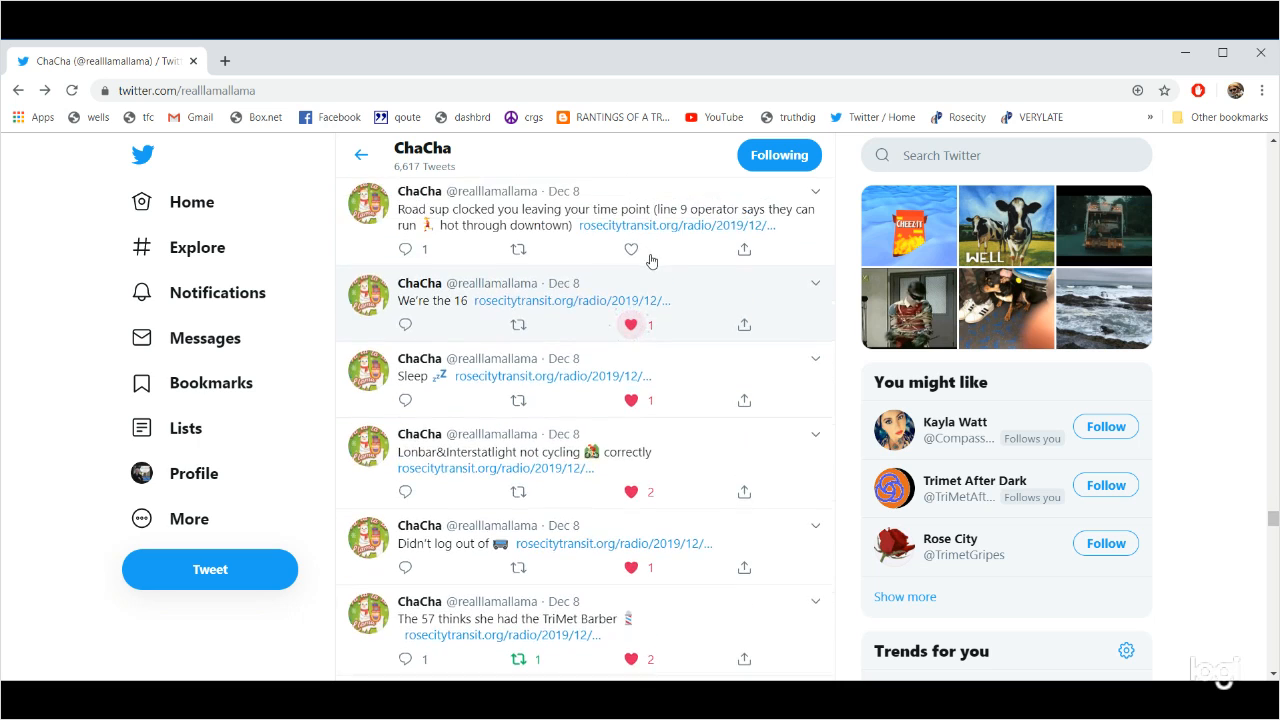
mouse_move(690, 225)
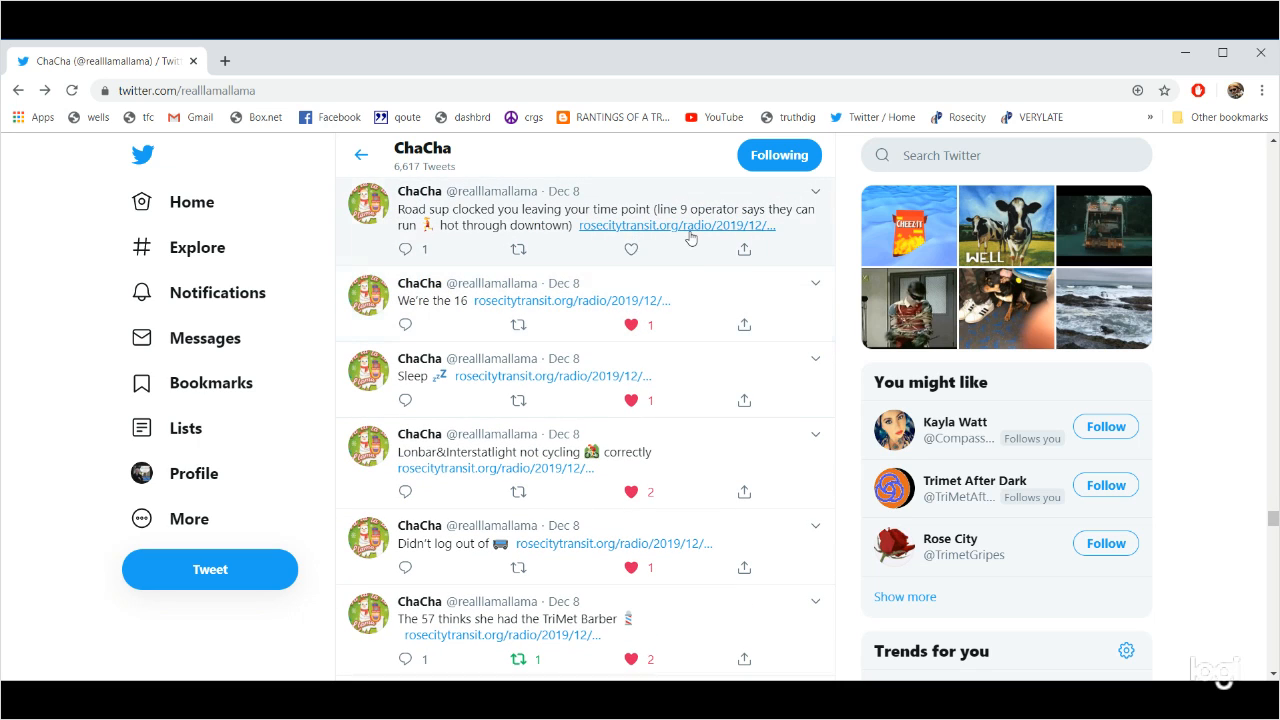
Open the Road sup clocked you tweet's rosecitytransit.org clip to play the MP3.
click(672, 225)
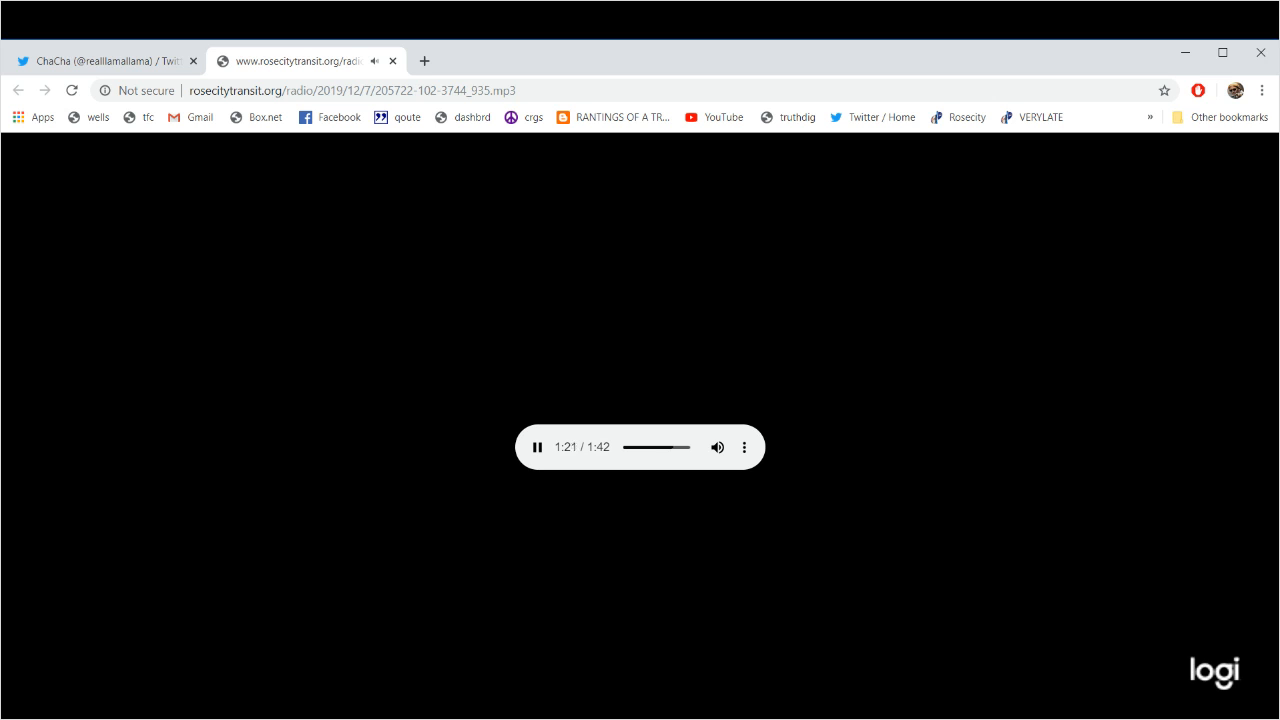
Close the clip, reopen the Road sup clocked you link, then close it again.
click(100, 61)
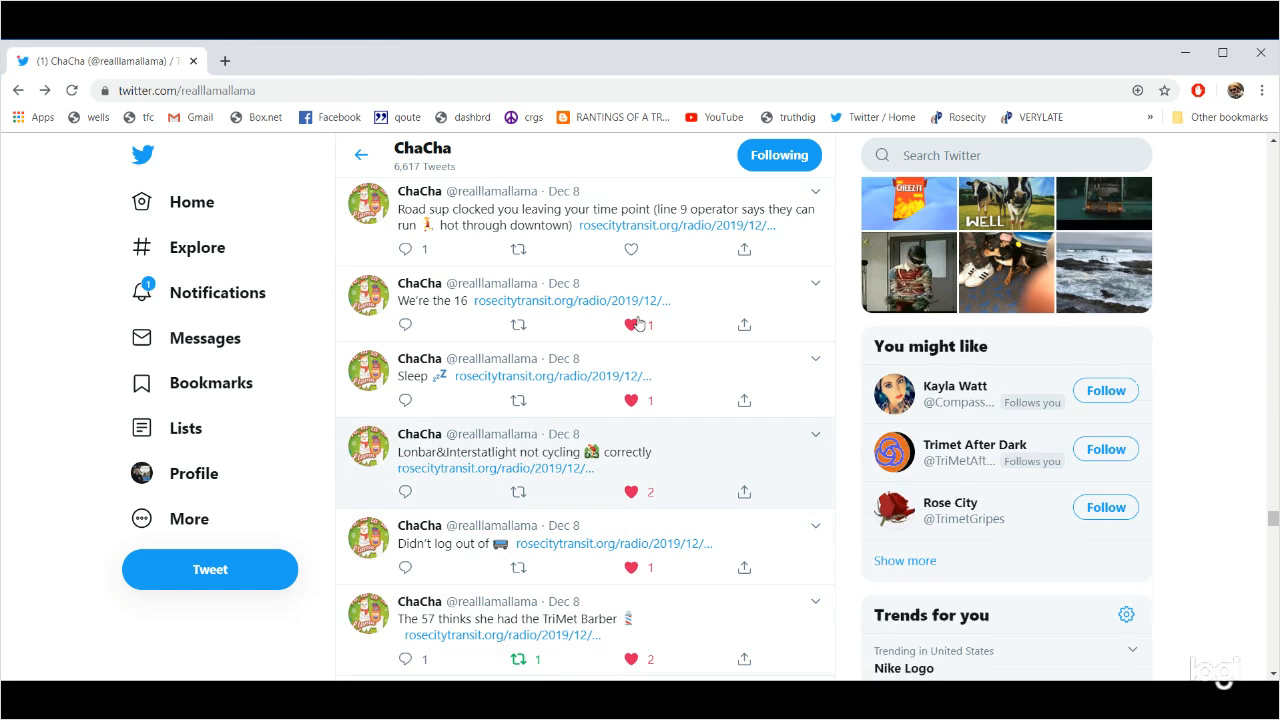
scroll(up, 3)
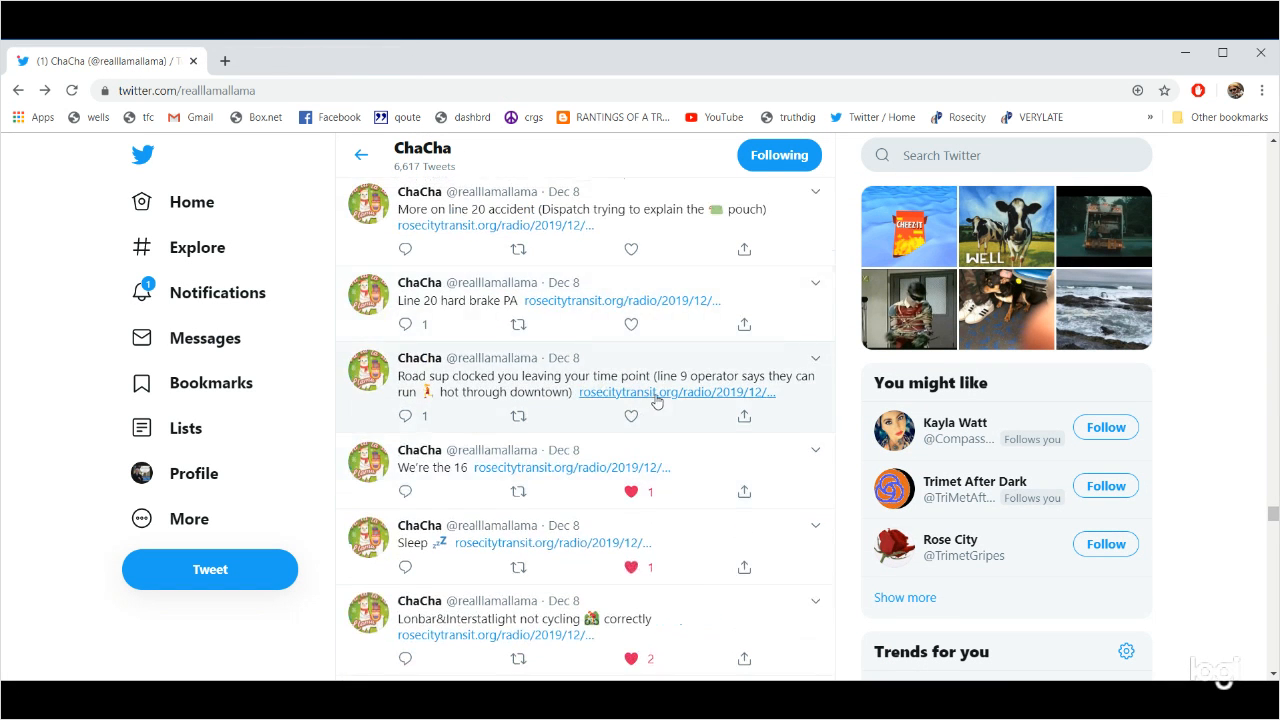
click(674, 392)
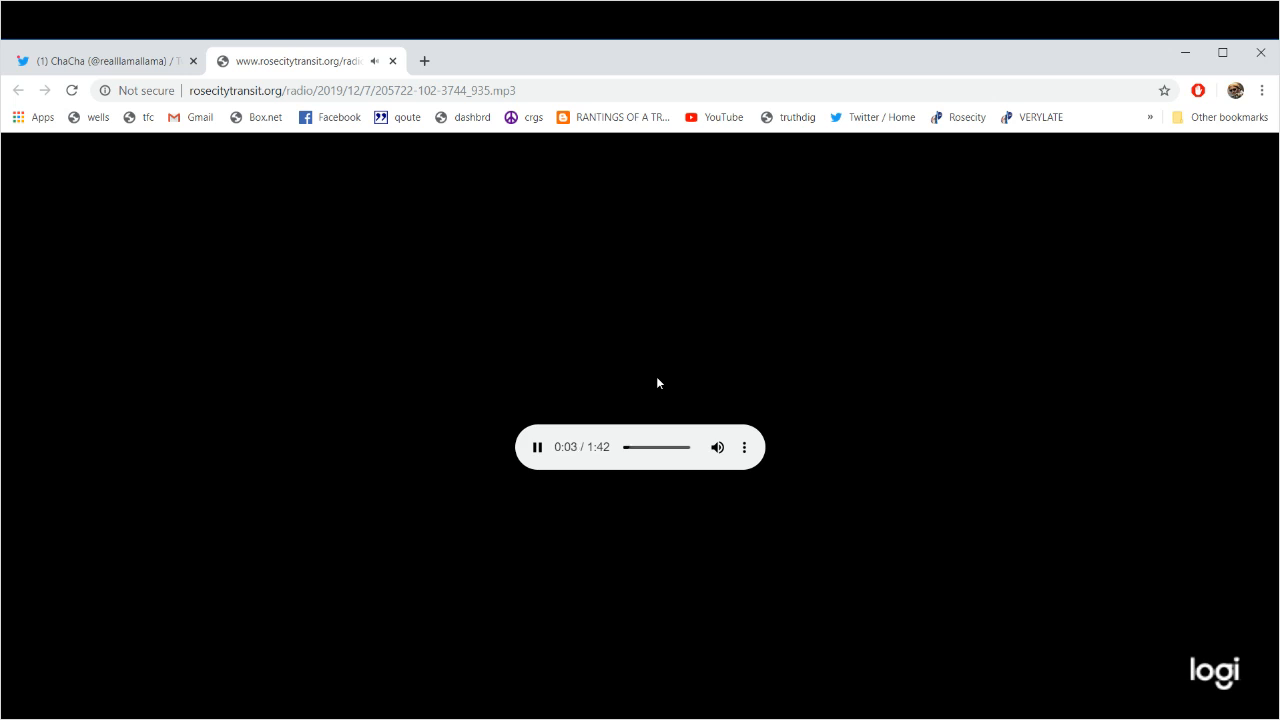
click(105, 61)
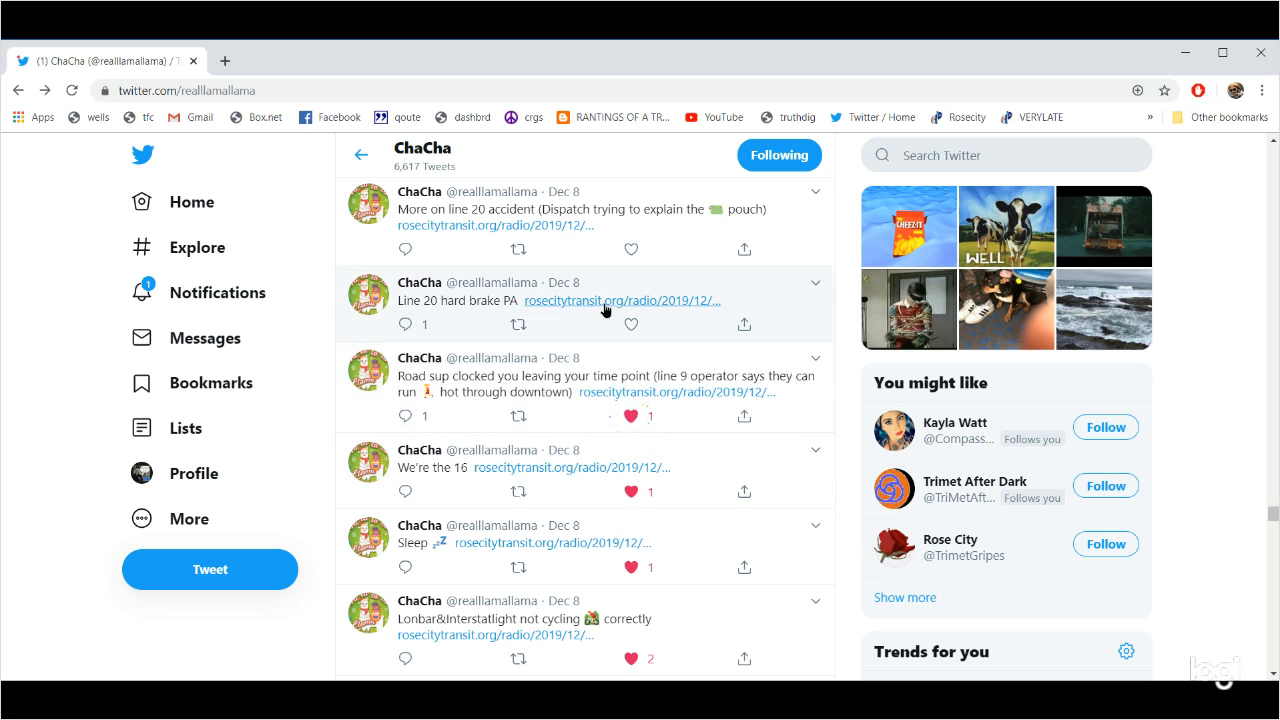
Play the Line 20 hard brake PA radio clip in its own tab.
click(620, 300)
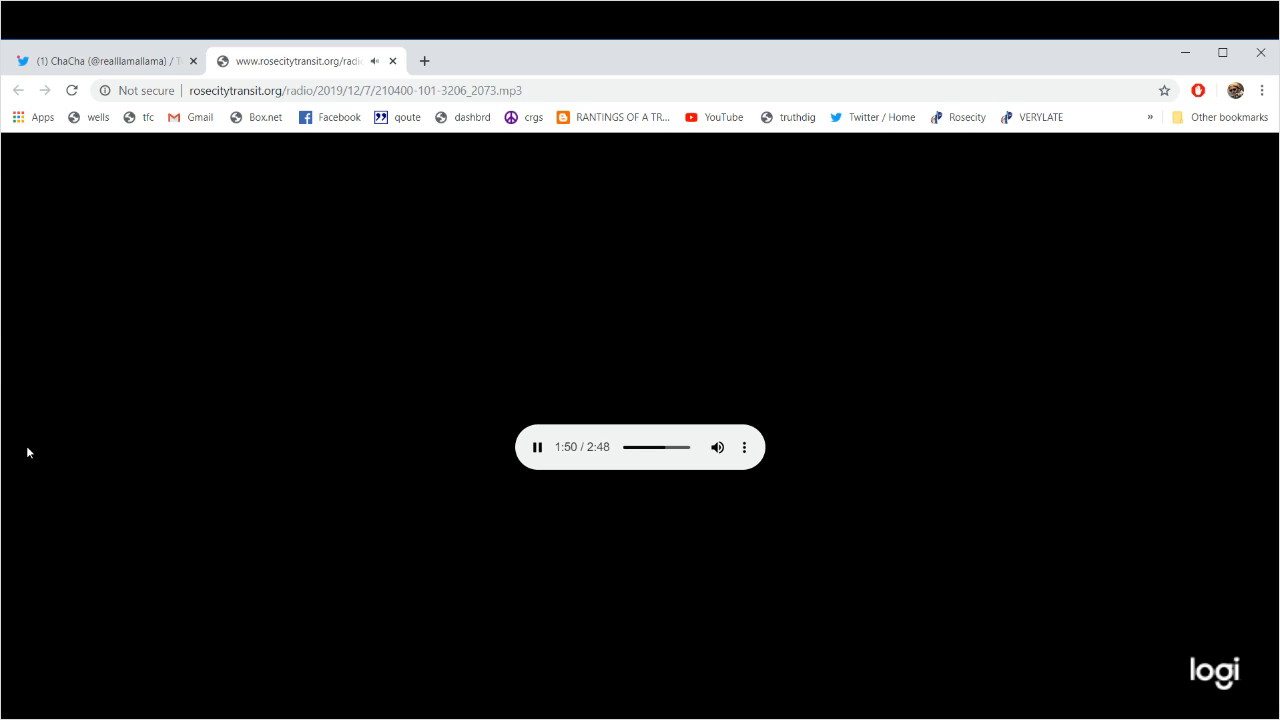
mouse_move(250, 289)
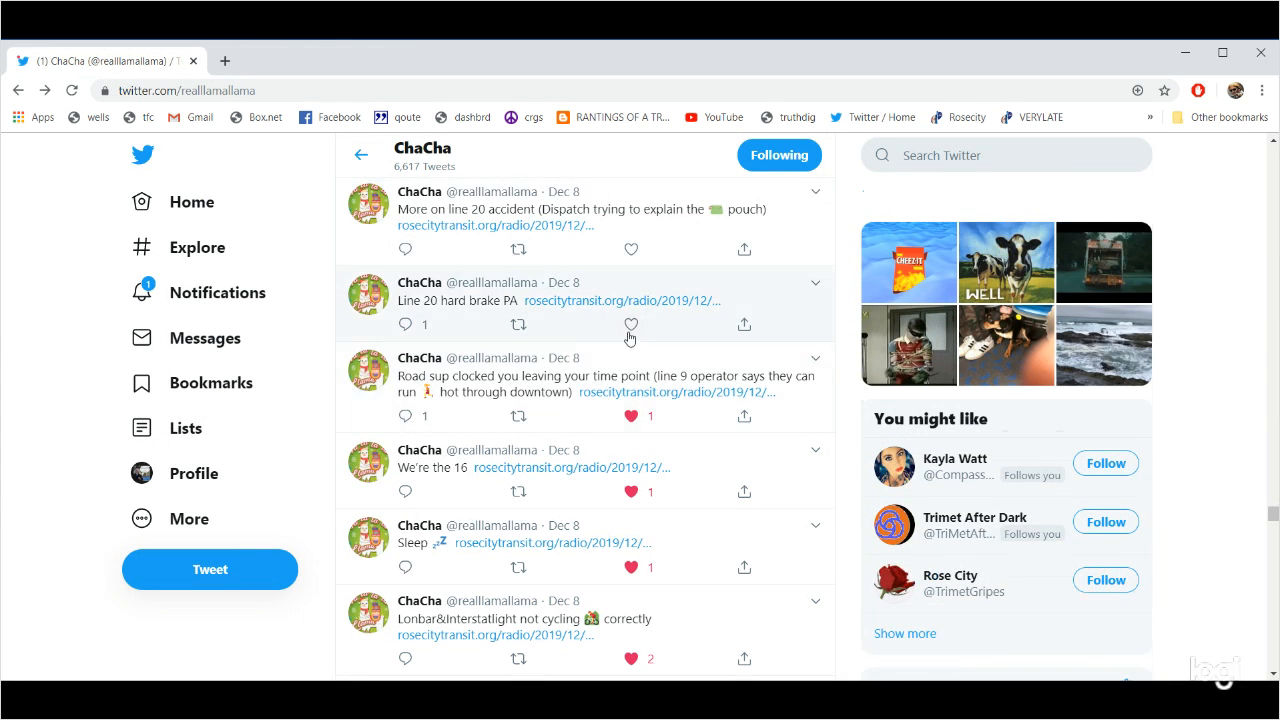
Scroll up and play the 'More on line 20 accident' radio clip.
scroll(up, 3)
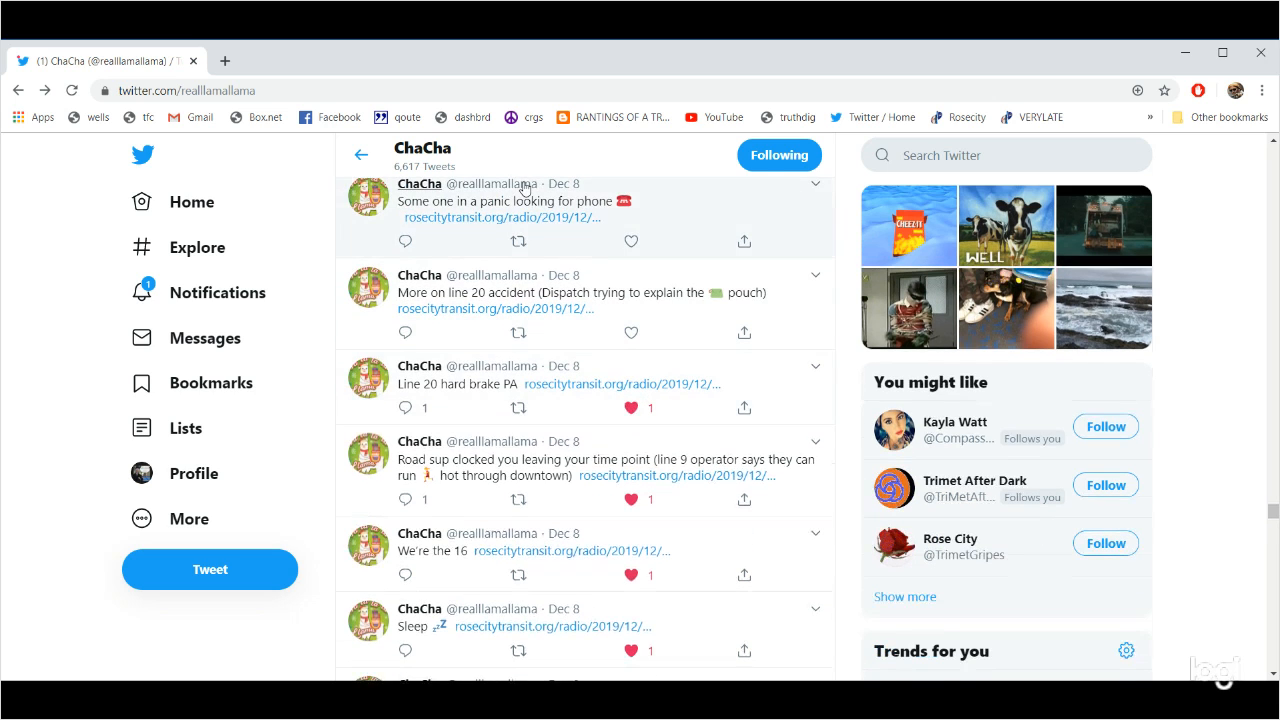
mouse_move(478, 314)
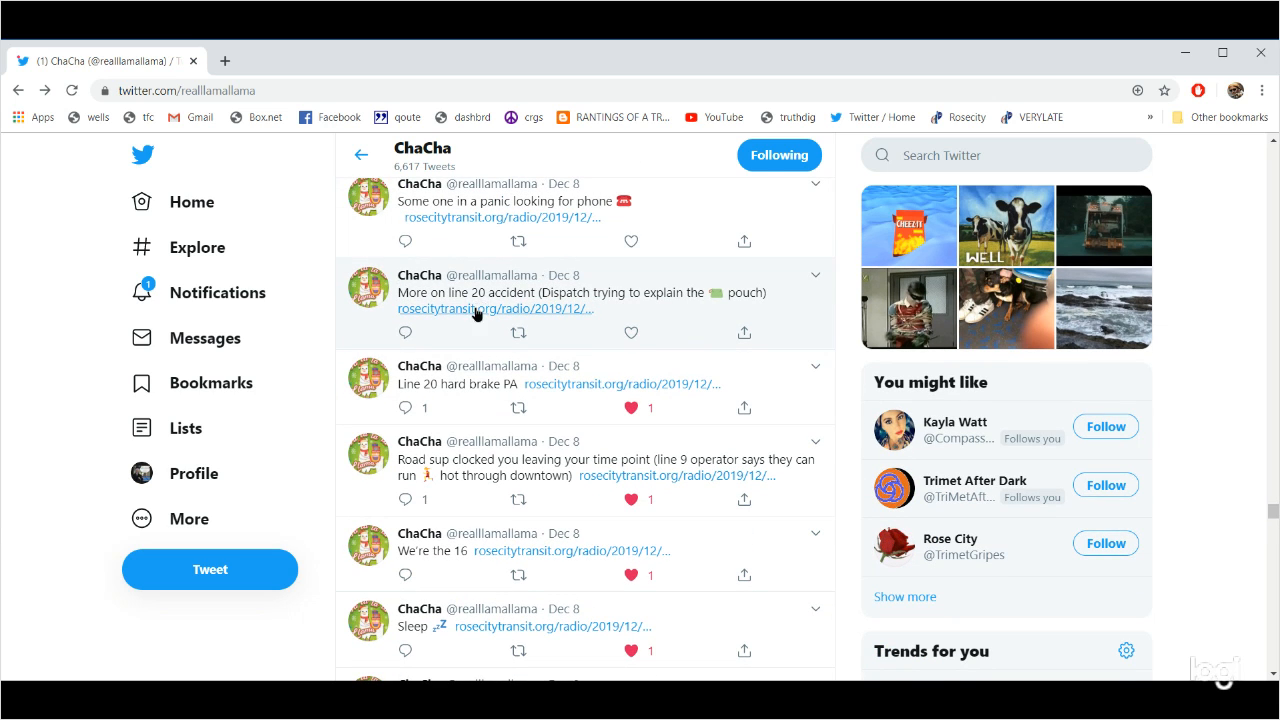
click(494, 308)
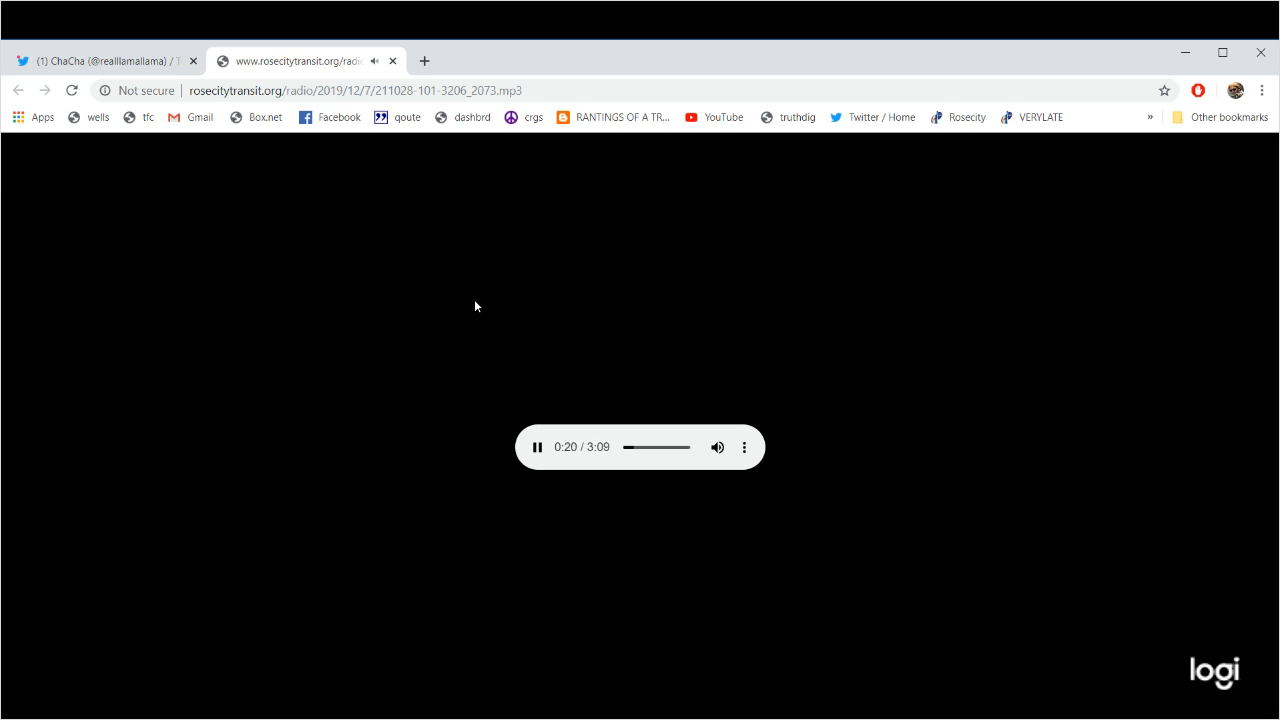
mouse_move(452, 227)
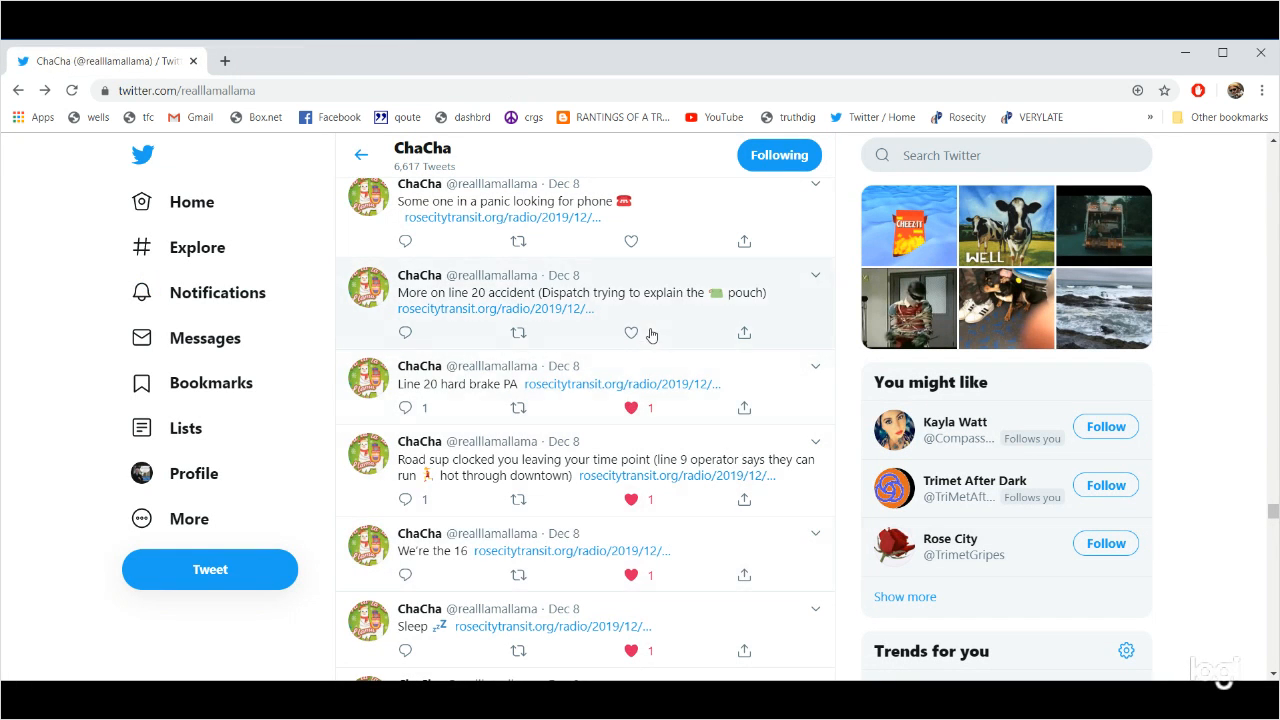
Like the line 20 accident tweet, then play the 'Some one in a panic' clip and like that tweet.
click(631, 333)
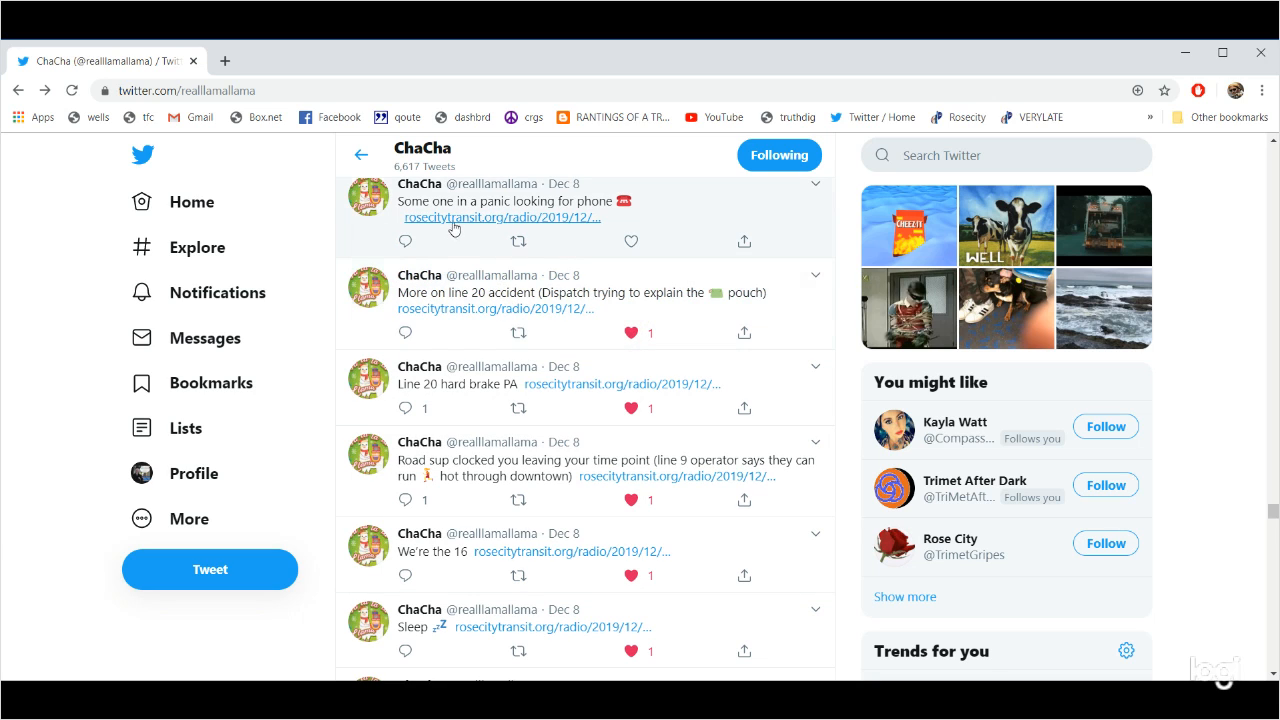
click(501, 217)
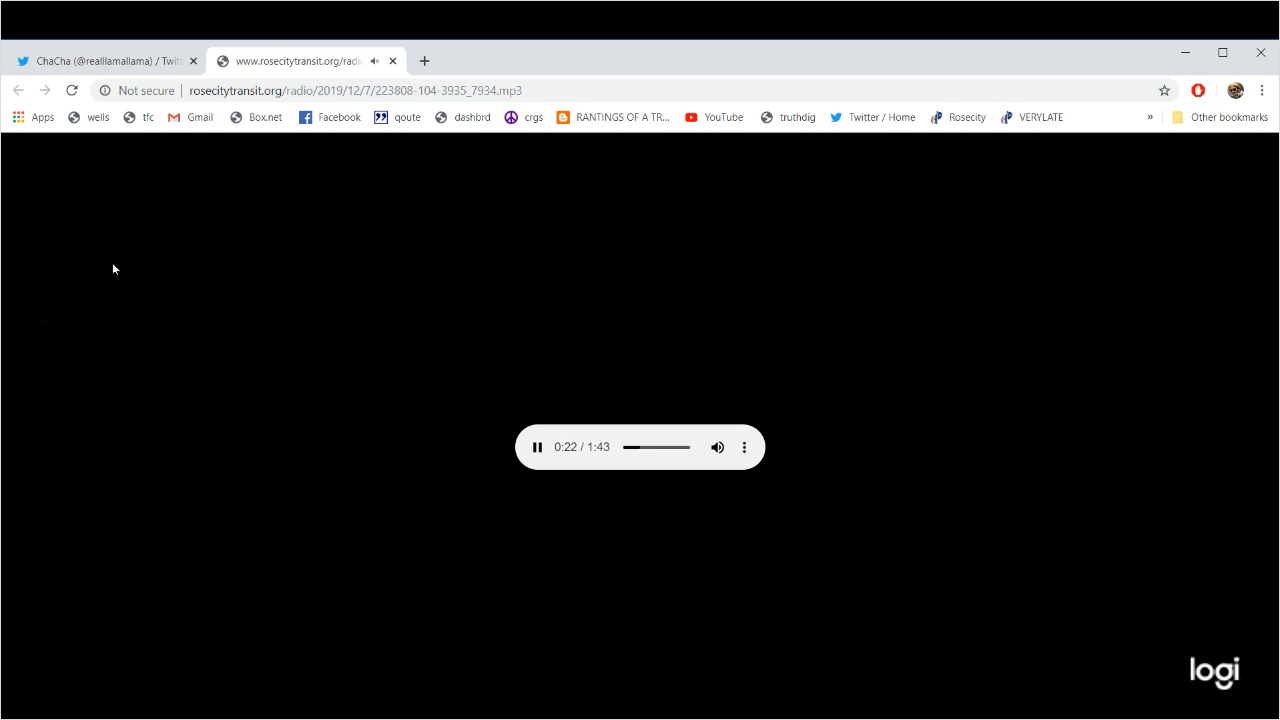
mouse_move(331, 149)
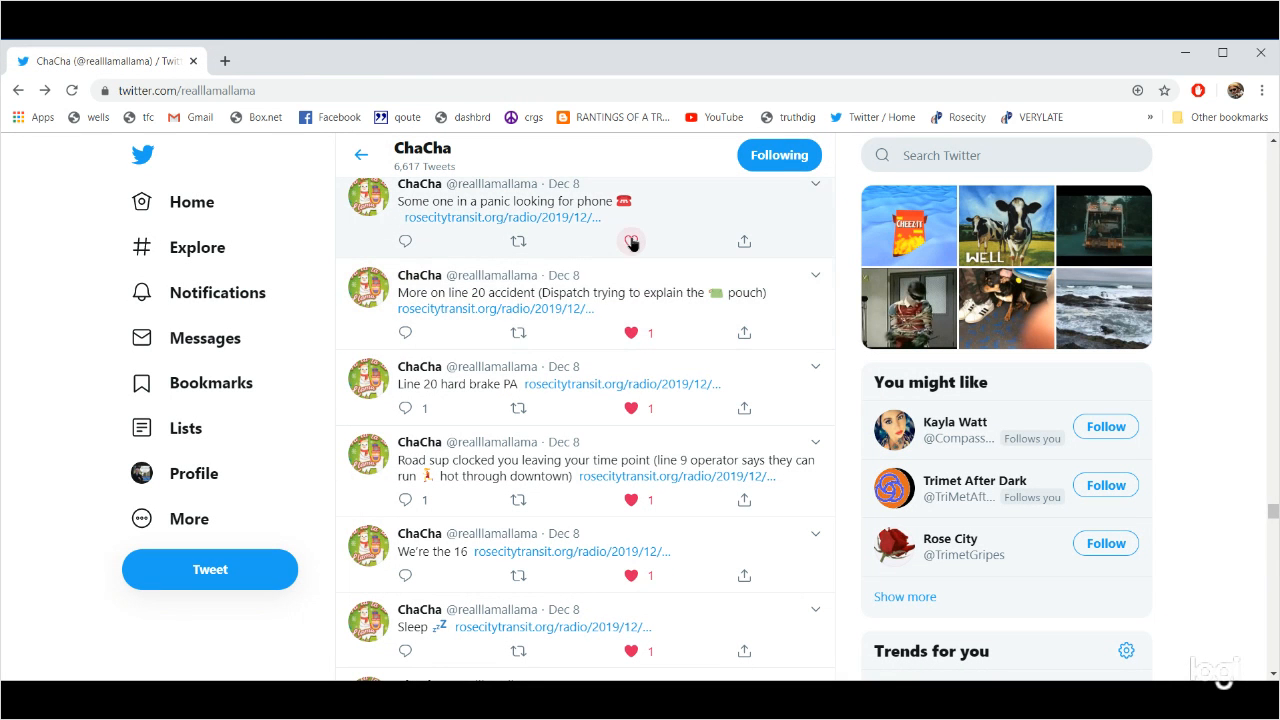
click(531, 217)
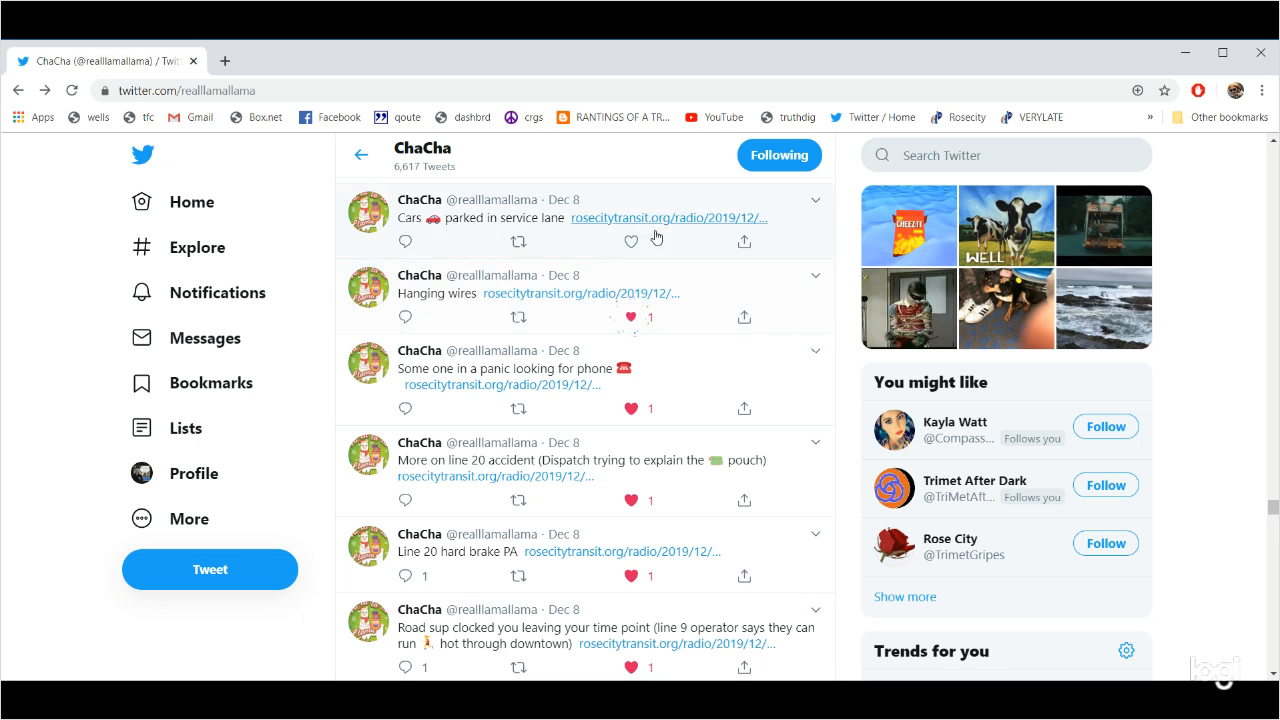
Play the 'Cars parked in service lane' clip, pause and resume it, then return to Twitter.
scroll(up, 3)
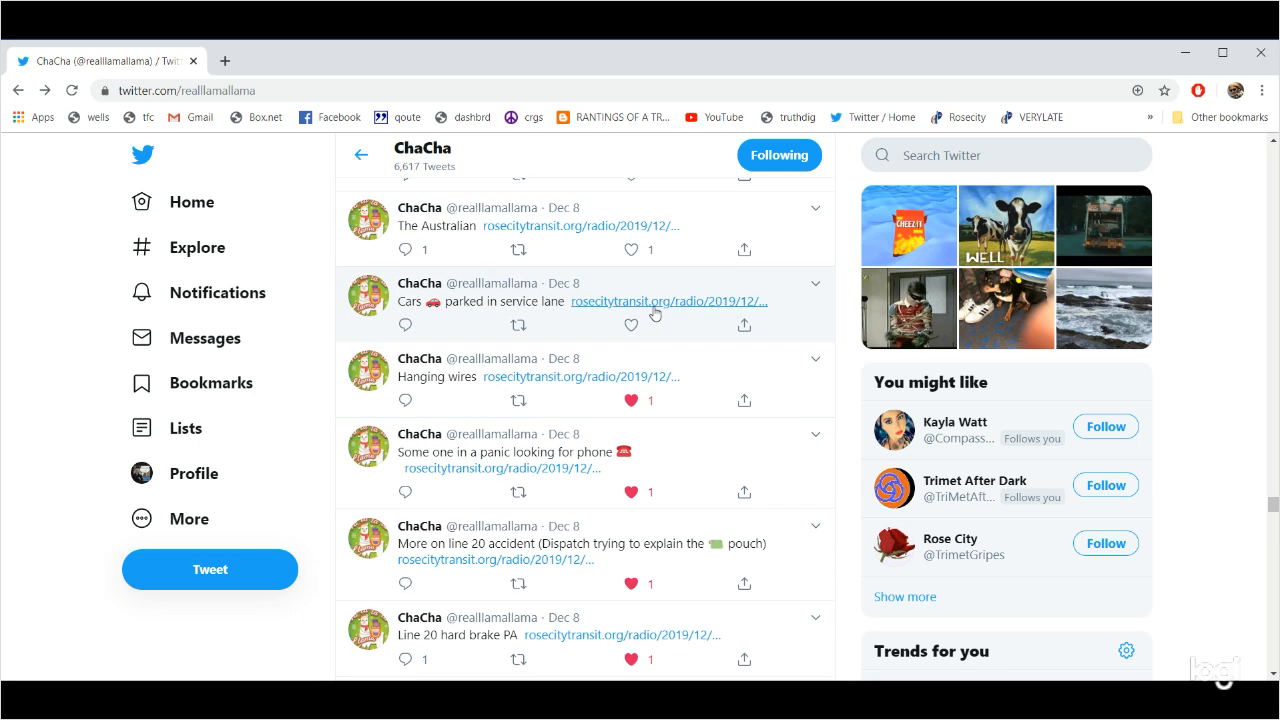
click(665, 301)
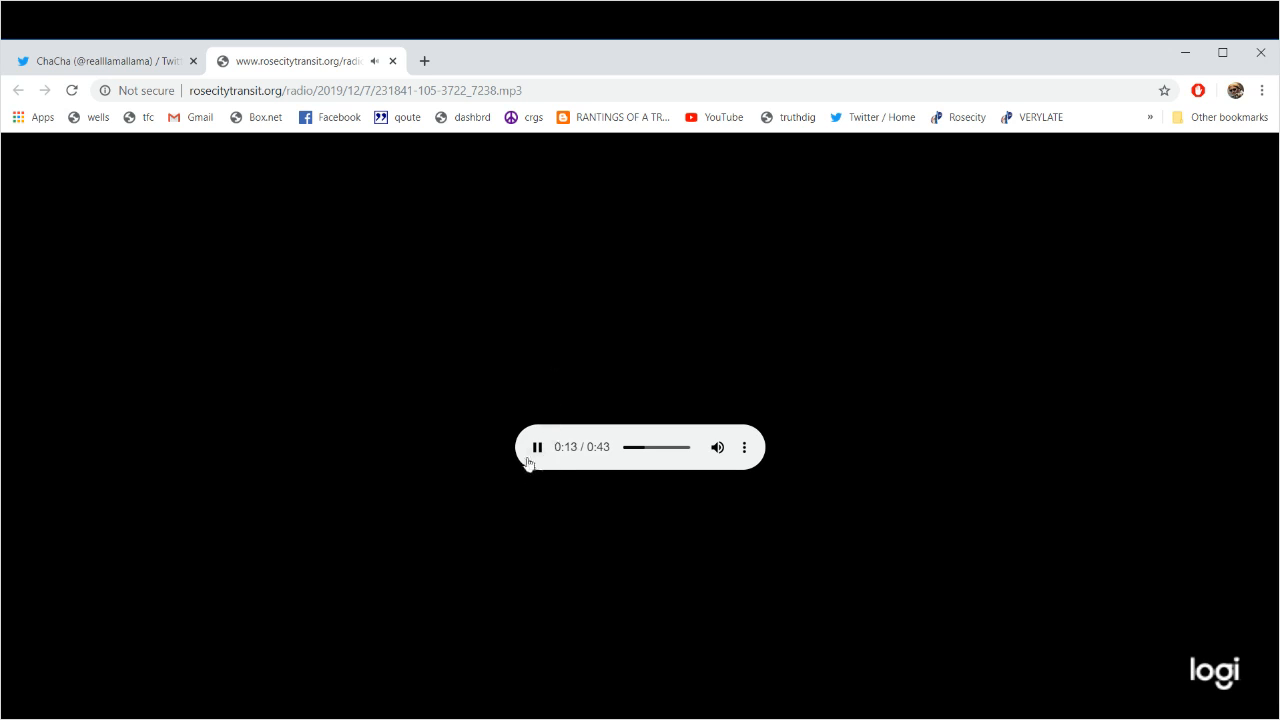
click(537, 447)
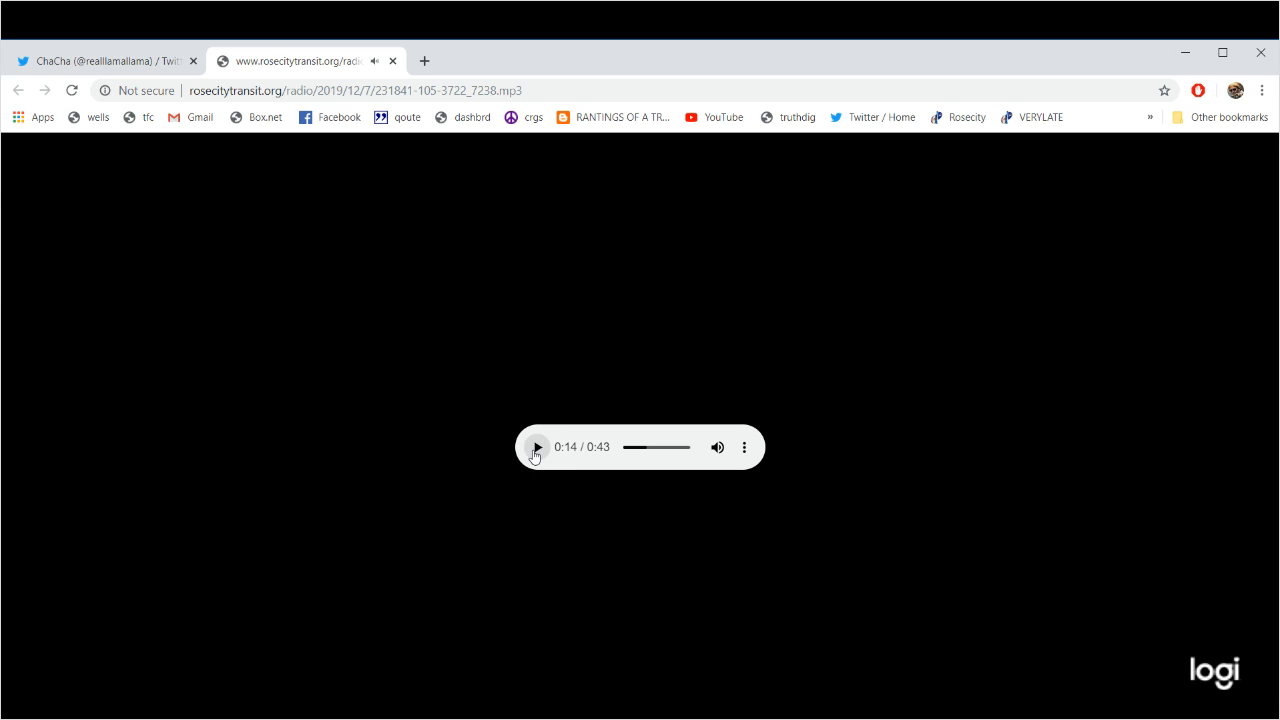
click(537, 447)
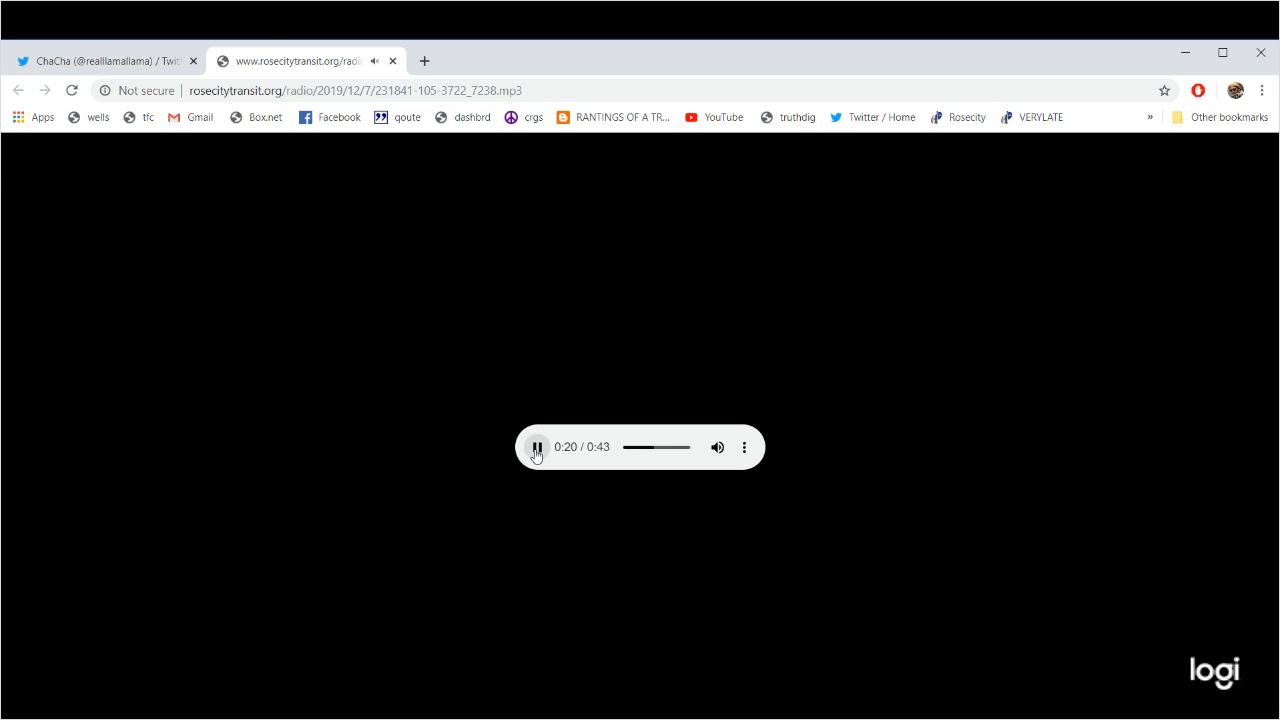
mouse_move(1020, 229)
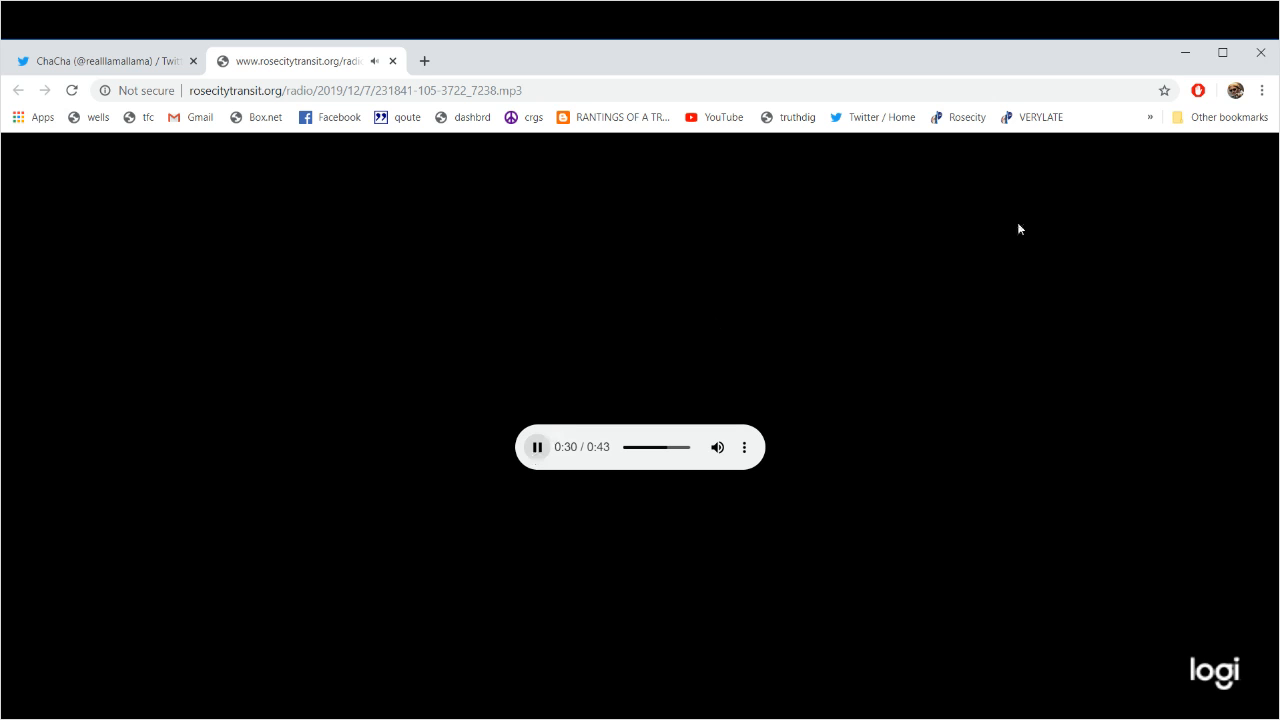
click(105, 61)
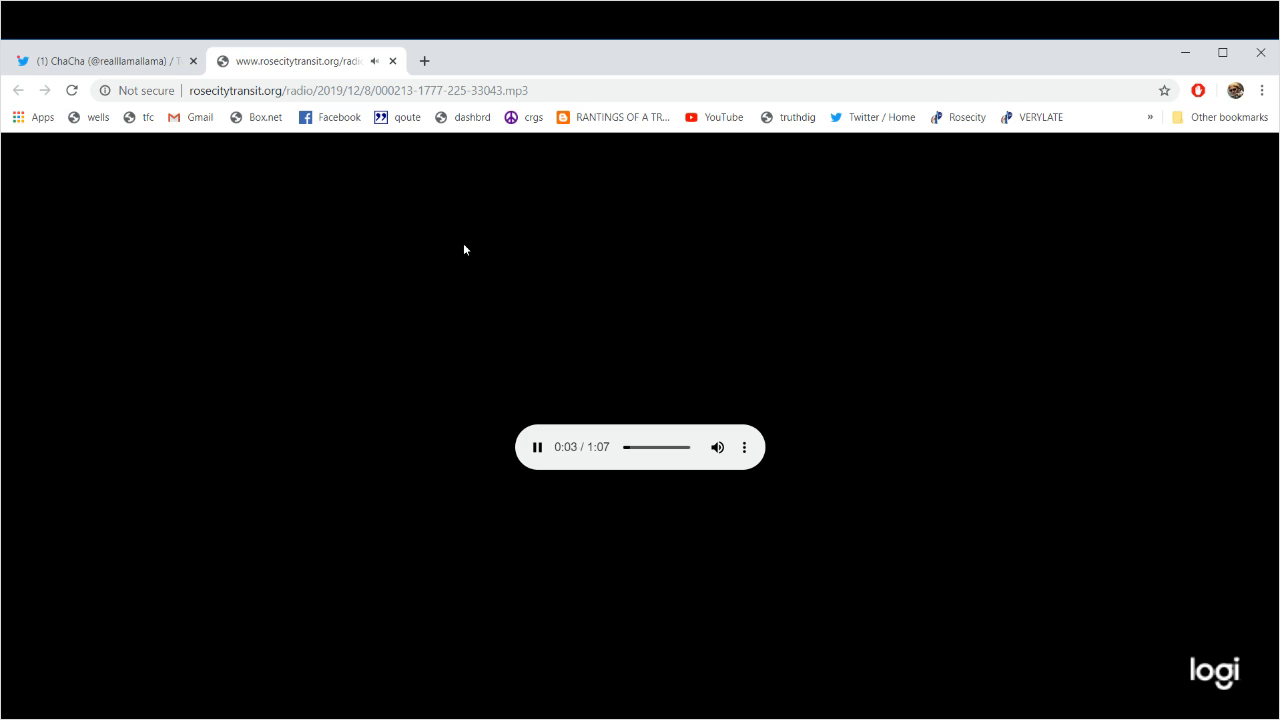
mouse_move(641, 674)
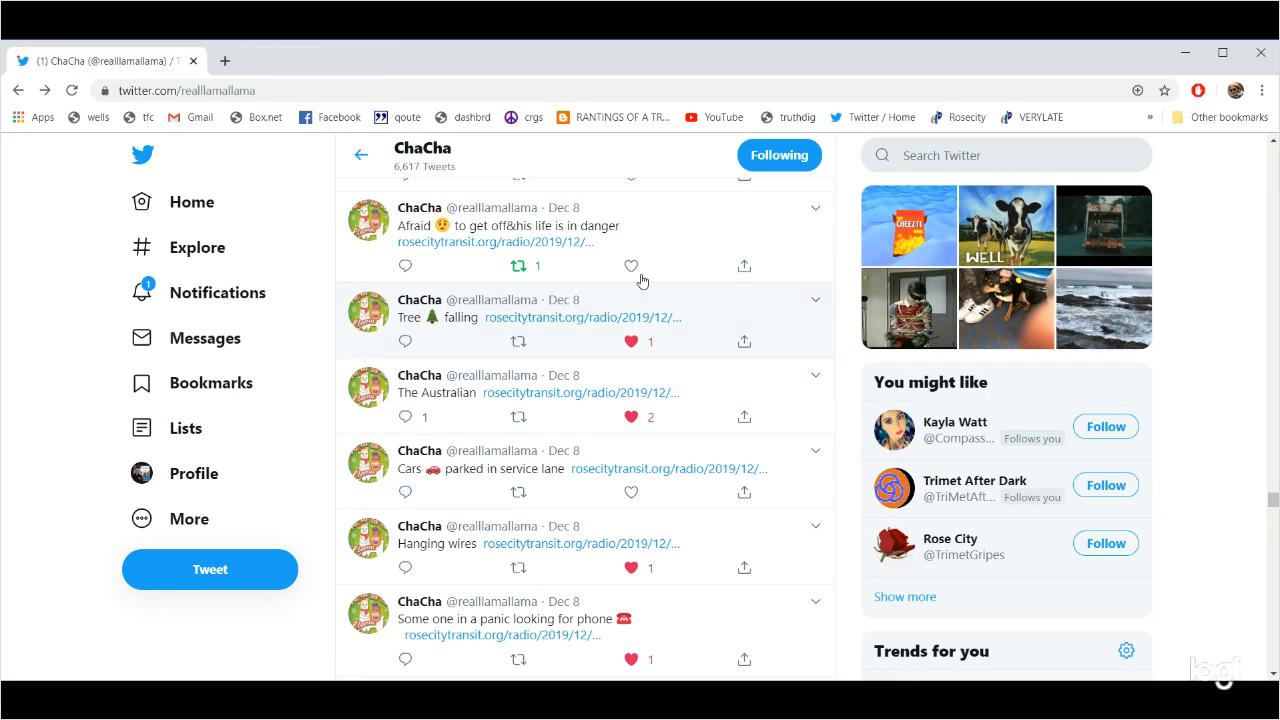
Scroll up ChaCha's profile to bring earlier transit-radio tweets into view.
scroll(up, 3)
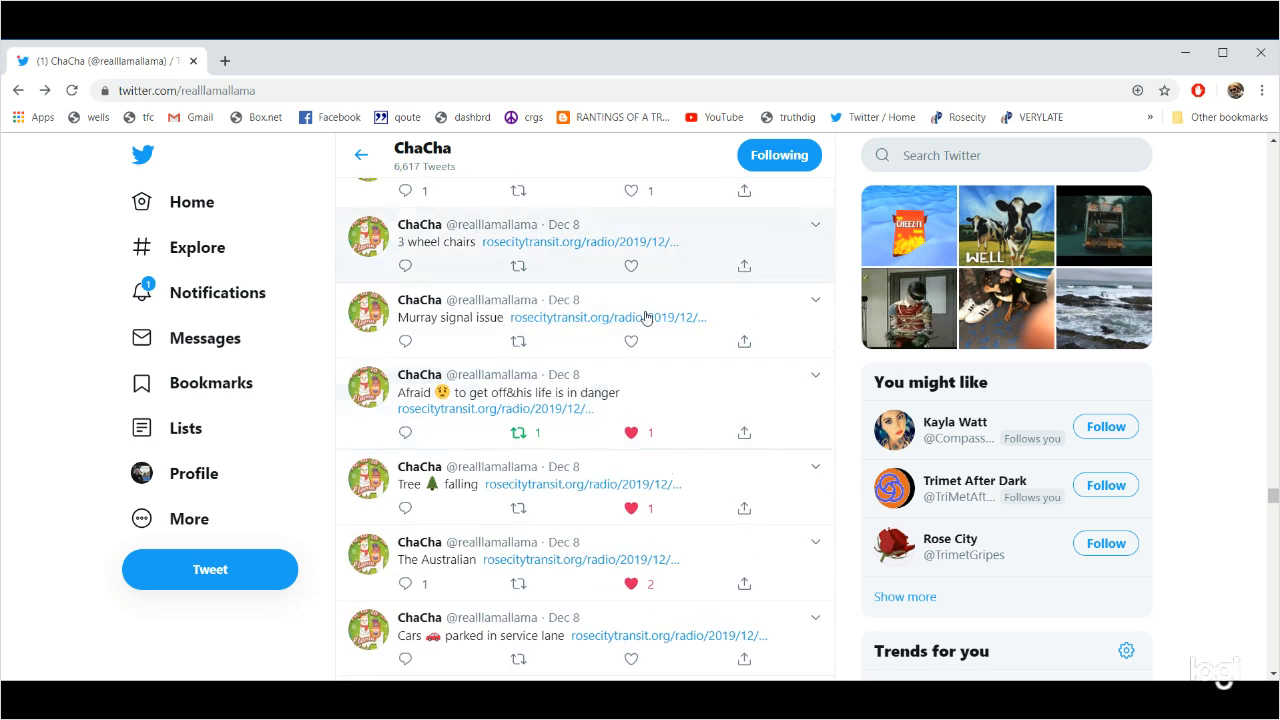
mouse_move(603, 247)
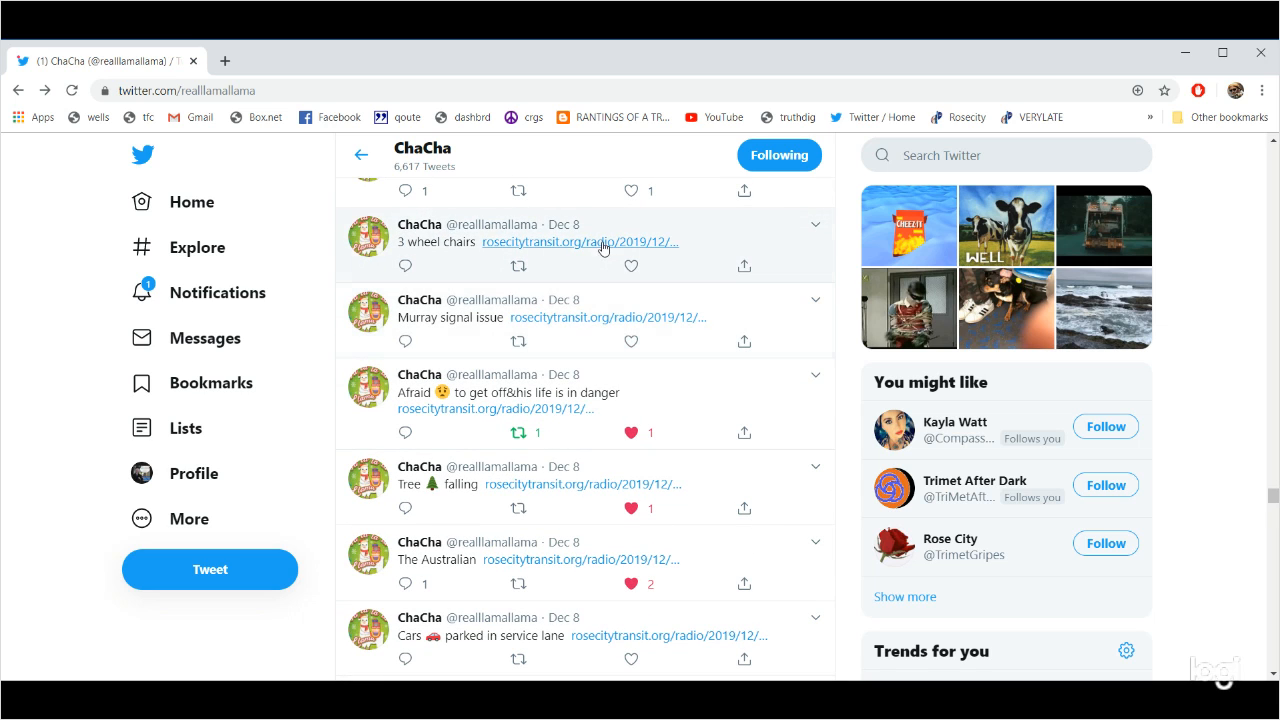
Act on the '3 wheel chairs' tweet, then scroll up toward 'Handtrucks allowed on'.
click(553, 242)
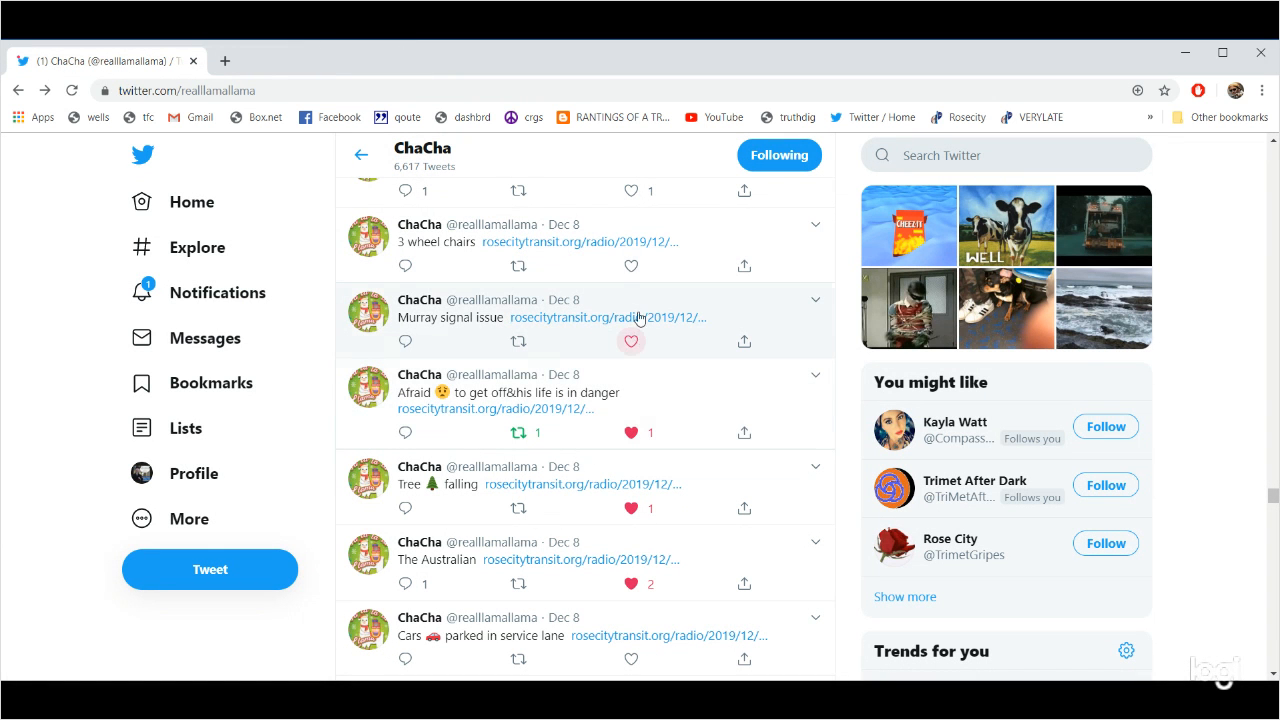
scroll(up, 3)
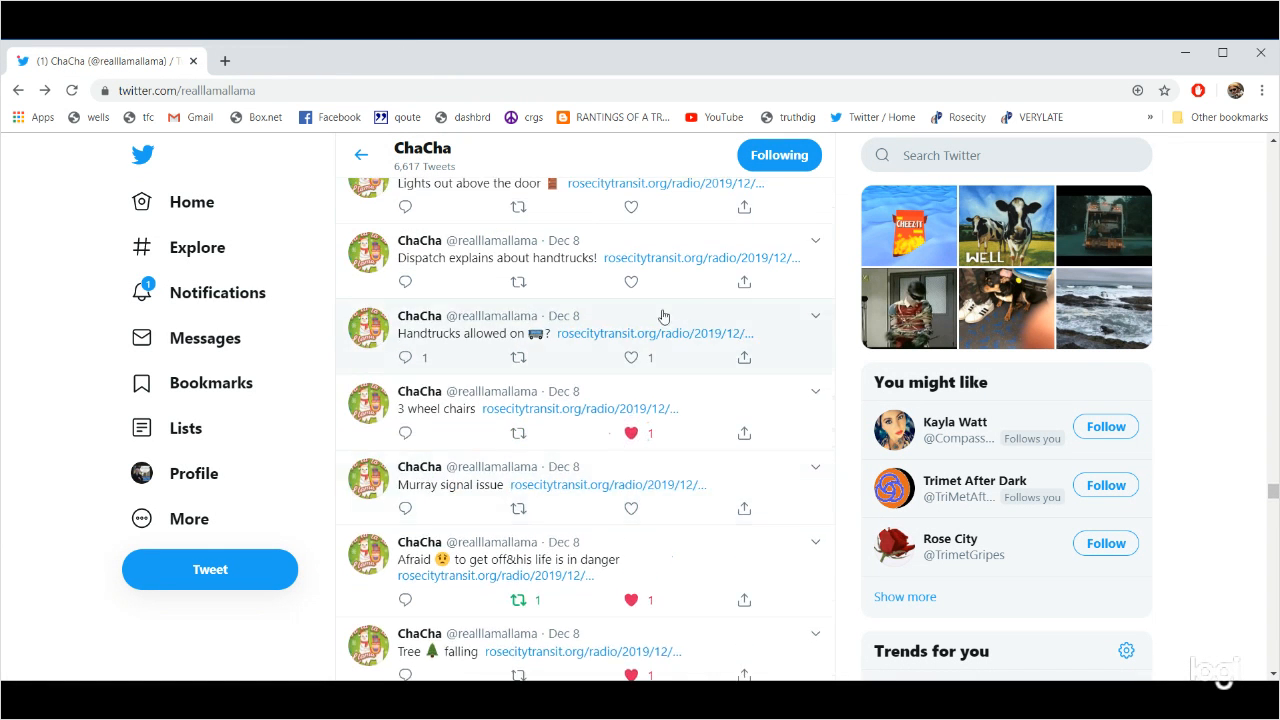
Play the 29-second 'Handtrucks allowed on' clip, pausing and resuming it partway.
click(655, 333)
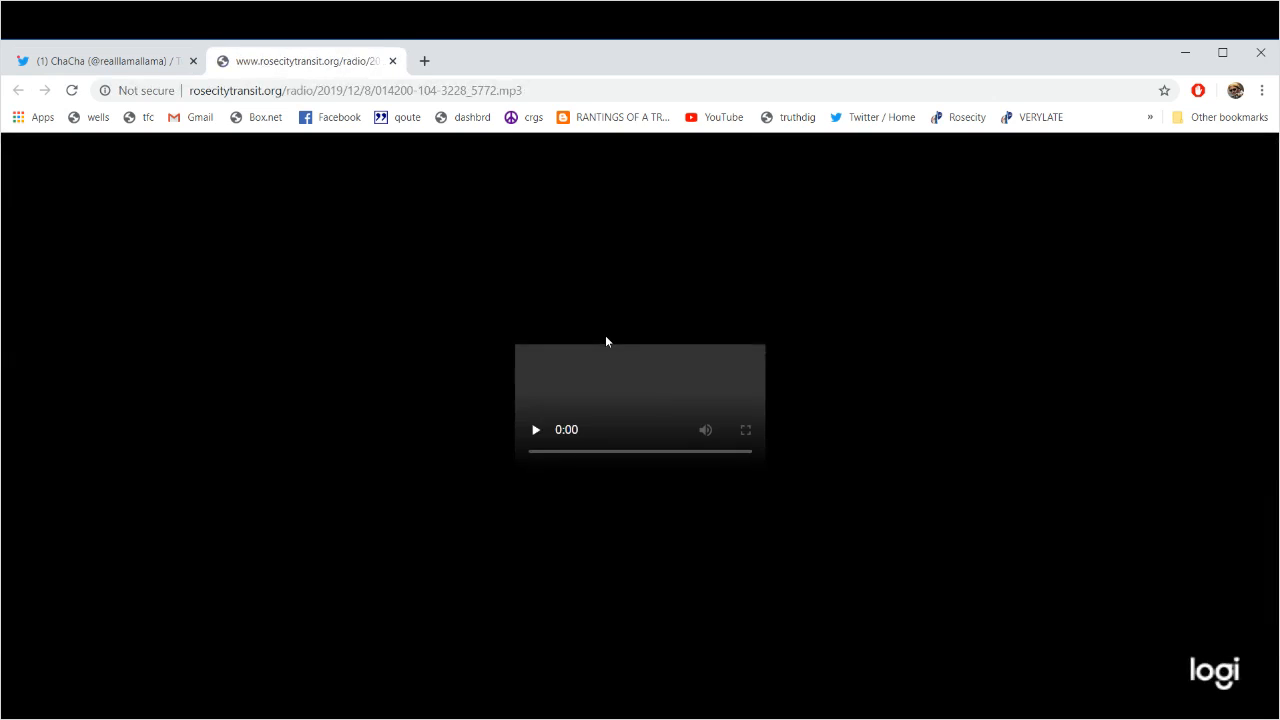
click(535, 429)
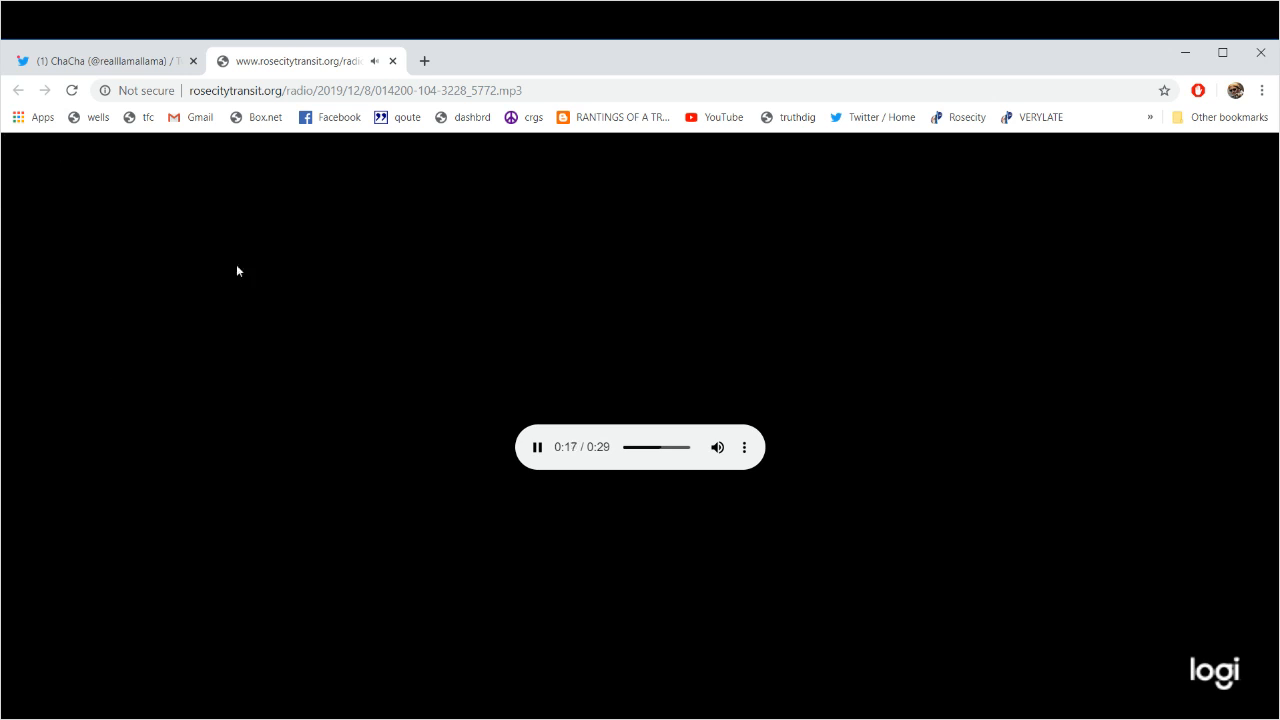
click(537, 447)
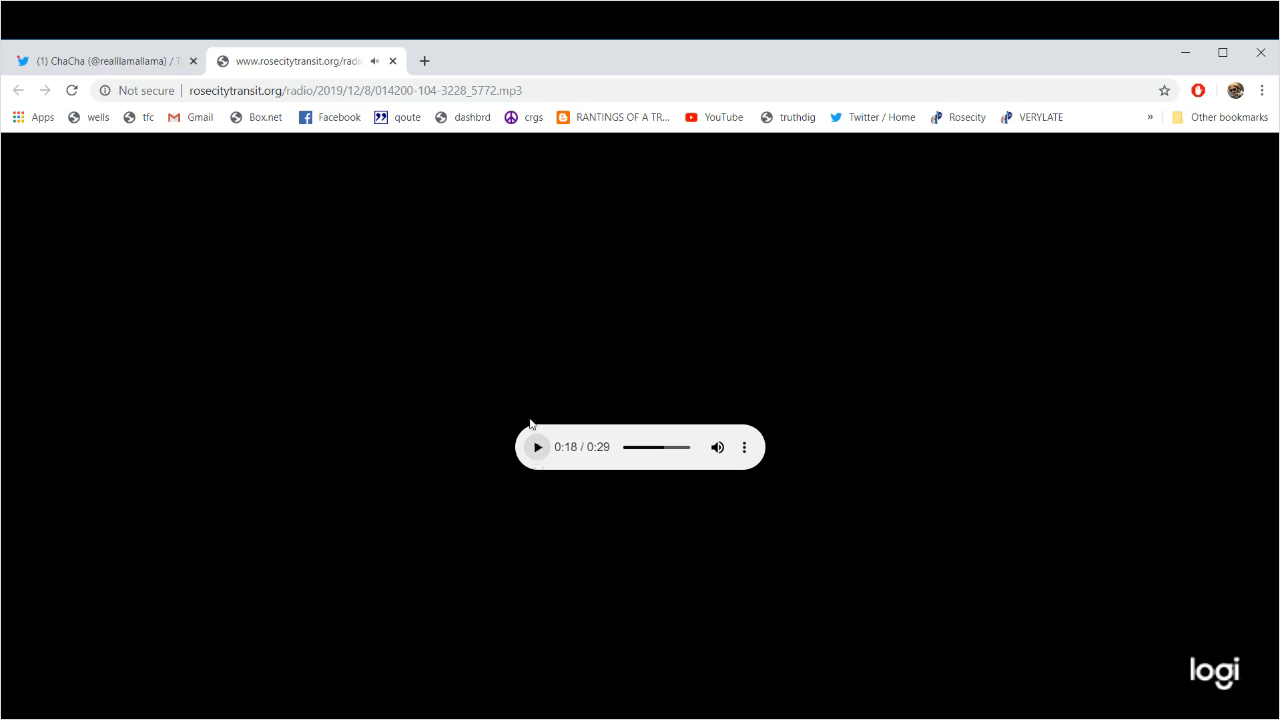
mouse_move(537, 447)
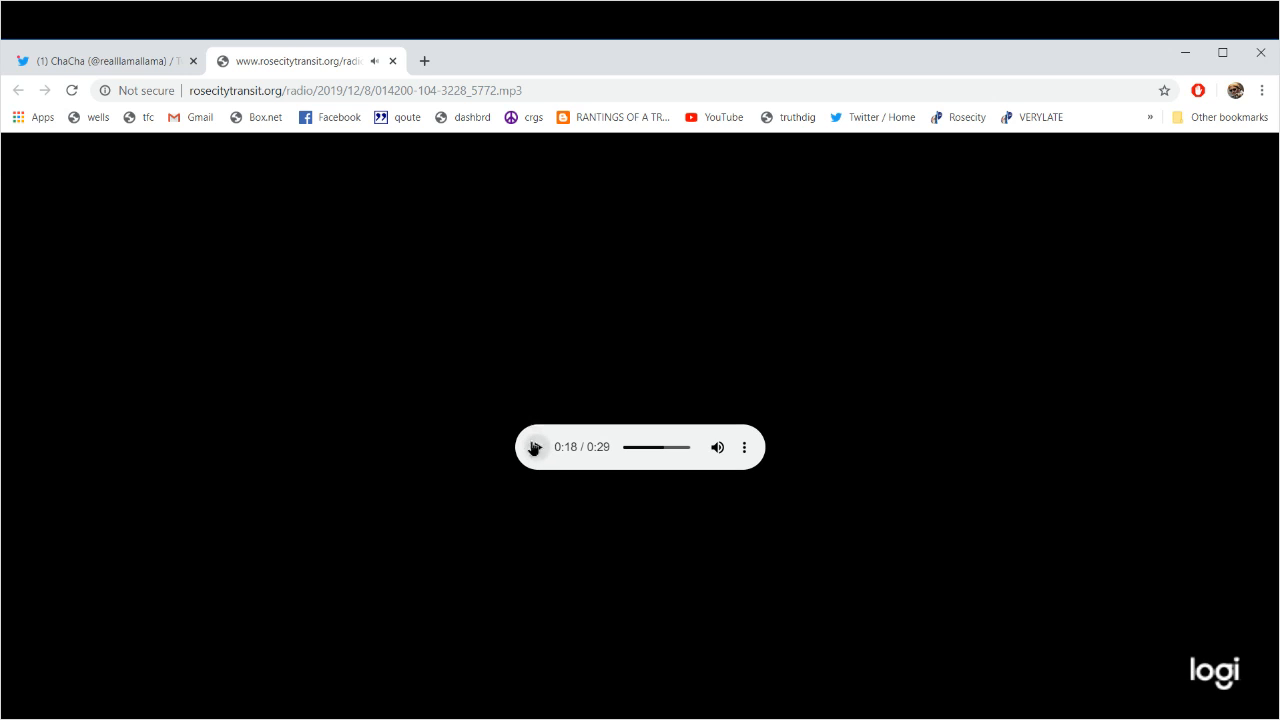
click(536, 447)
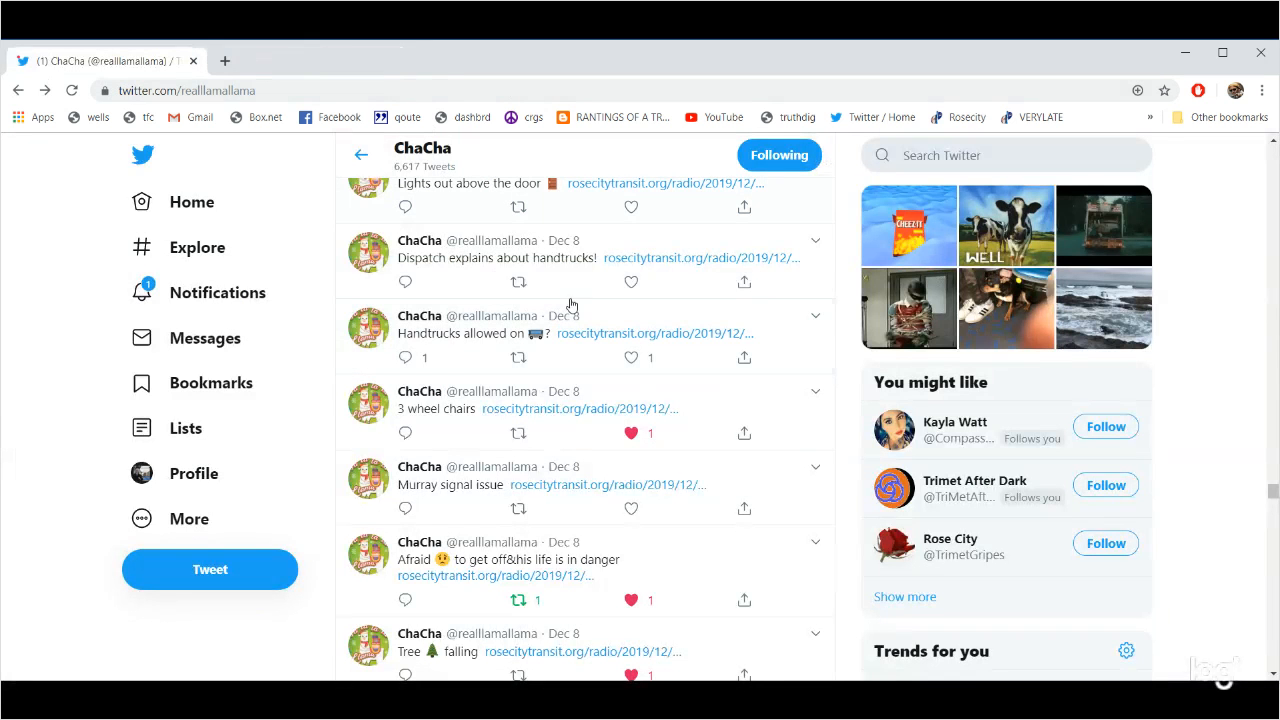
Like the 'Handtrucks allowed' tweet and open the 'Dispatch explains about handtrucks' audio.
click(630, 357)
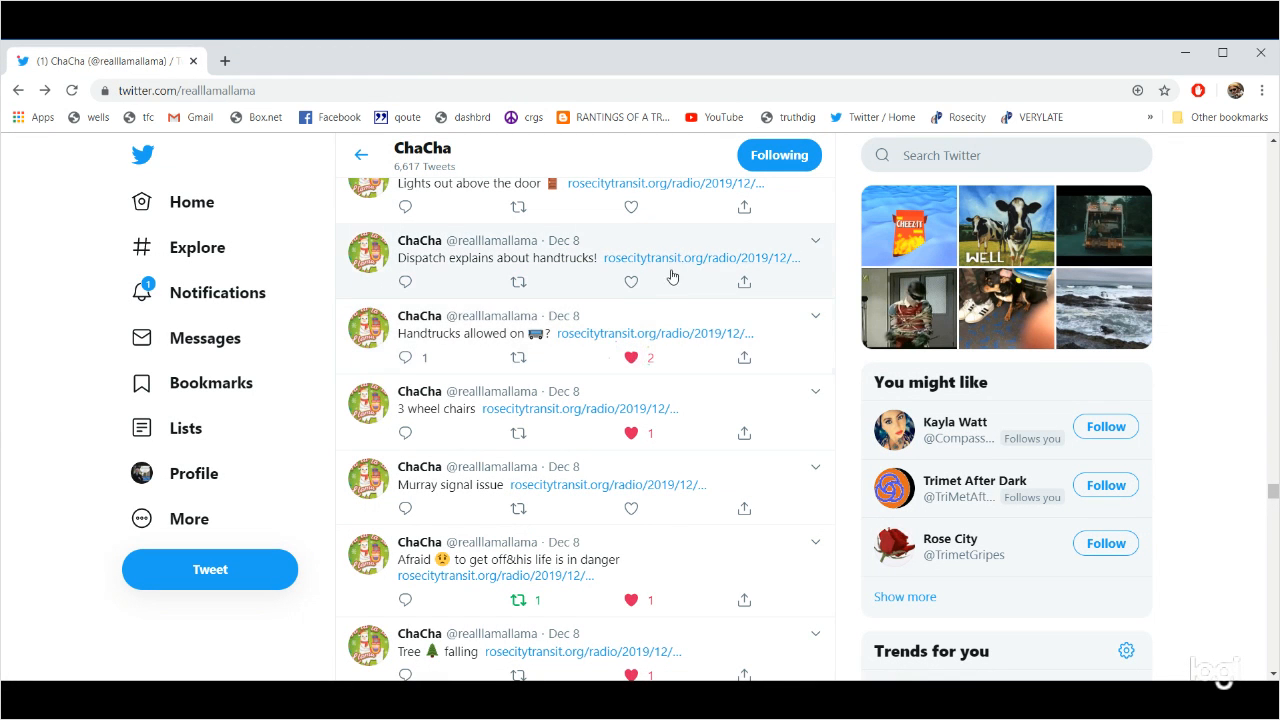
click(703, 258)
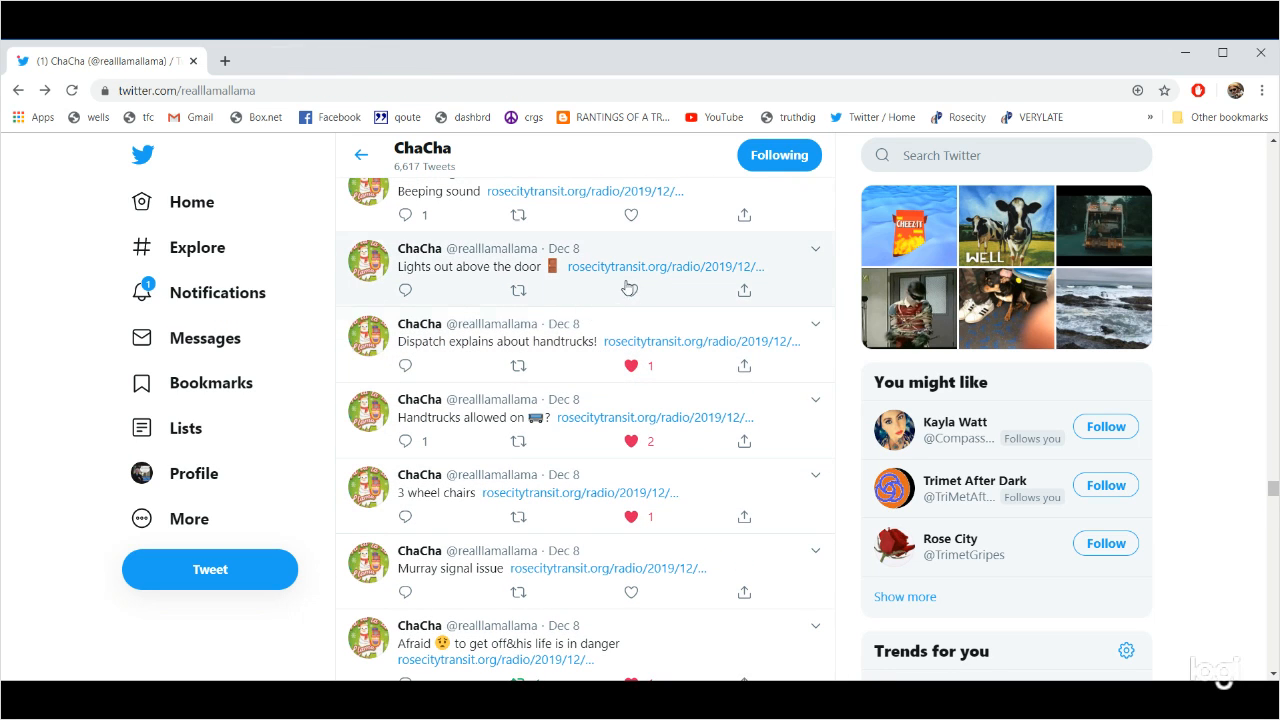
Play the 52-second 'Lights out above the door' clip, then close its tab.
click(663, 267)
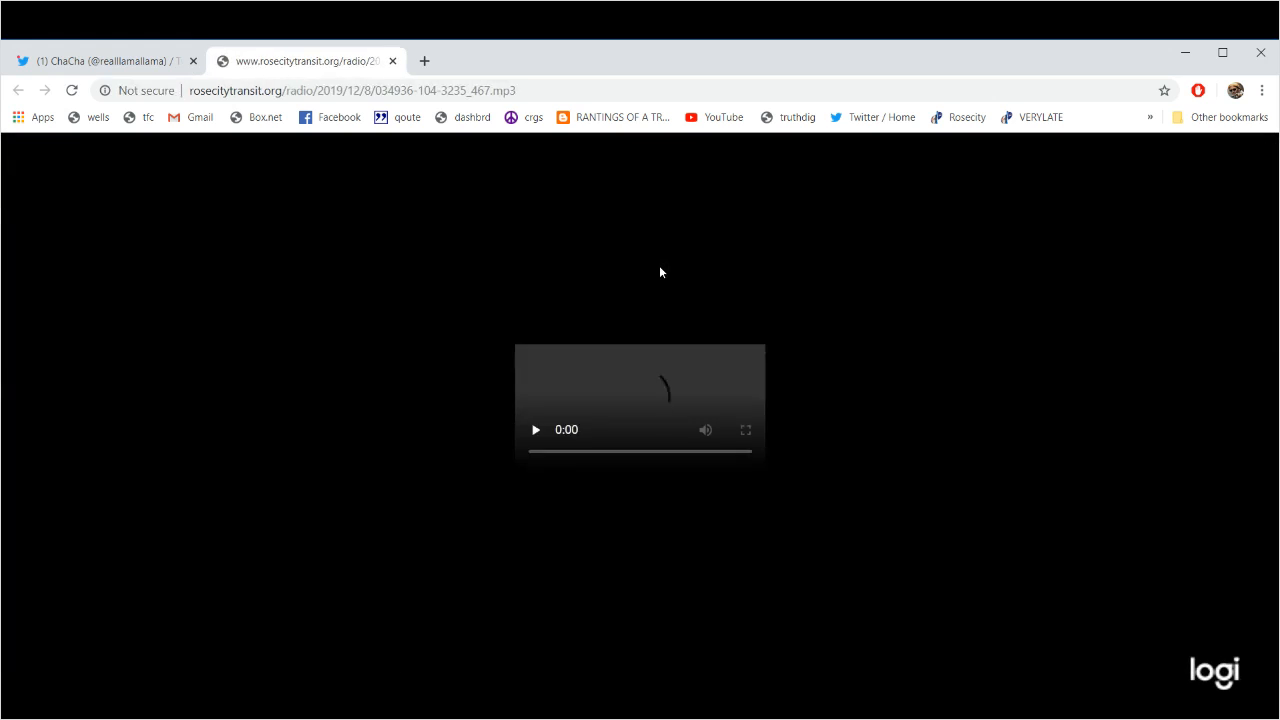
click(536, 429)
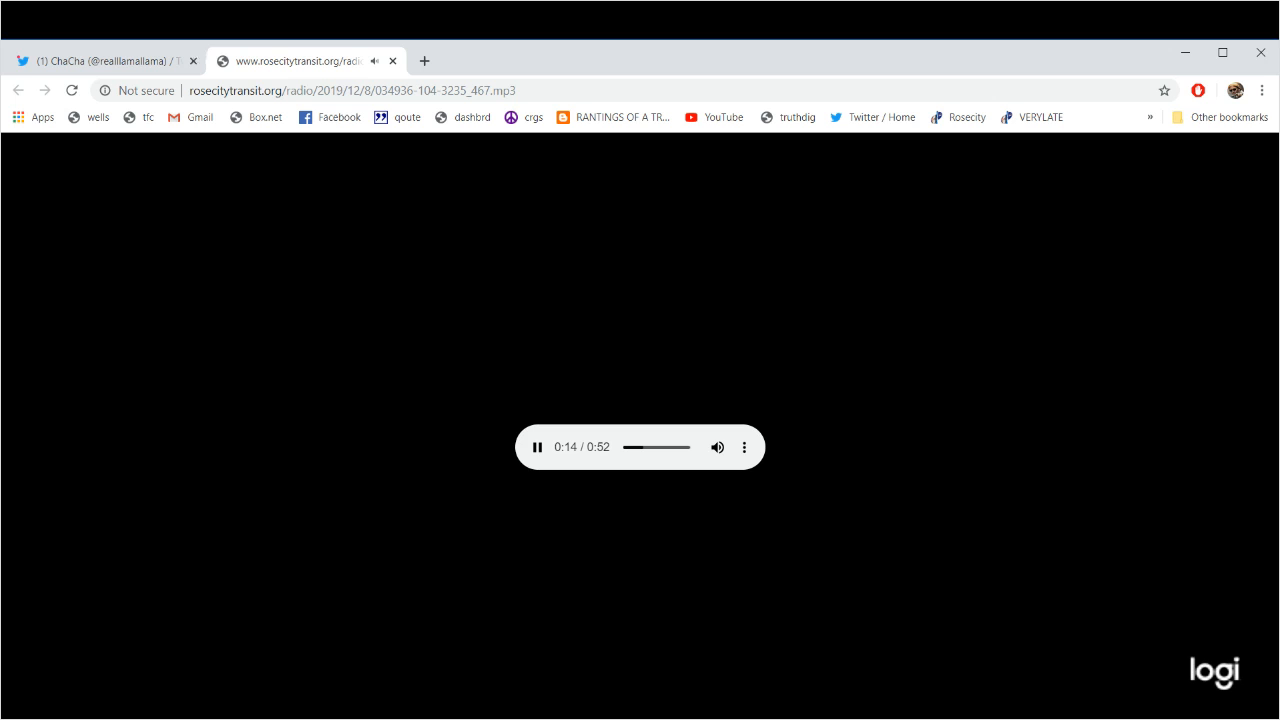
click(105, 61)
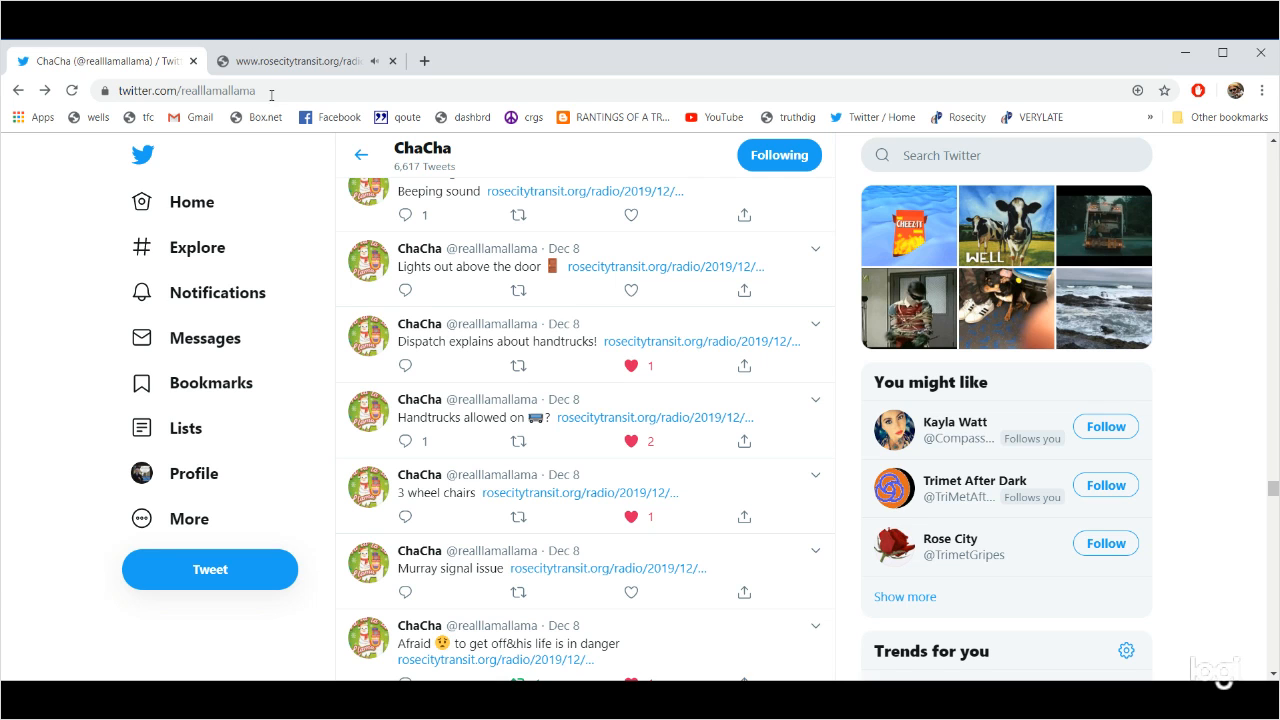
click(290, 61)
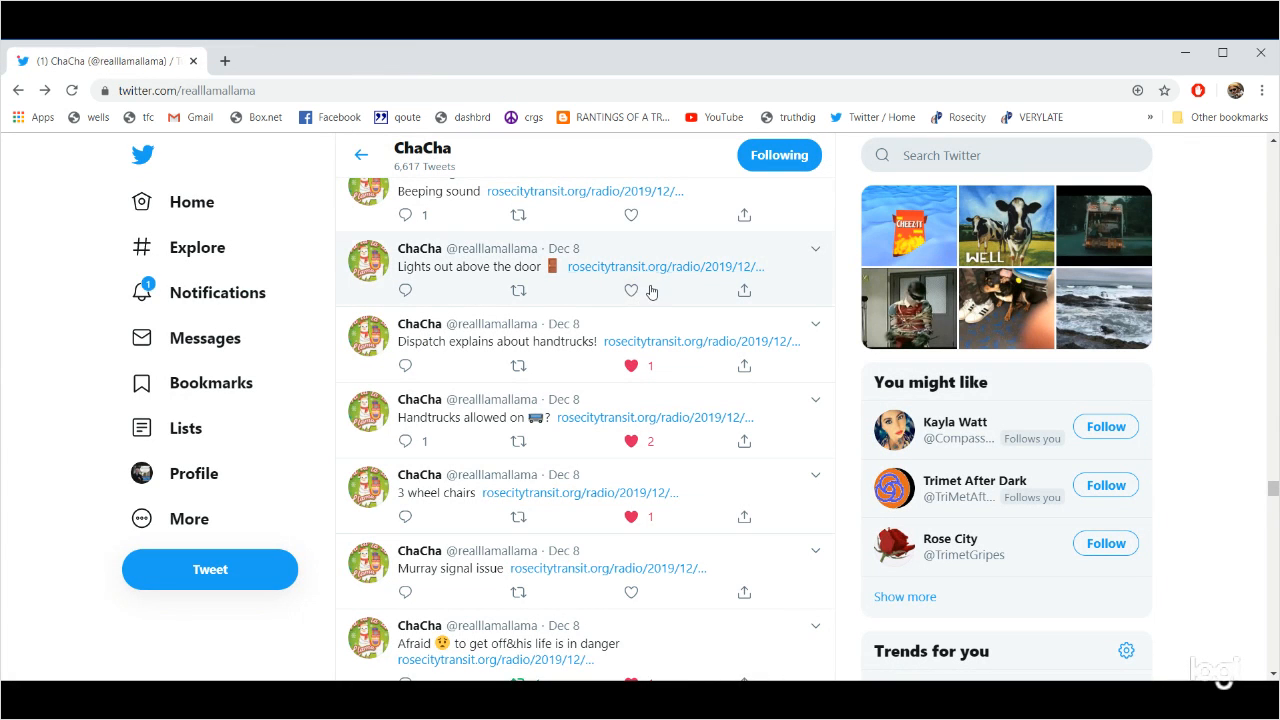
Scroll up and like the second 'Missed the turn' tweet.
scroll(up, 3)
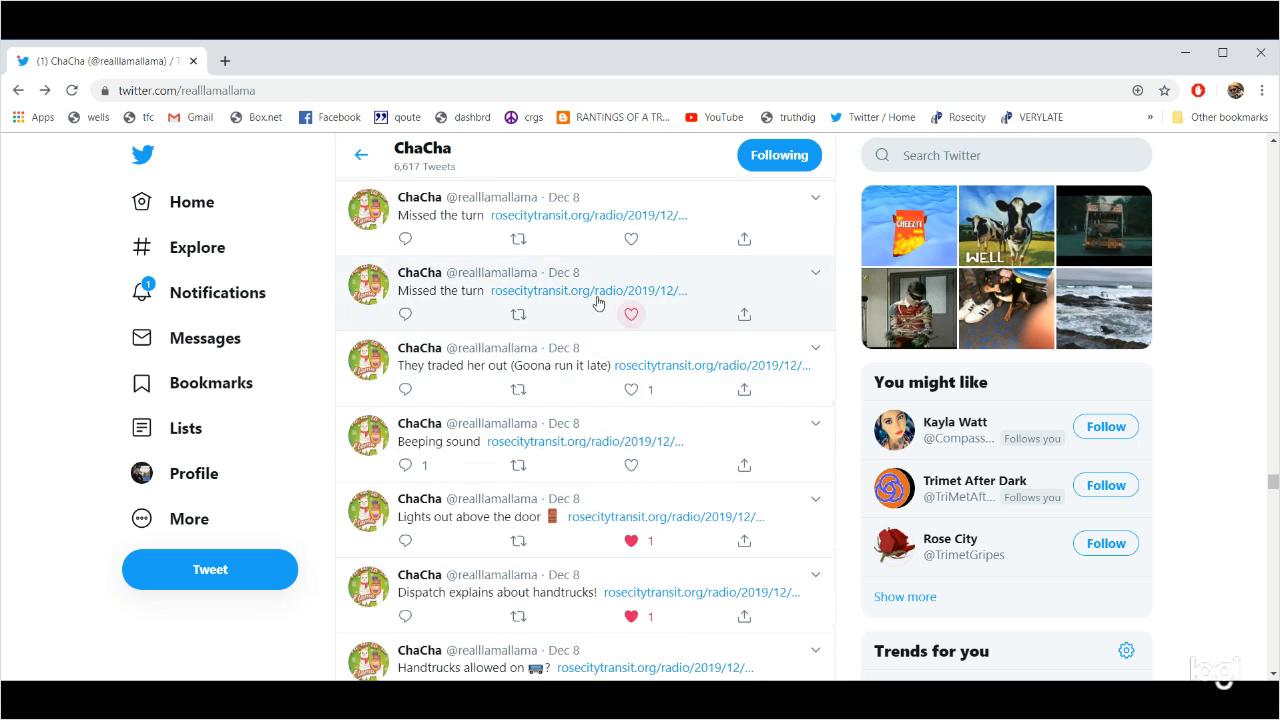
click(588, 291)
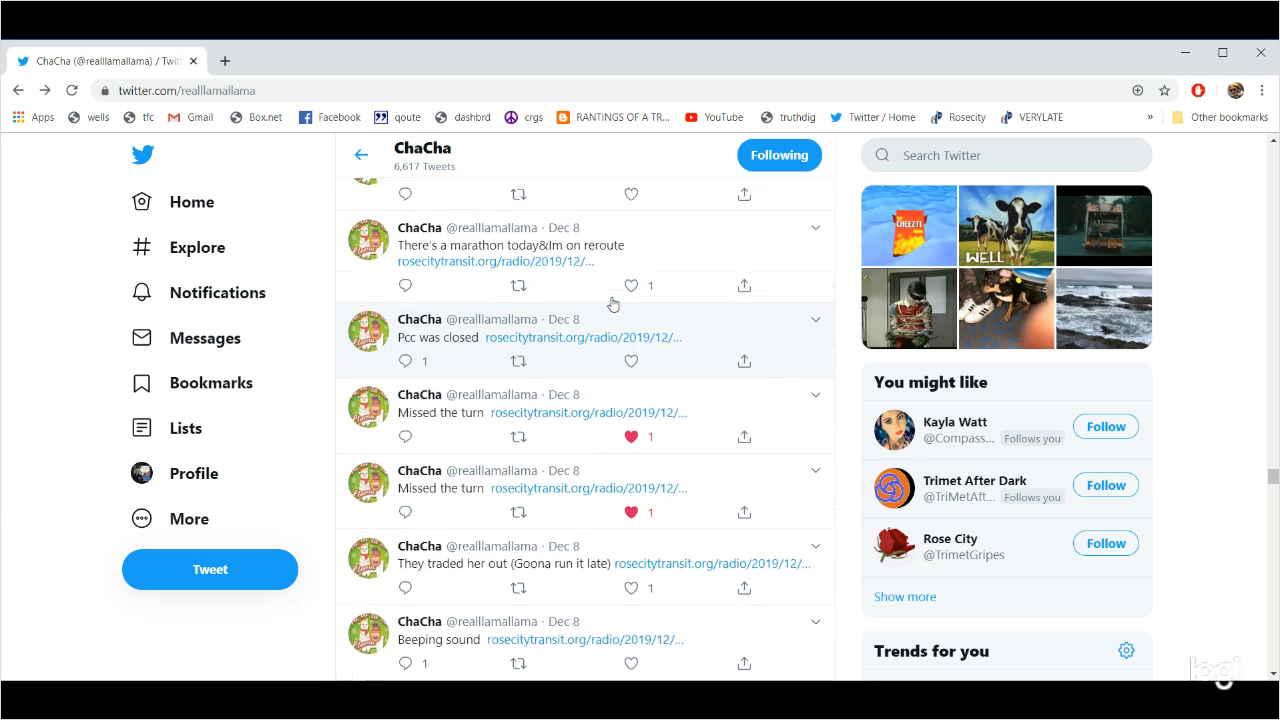
Open the 'There's a marathon today' rosecitytransit.org clip and heart that tweet.
scroll(up, 3)
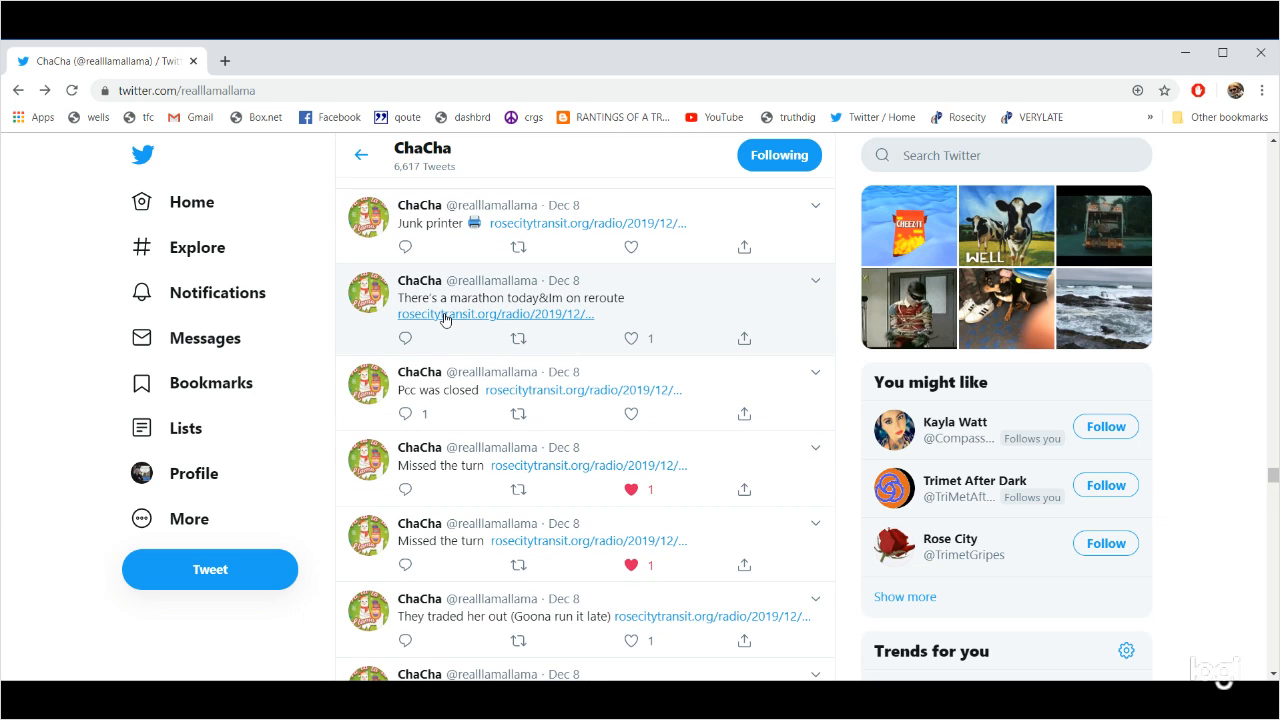
click(497, 314)
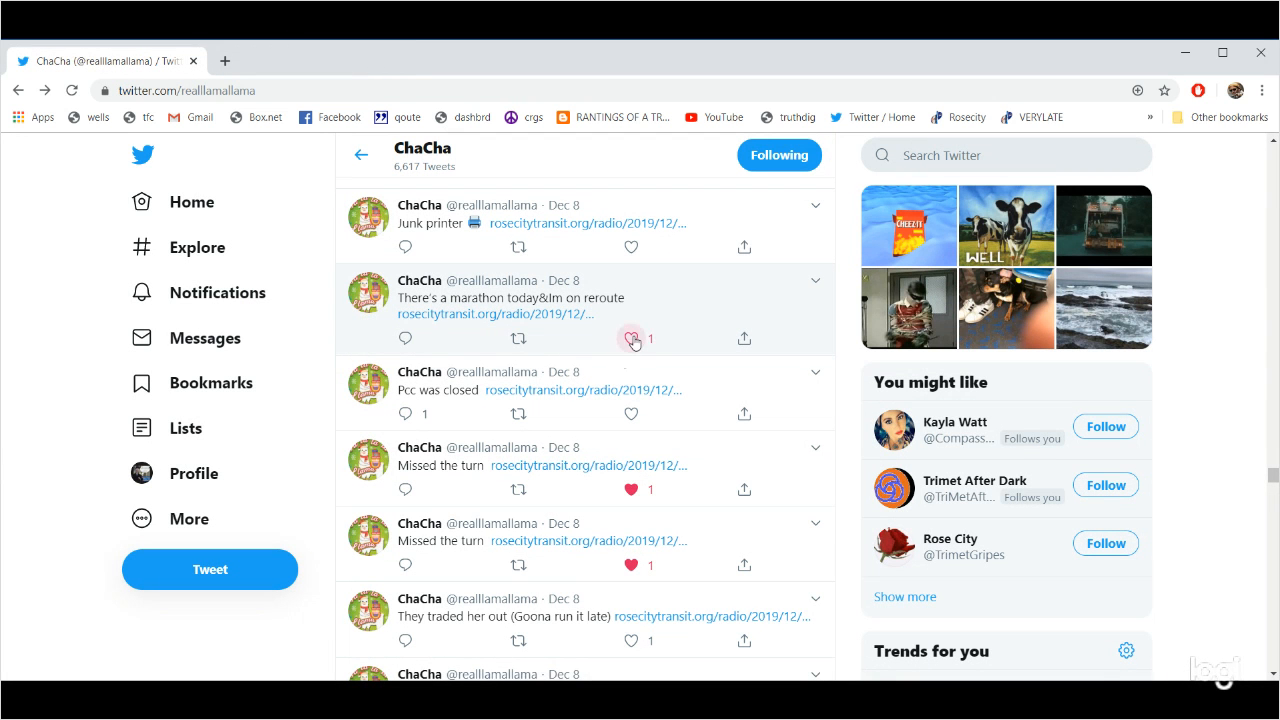
click(632, 338)
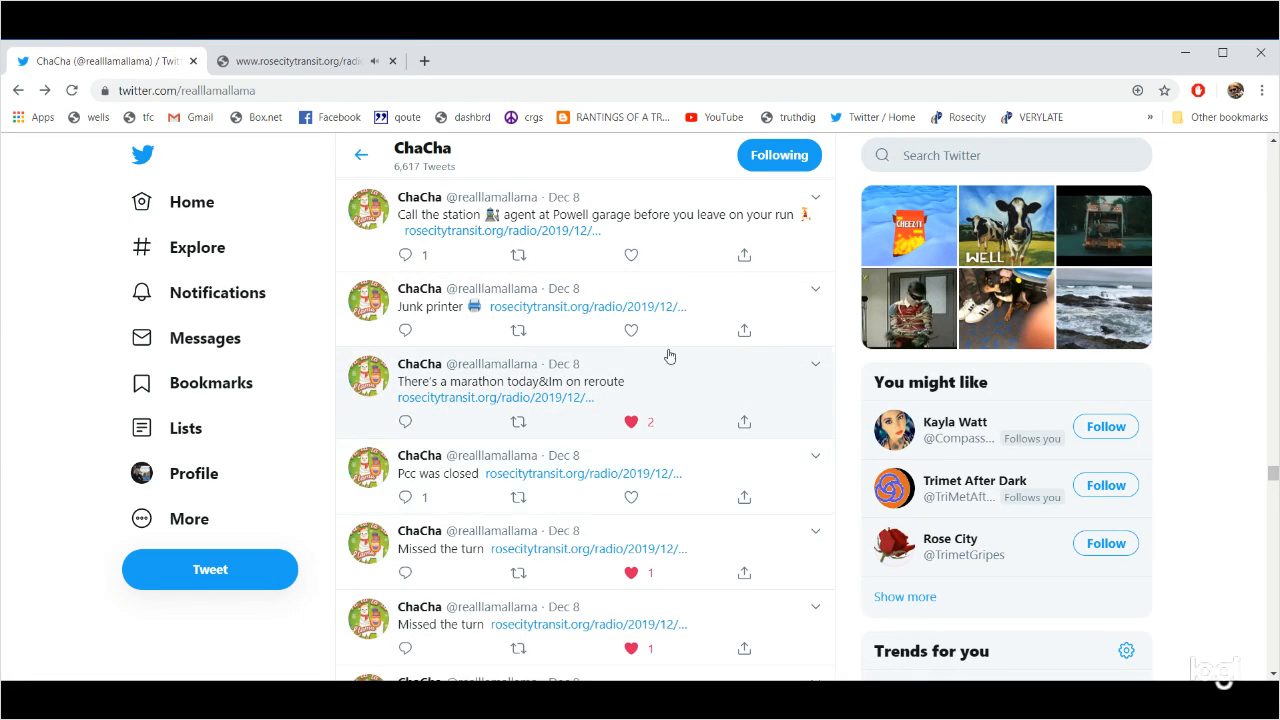
Finish the marathon clip, then like the Powell garage 'Call the station' tweet.
scroll(up, 3)
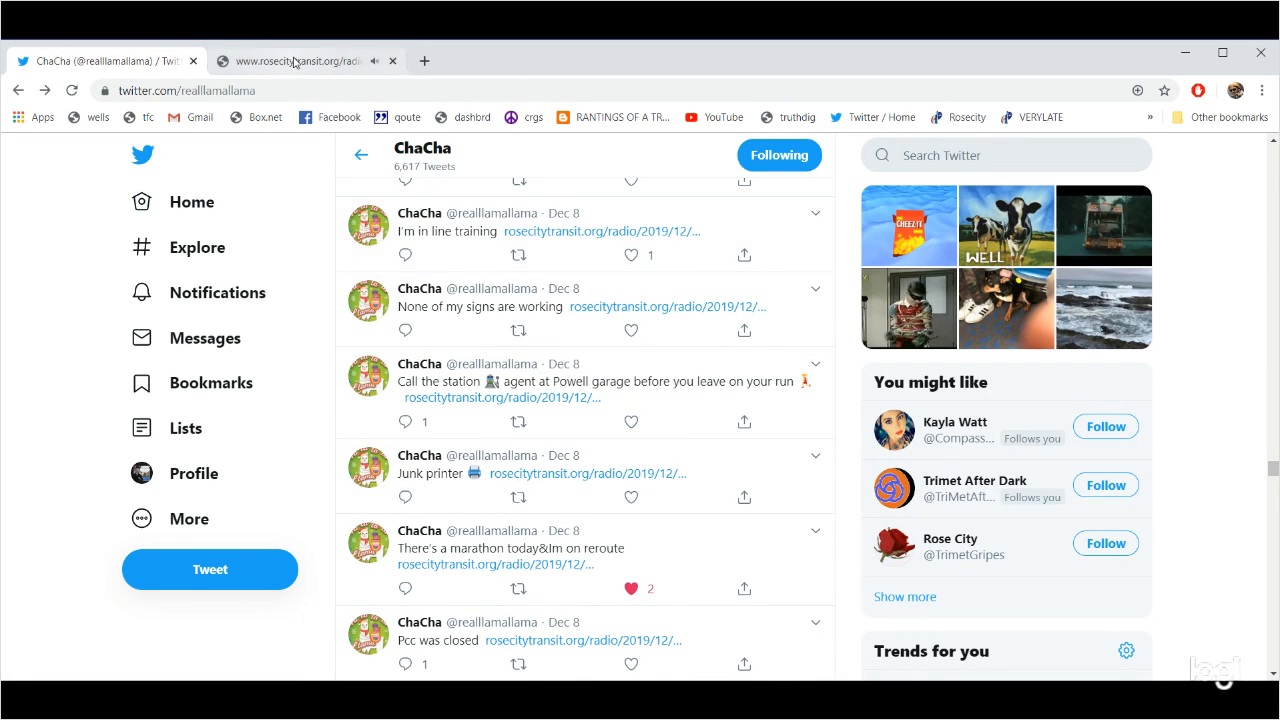
click(290, 61)
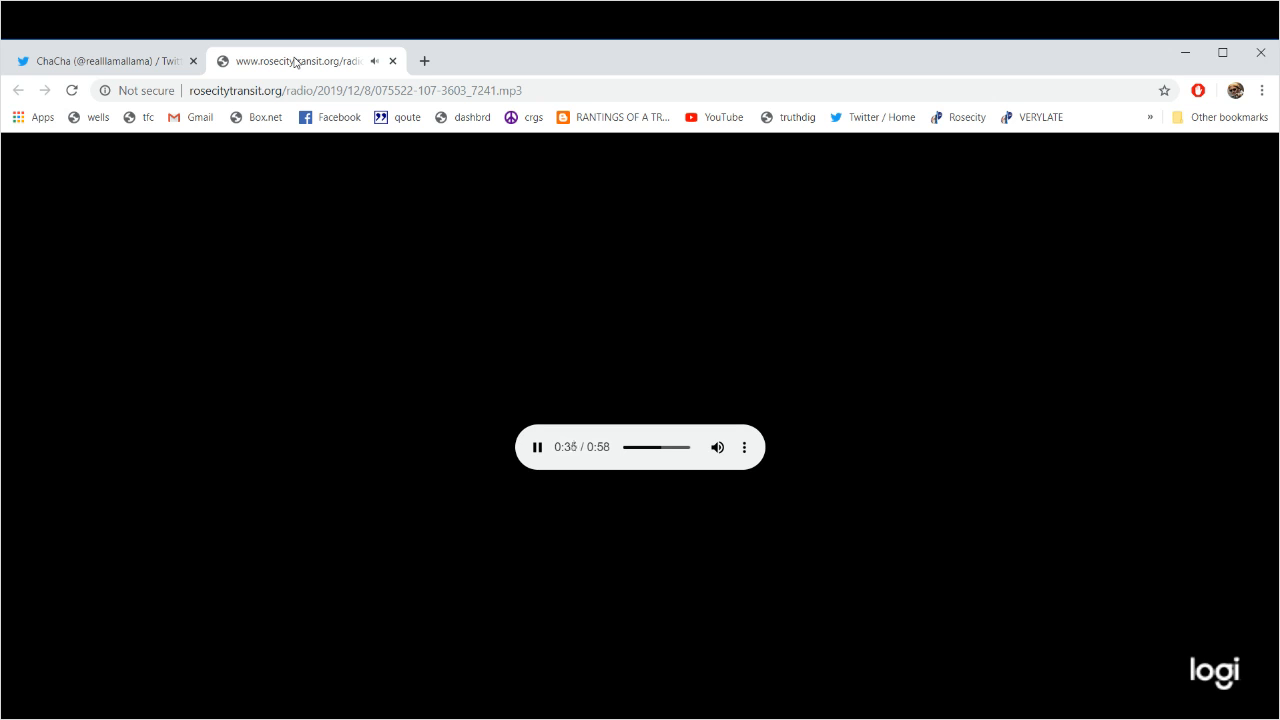
mouse_move(380, 80)
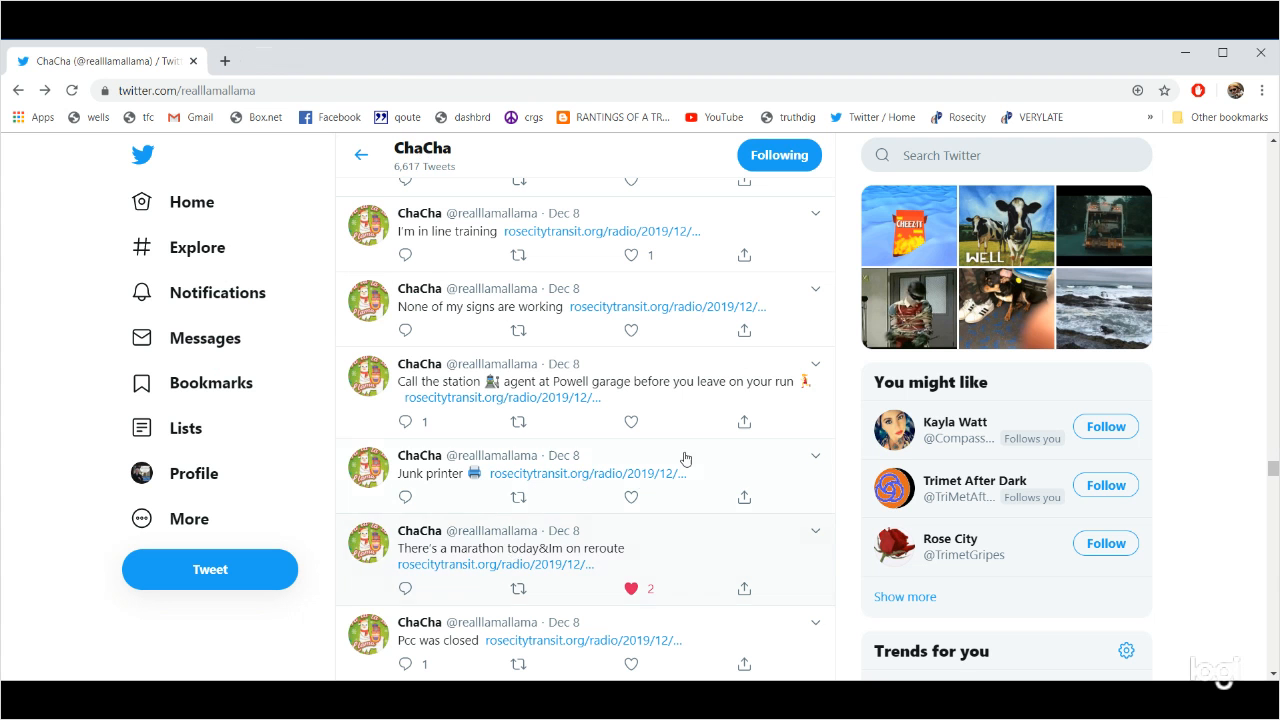
click(630, 421)
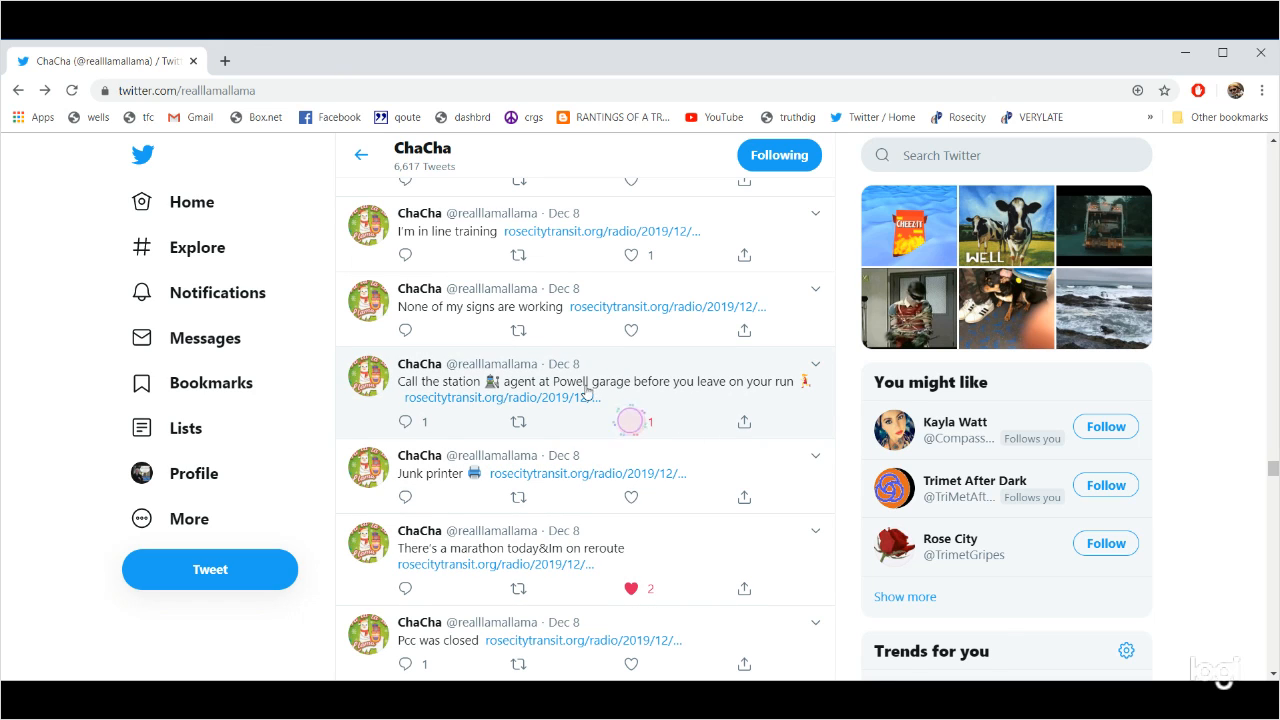
click(630, 421)
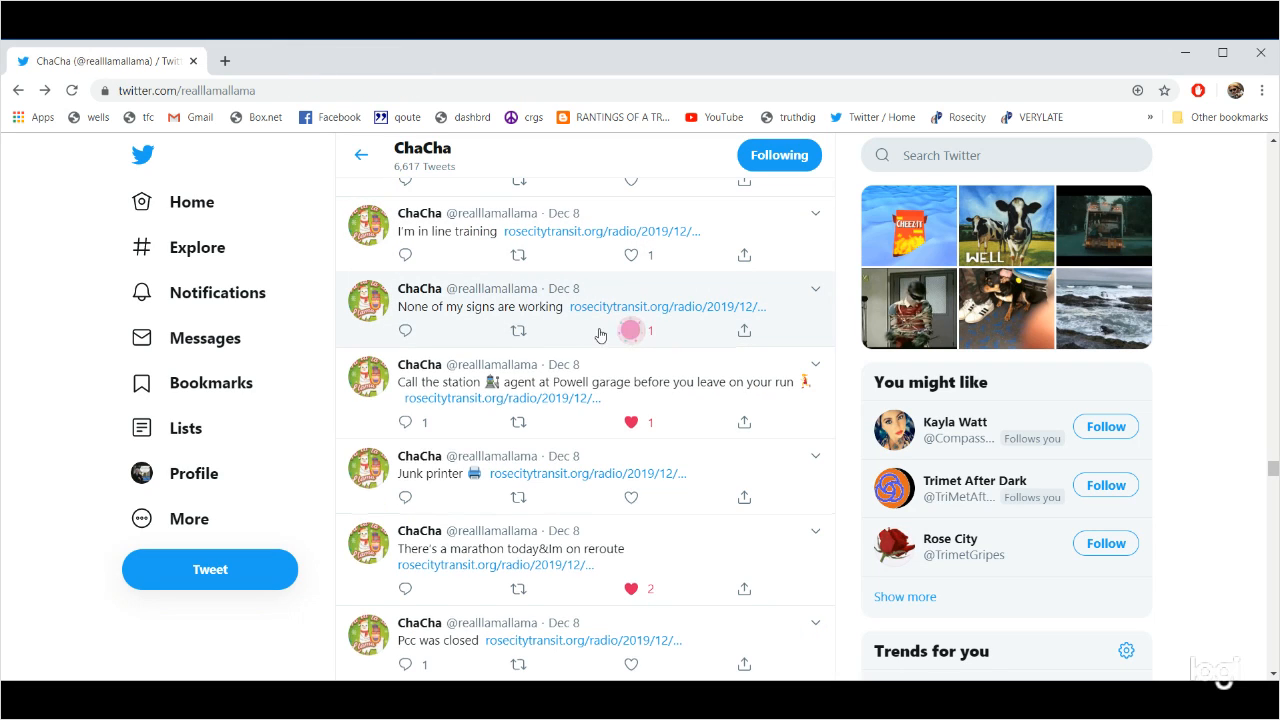
scroll(up, 3)
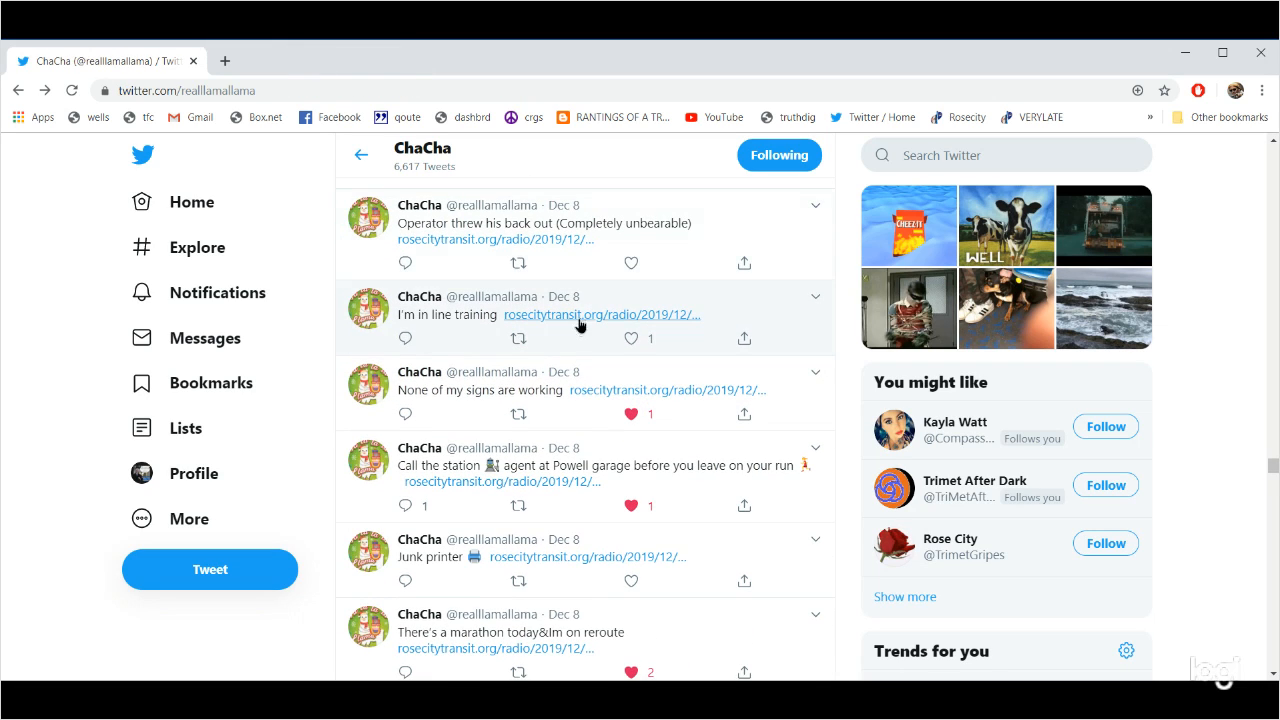
Play the 'I'm in line training' clip, pausing and resuming it once.
click(600, 314)
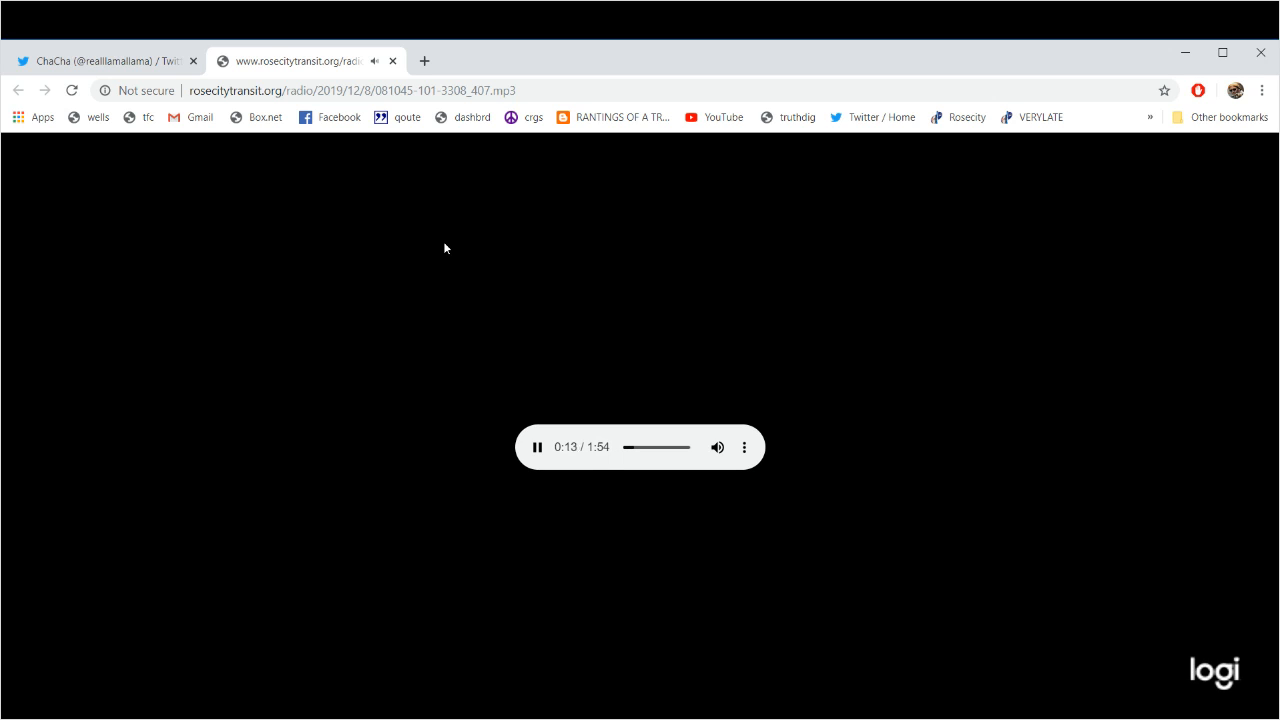
mouse_move(494, 280)
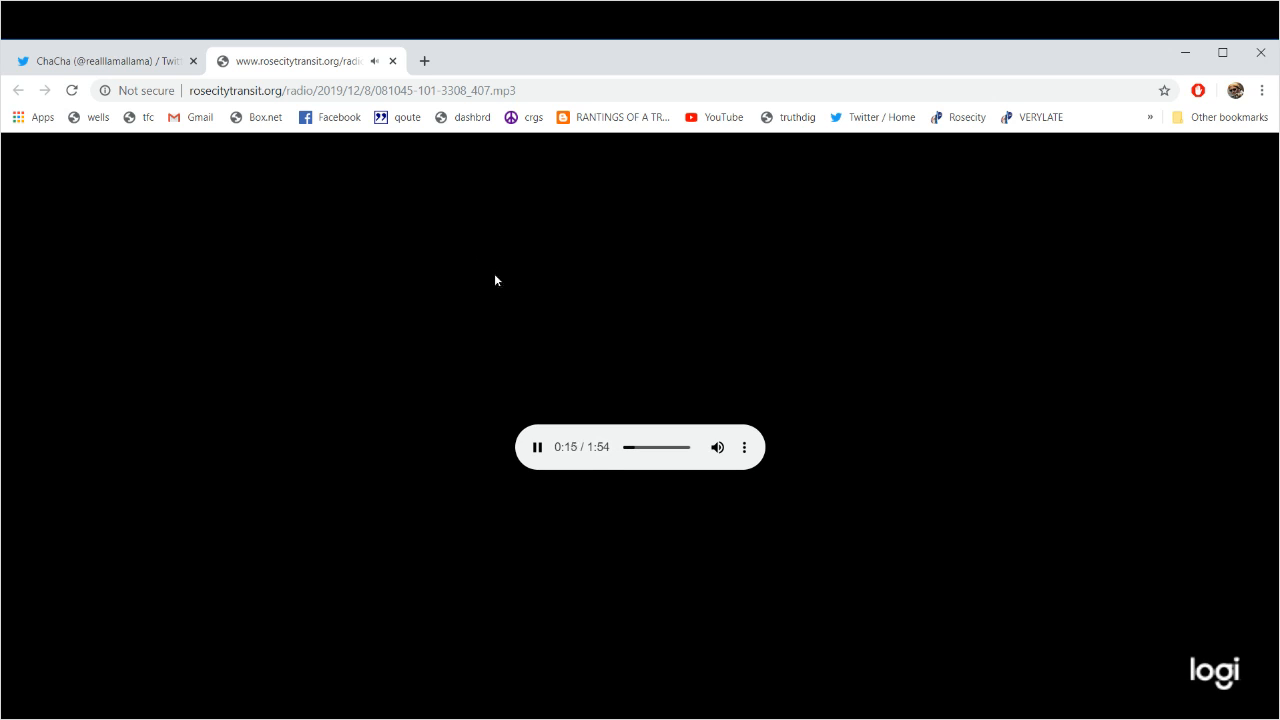
mouse_move(530, 291)
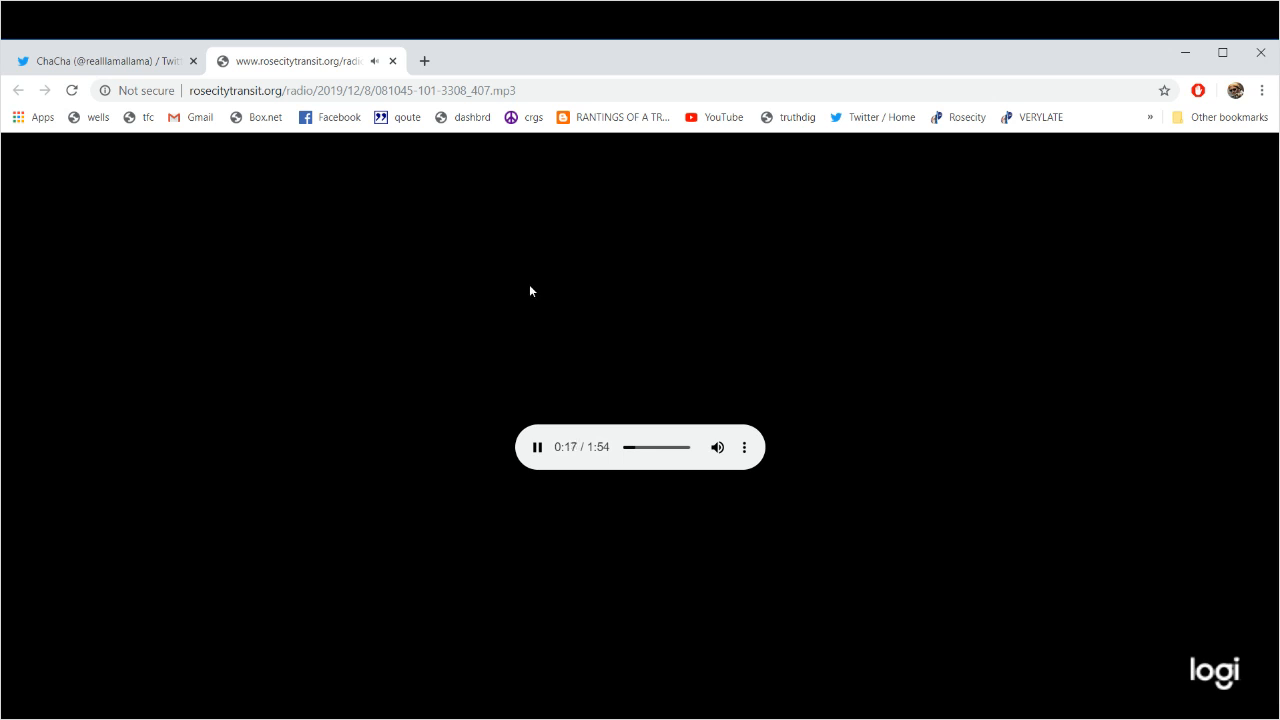
click(537, 447)
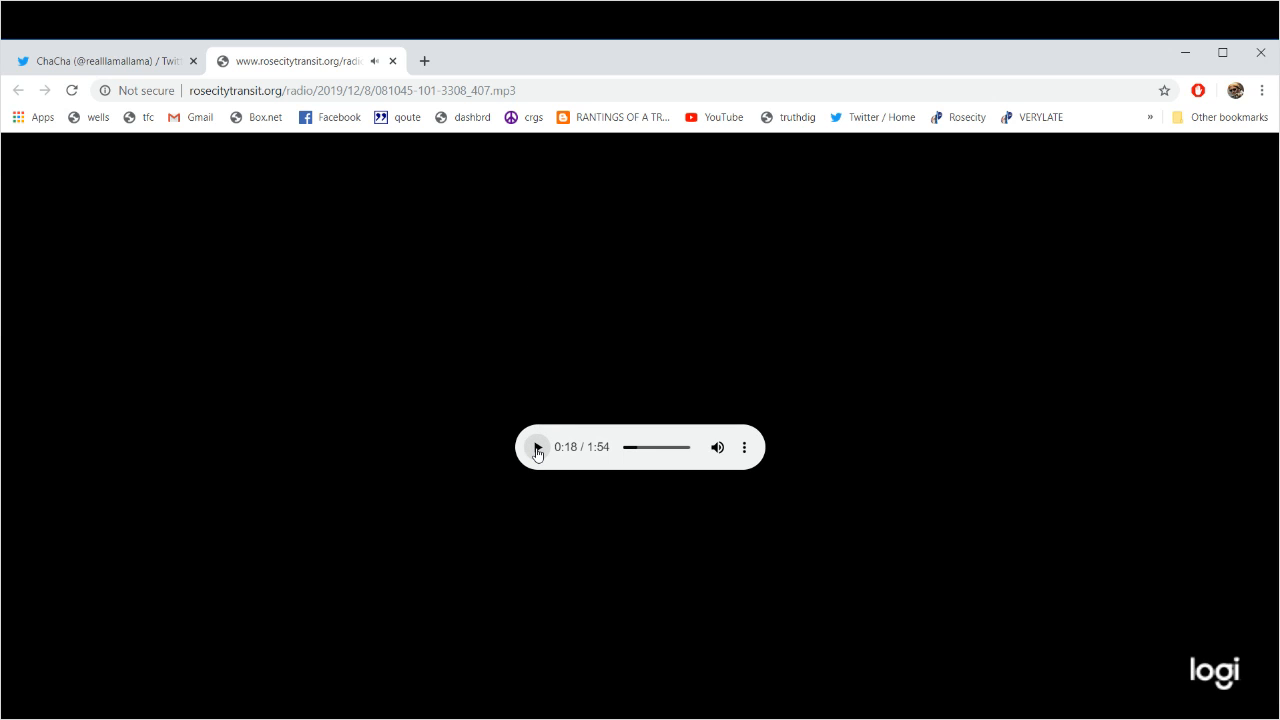
click(537, 447)
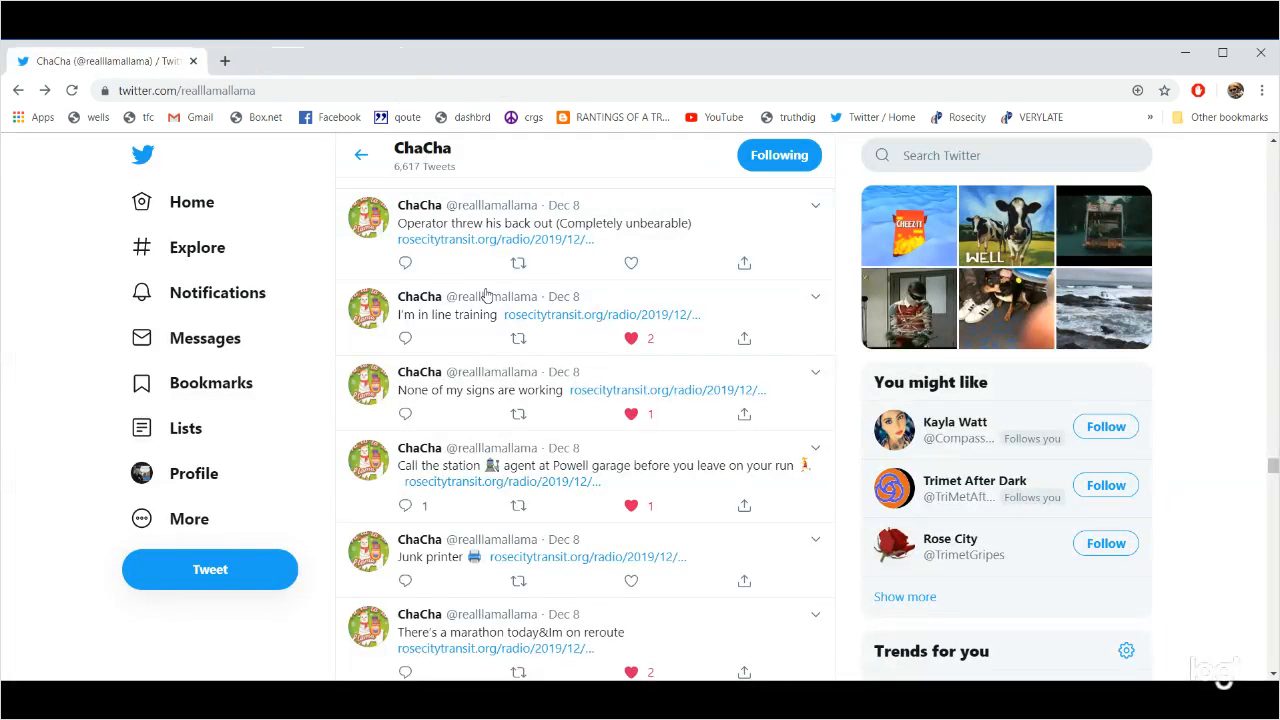
Like the 'Operator threw his back out' tweet and play the 'Road sup call about bad back' clip.
click(630, 262)
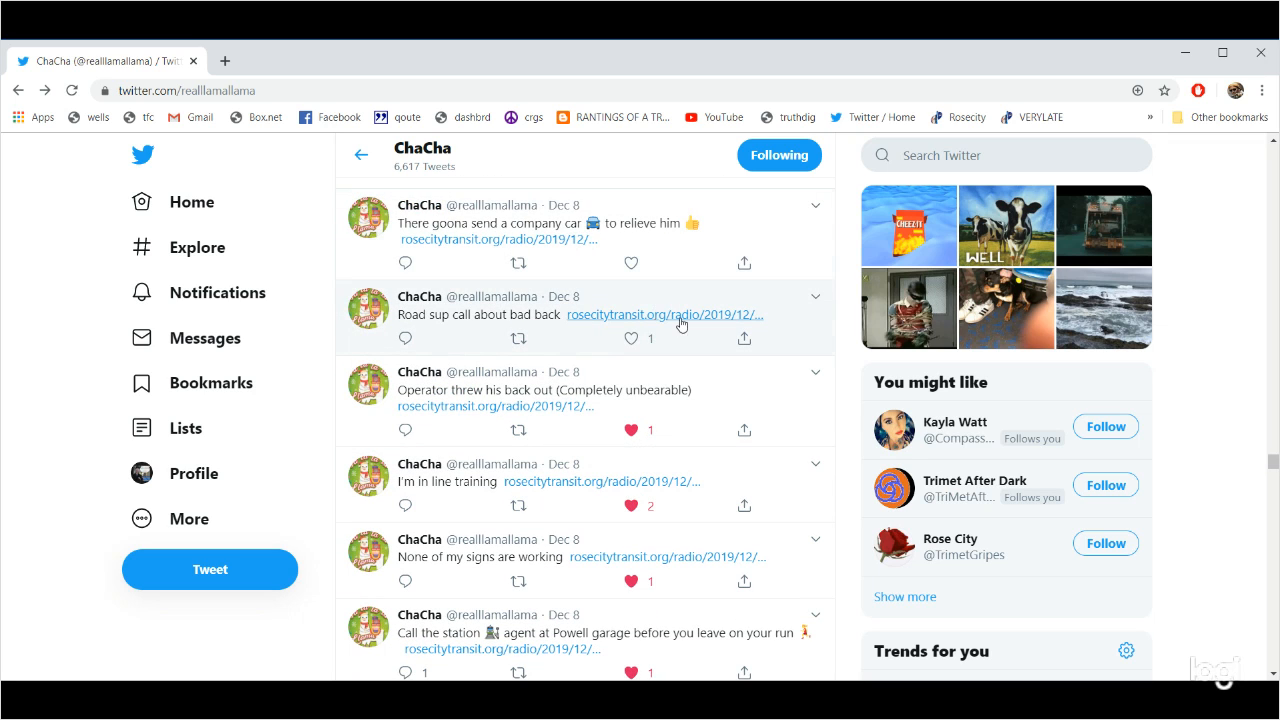
click(663, 314)
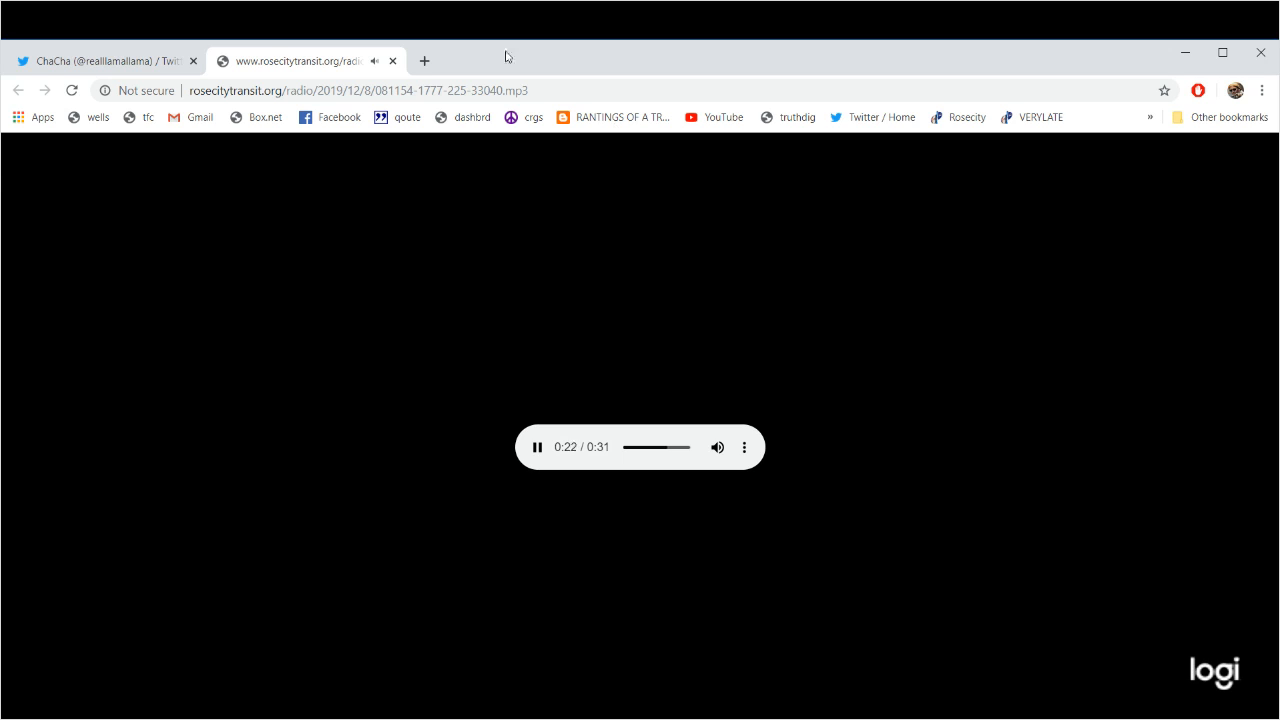
click(108, 61)
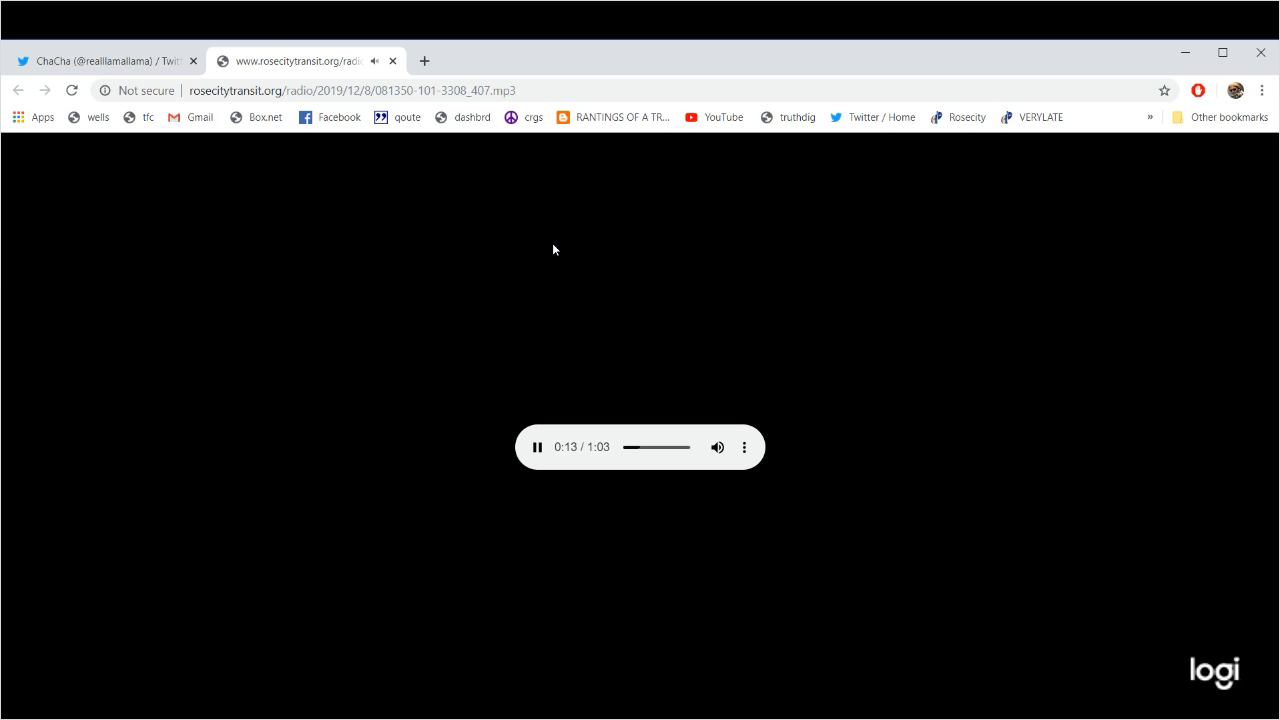
mouse_move(630, 197)
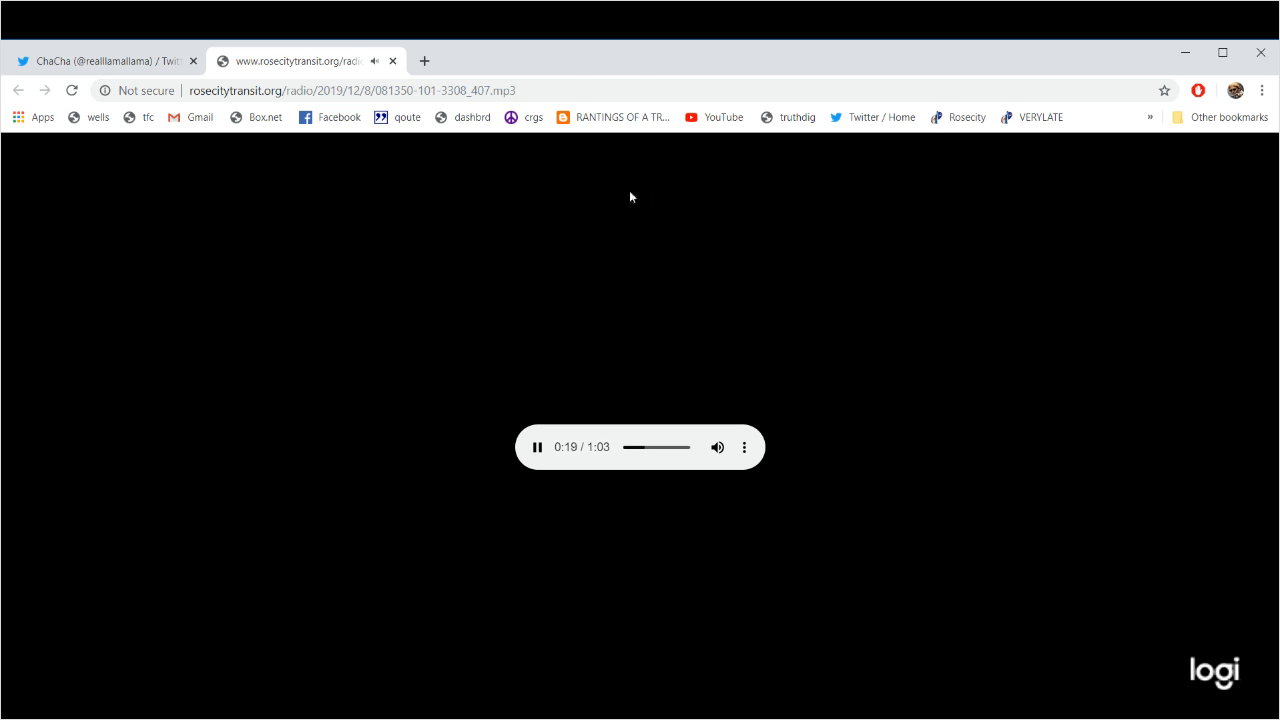
mouse_move(410, 78)
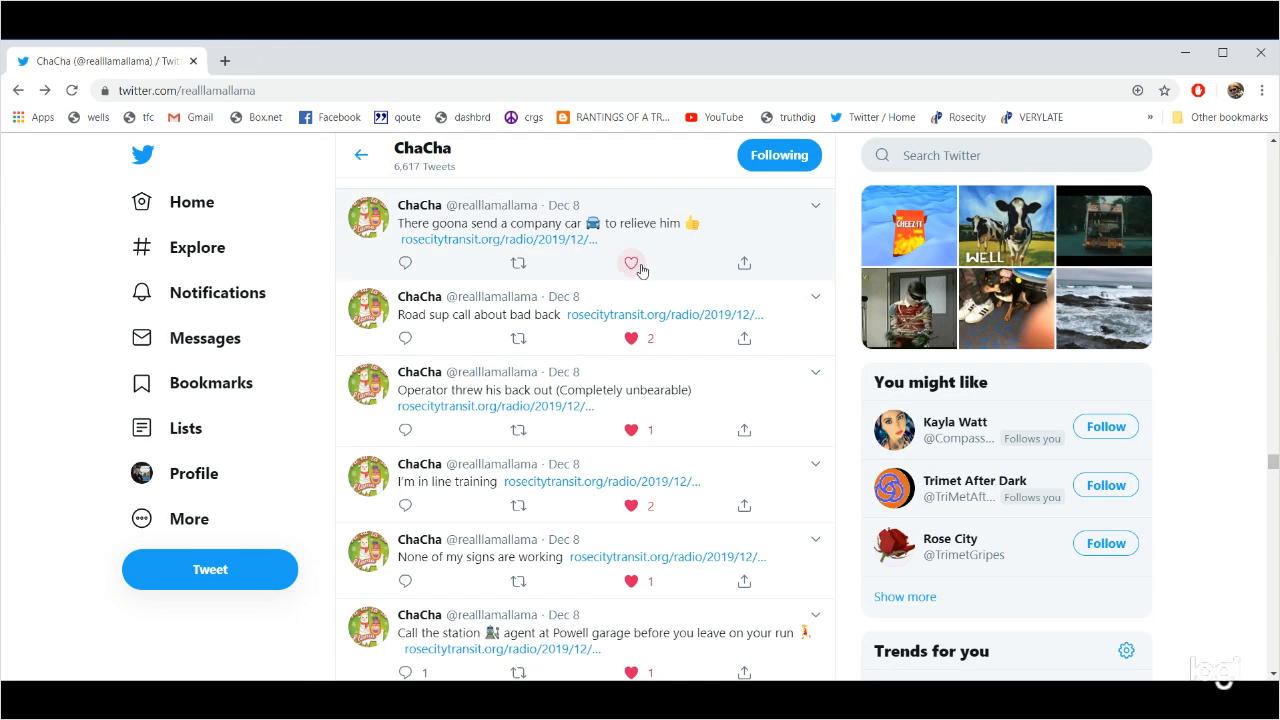
Scroll up and open the Sleep tweet's rosecitytransit.org audio link.
scroll(up, 3)
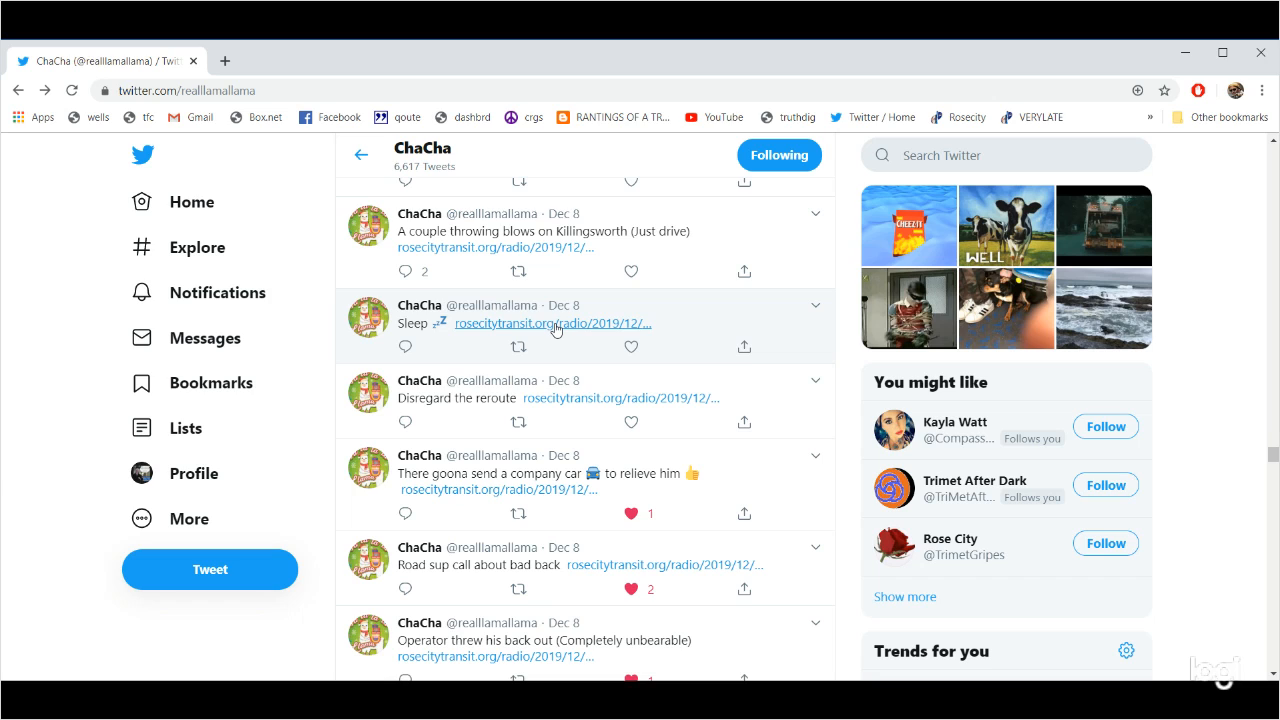
click(554, 323)
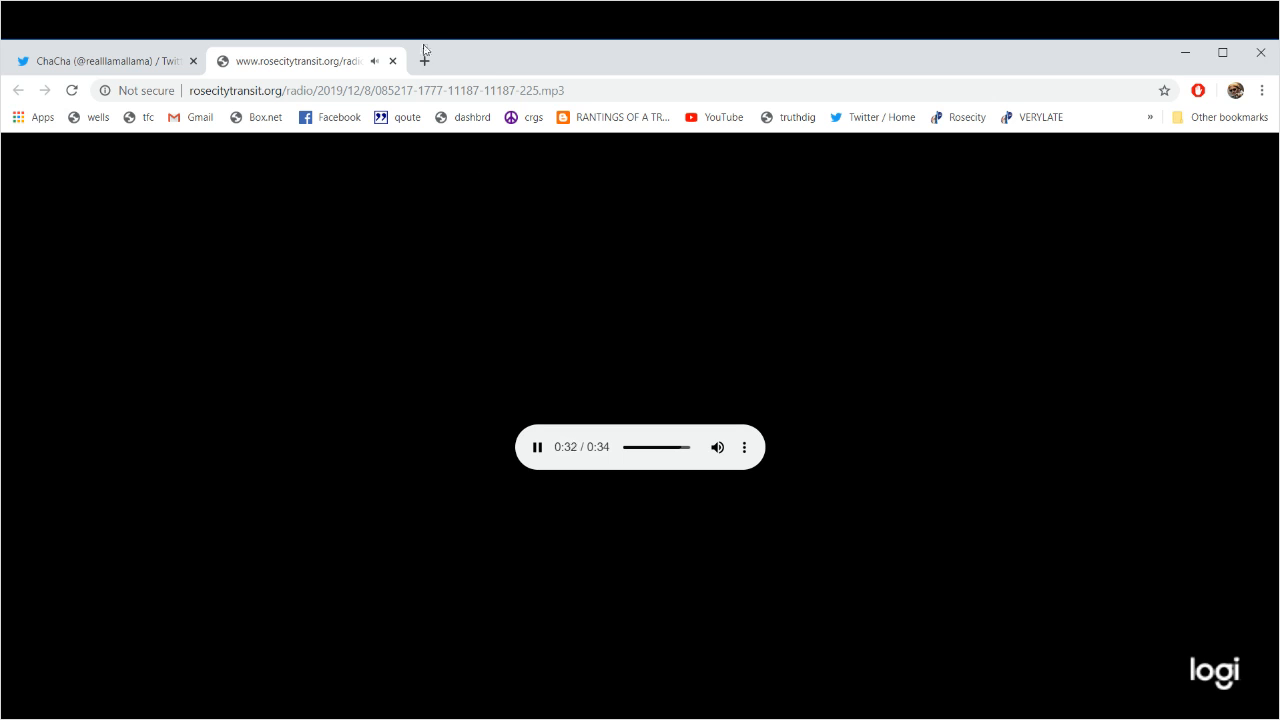
Like 'Sleep', play the Killingsworth fight clip, then like the Killingsworth tweet.
click(105, 61)
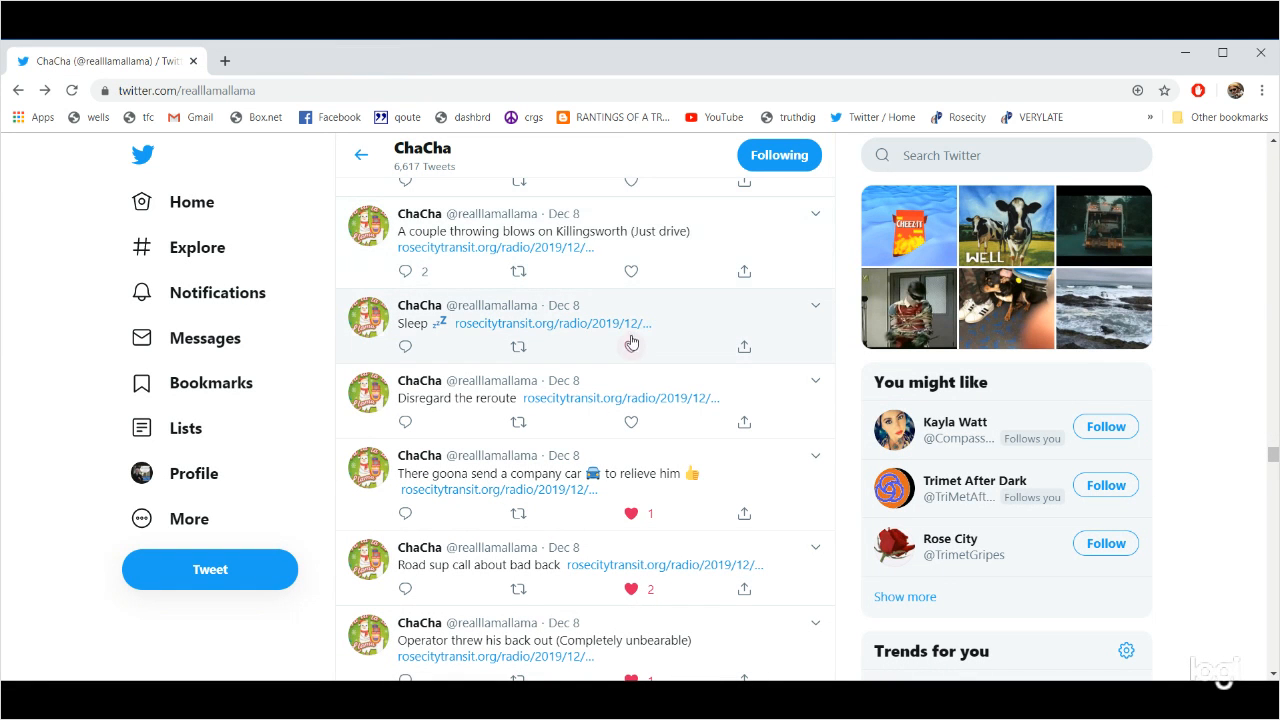
click(630, 347)
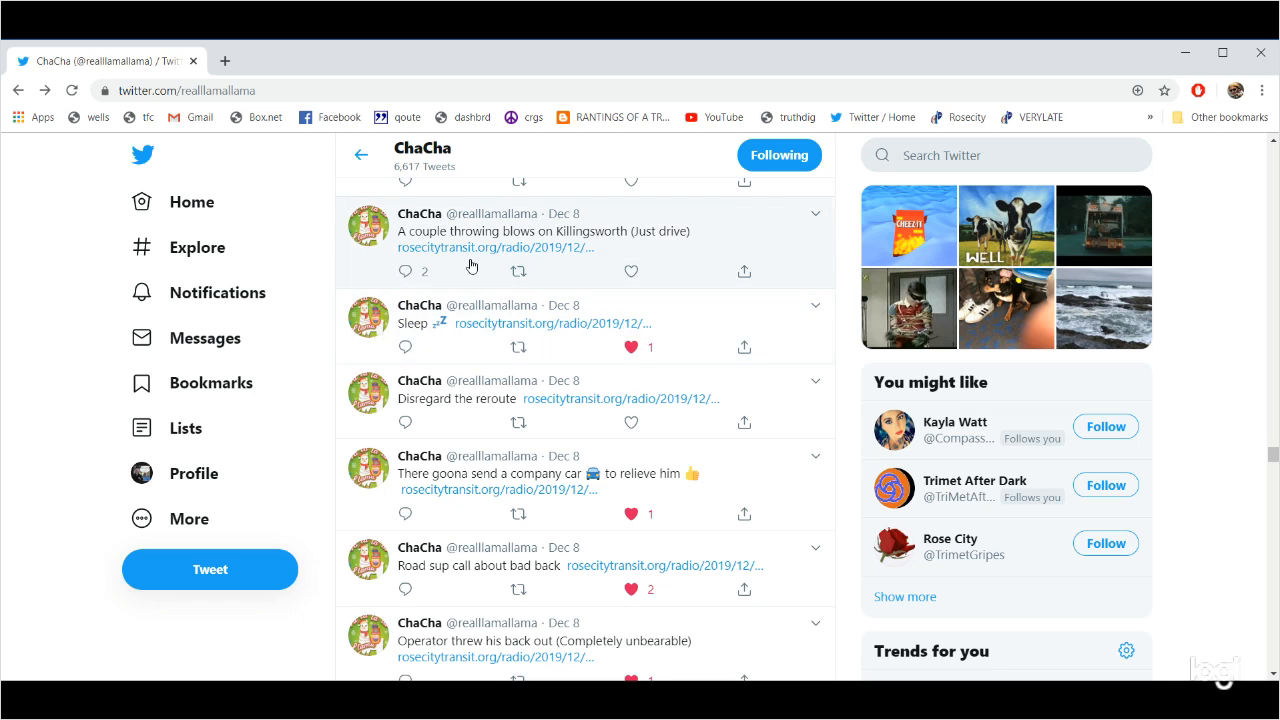
click(496, 246)
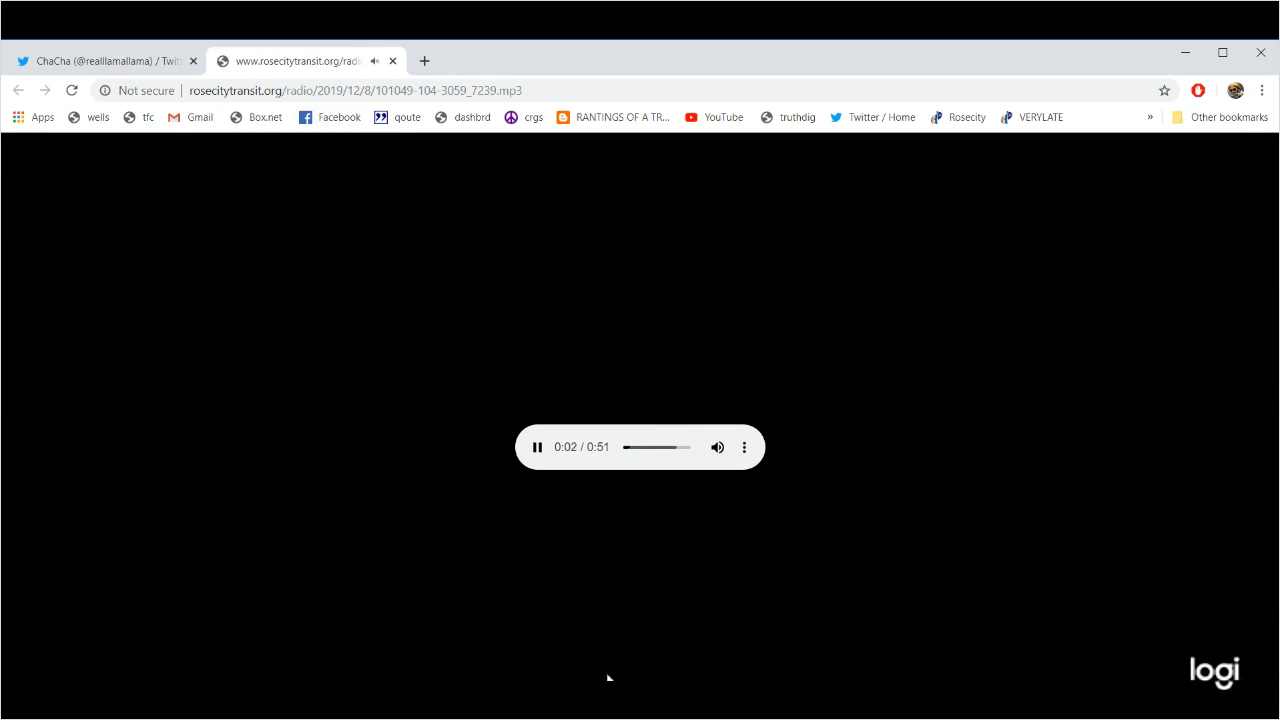
mouse_move(148, 506)
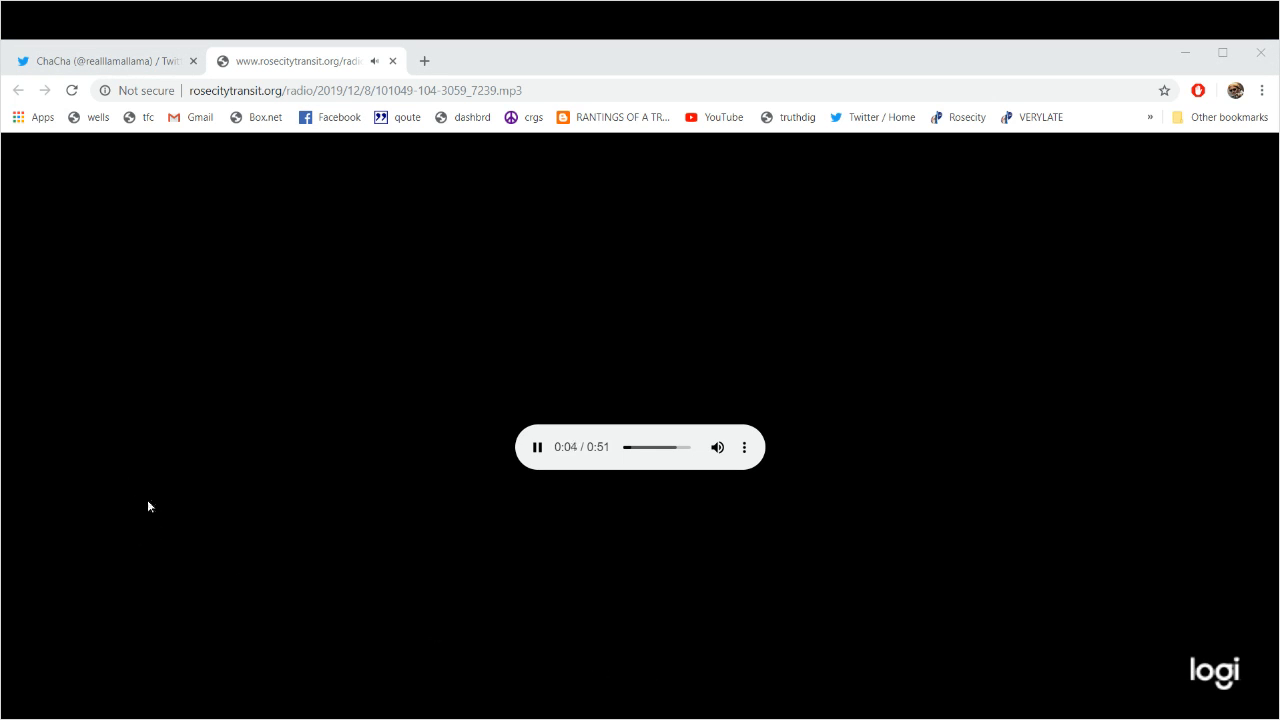
mouse_move(74, 456)
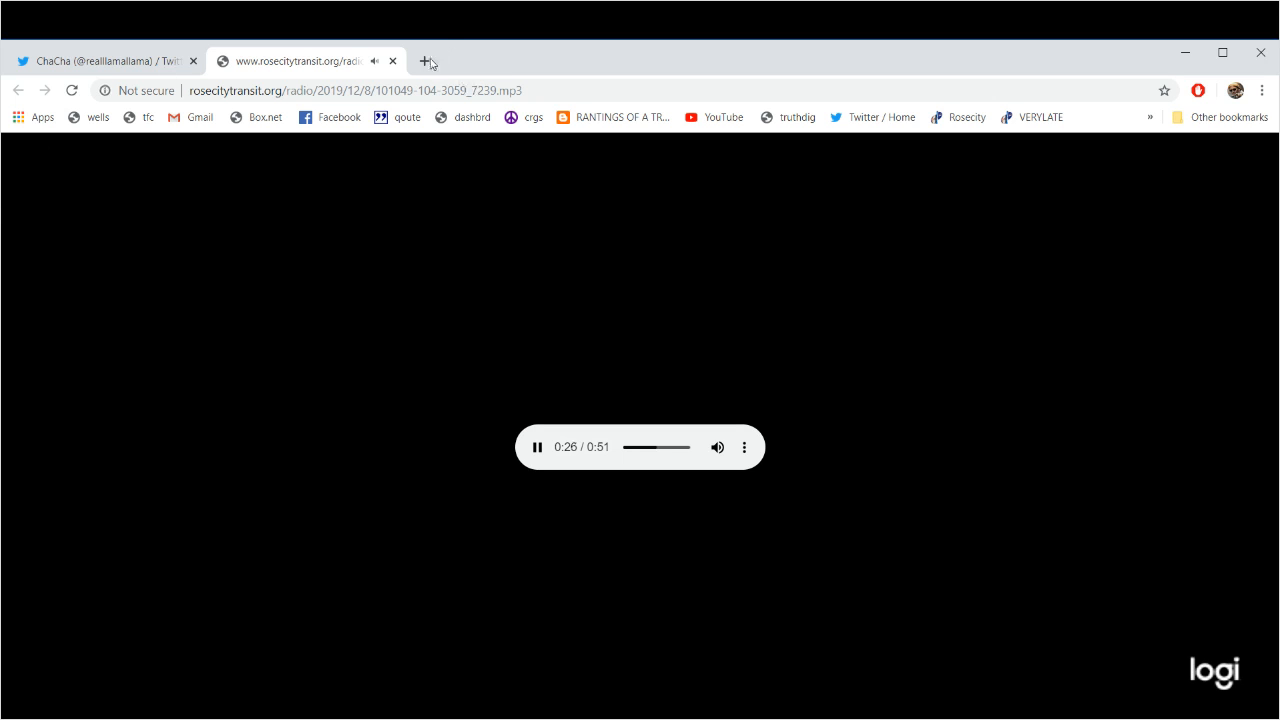
click(100, 61)
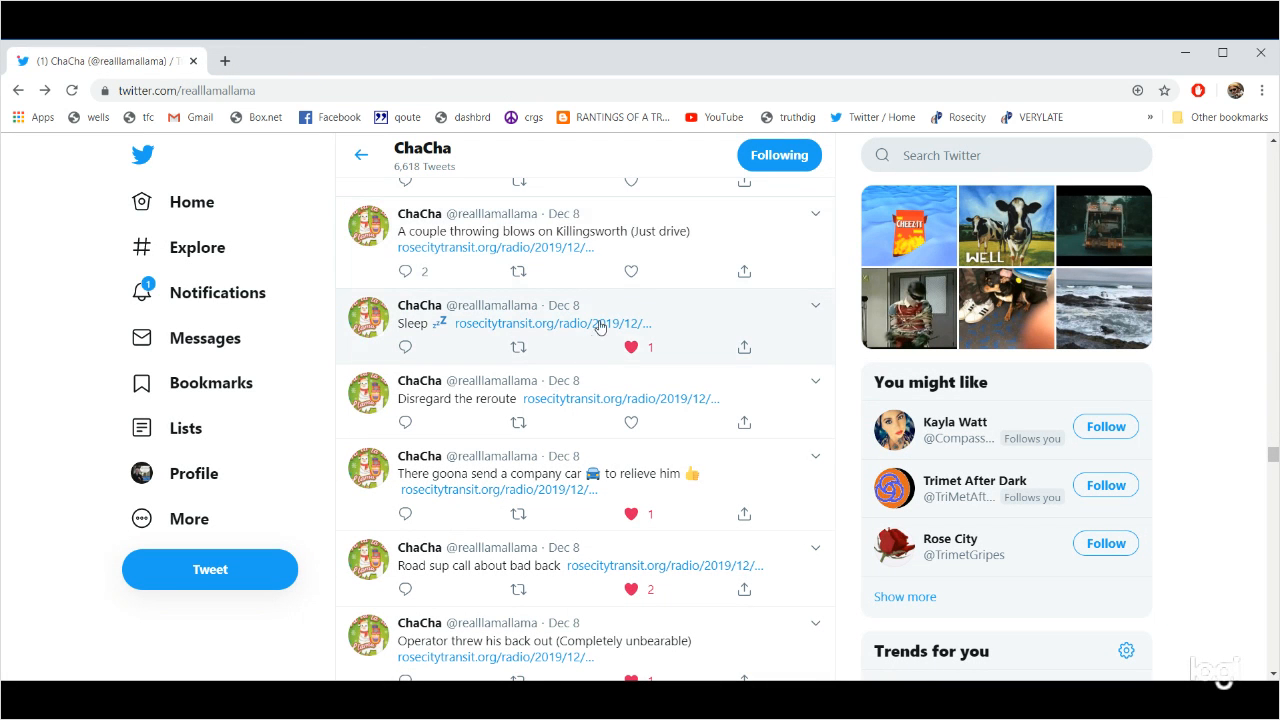
click(631, 271)
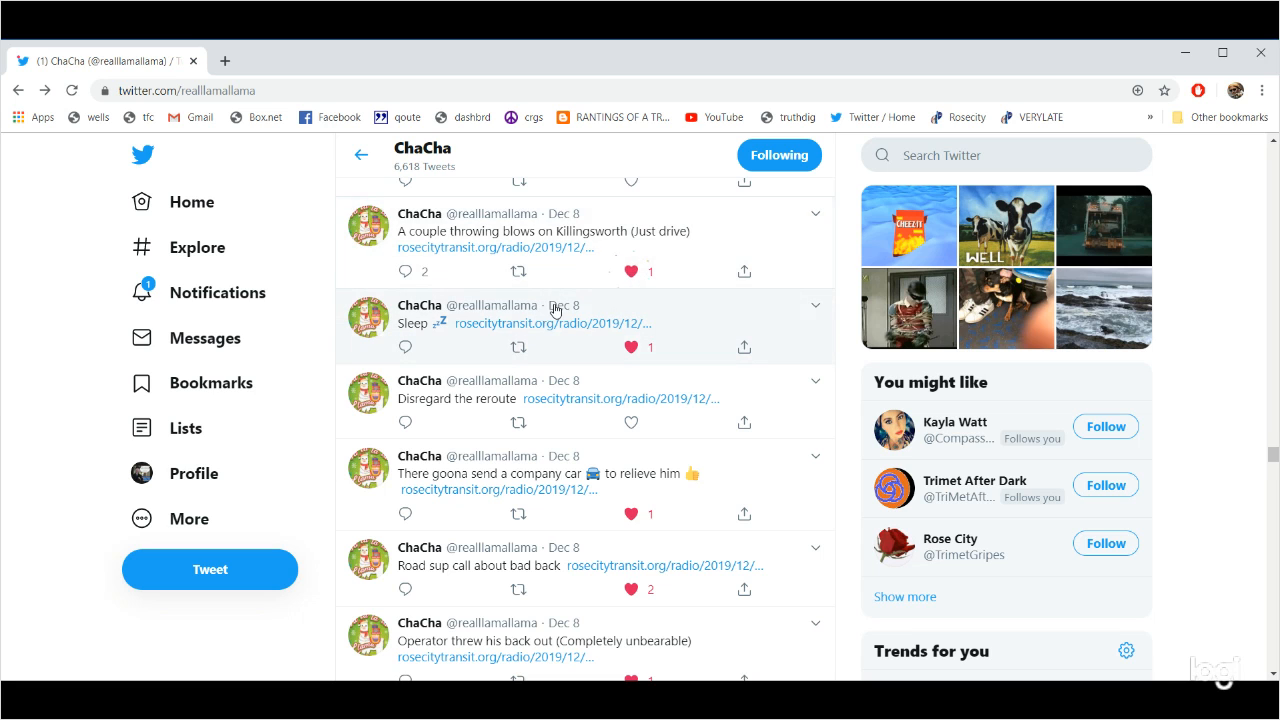
scroll(up, 3)
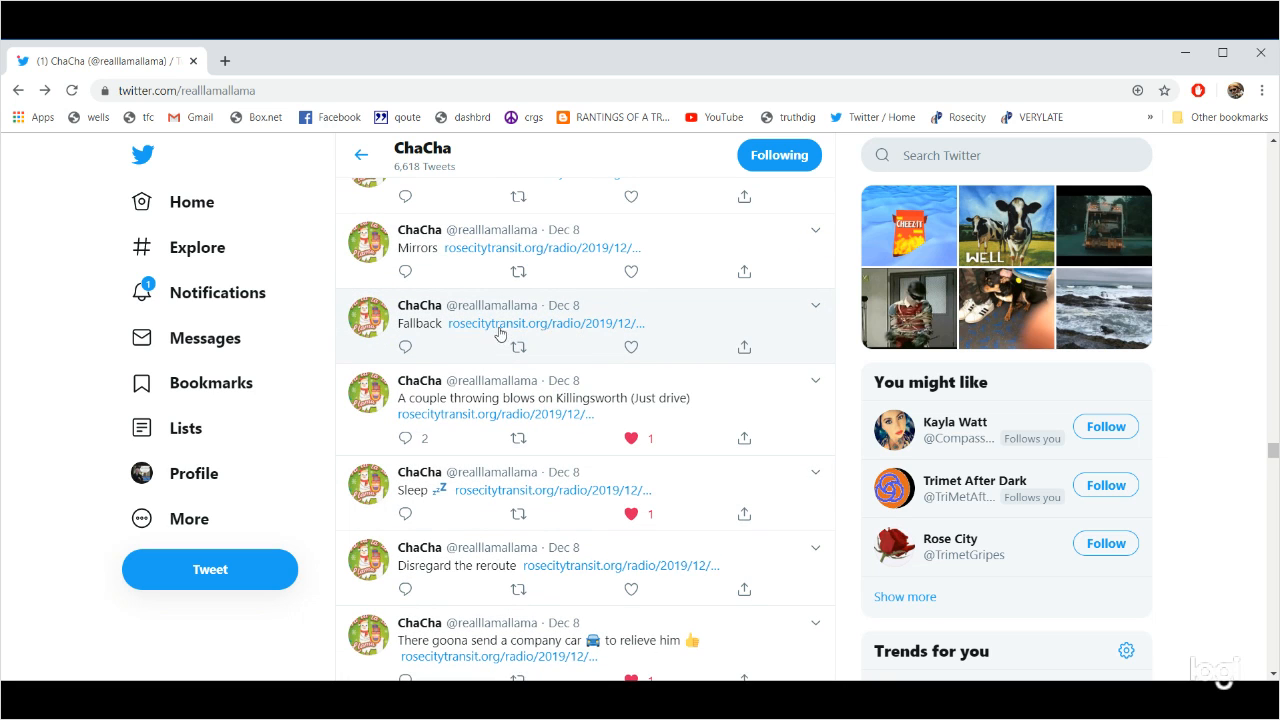
Play the Fallback tweet's audio clip, then return to the profile and like Mirrors.
click(512, 323)
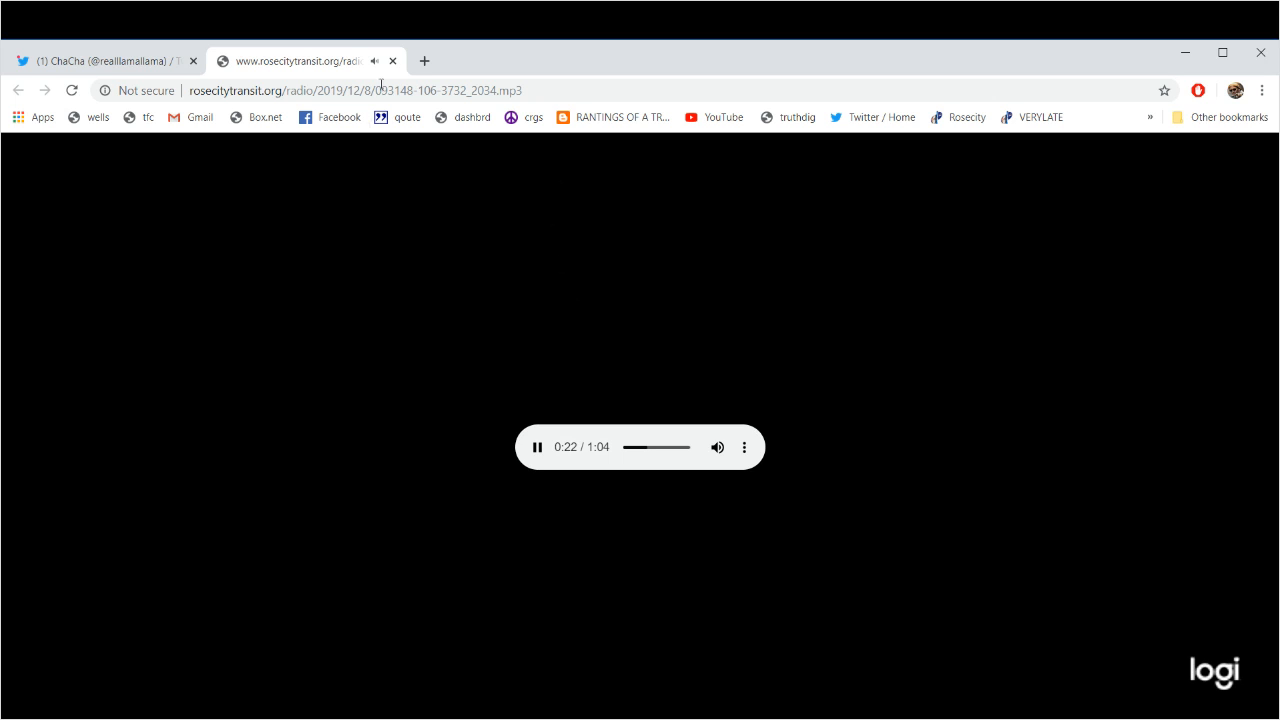
click(100, 61)
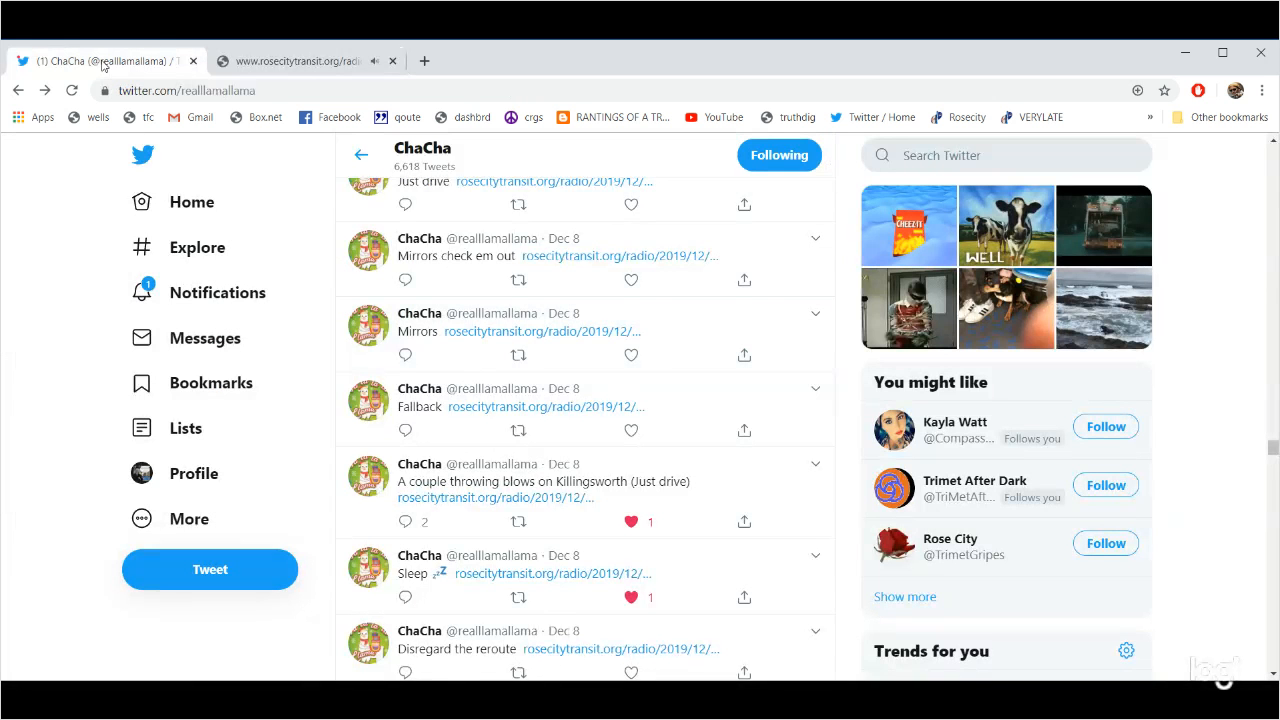
mouse_move(631, 355)
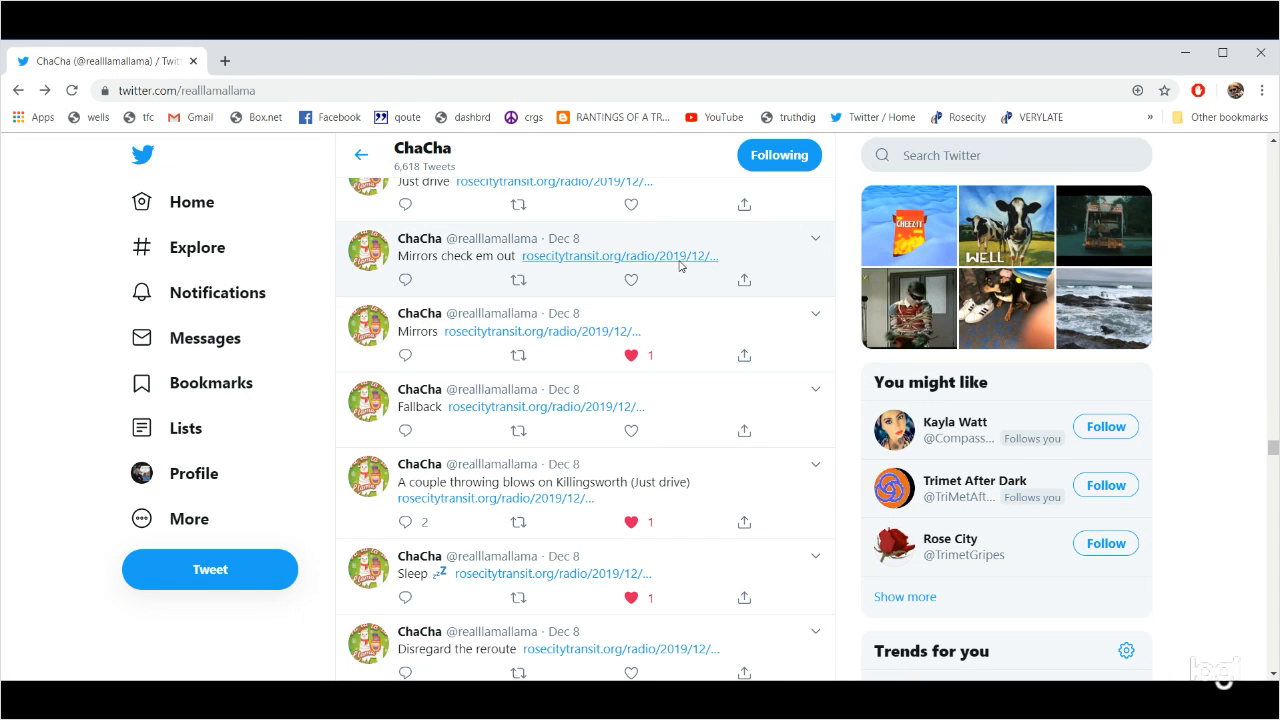
click(620, 256)
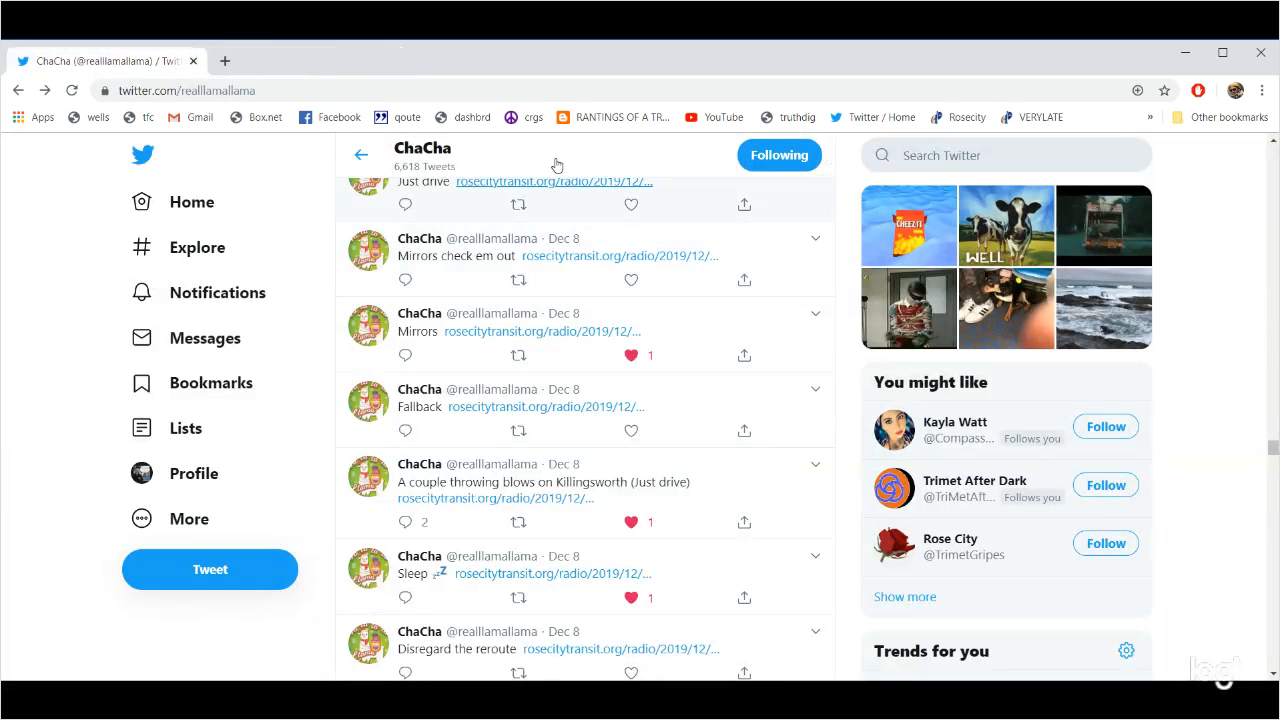
Play and like 'Just drive', close its clip, and open the '72 didn't do reroute' audio.
scroll(up, 3)
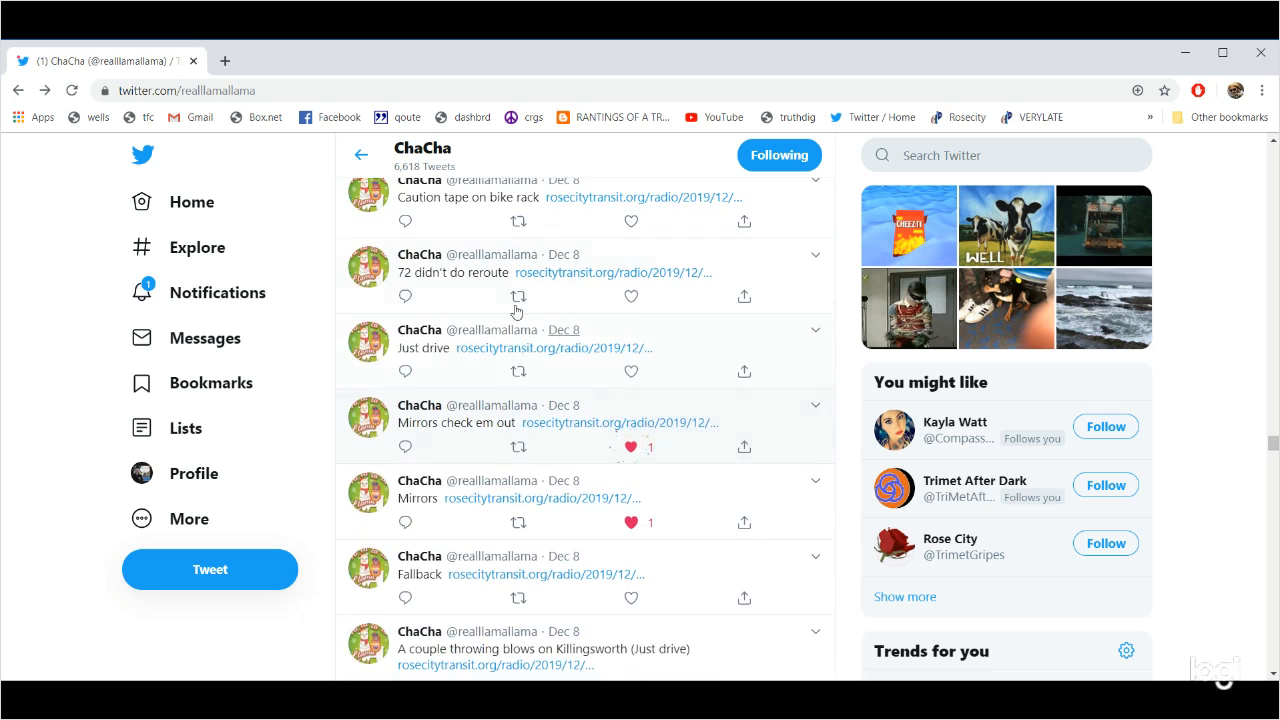
mouse_move(480, 348)
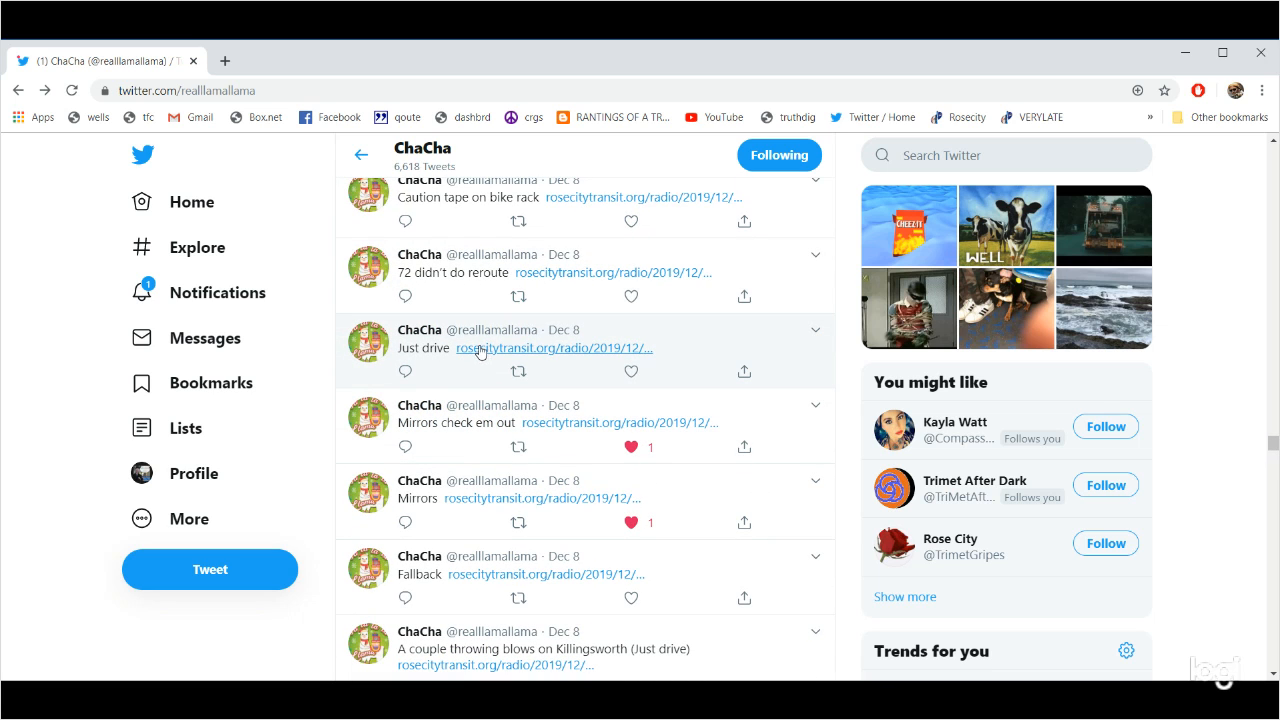
click(555, 348)
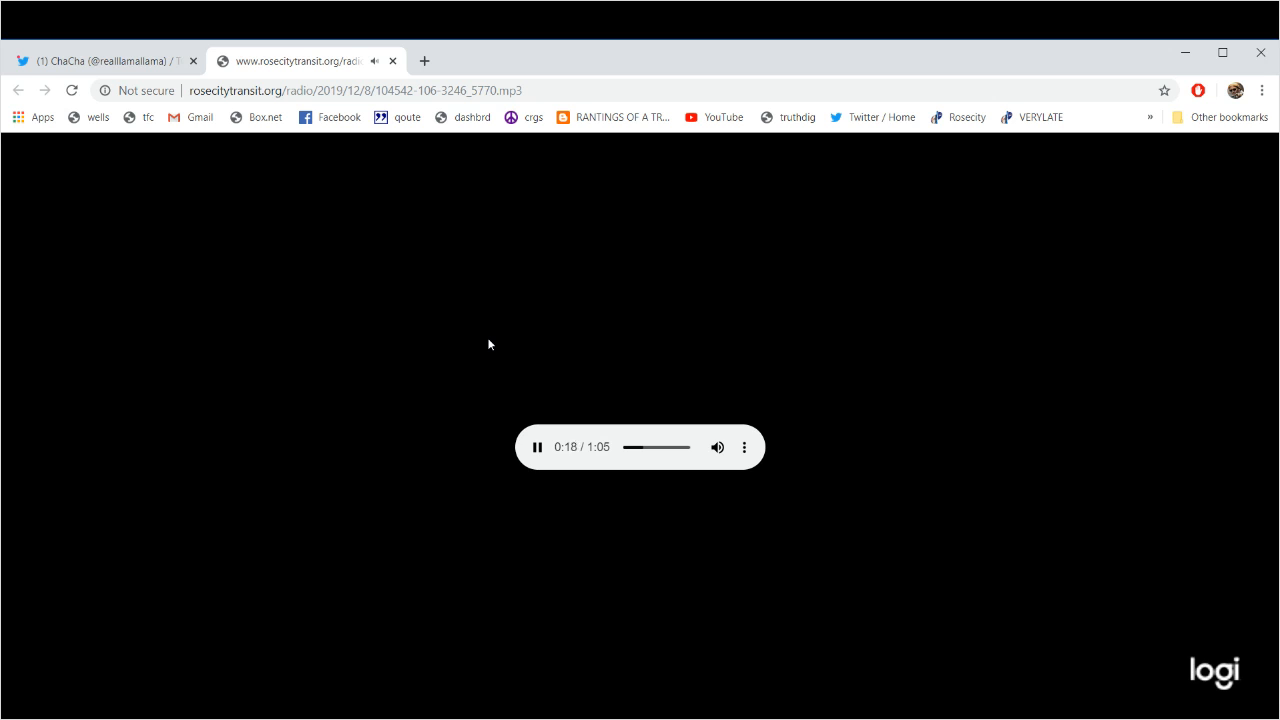
mouse_move(349, 358)
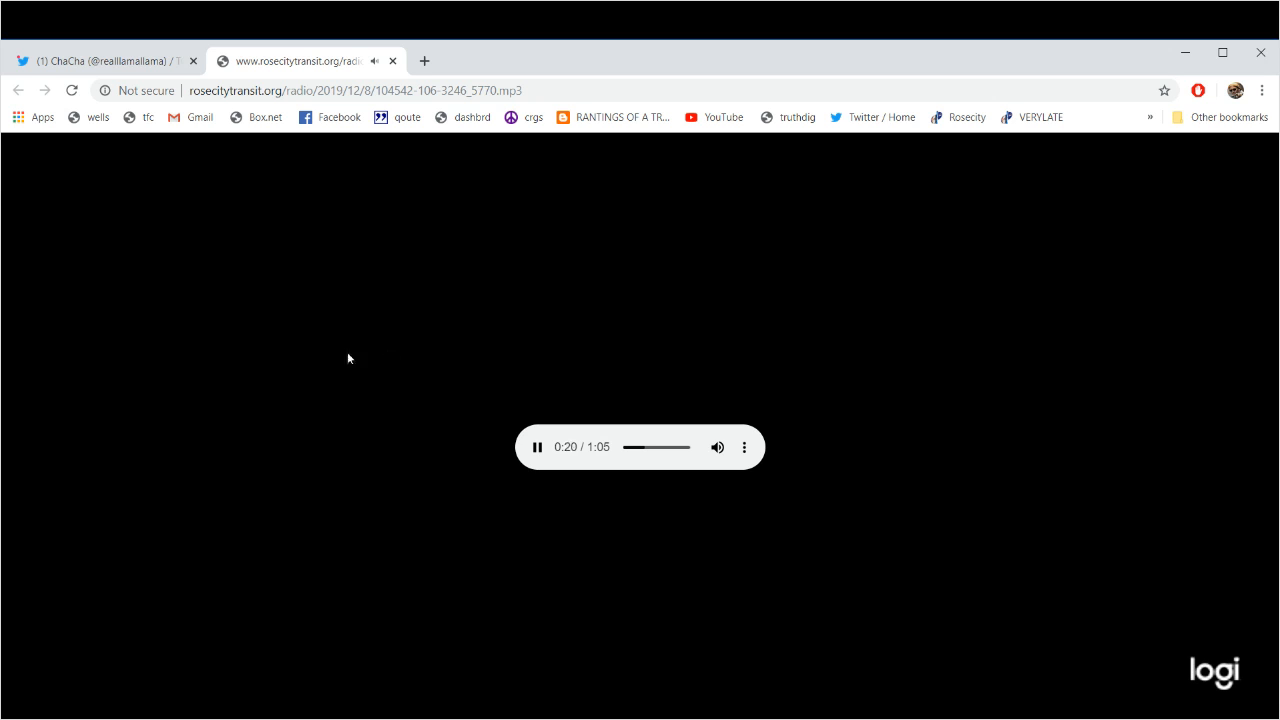
click(105, 61)
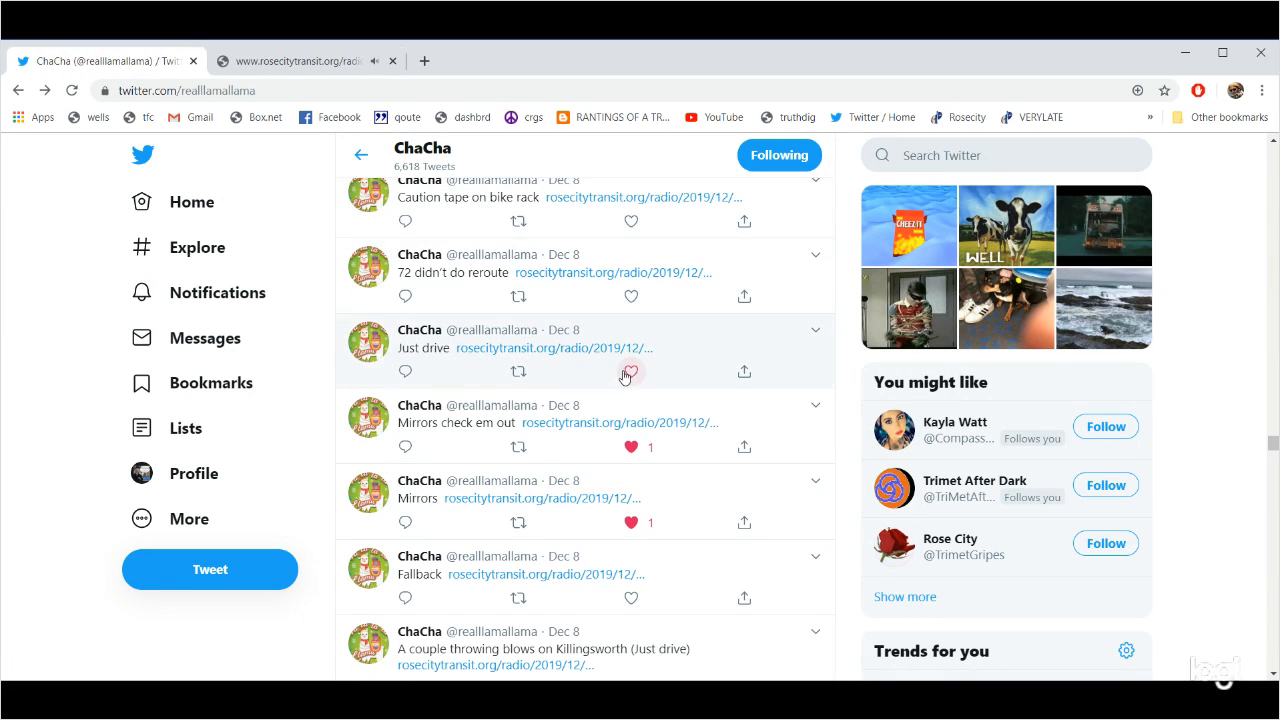
click(631, 372)
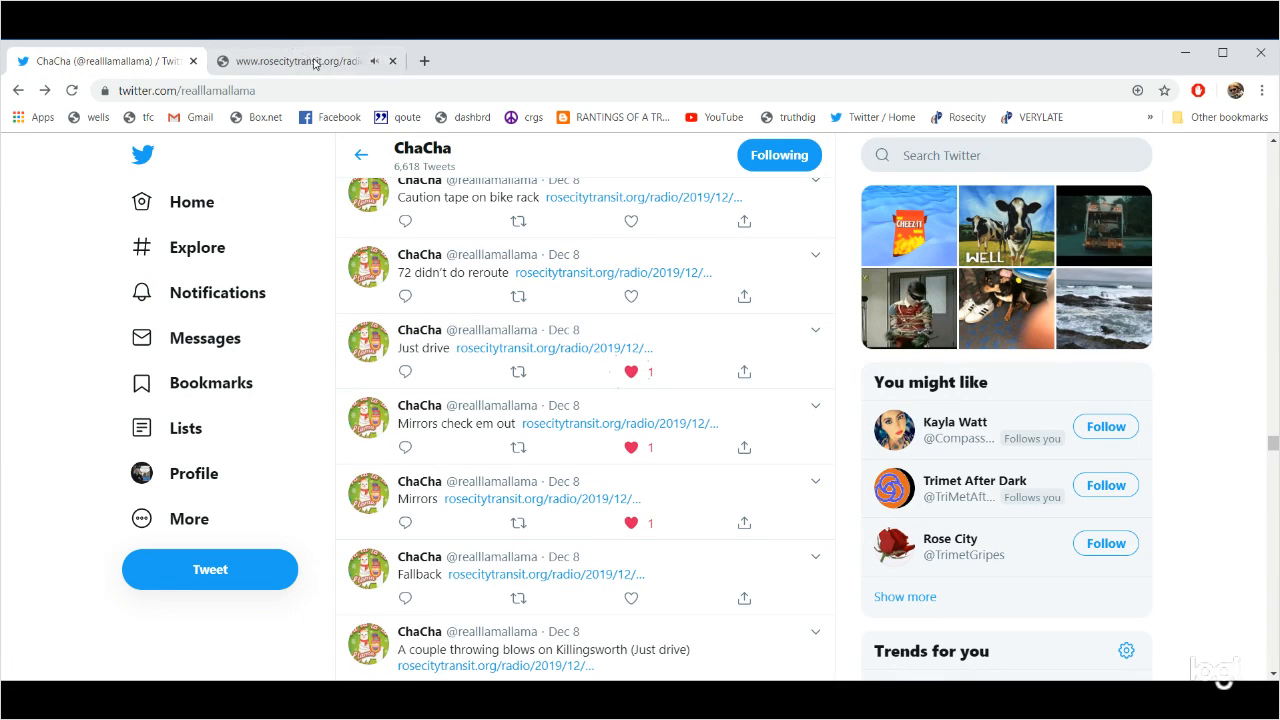
click(392, 61)
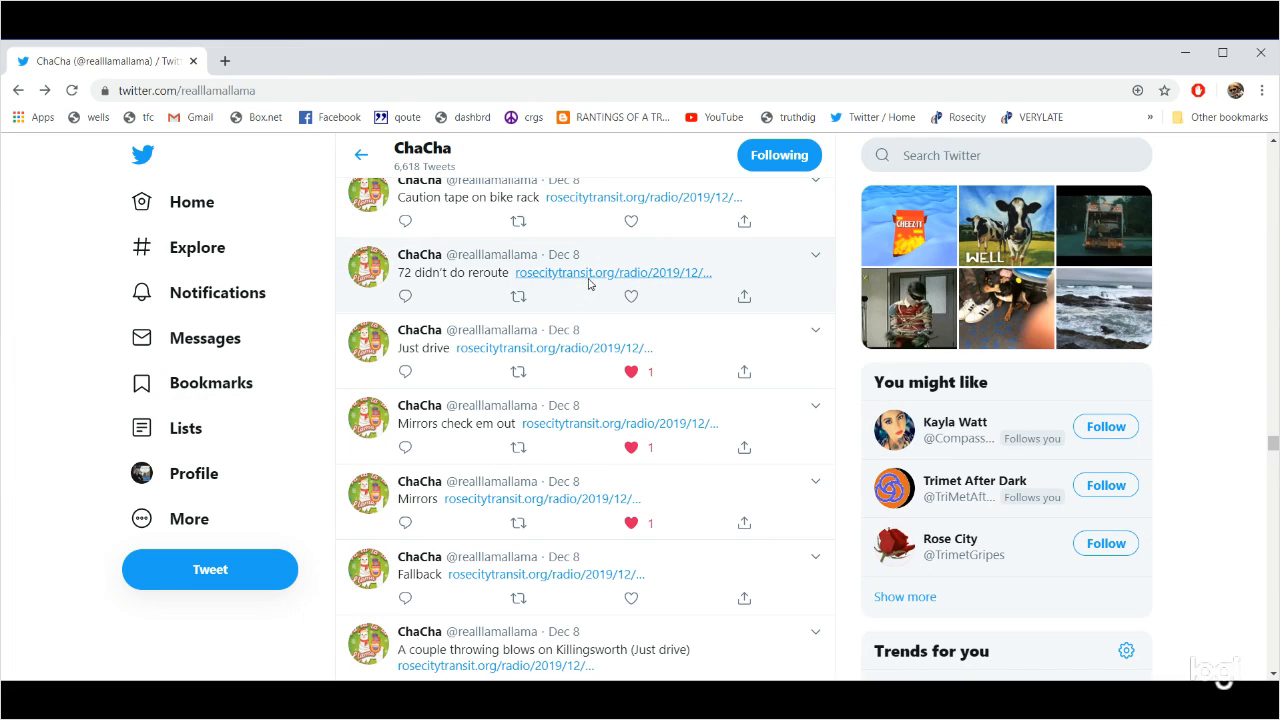
click(613, 272)
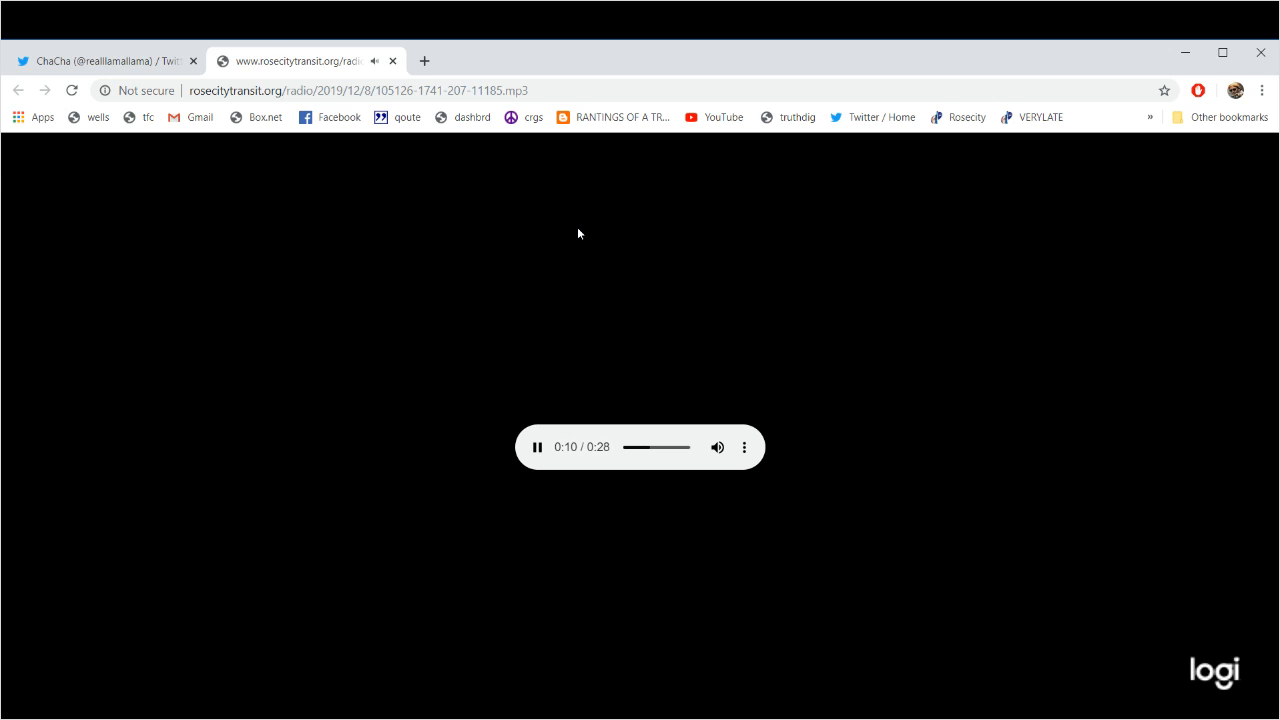
mouse_move(393, 61)
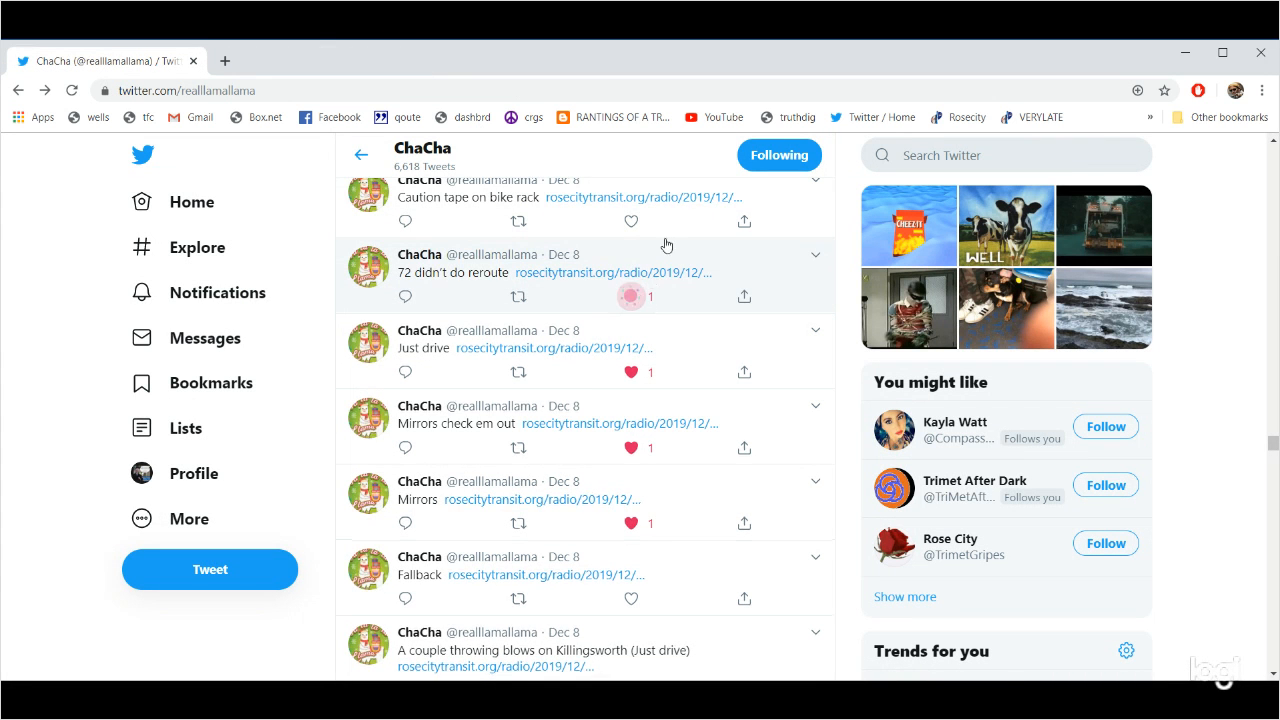
Play the 'Caution tape on bike rack' clip, then open the upper Just drive tweet's audio.
scroll(up, 3)
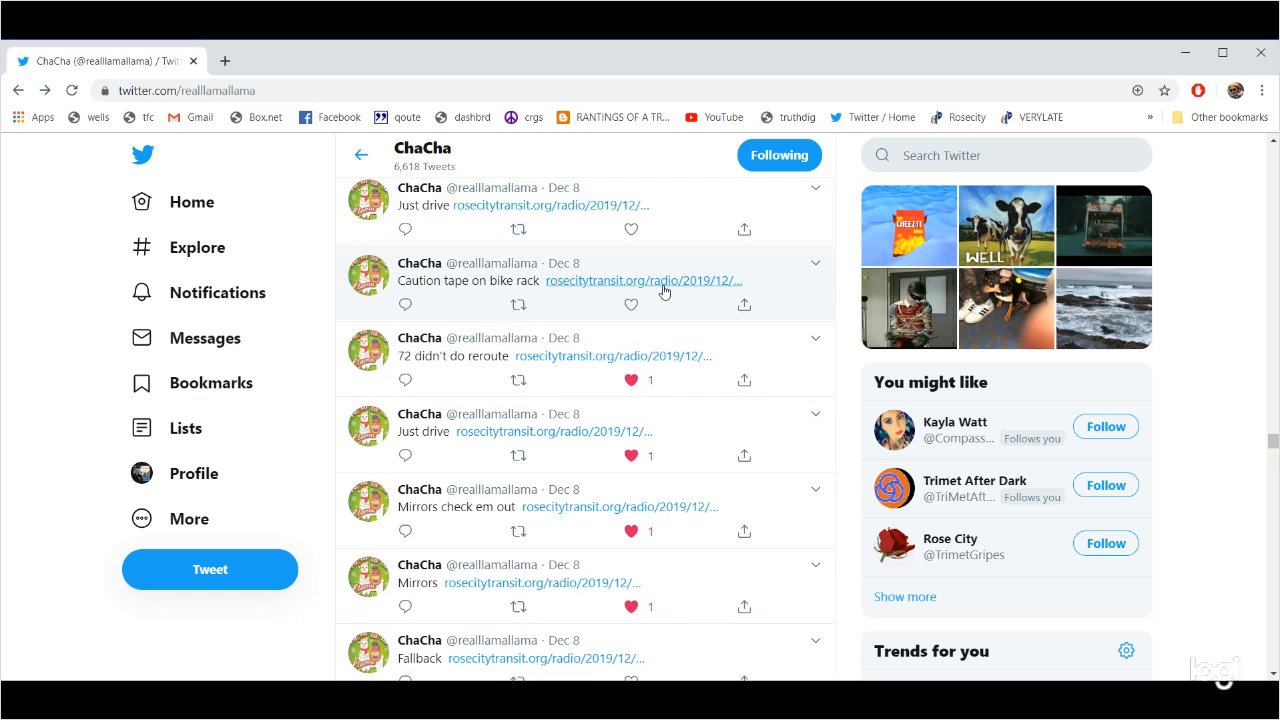
click(643, 280)
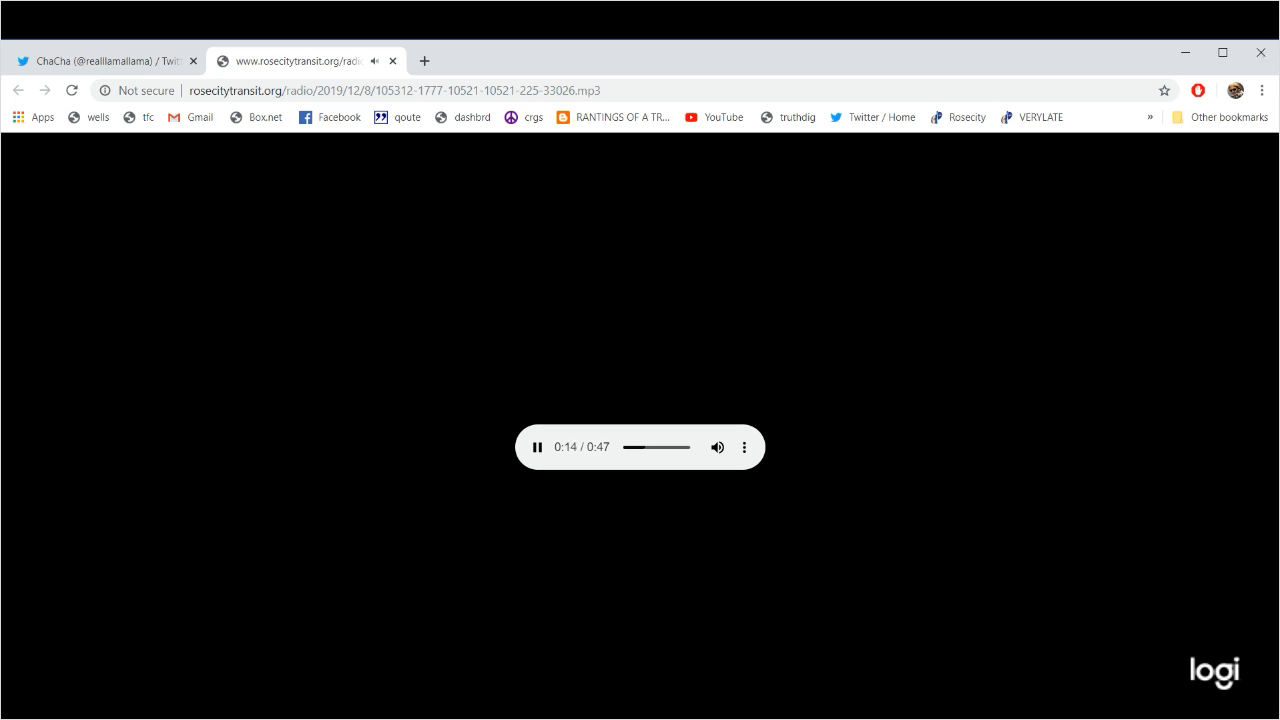
click(105, 61)
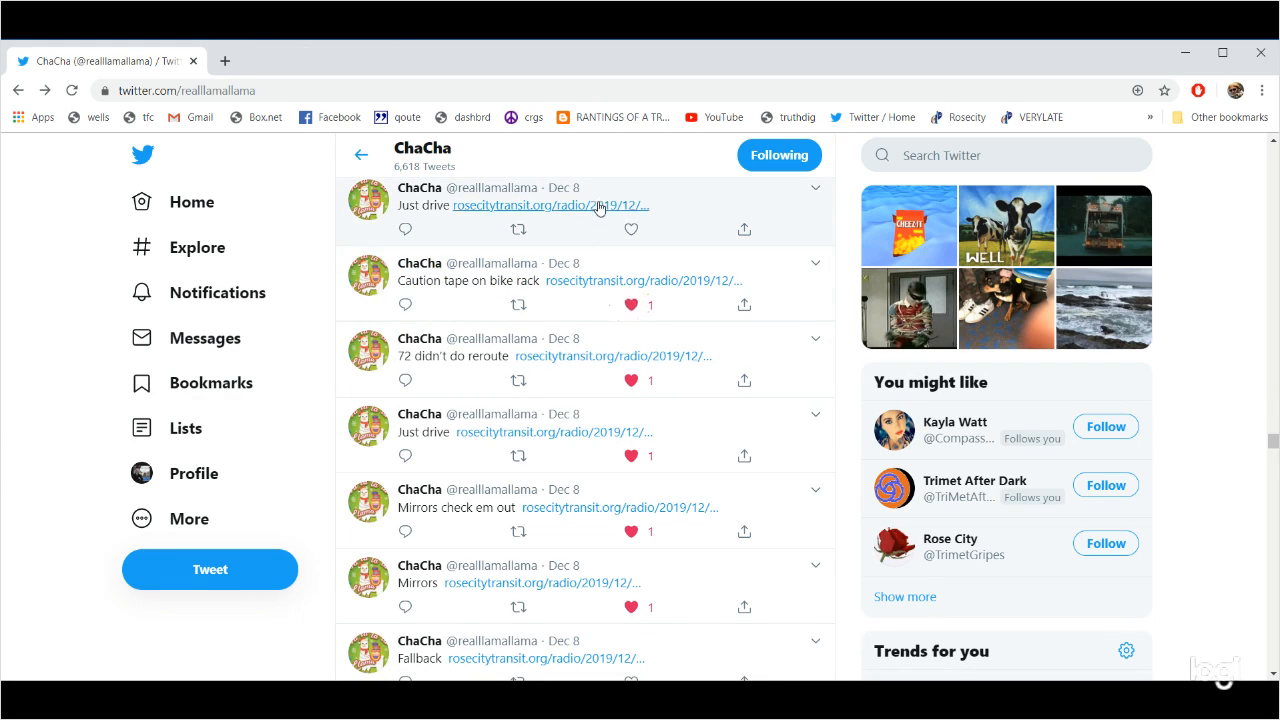
click(527, 205)
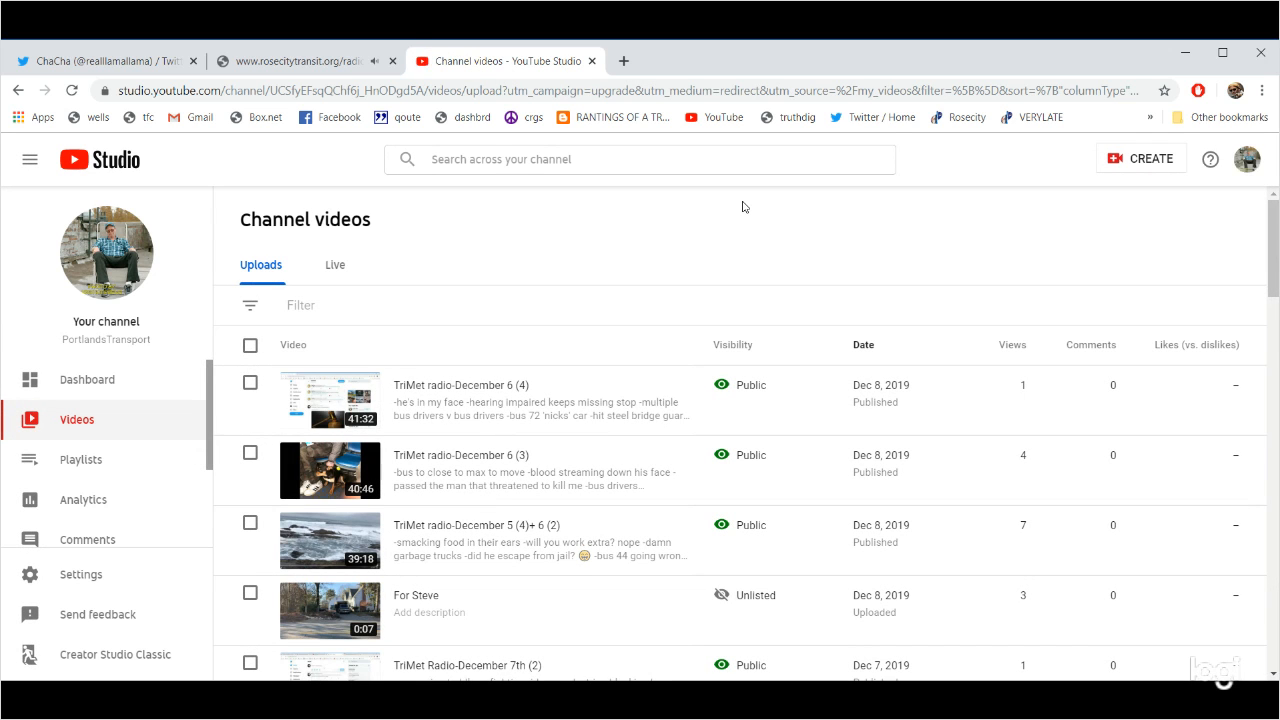
mouse_move(801, 252)
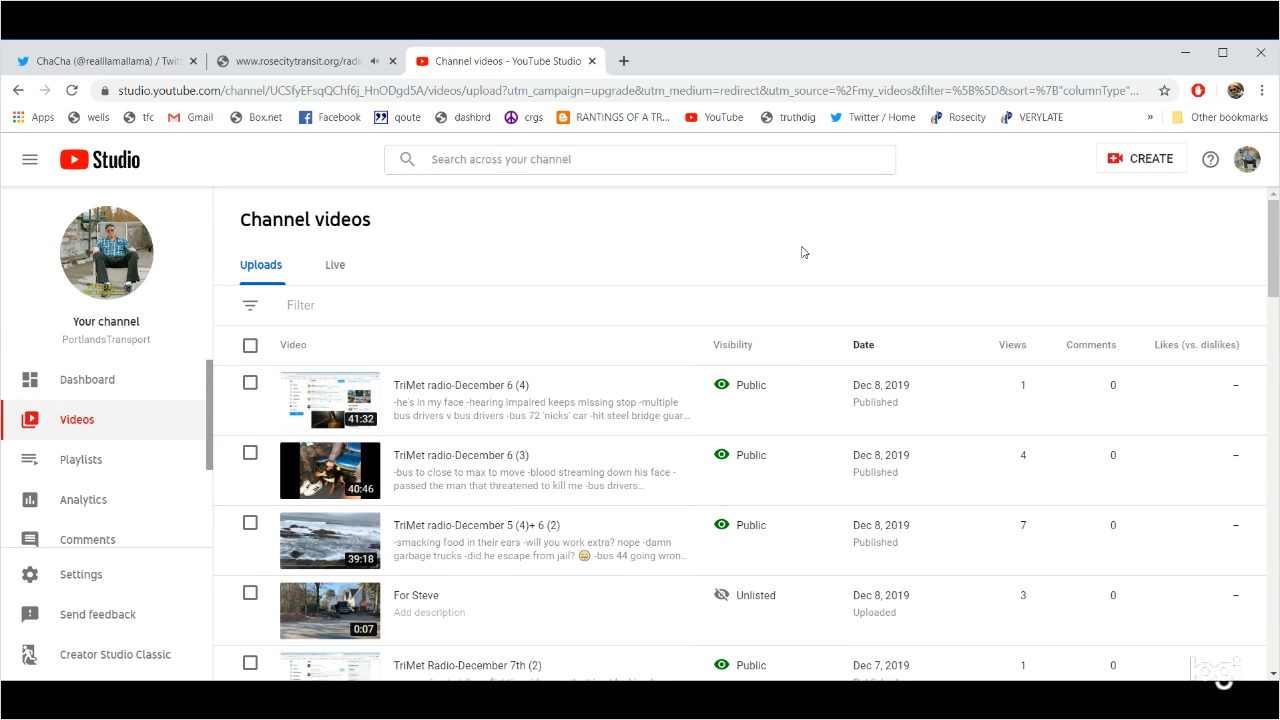
Scroll through the YouTube Studio uploads list, then return to ChaCha's Twitter profile tab.
scroll(down, 3)
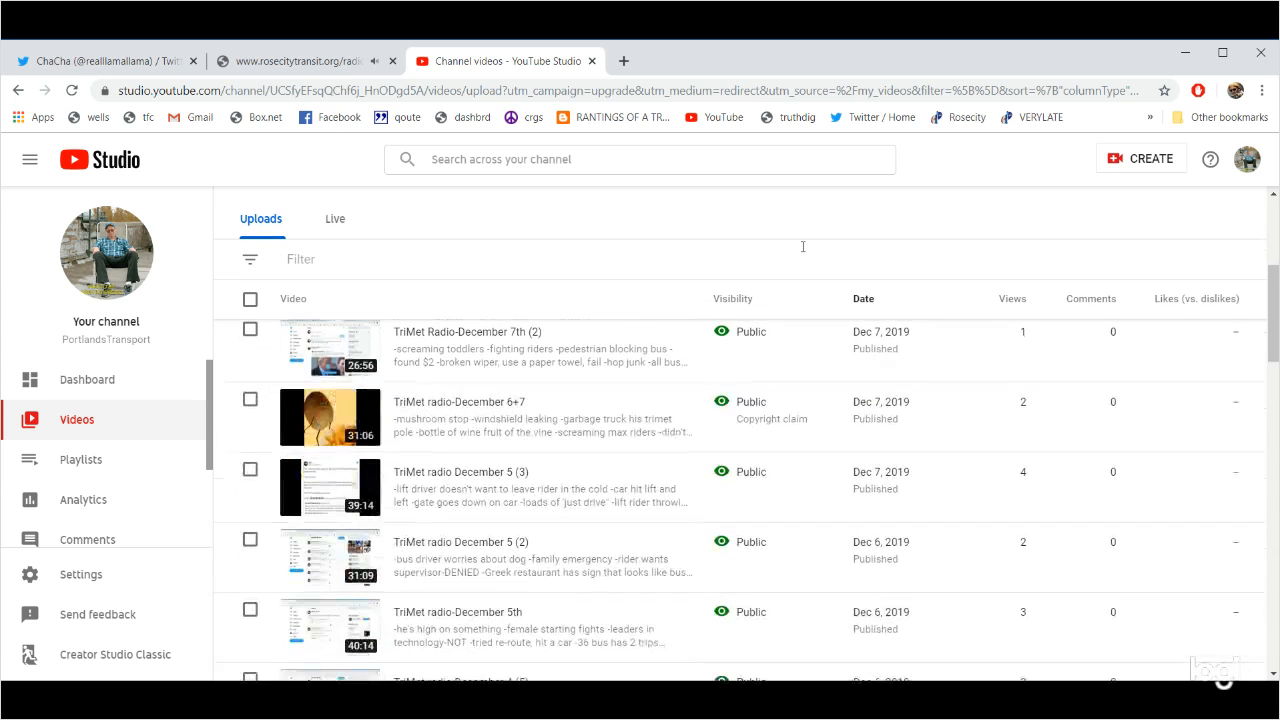
scroll(down, 3)
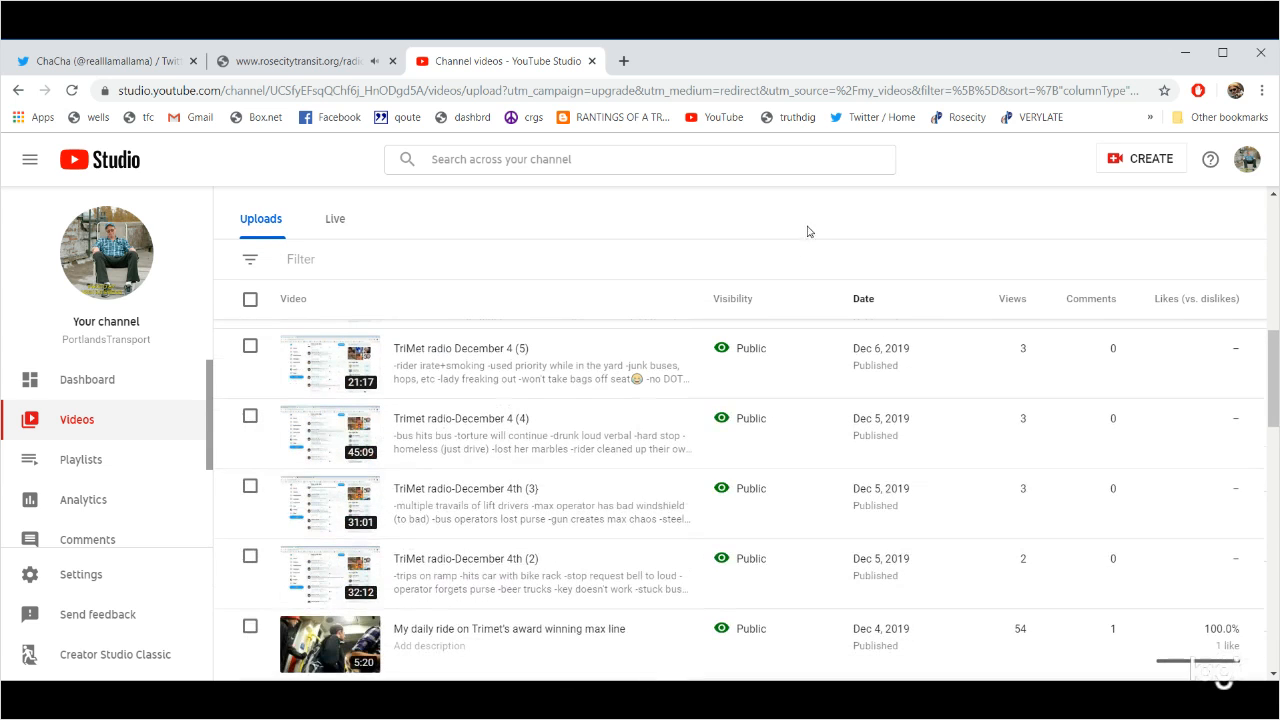
click(300, 60)
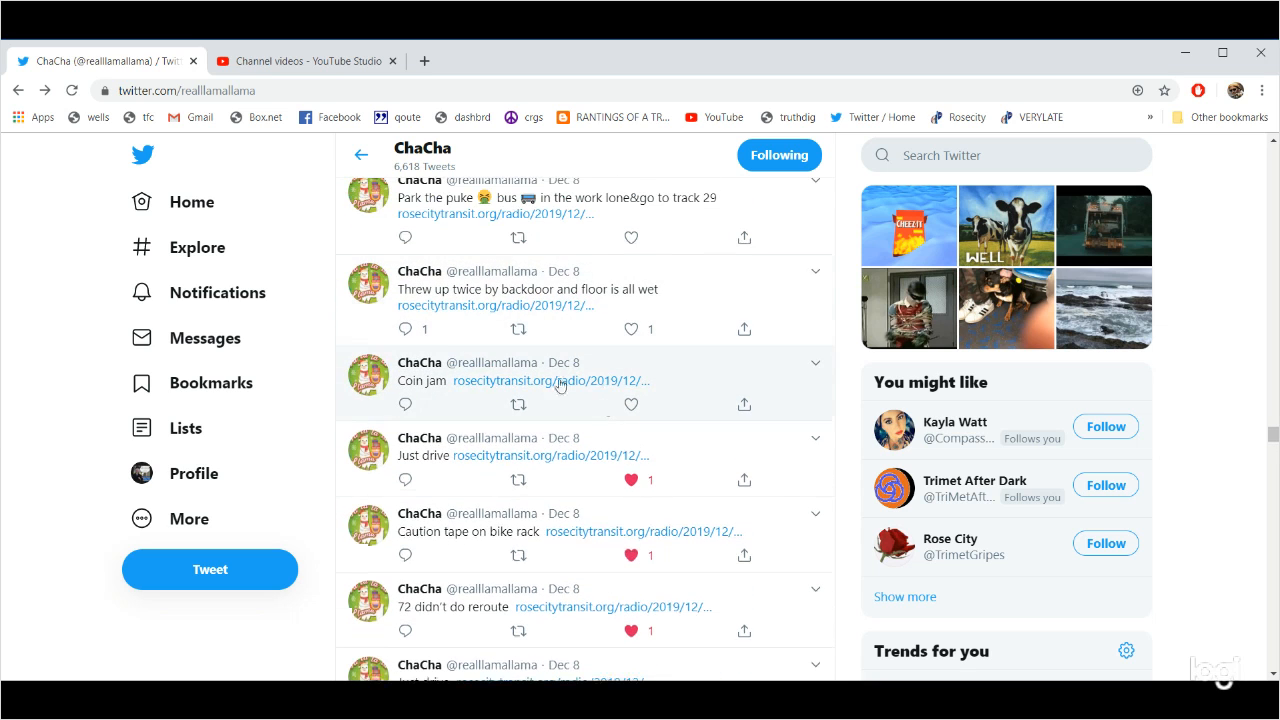
click(543, 381)
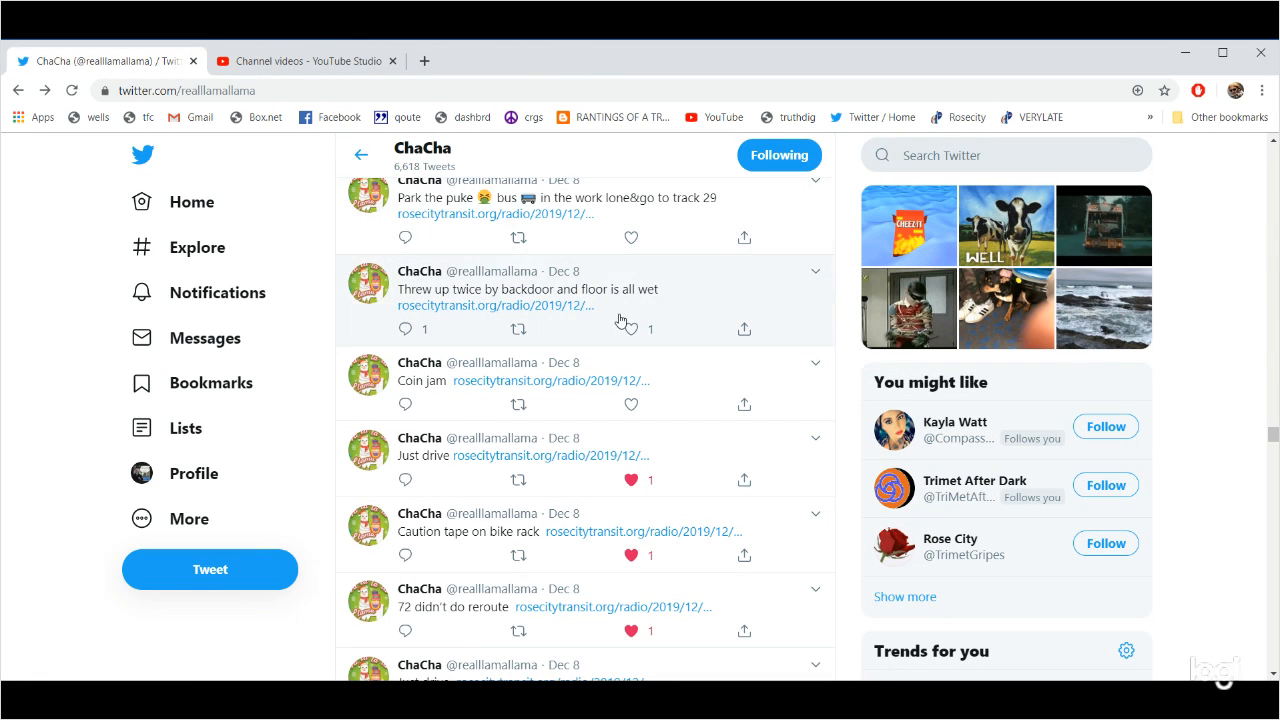
Like 'Threw up twice by backdoor' and open the 'Park the puke' tweet's audio.
click(630, 329)
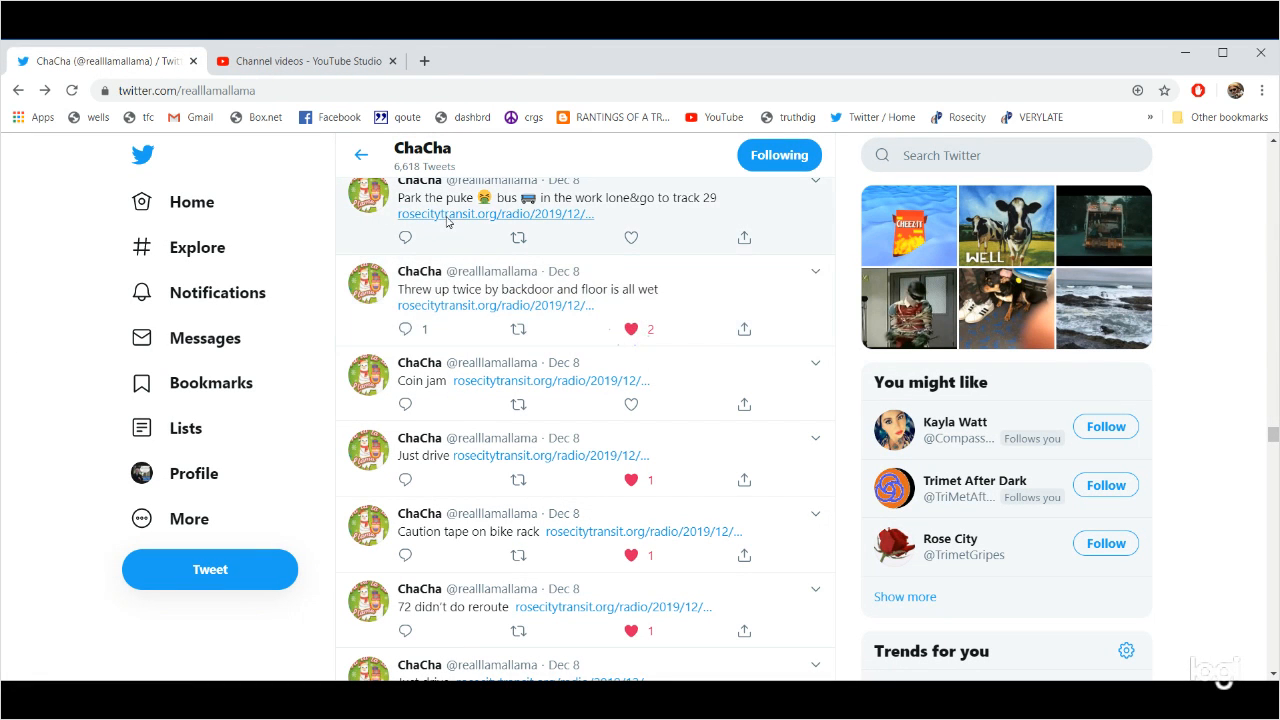
click(494, 214)
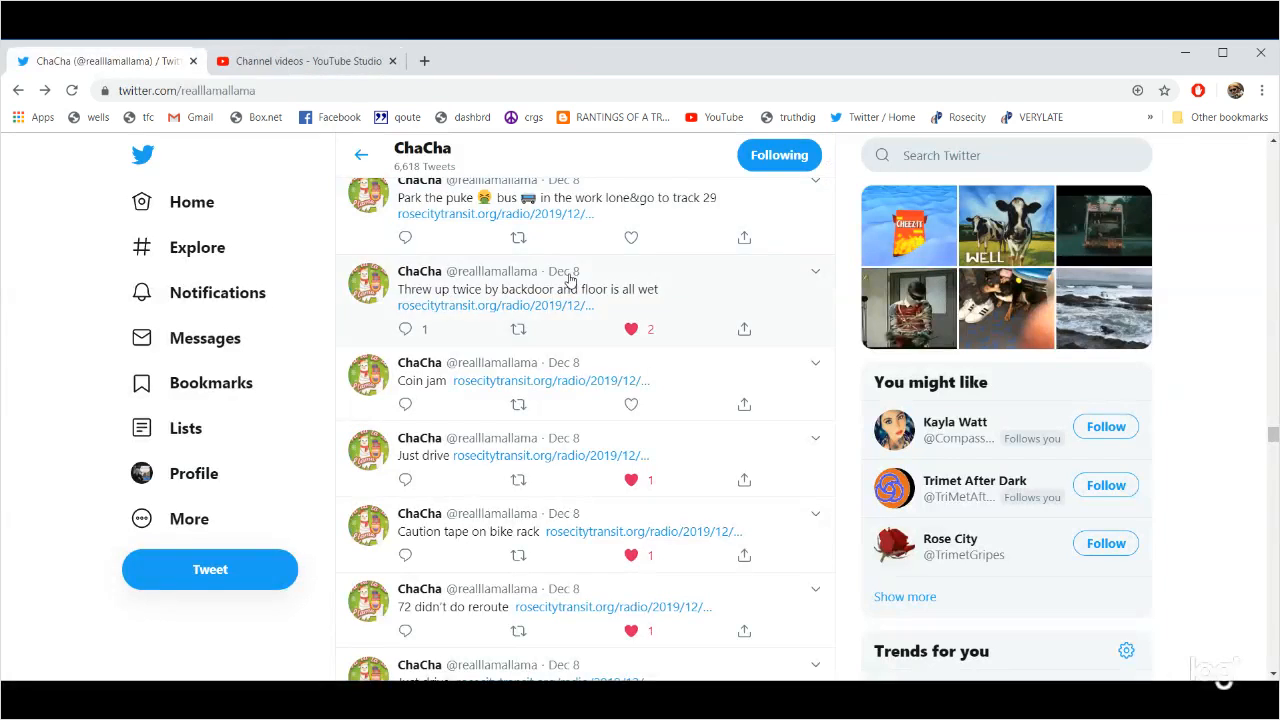
Play the 'Someone peeing at parkrose tc' clip, then play, like, and close 'Puke Park it there'.
scroll(up, 3)
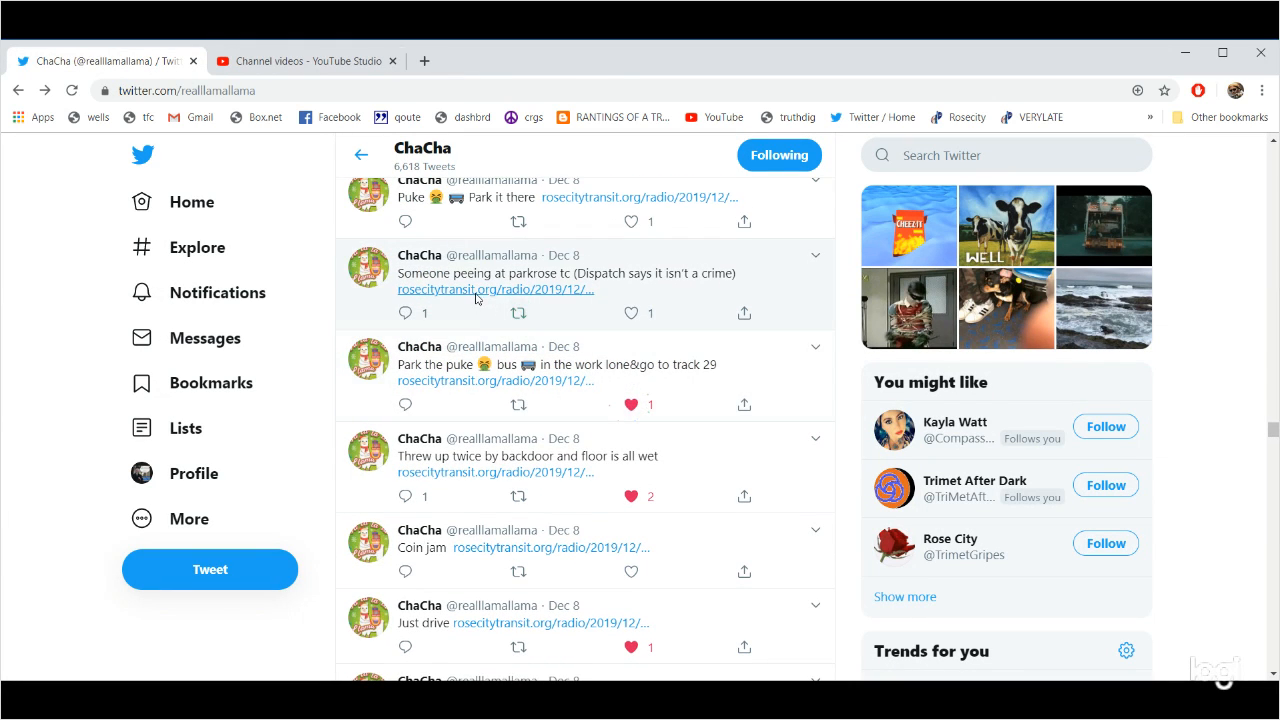
click(481, 289)
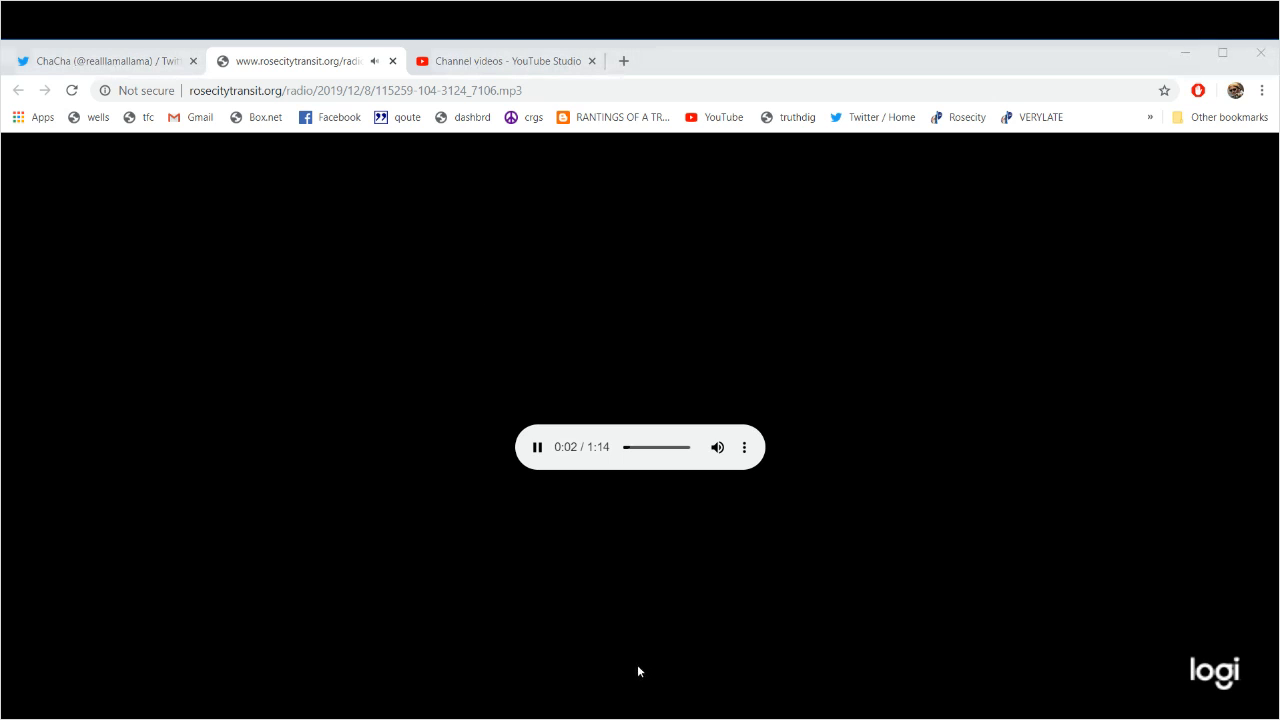
mouse_move(91, 395)
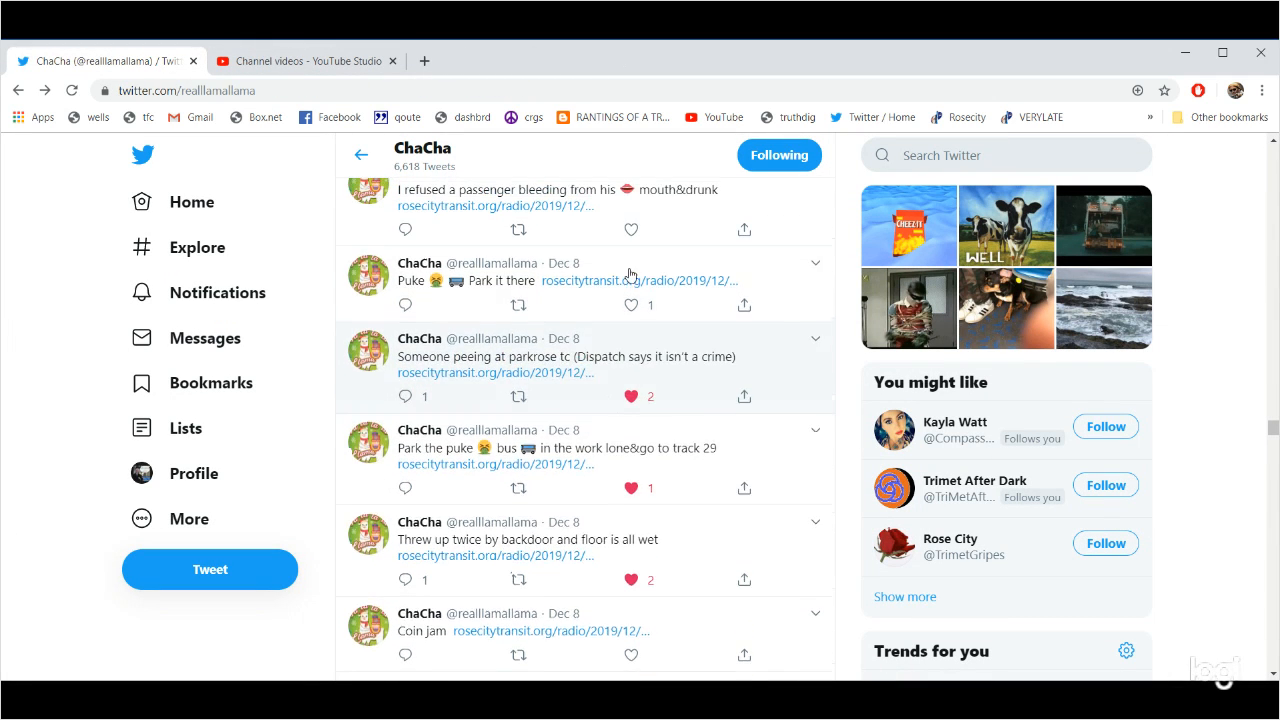
scroll(up, 3)
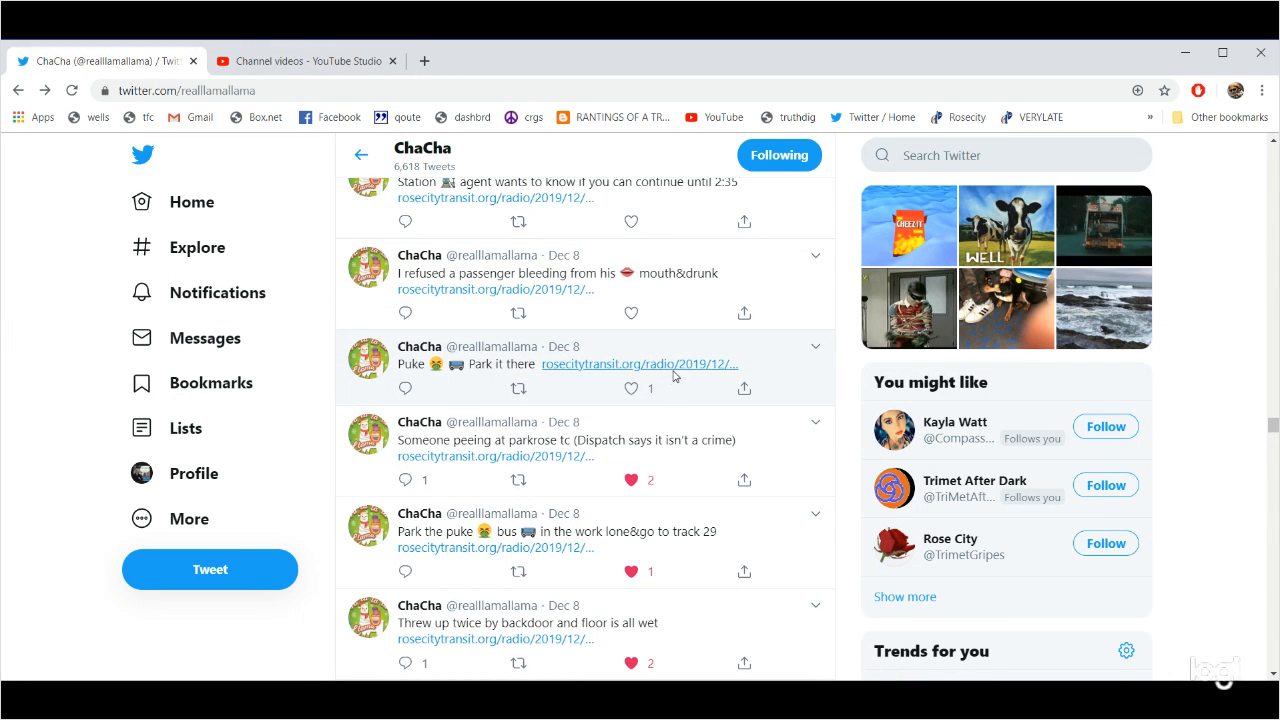
click(639, 363)
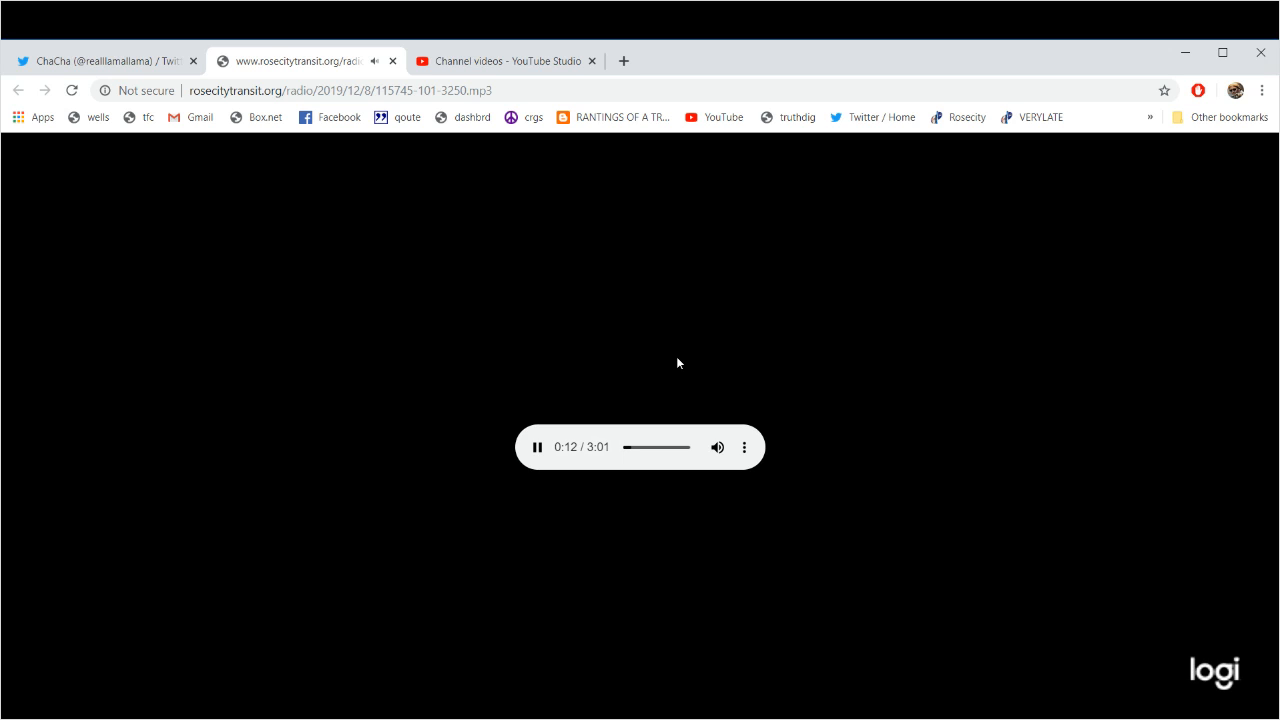
mouse_move(816, 287)
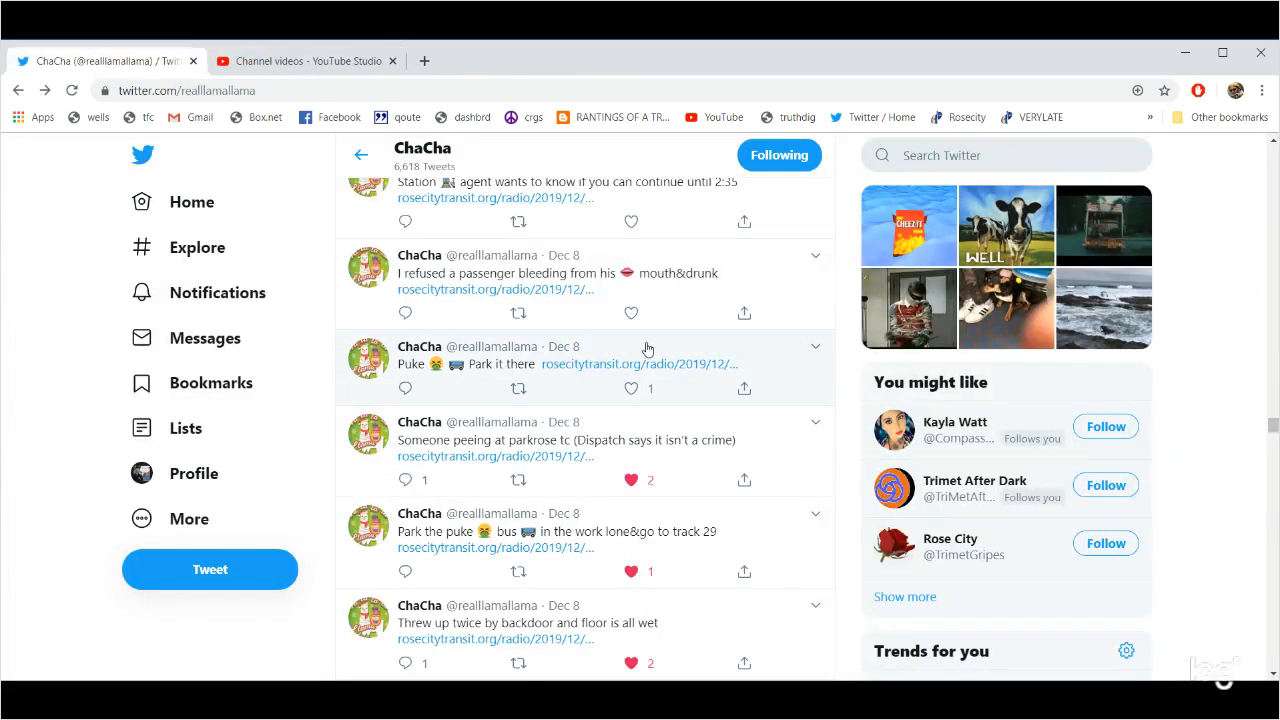
click(631, 388)
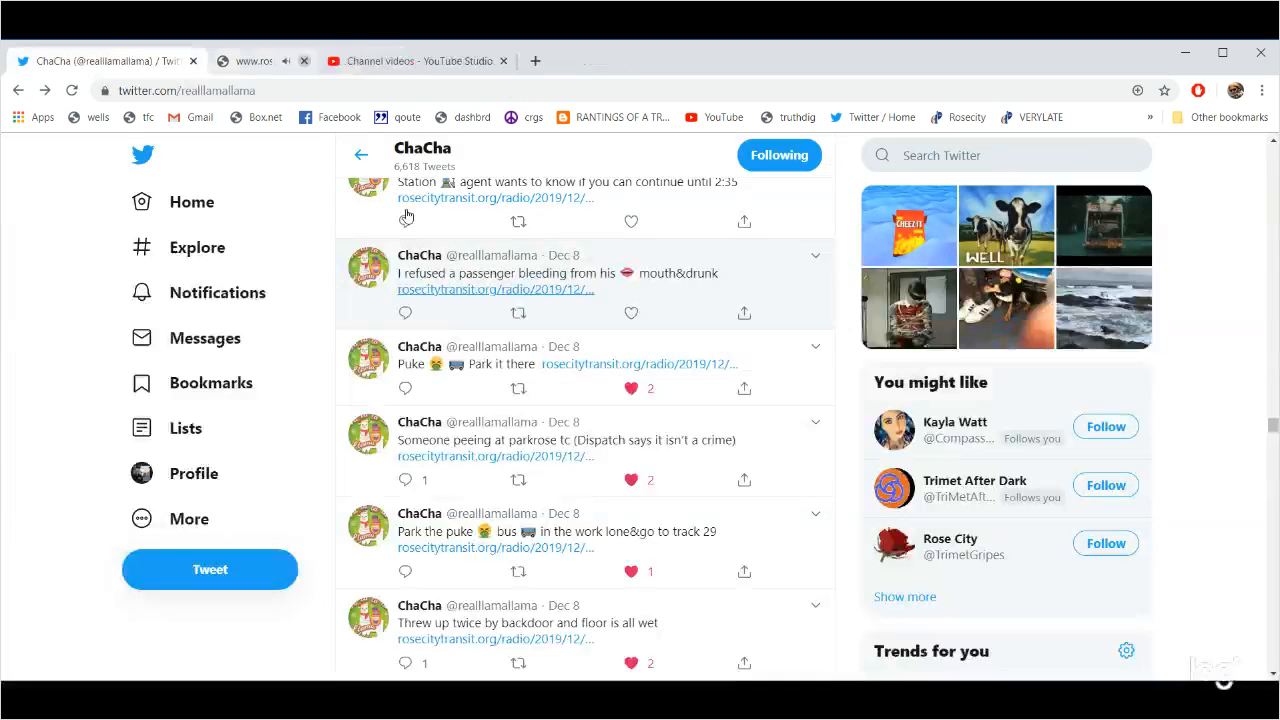
click(304, 61)
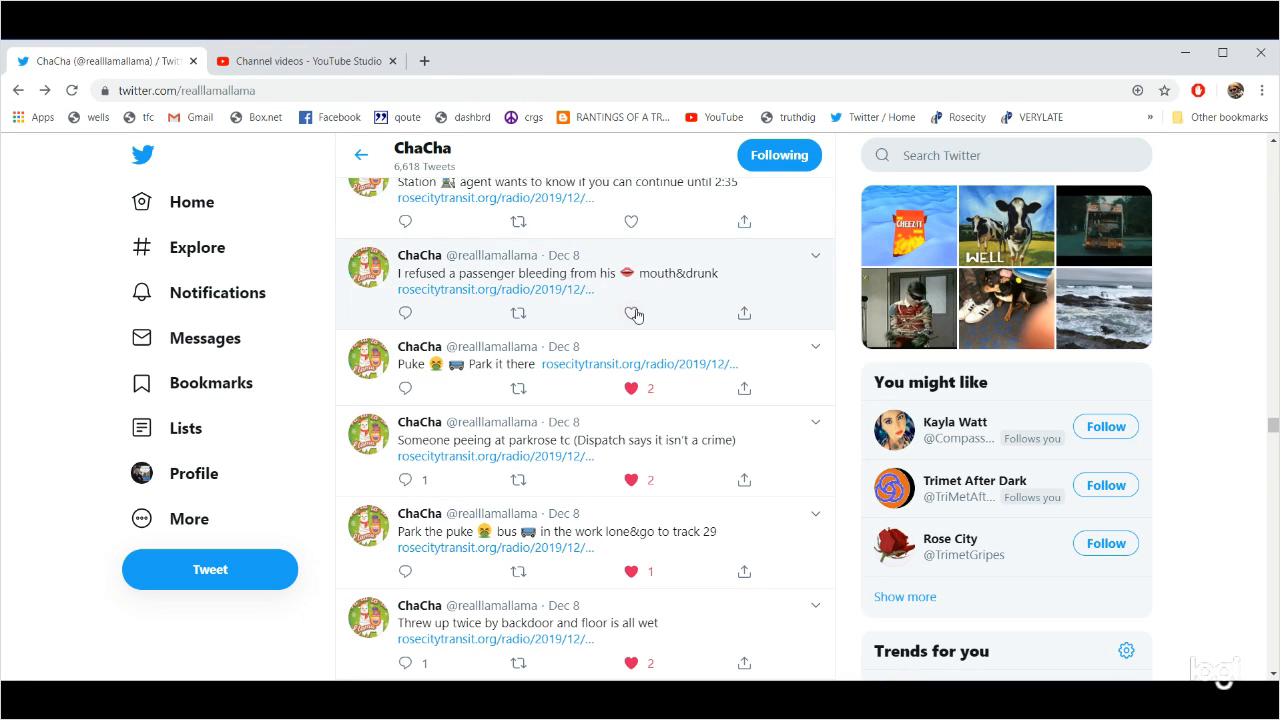
Play and like the 'Station agent' tweet's clip, then start the 'Strong smell of urine' audio.
scroll(up, 3)
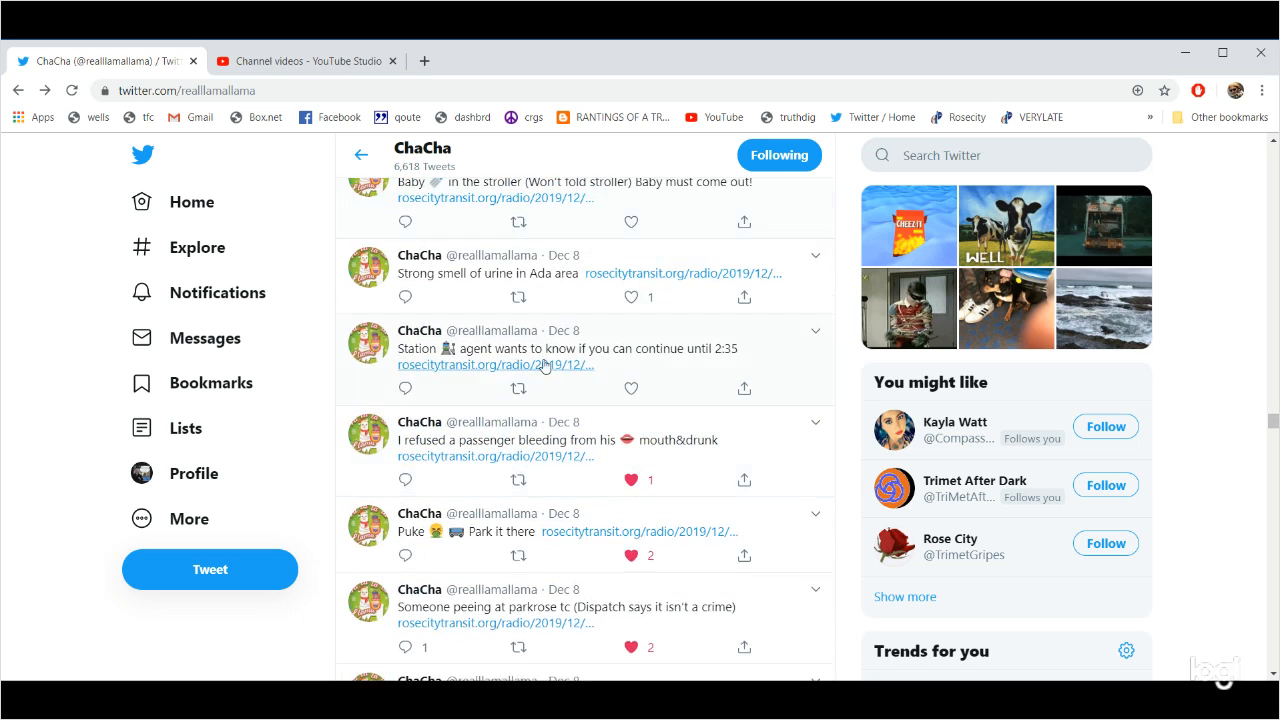
mouse_move(447, 372)
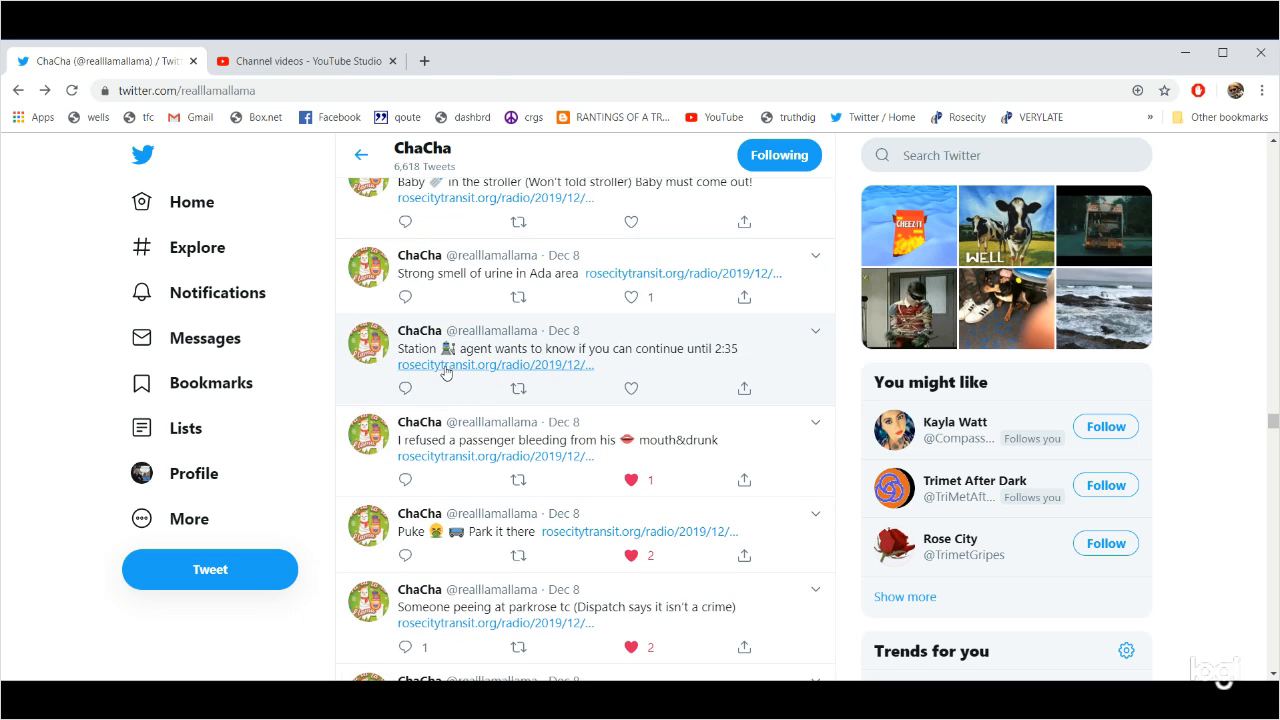
click(495, 364)
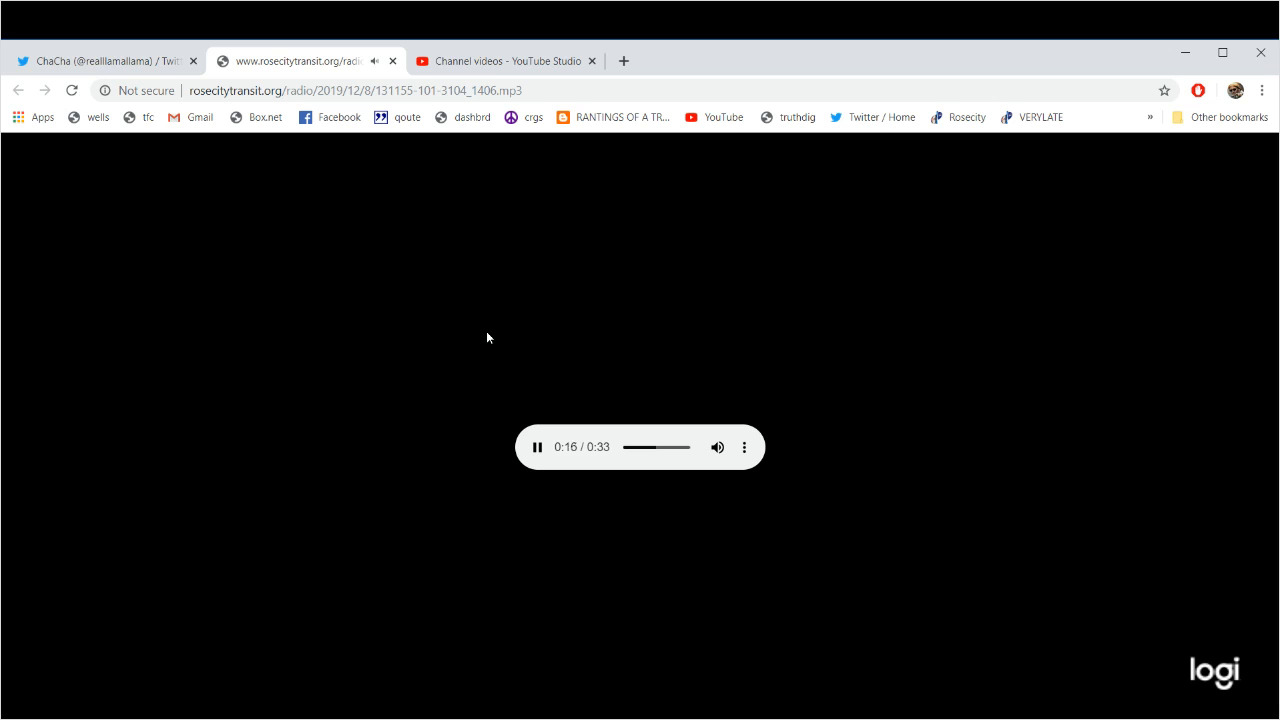
mouse_move(436, 130)
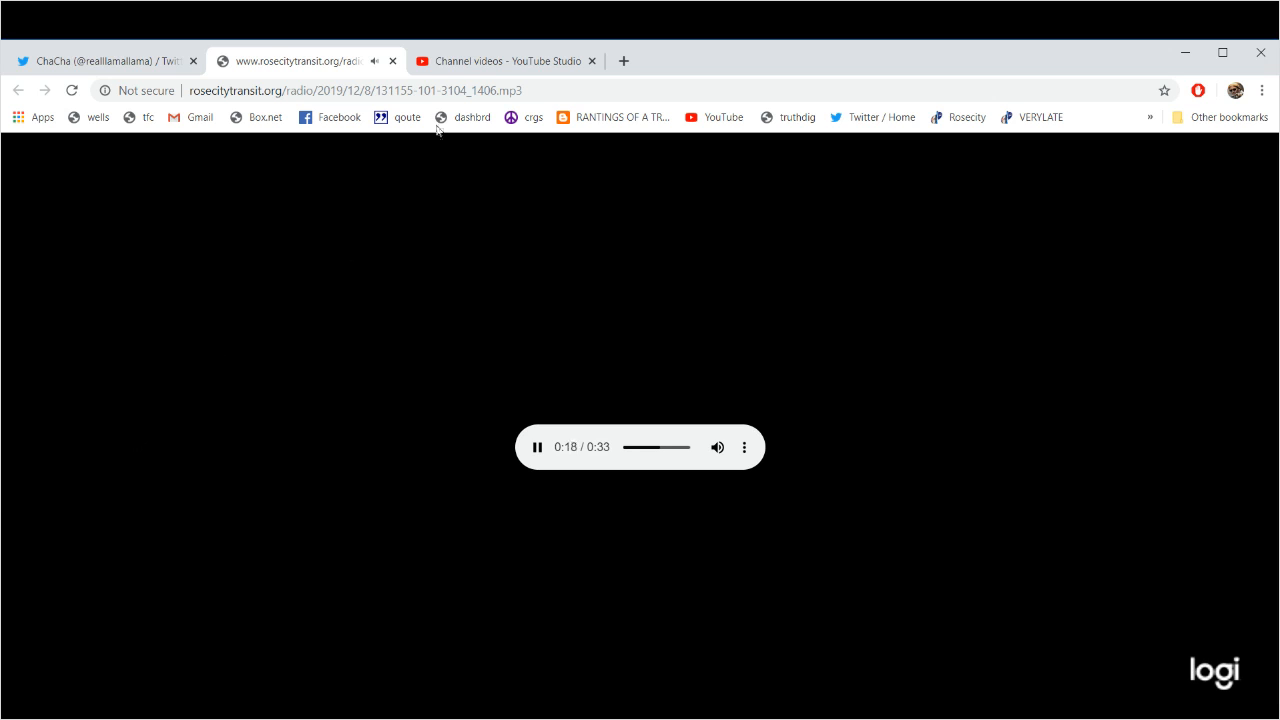
mouse_move(399, 74)
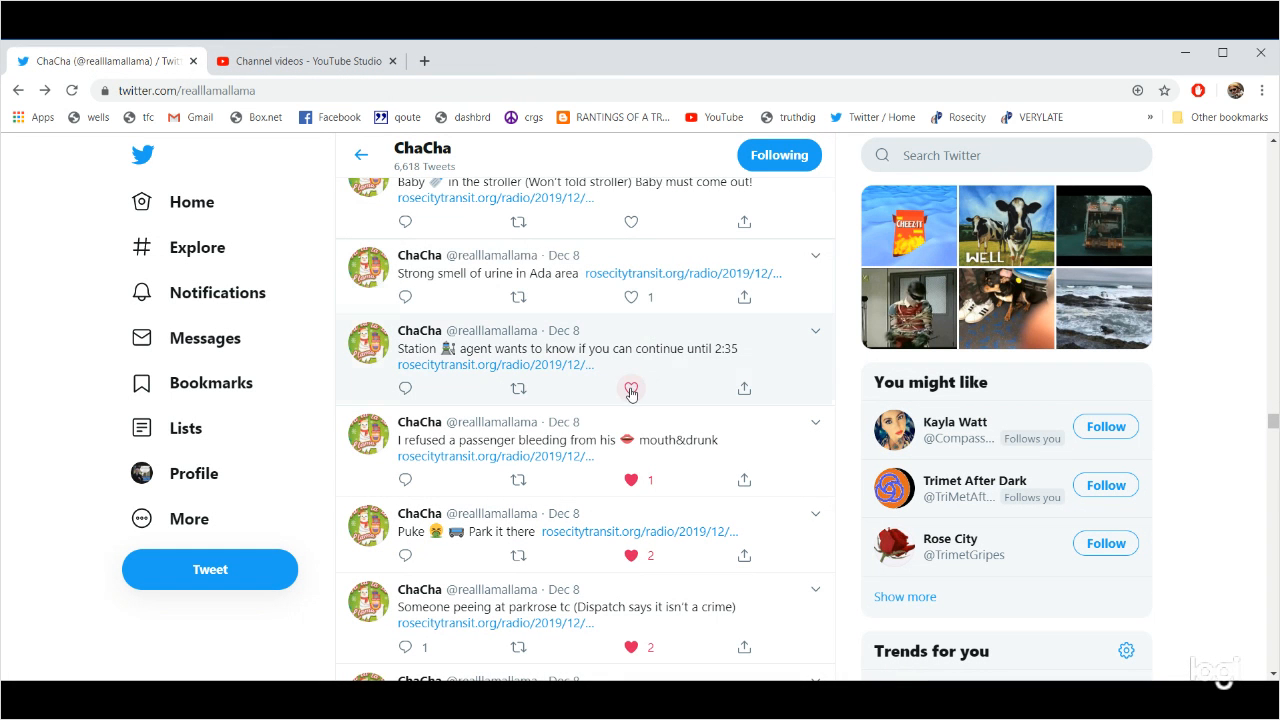
click(631, 389)
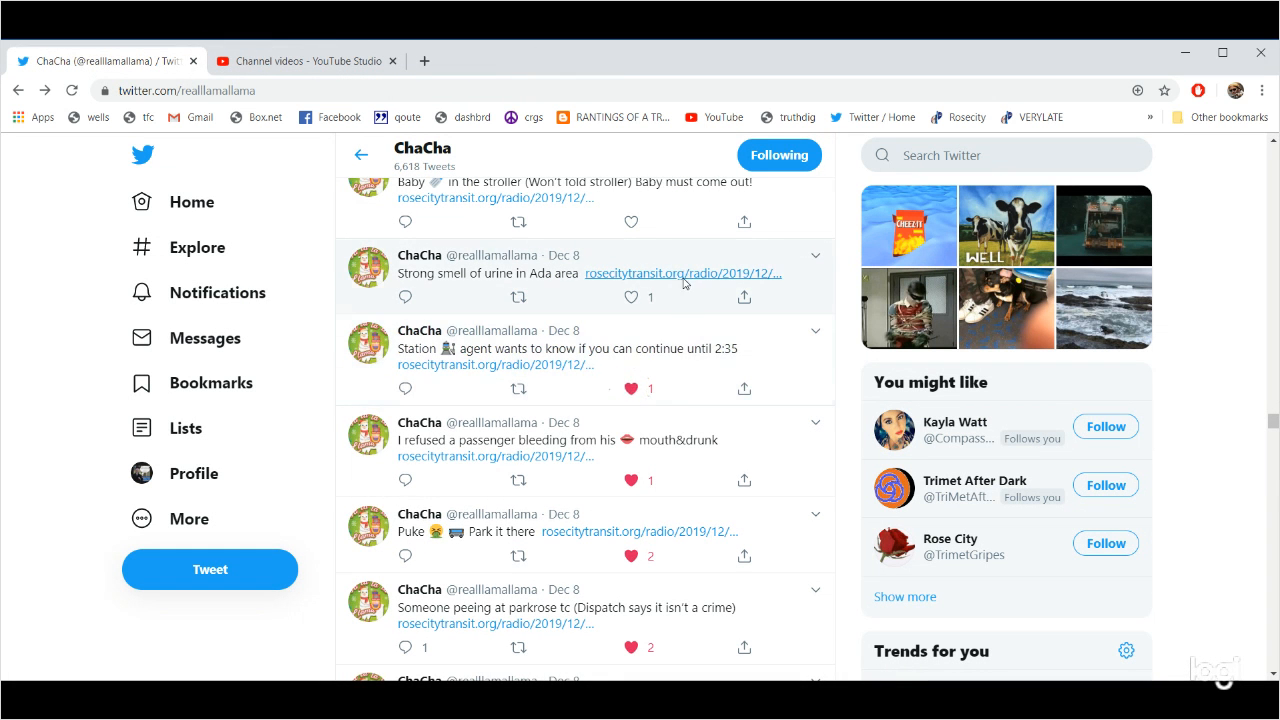
click(681, 273)
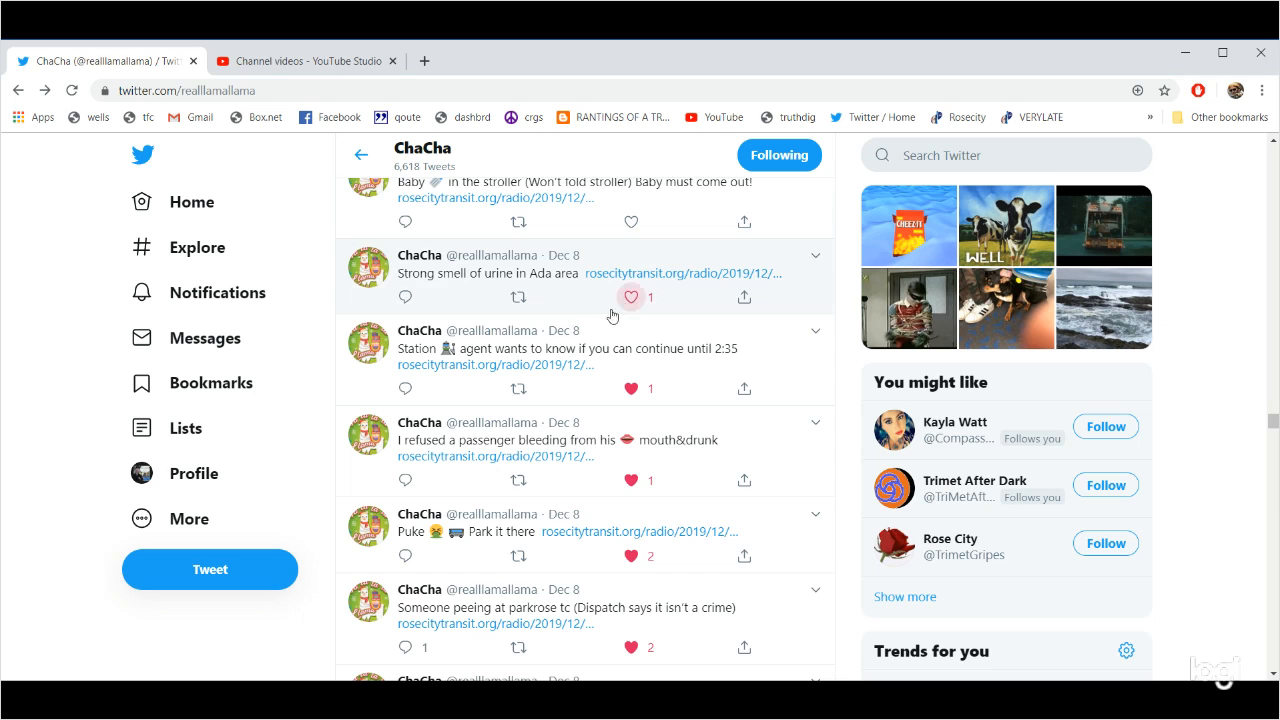
Play the 'Baby in the stroller' clip, then start the 'I can't deploy the ramp' radio clip.
scroll(up, 3)
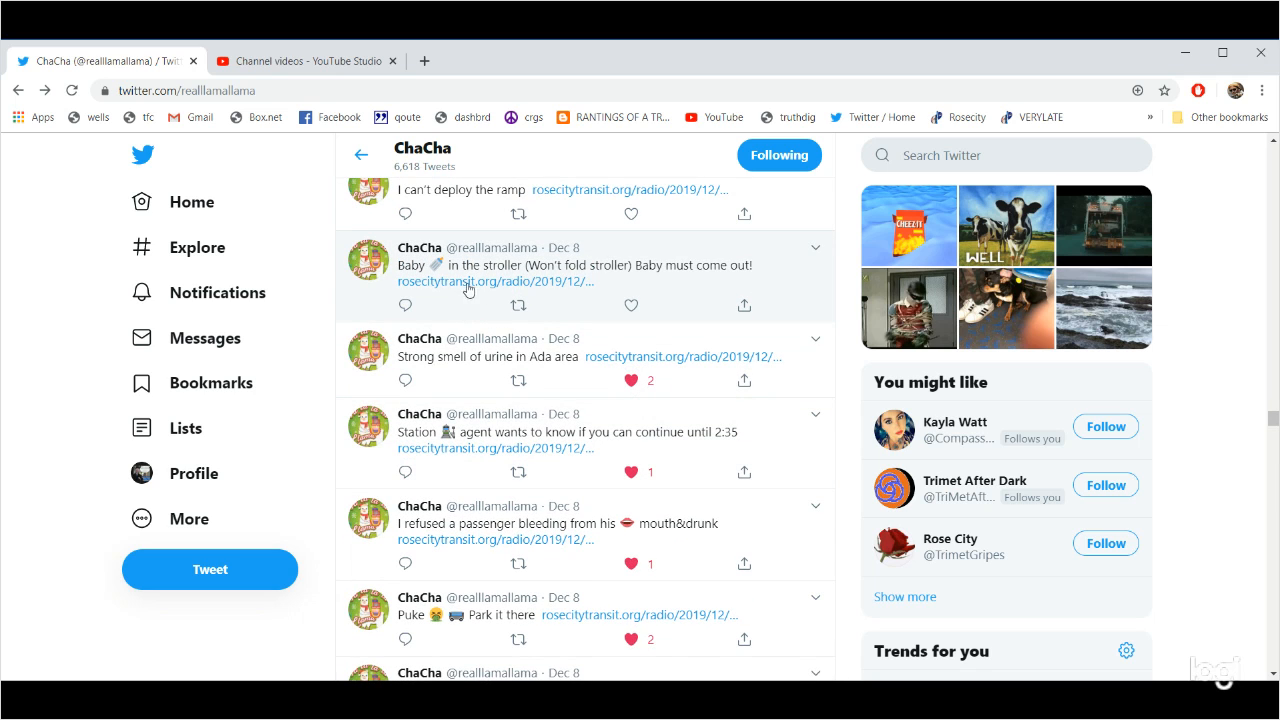
click(494, 281)
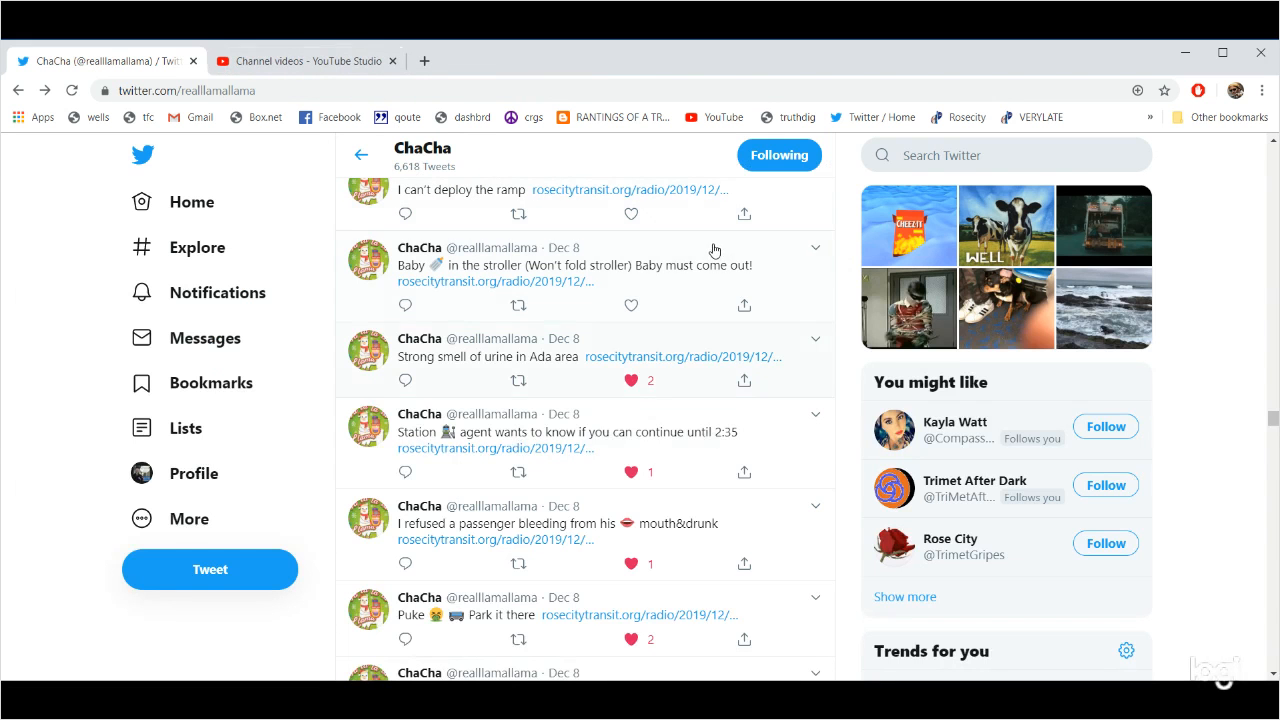
scroll(up, 3)
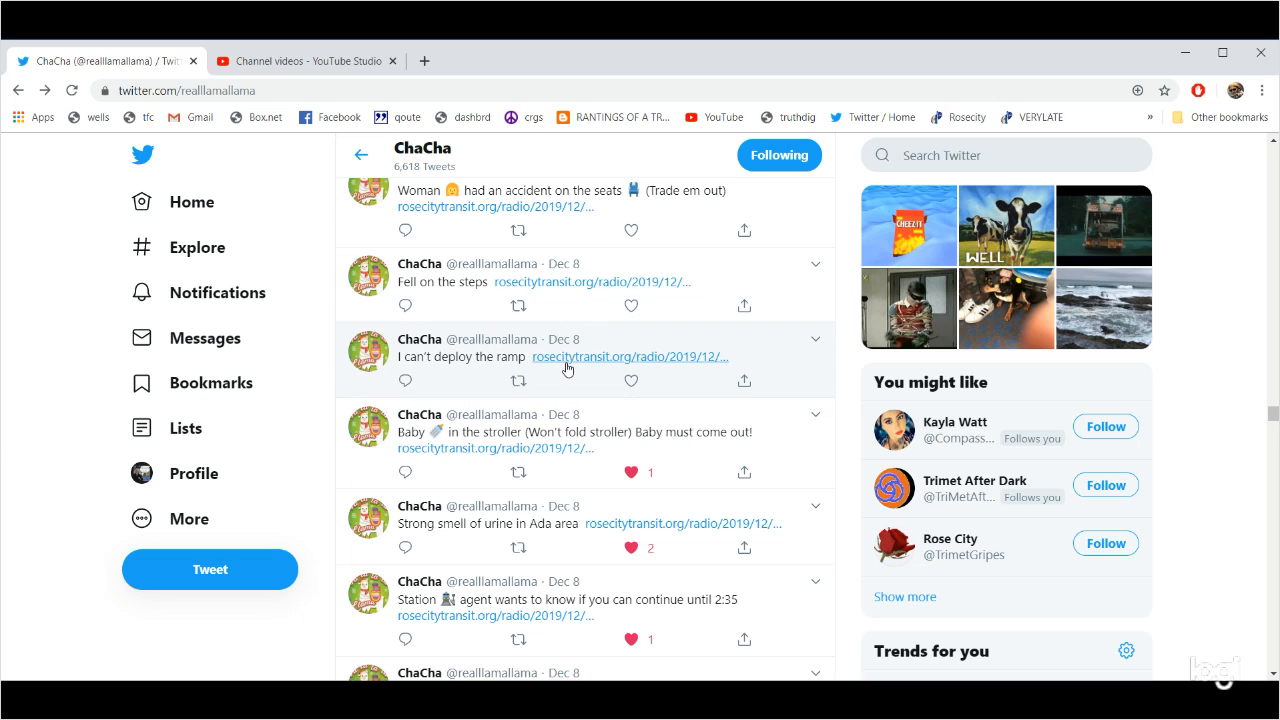
click(628, 357)
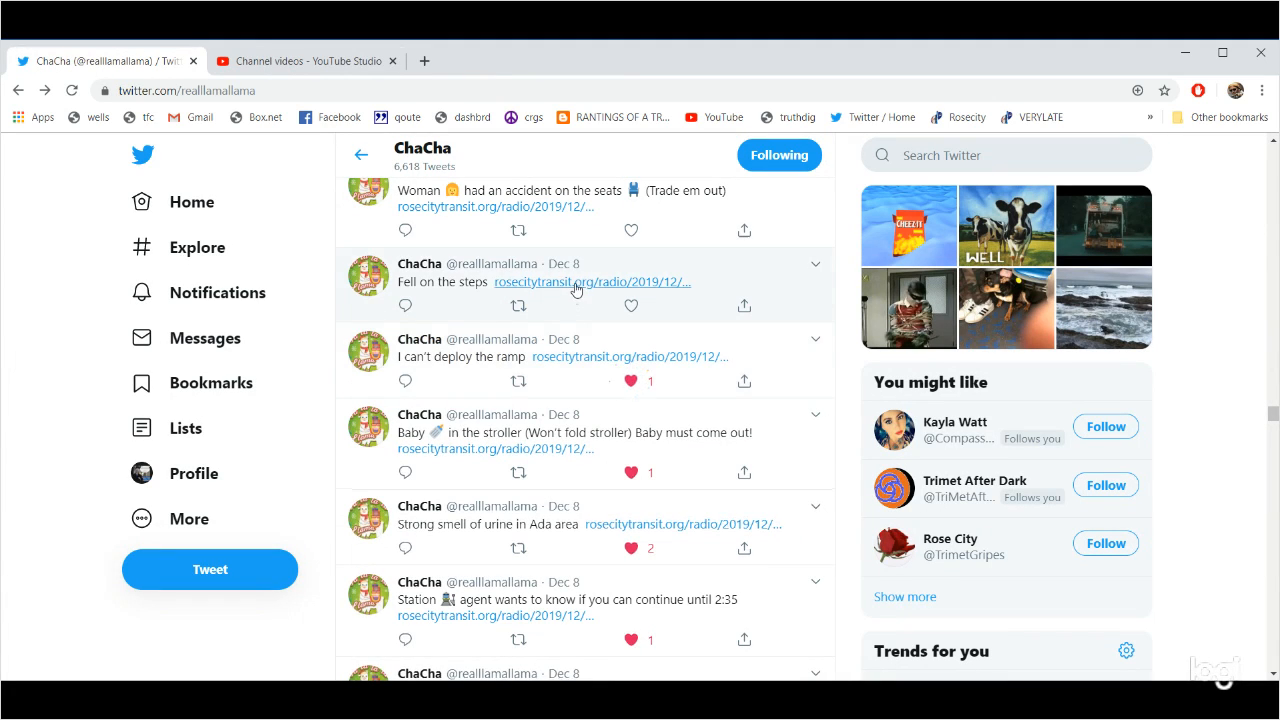
Open the 'Fell on the steps' tweet's rosecitytransit.org audio in a new tab.
click(591, 281)
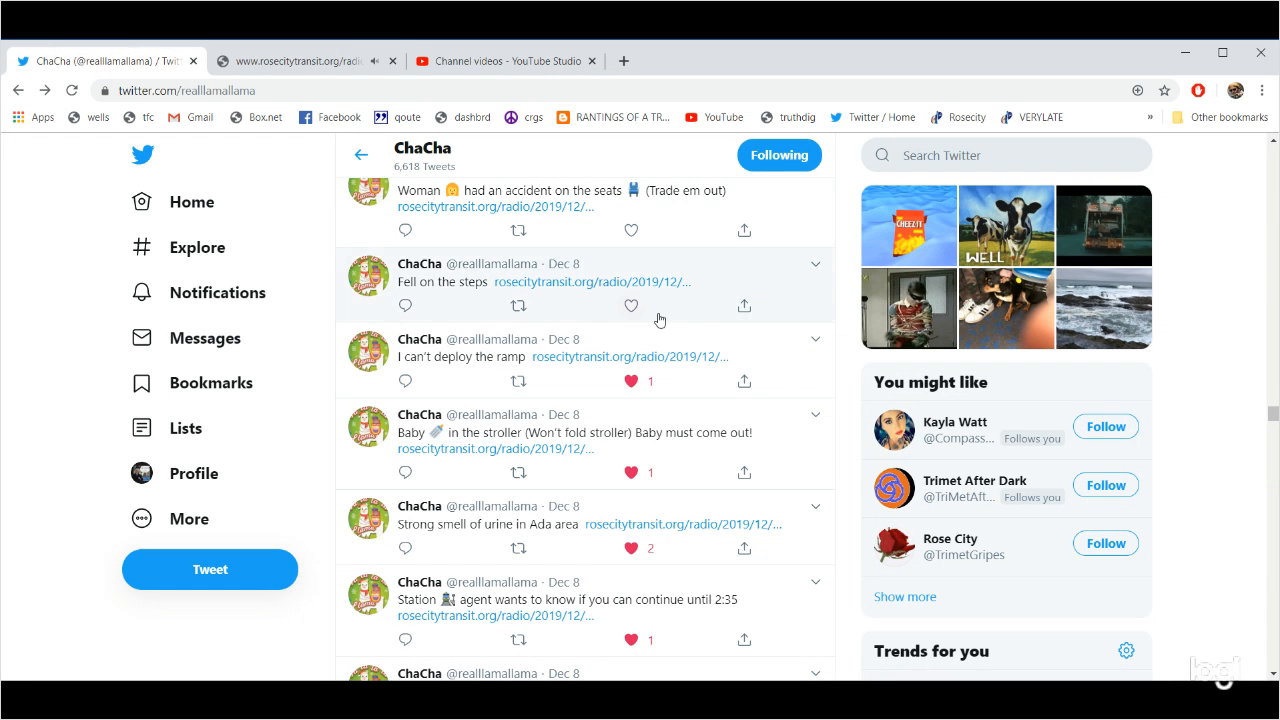
Like 'Fell on the steps', close its recording tab, and open the 'Woman had an accident' clip.
click(630, 305)
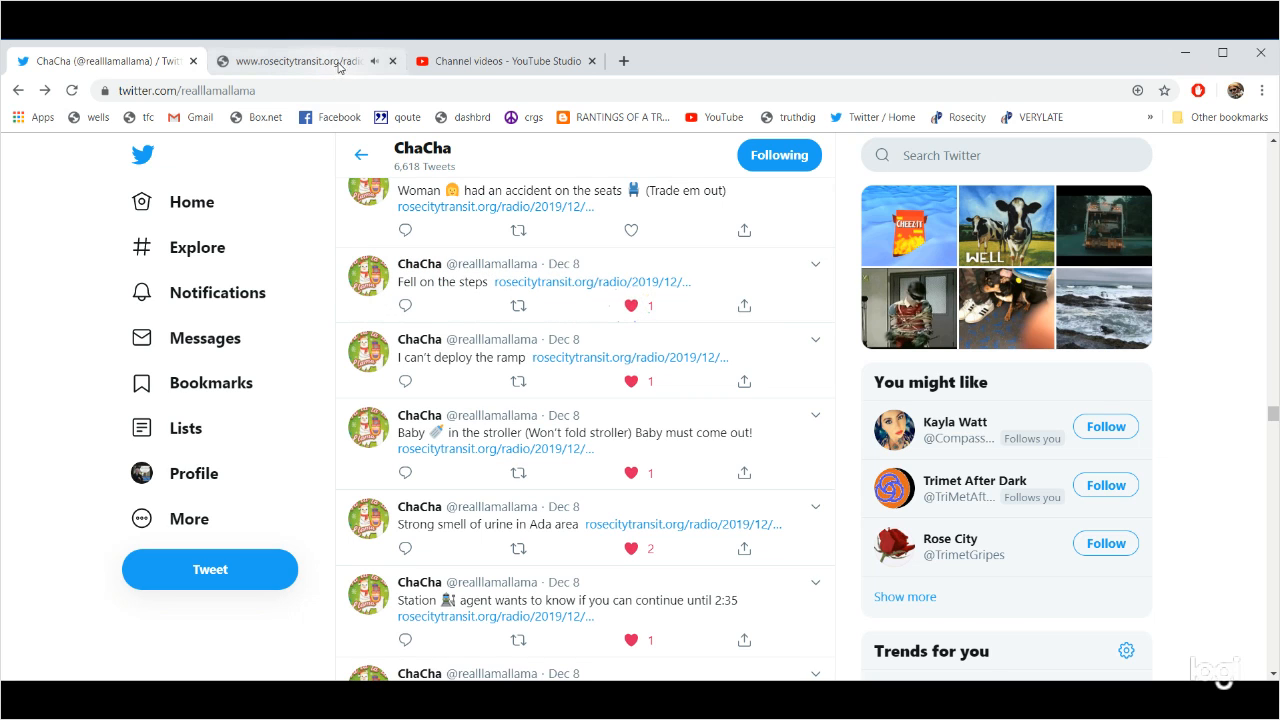
click(300, 61)
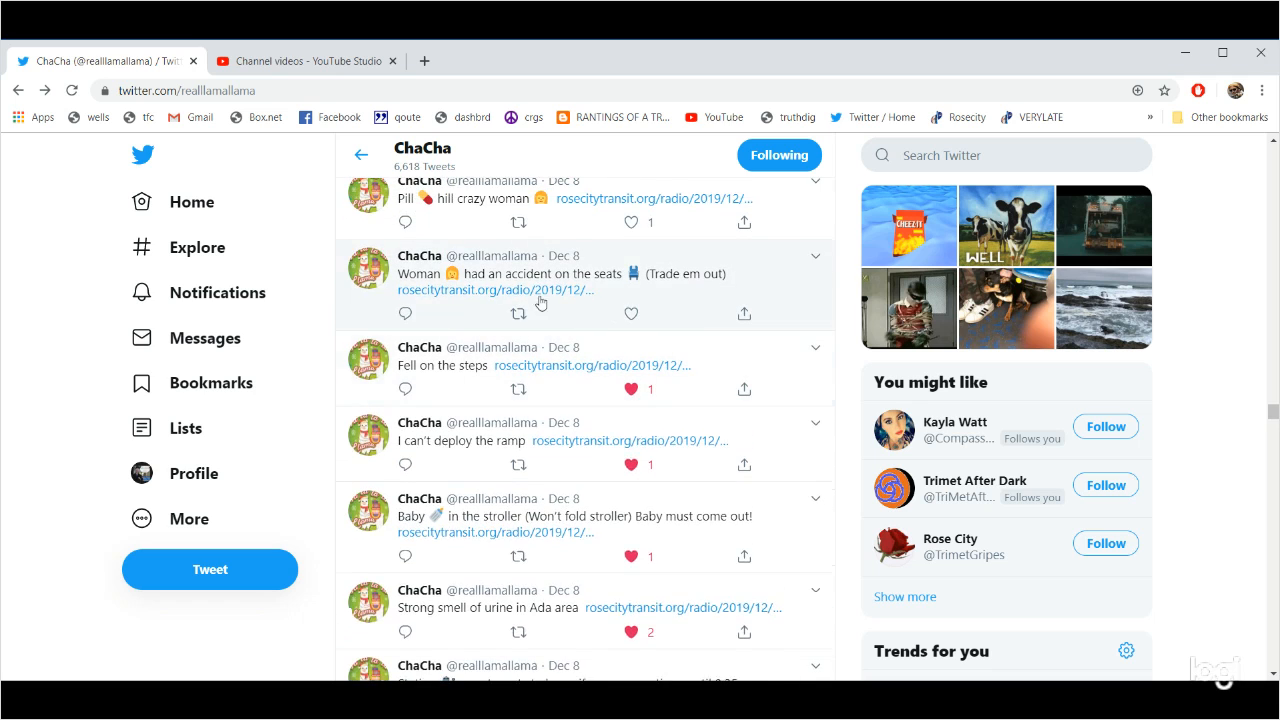
click(480, 290)
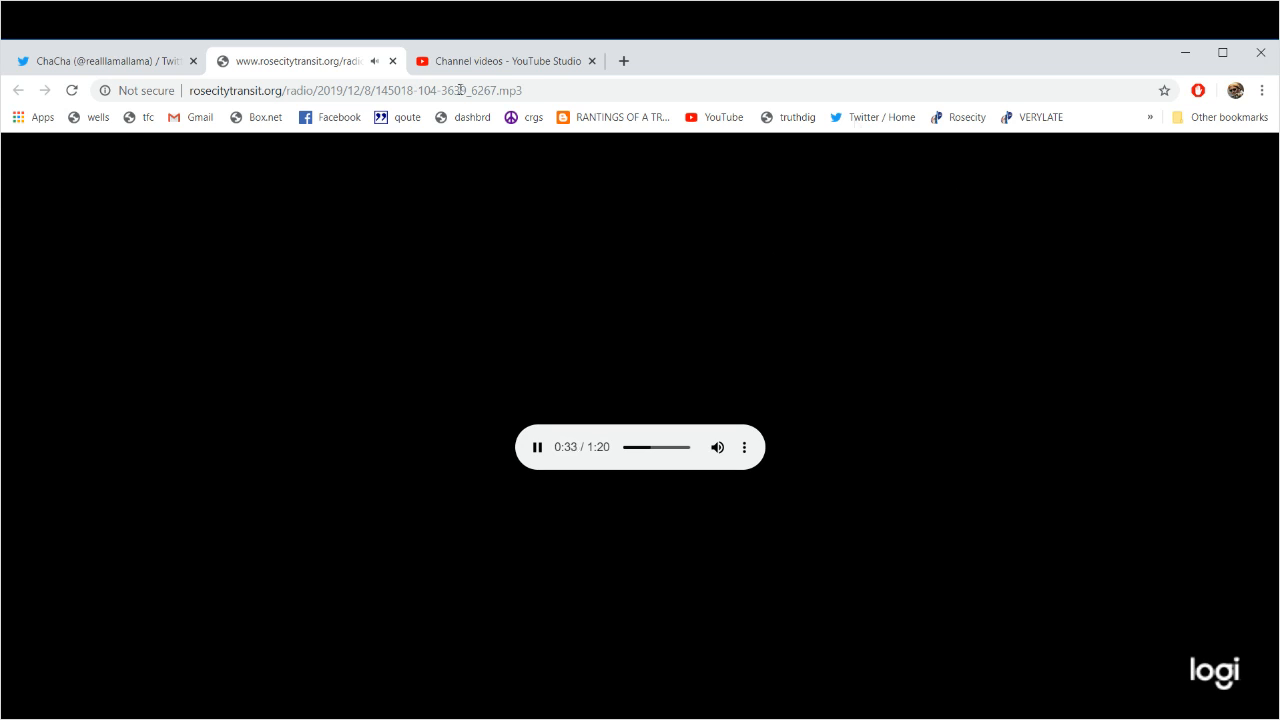
Switch to the Twitter profile tab, then back to the playing 1:20 clip.
click(105, 61)
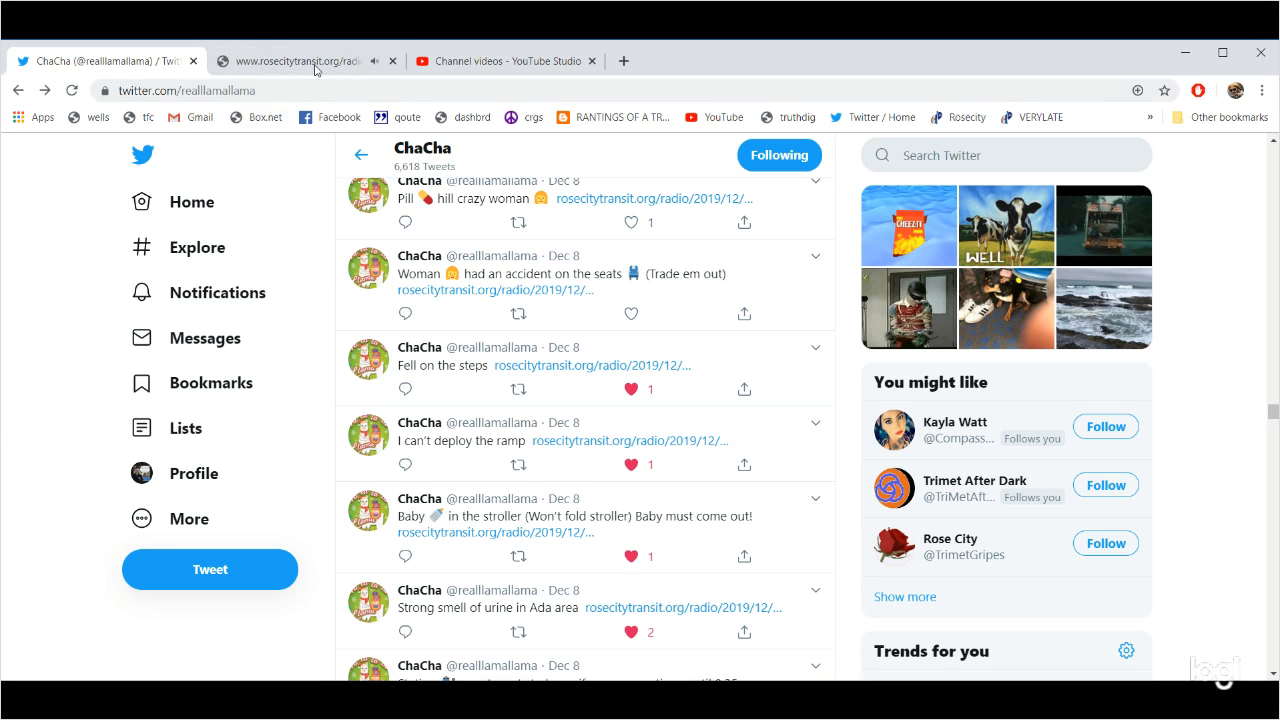
click(290, 61)
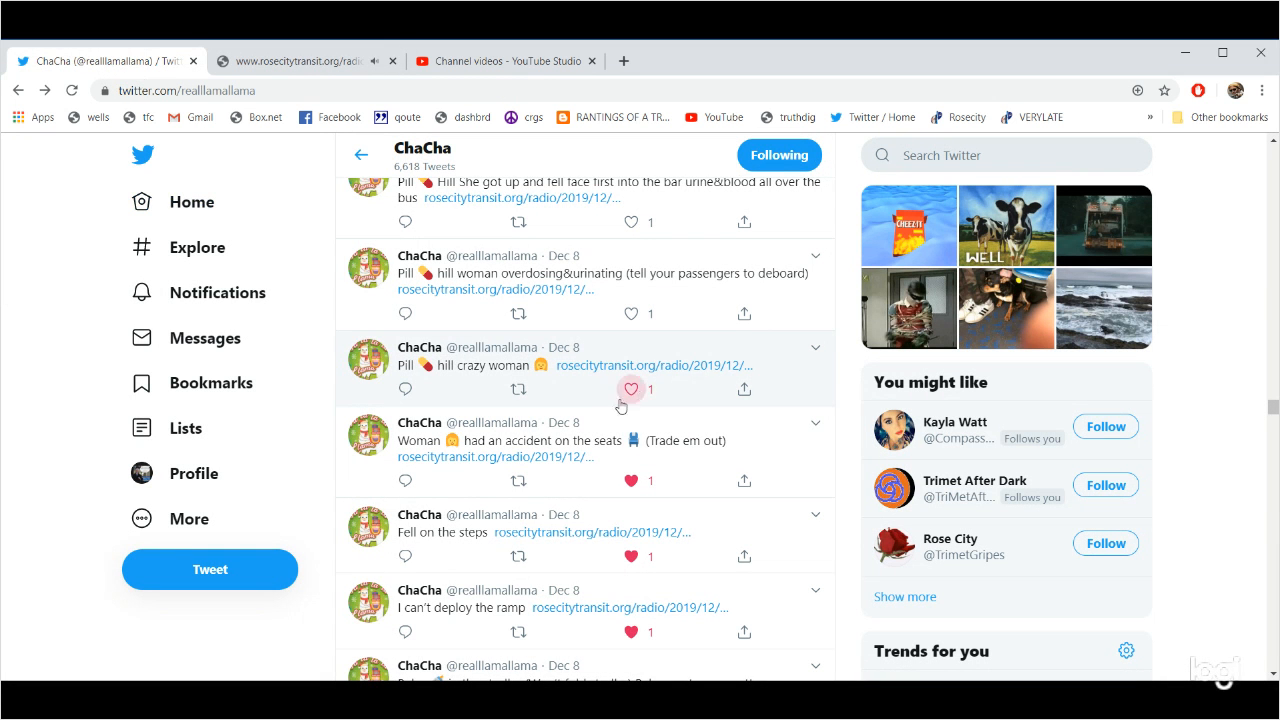
Like and retweet 'Pill hill crazy woman', then open the overdosing tweet's 22-second clip.
click(631, 389)
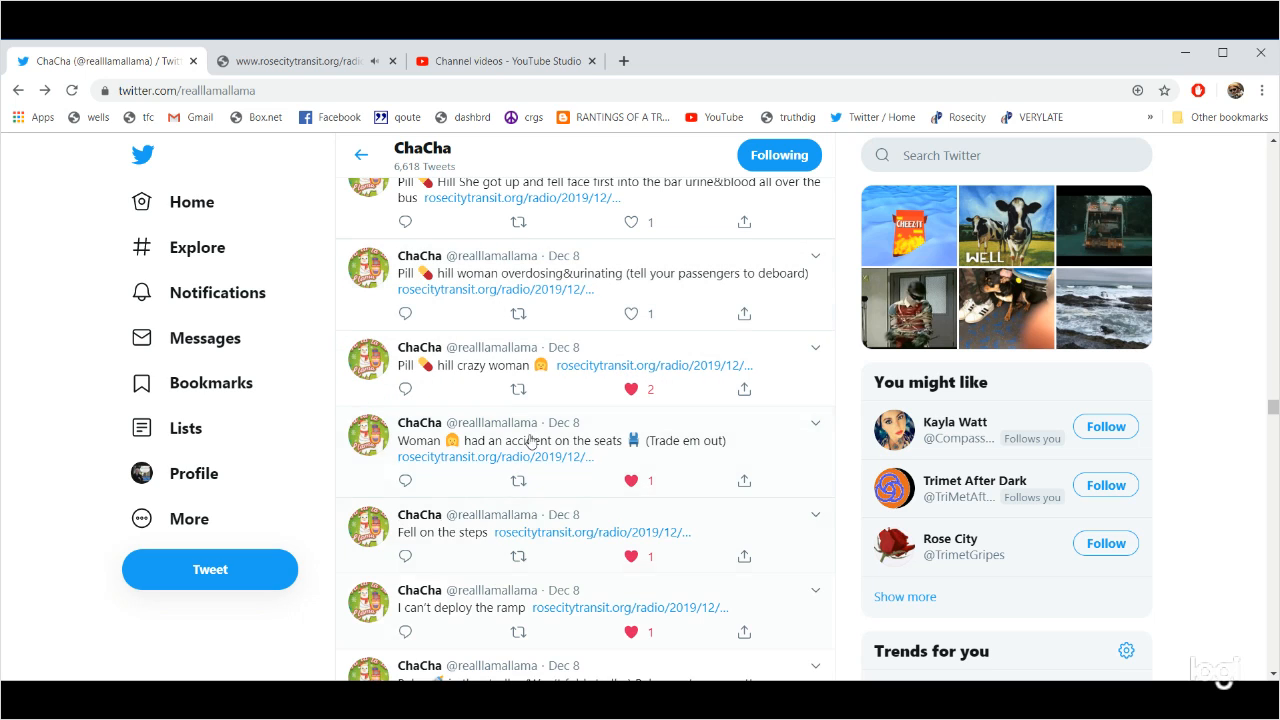
click(518, 389)
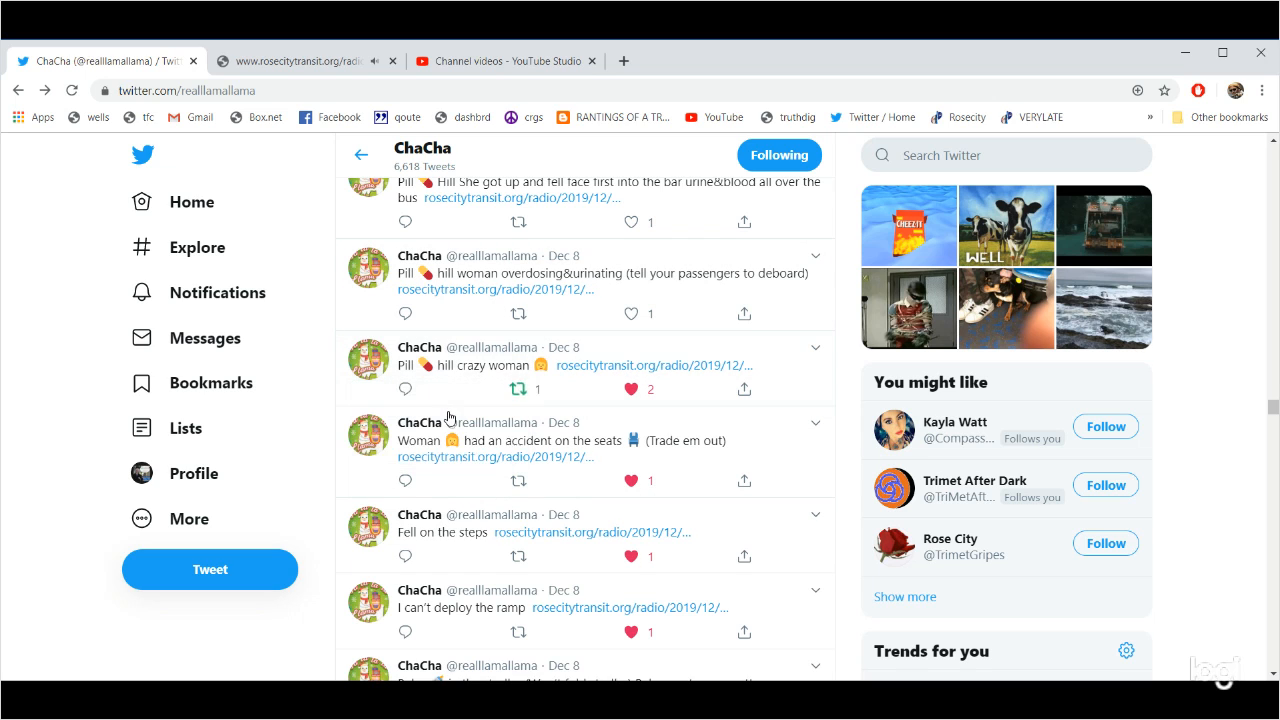
mouse_move(452, 308)
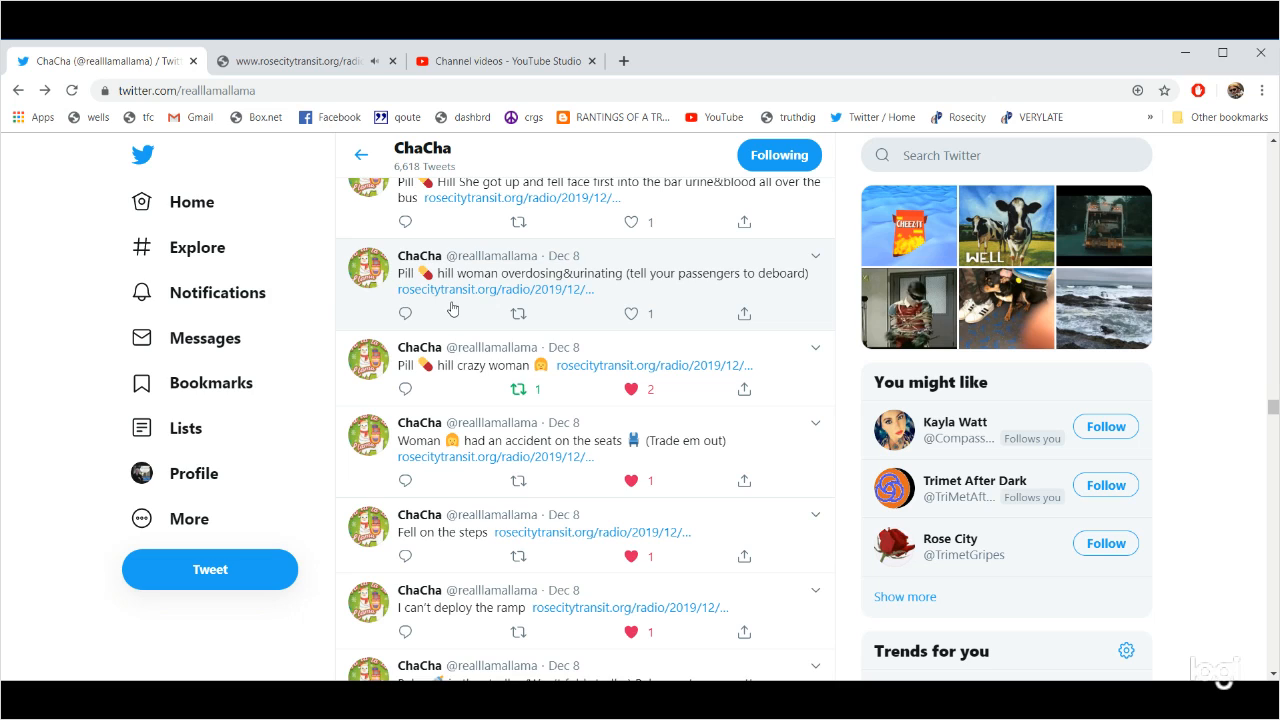
click(290, 61)
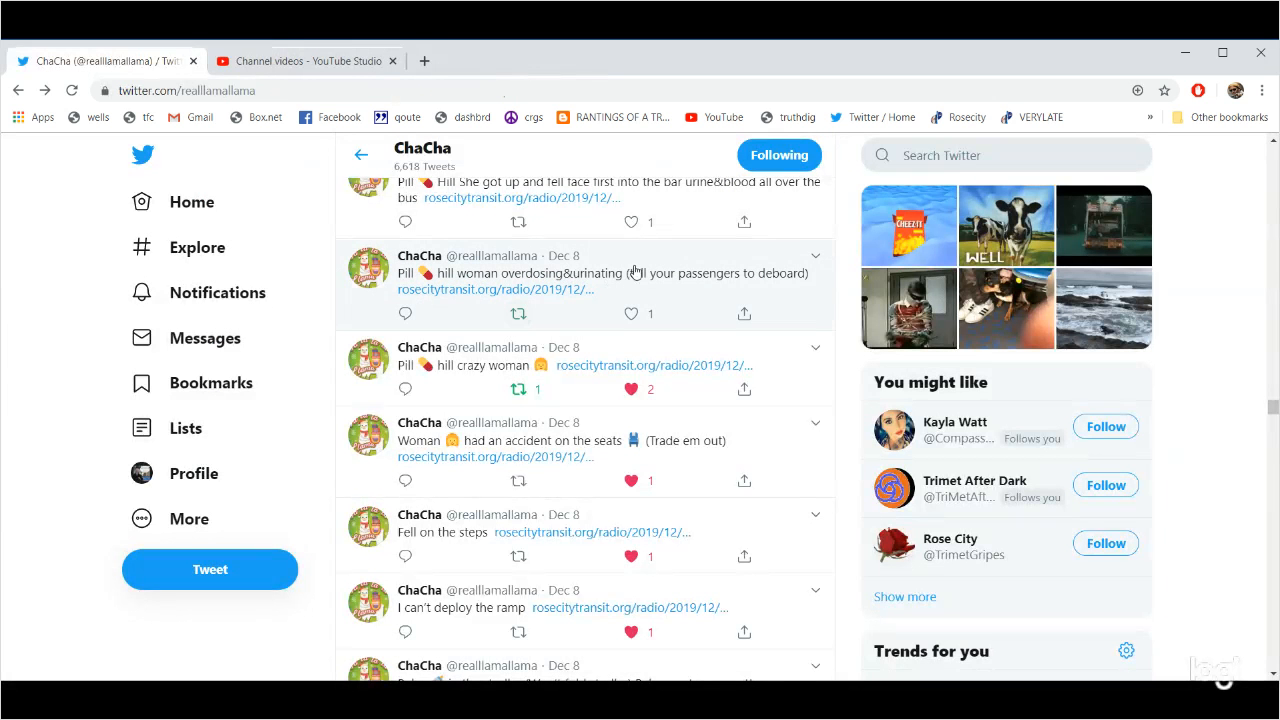
click(490, 289)
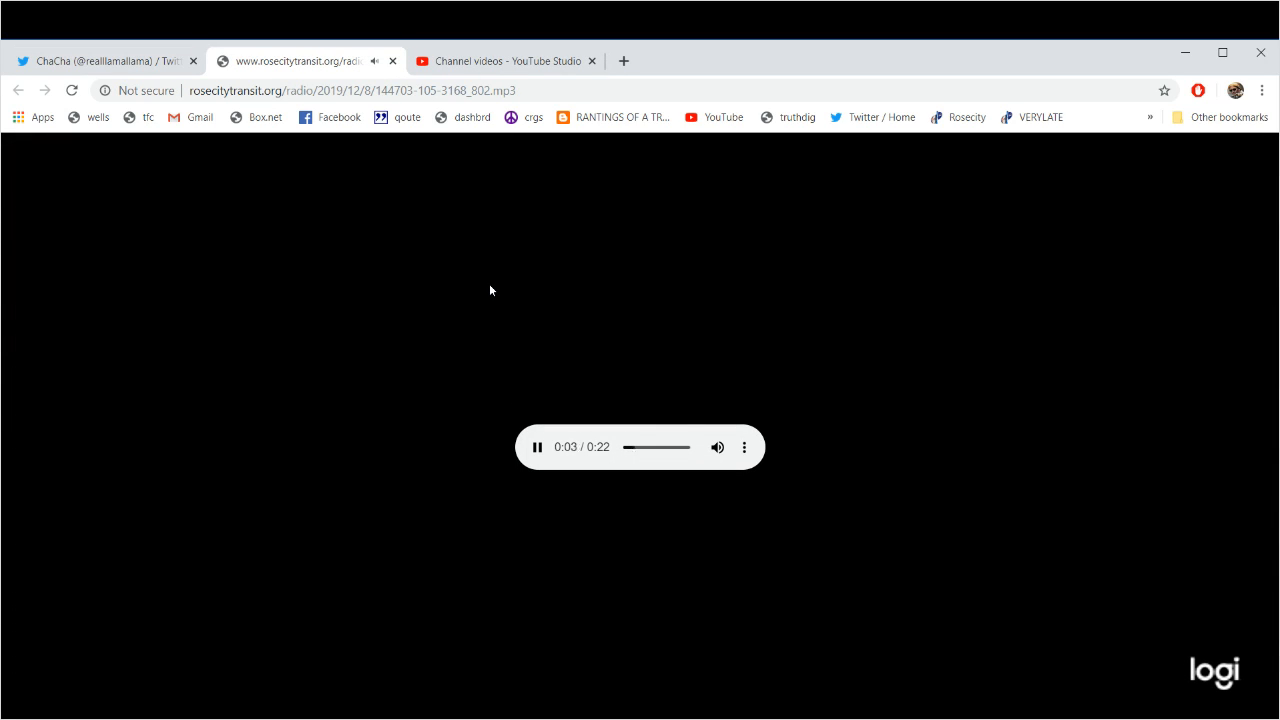
Retweet the overdosing tweet and open the 'She got up' fell-face-first clip.
click(105, 61)
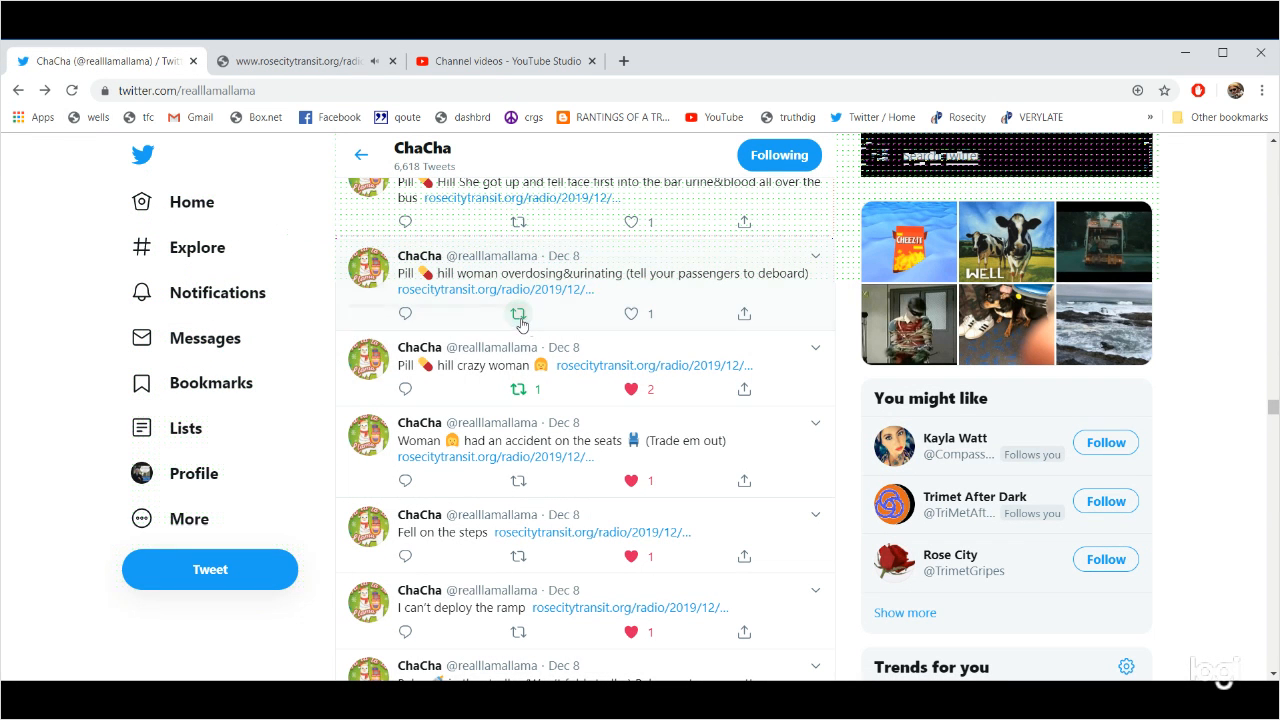
click(518, 313)
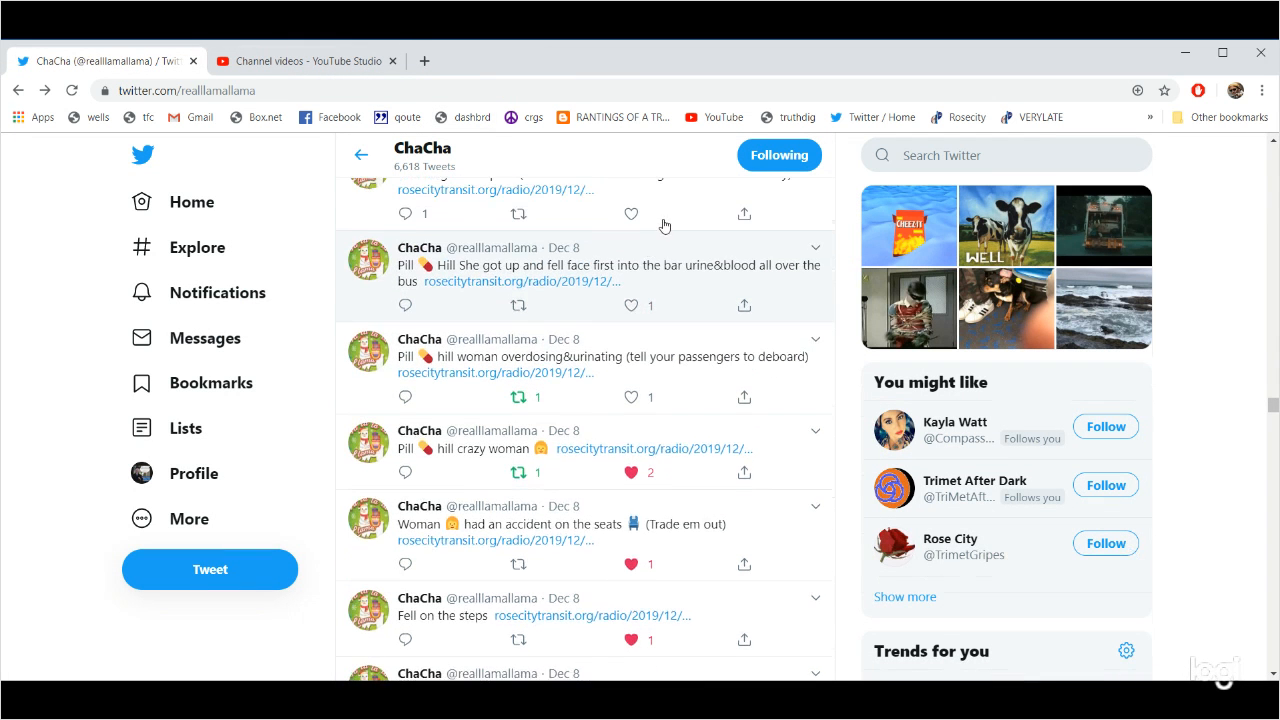
mouse_move(488, 288)
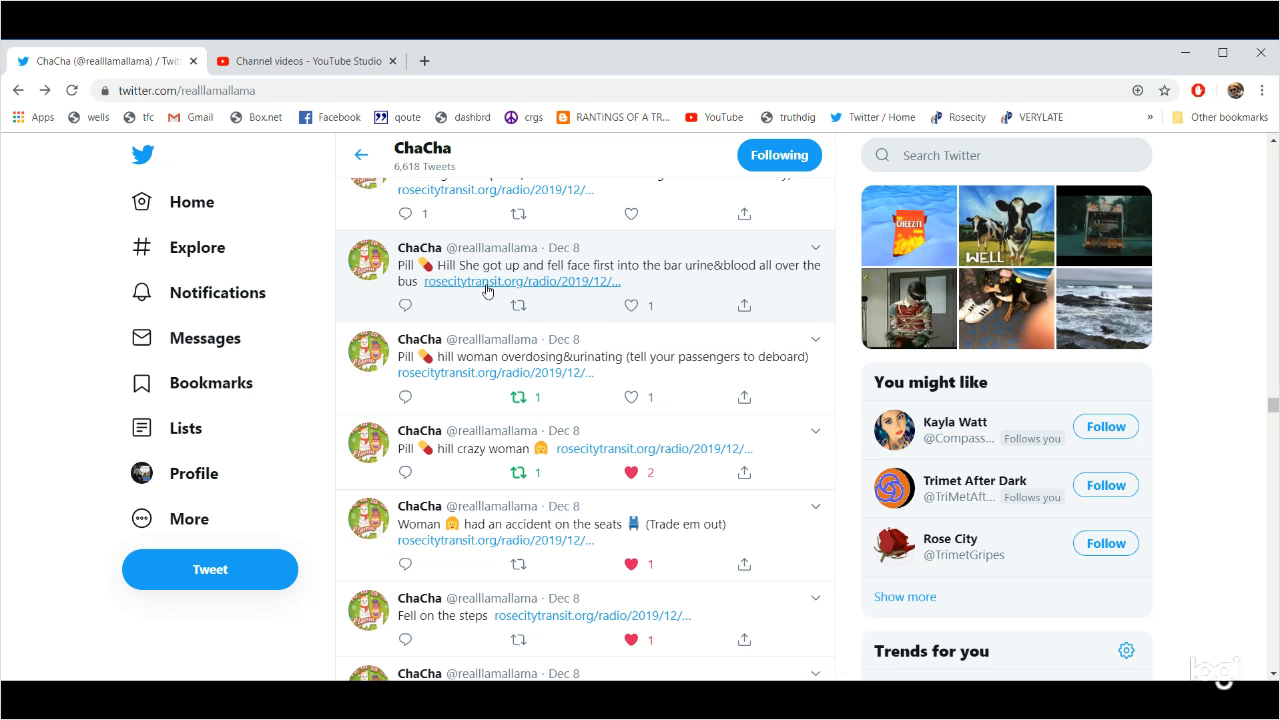
click(519, 281)
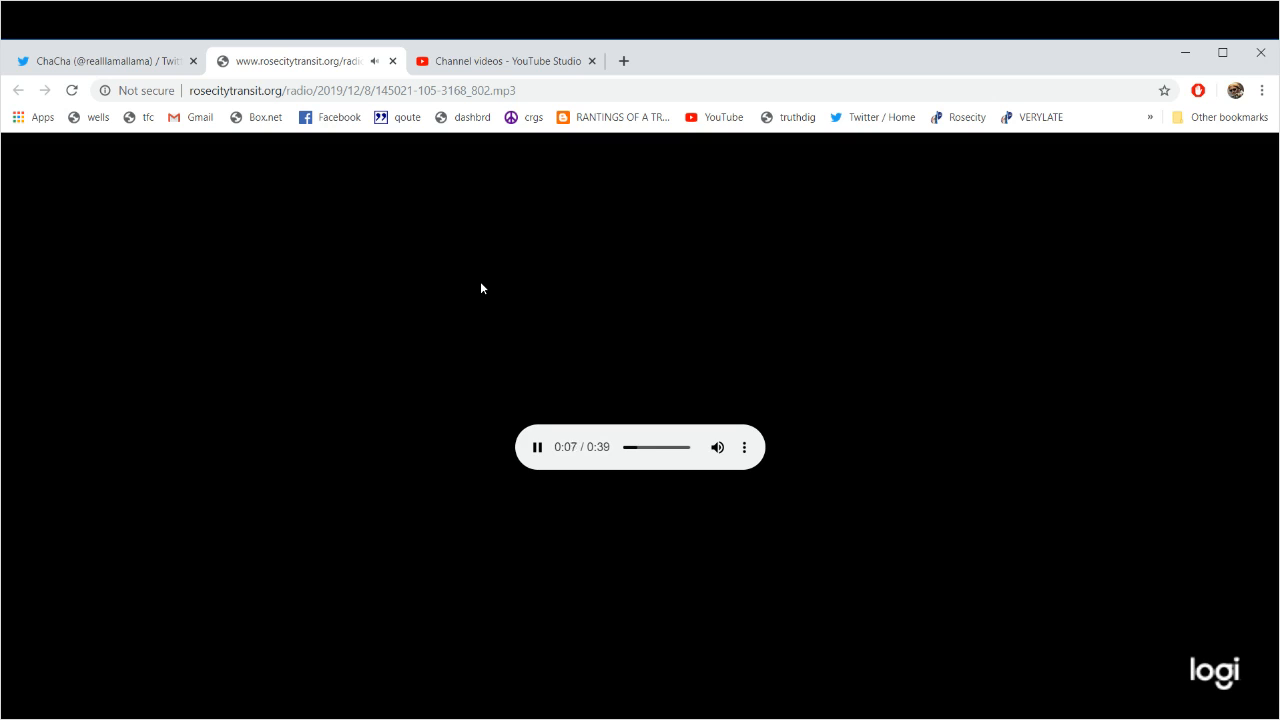
mouse_move(477, 274)
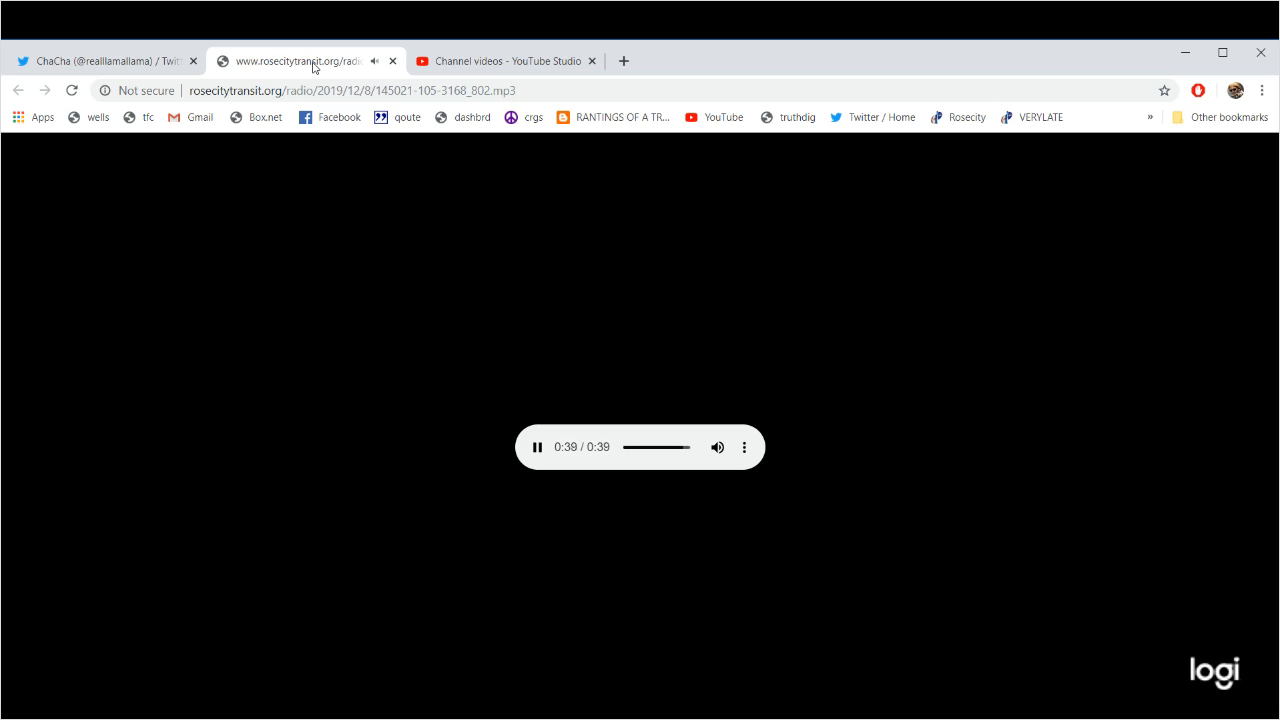
Close the finished 39-second rosecitytransit.org recording tab.
click(537, 447)
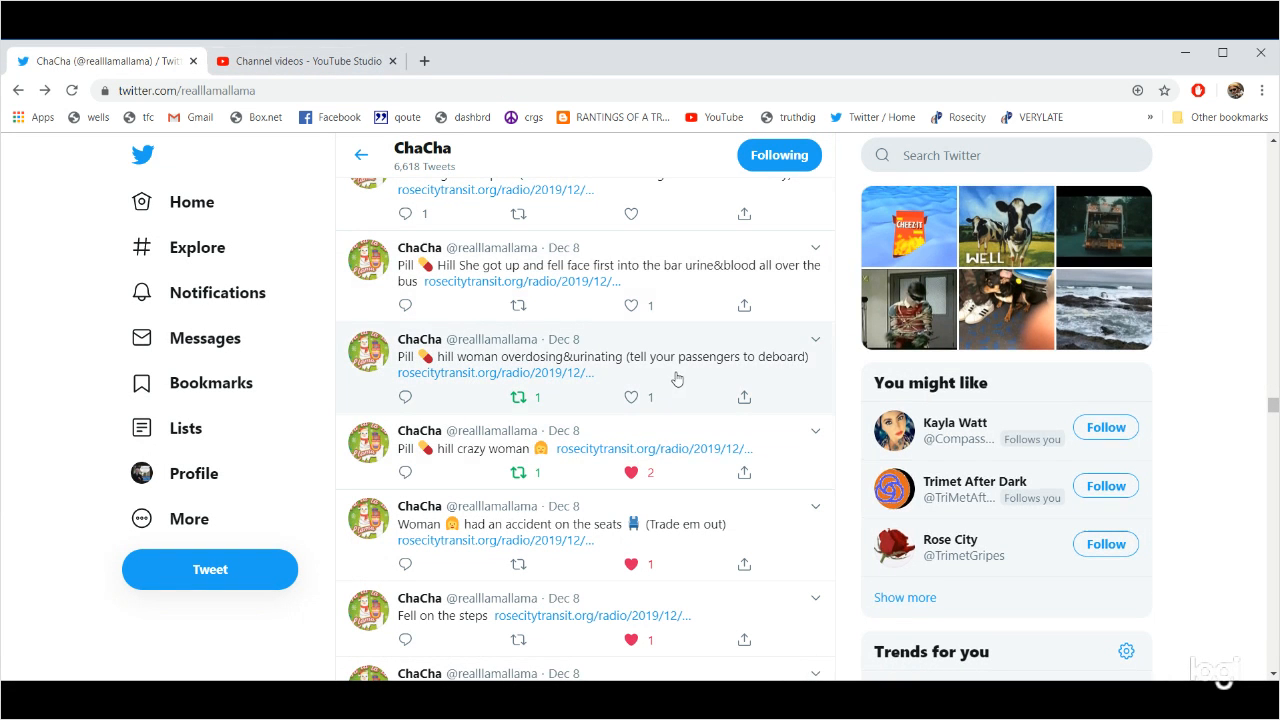
mouse_move(652, 323)
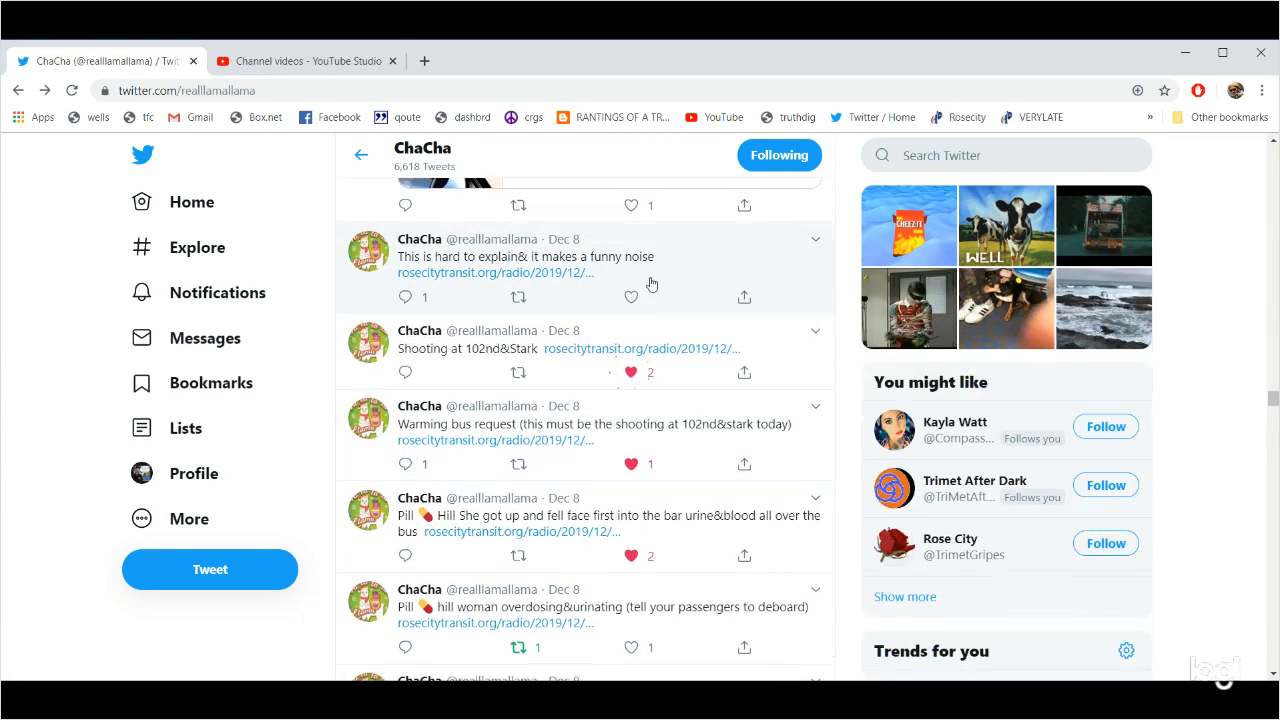
Open the next tweet's 55-second rosecitytransit.org clip.
click(494, 273)
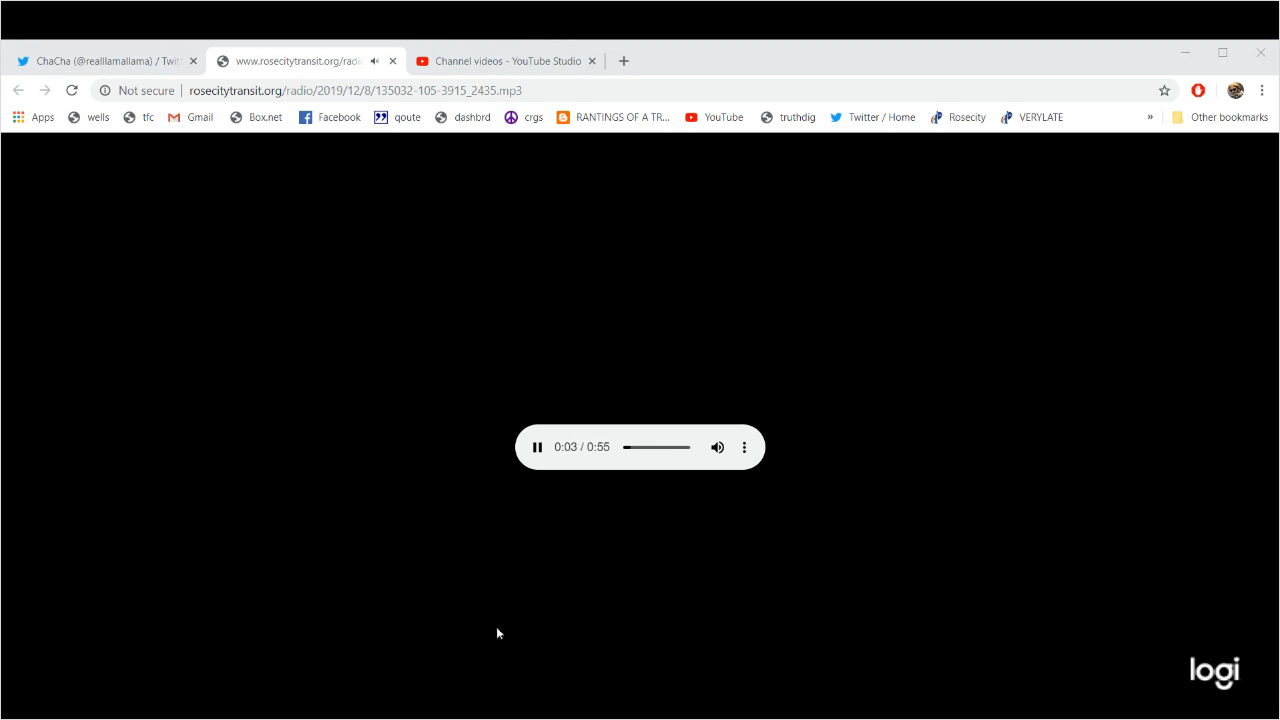
mouse_move(64, 401)
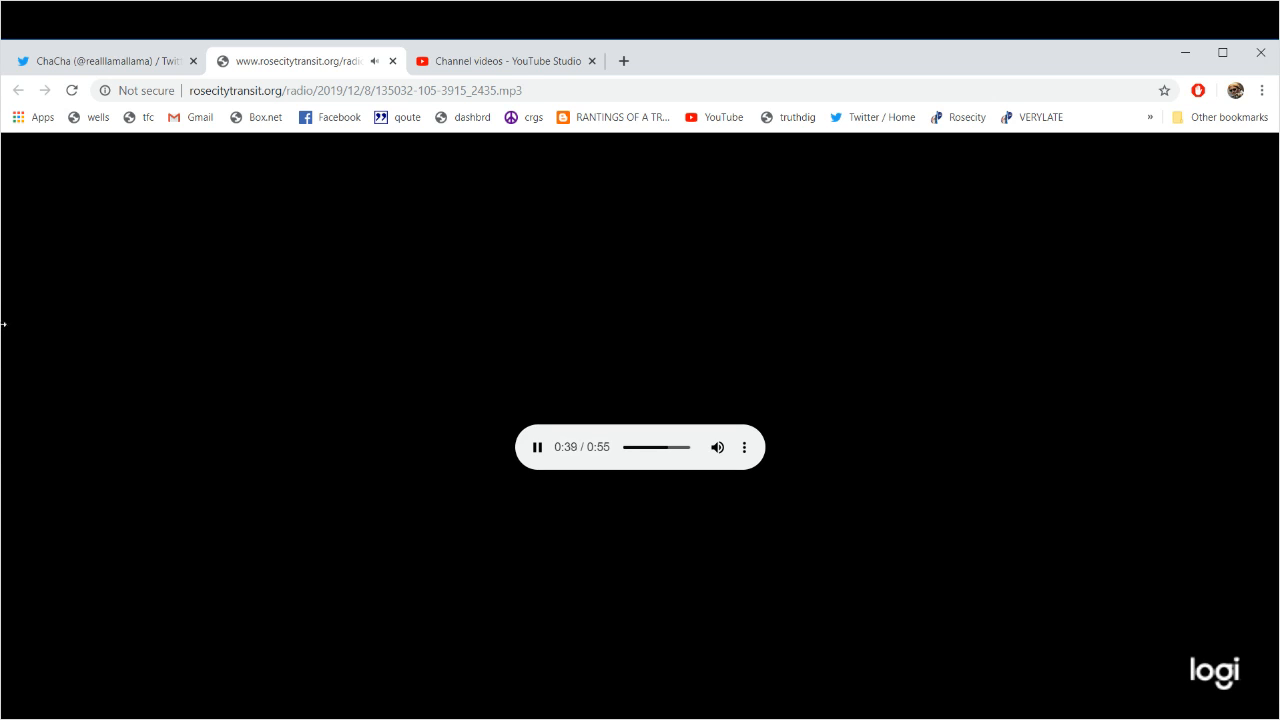
mouse_move(221, 181)
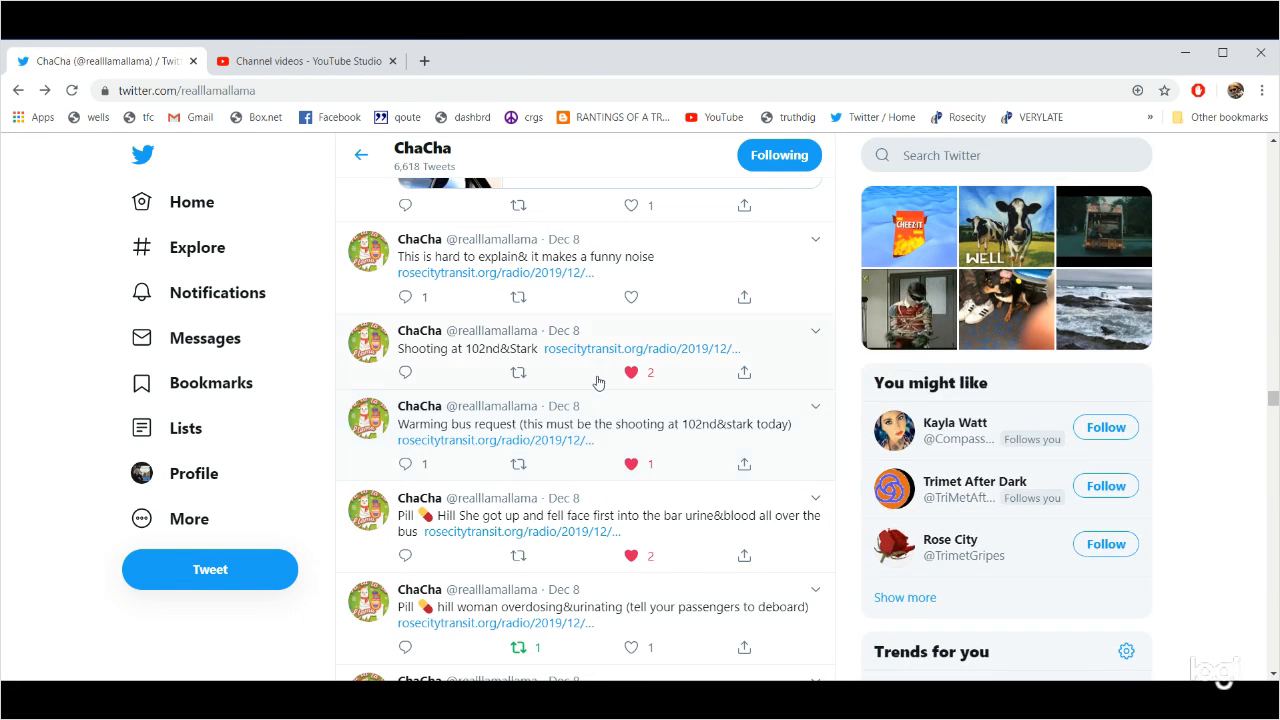
Play the 1:28 Southeast Portland police shooting news video in full screen.
scroll(up, 3)
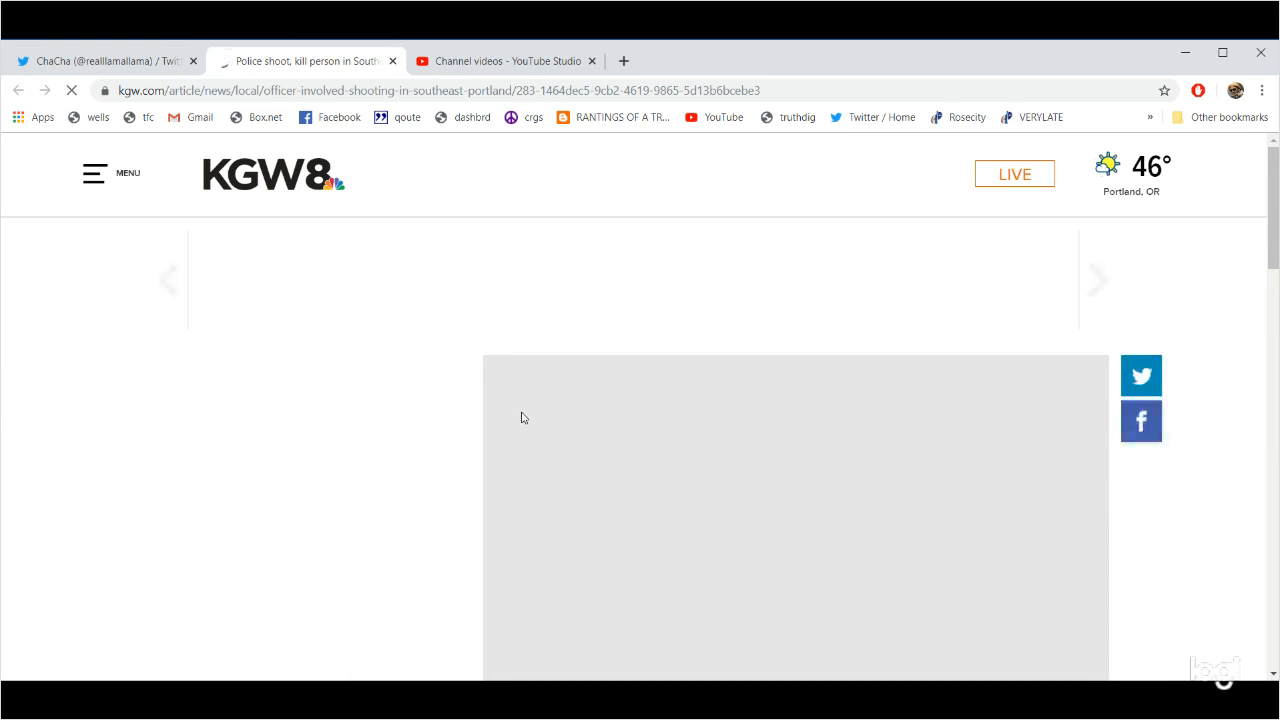
scroll(down, 3)
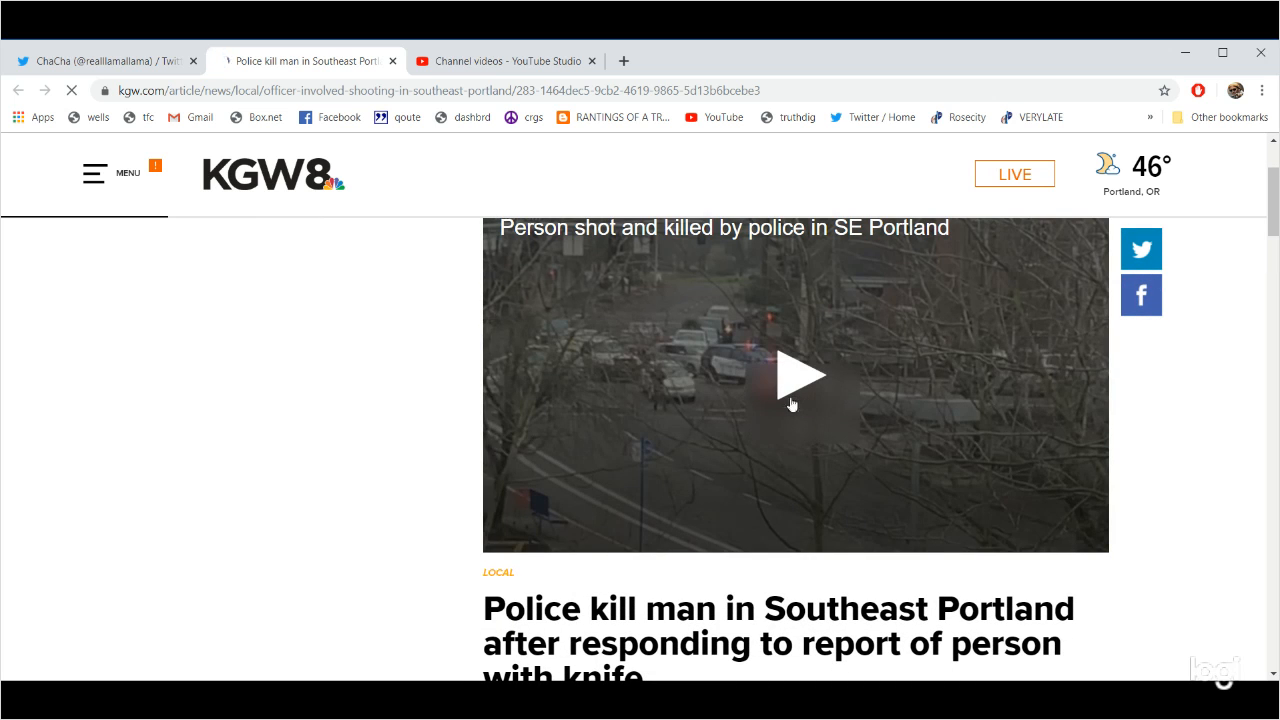
click(795, 375)
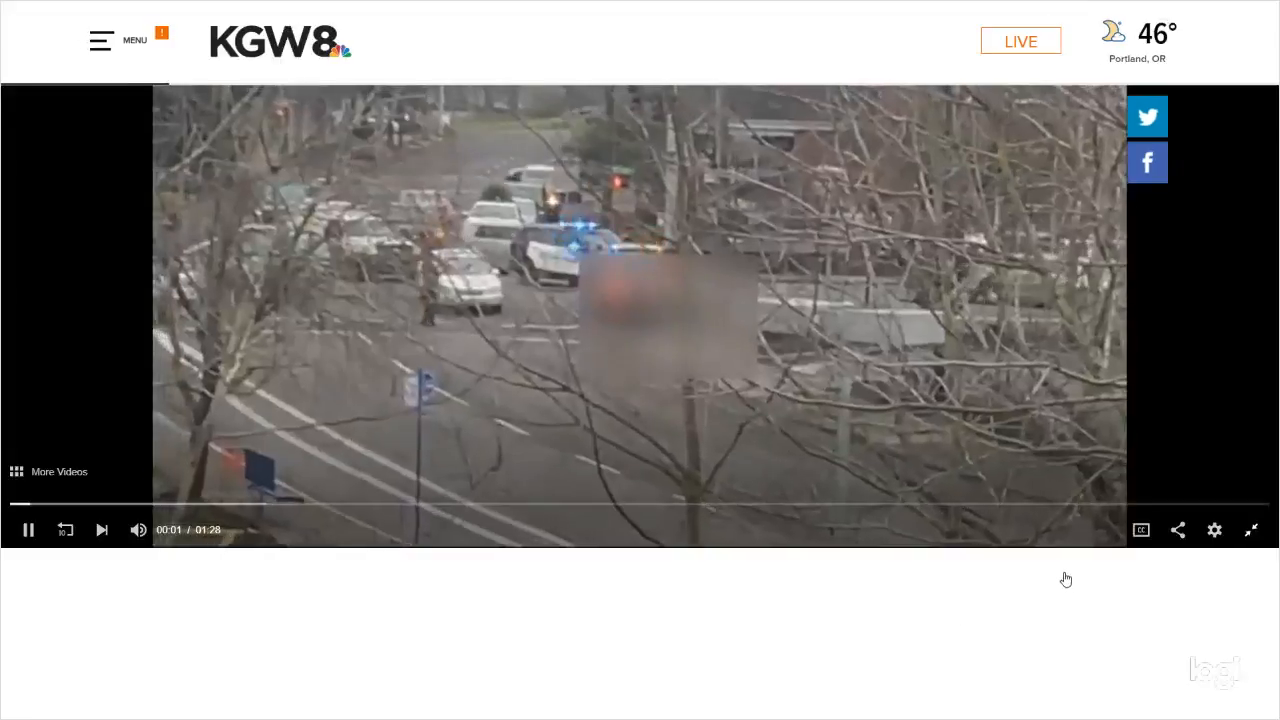
click(1251, 530)
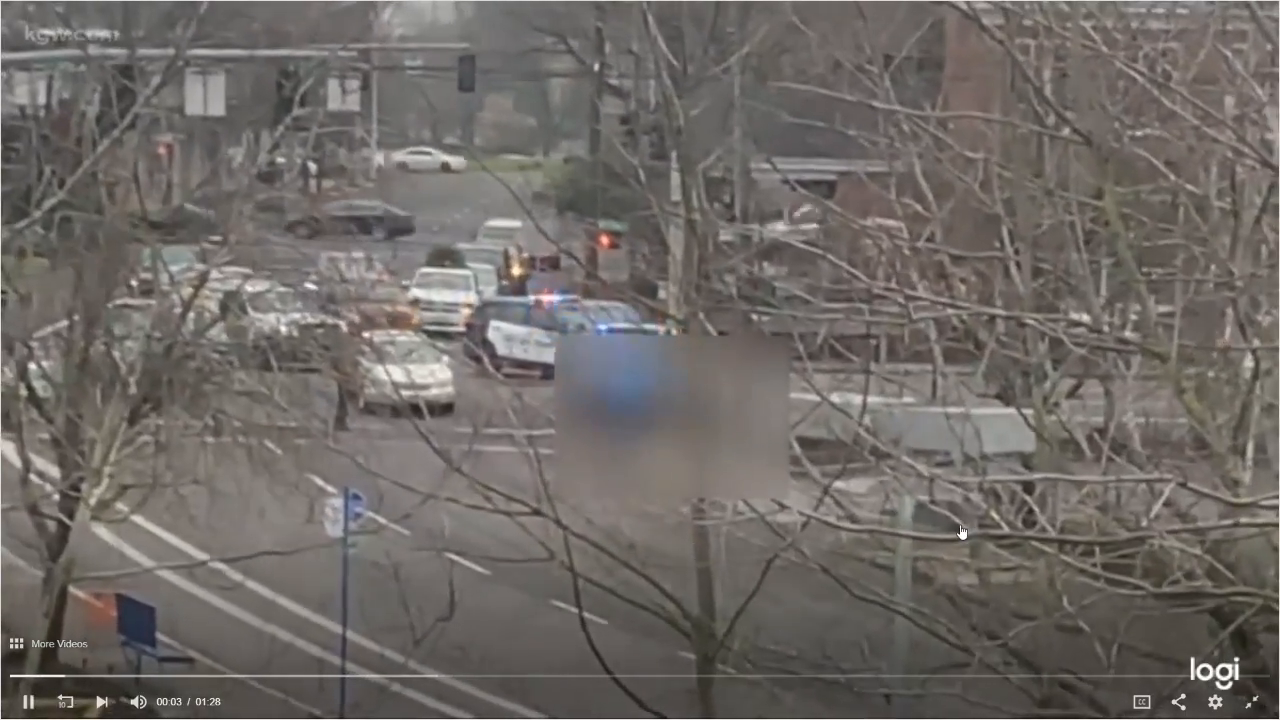